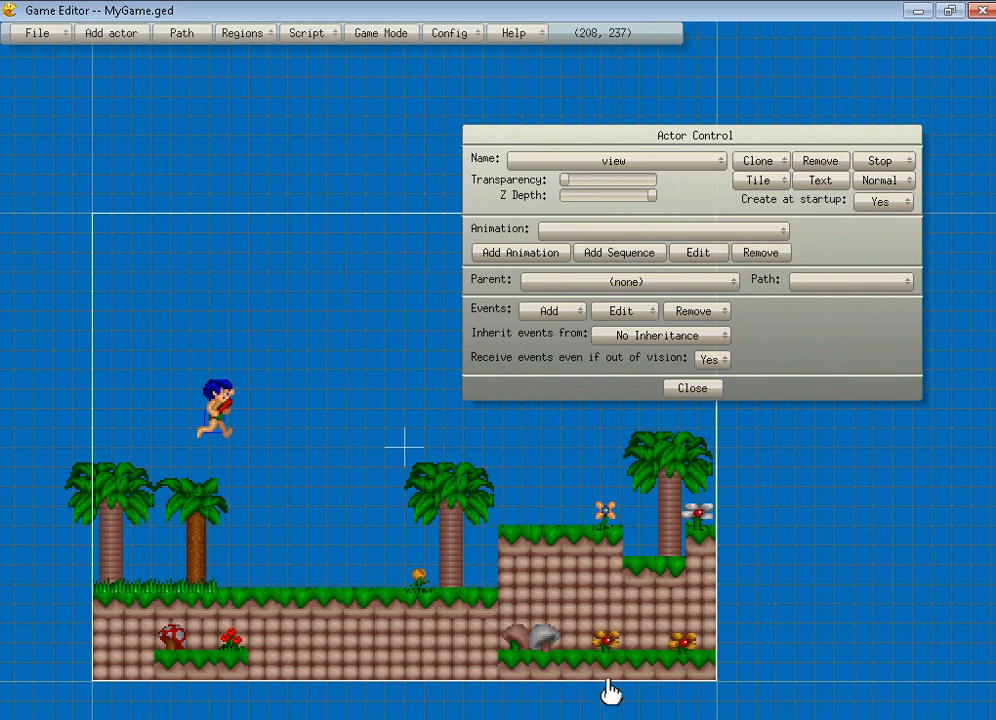
mouse_move(318, 336)
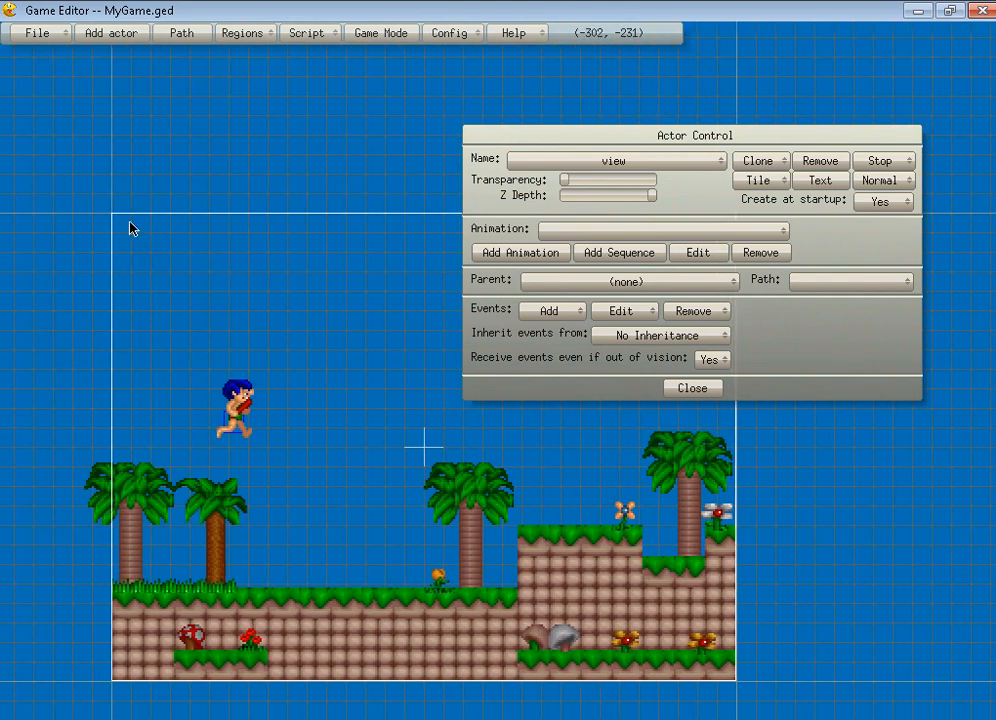
mouse_move(352, 538)
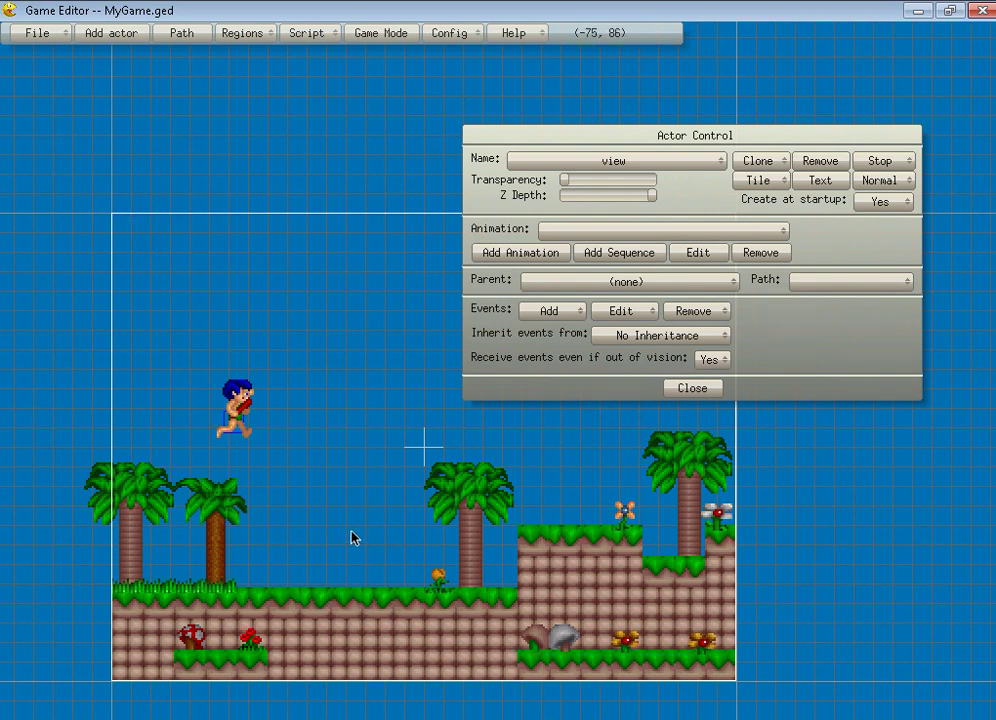
mouse_move(356, 556)
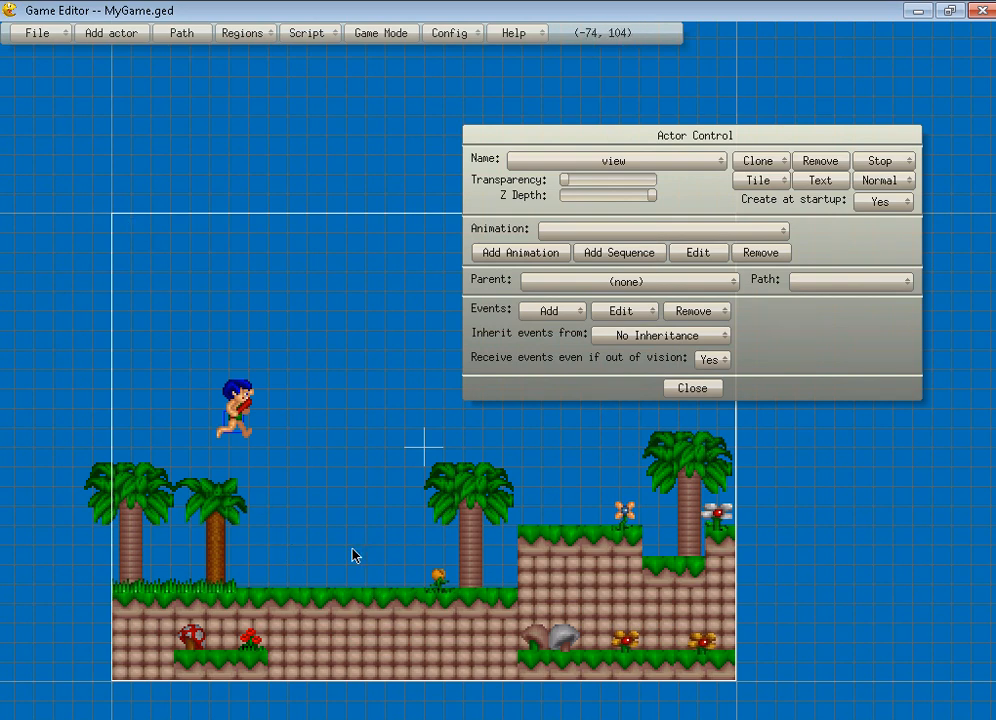
mouse_move(248, 408)
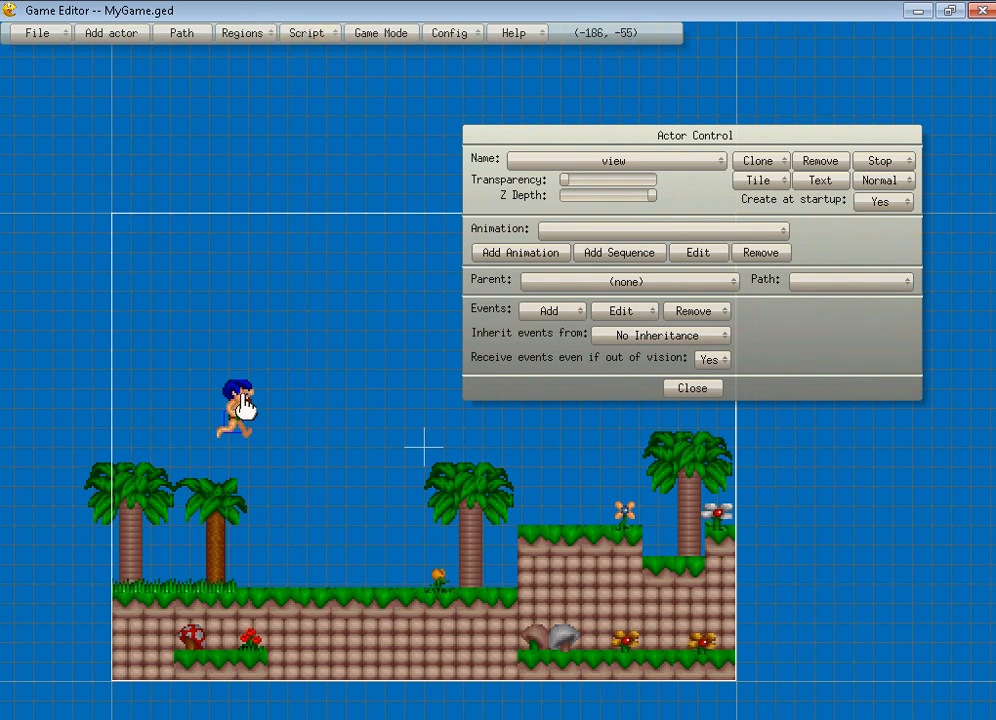
- Start a new image font for the SCORE actor's text and begin browsing for its file
left_click(230, 400)
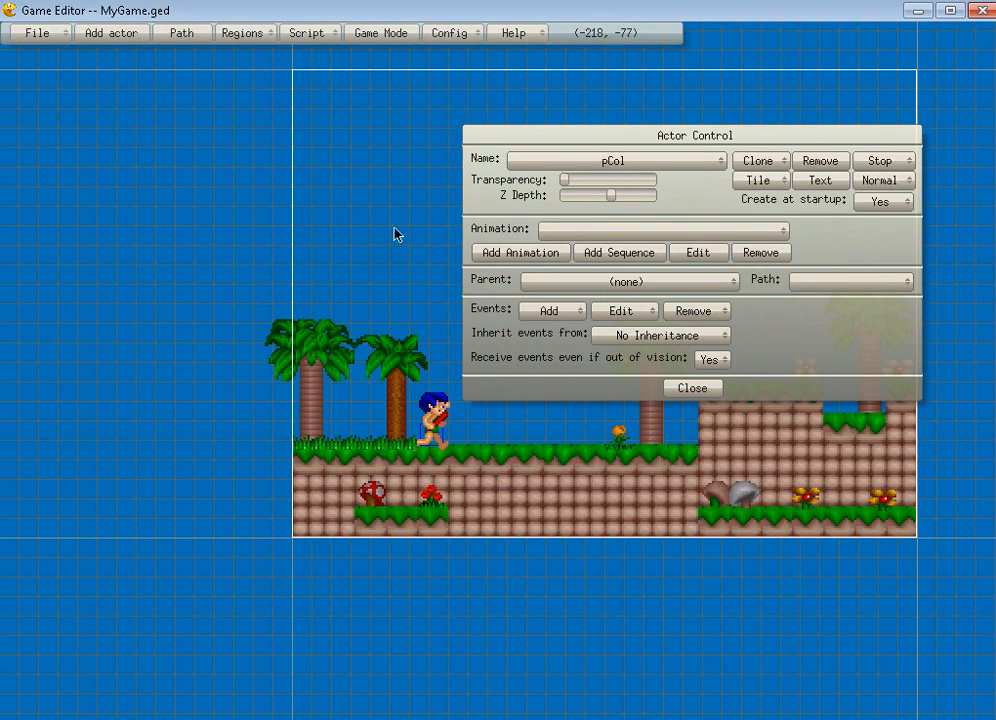
left_click(110, 32)
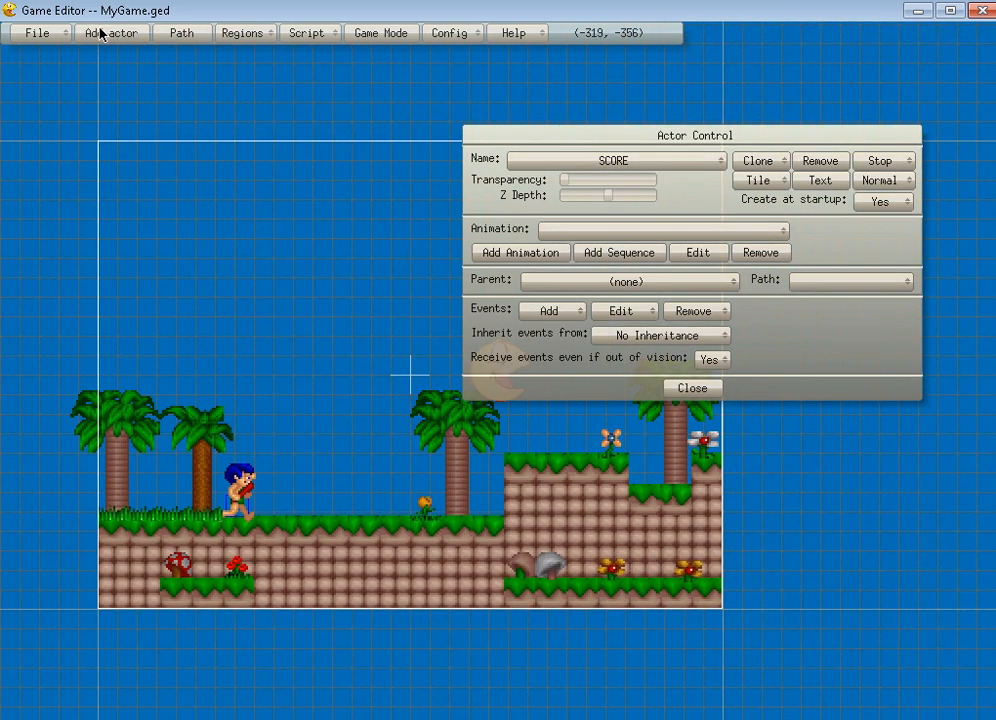
left_click(520, 252)
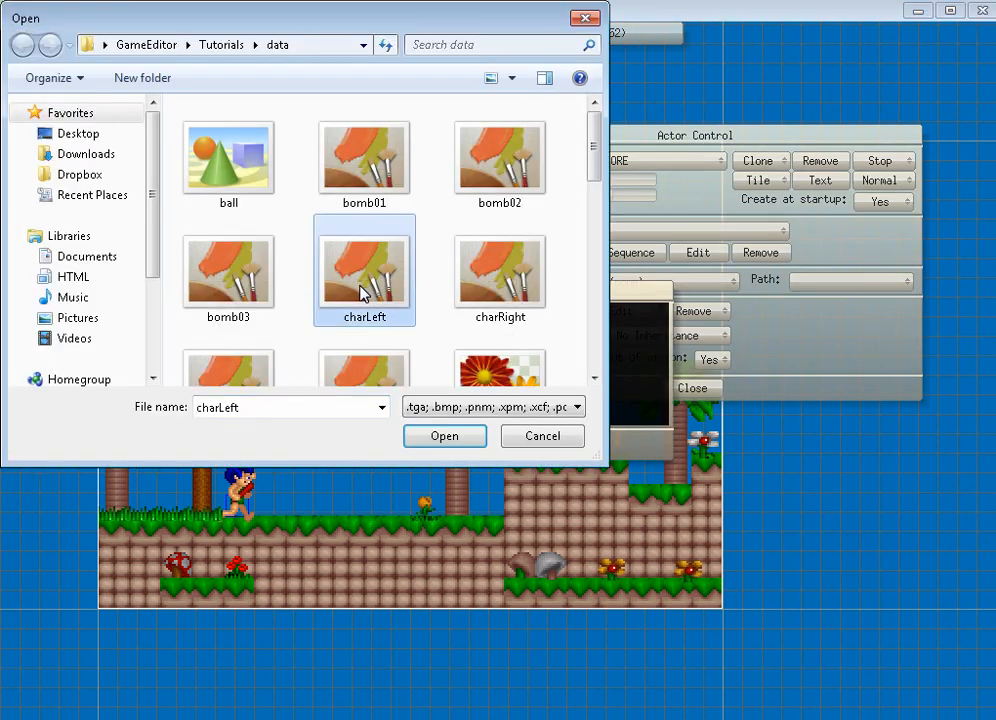
left_click(444, 436)
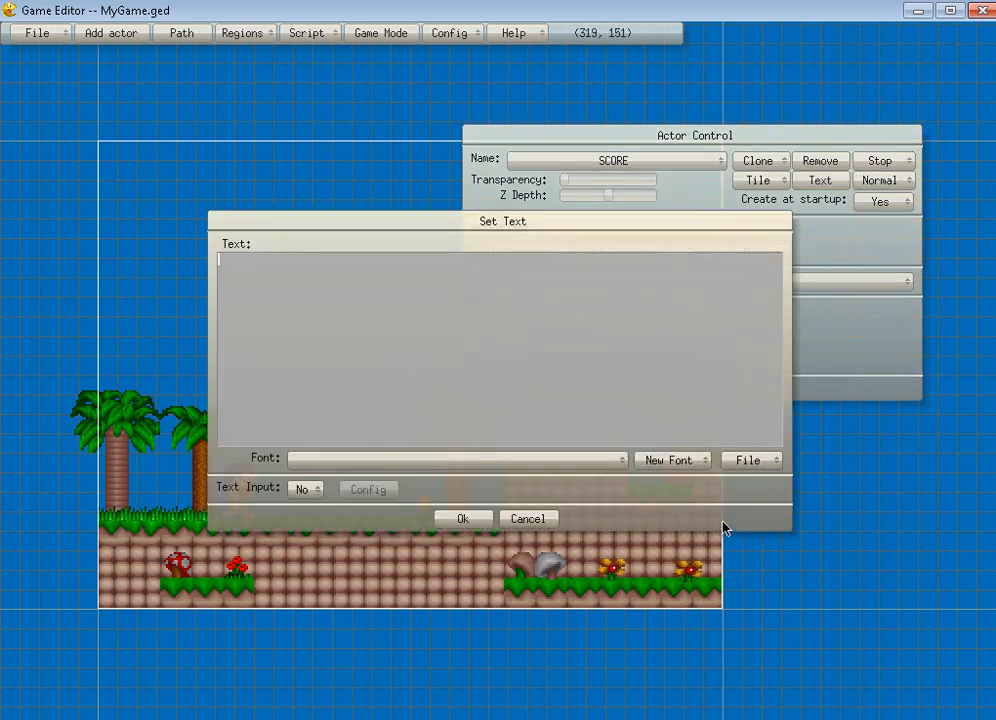
left_click(748, 460)
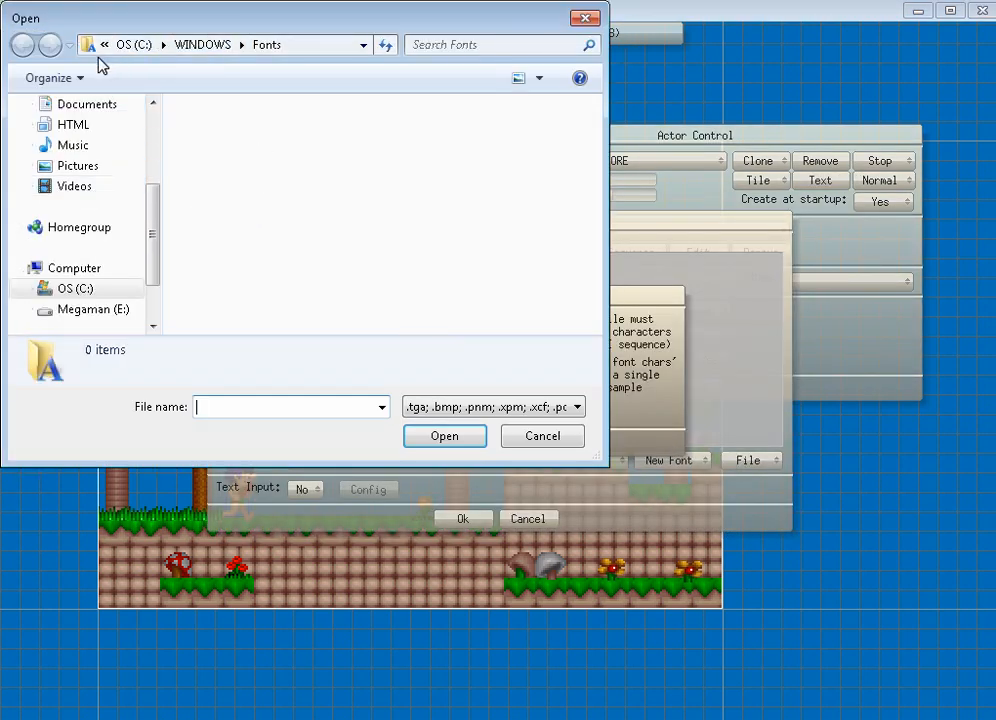
- Navigate to GameEditor > Tutorials > Getting Started > data to reach GameFont1.bmp
scroll("up", 3)
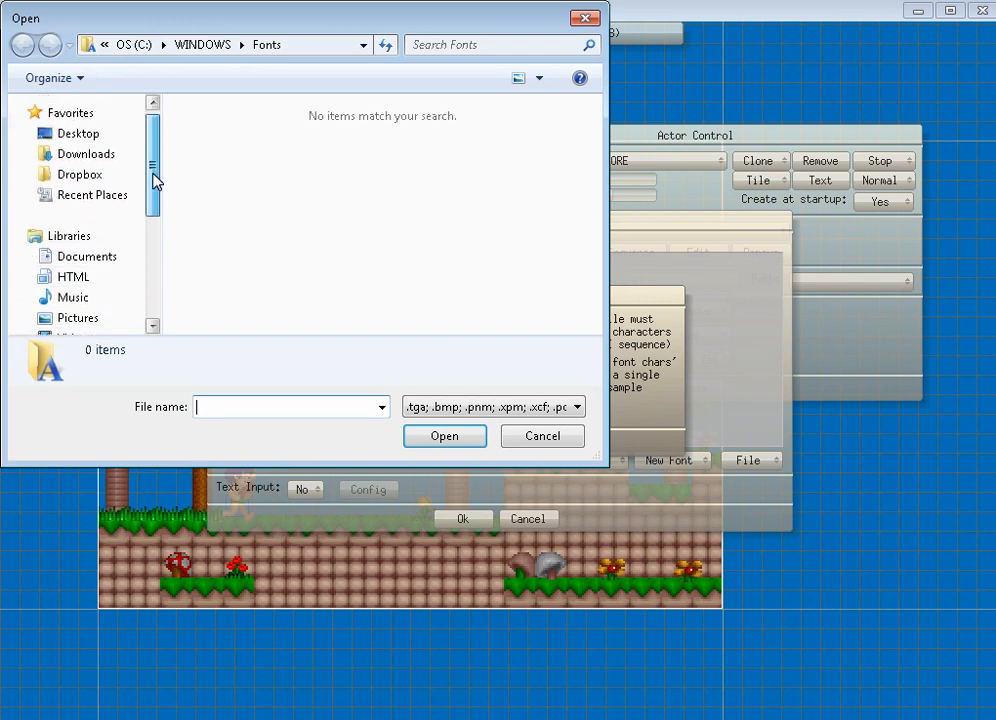
left_click(78, 132)
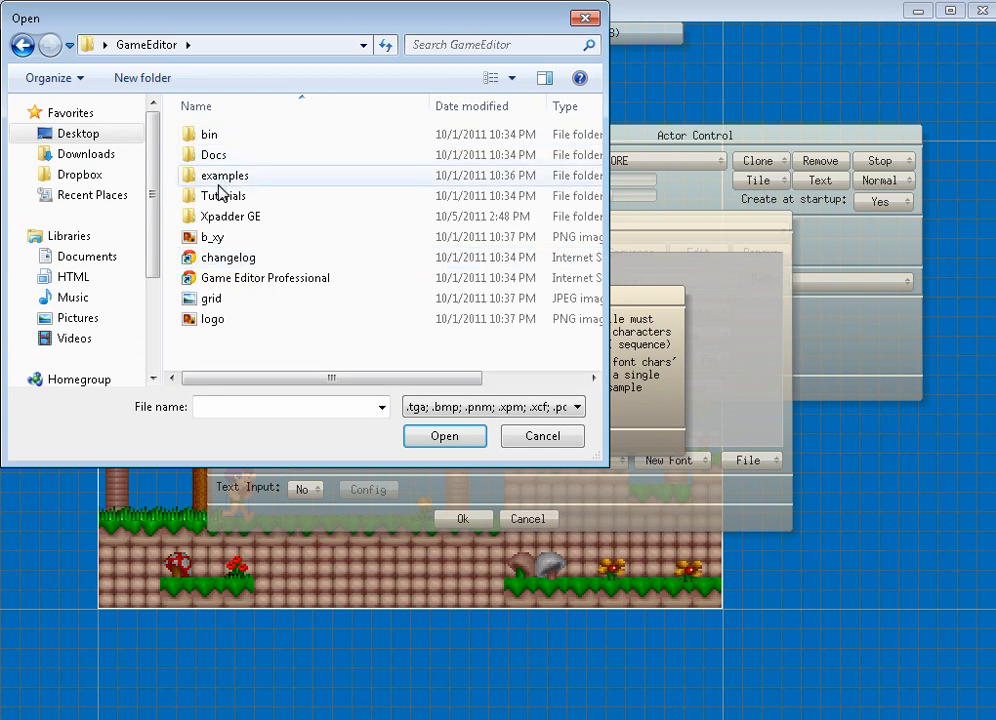
left_click(224, 196)
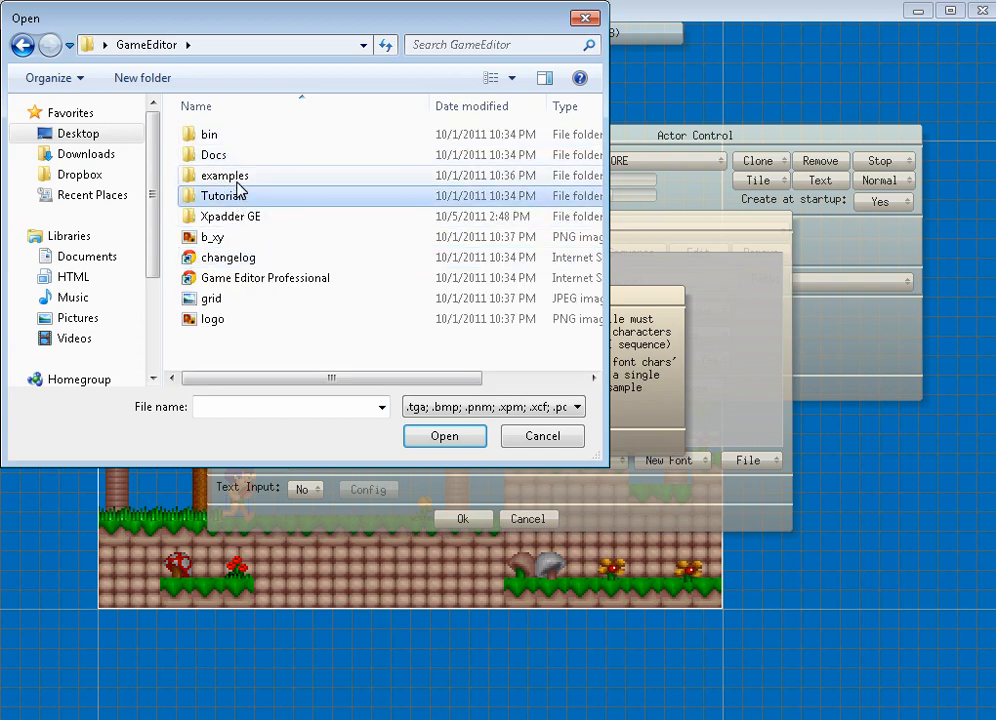
double_click(224, 176)
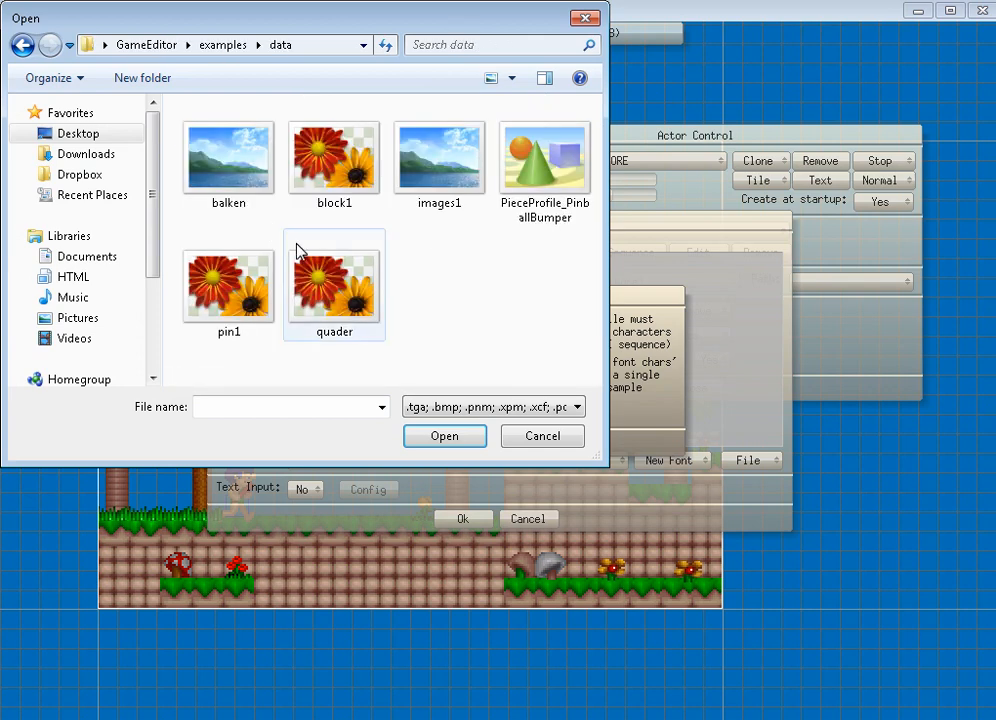
mouse_move(378, 316)
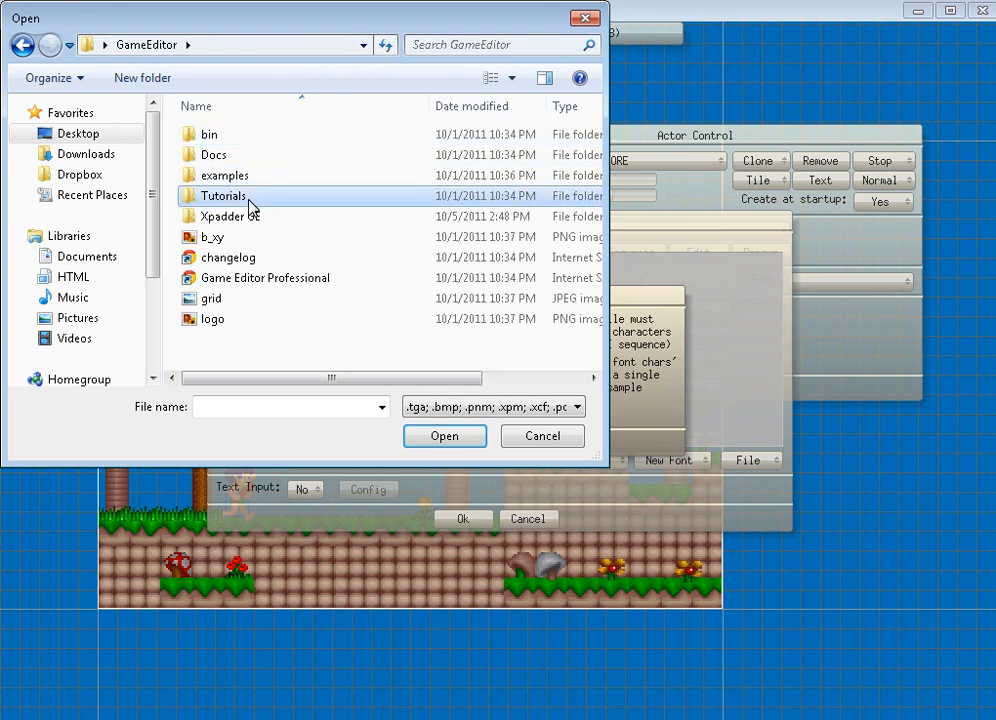
double_click(224, 196)
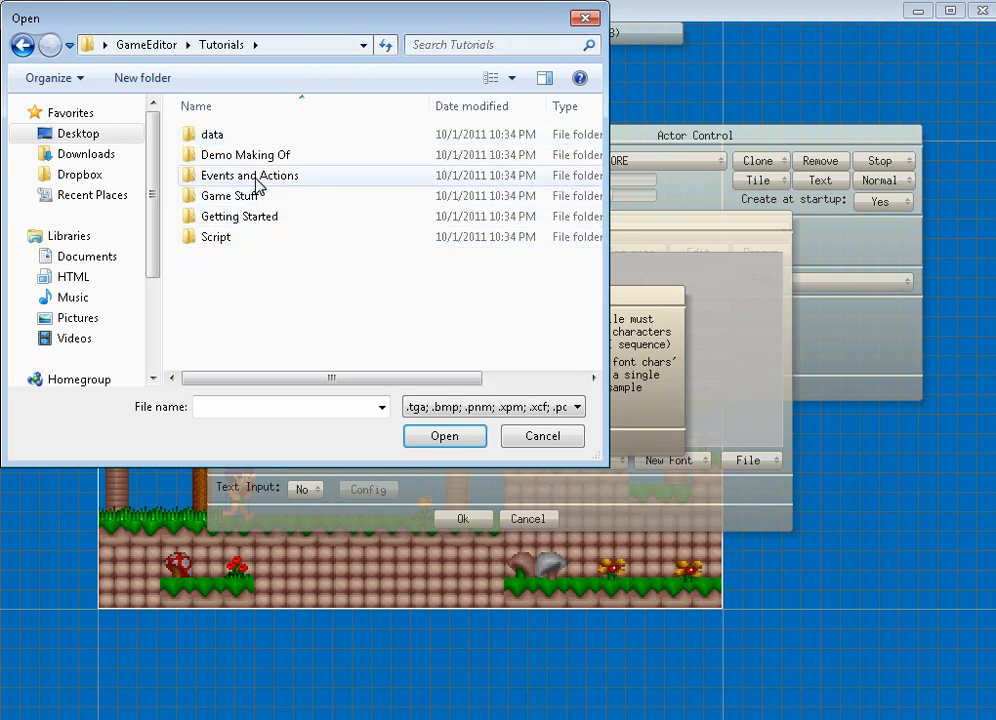
double_click(228, 196)
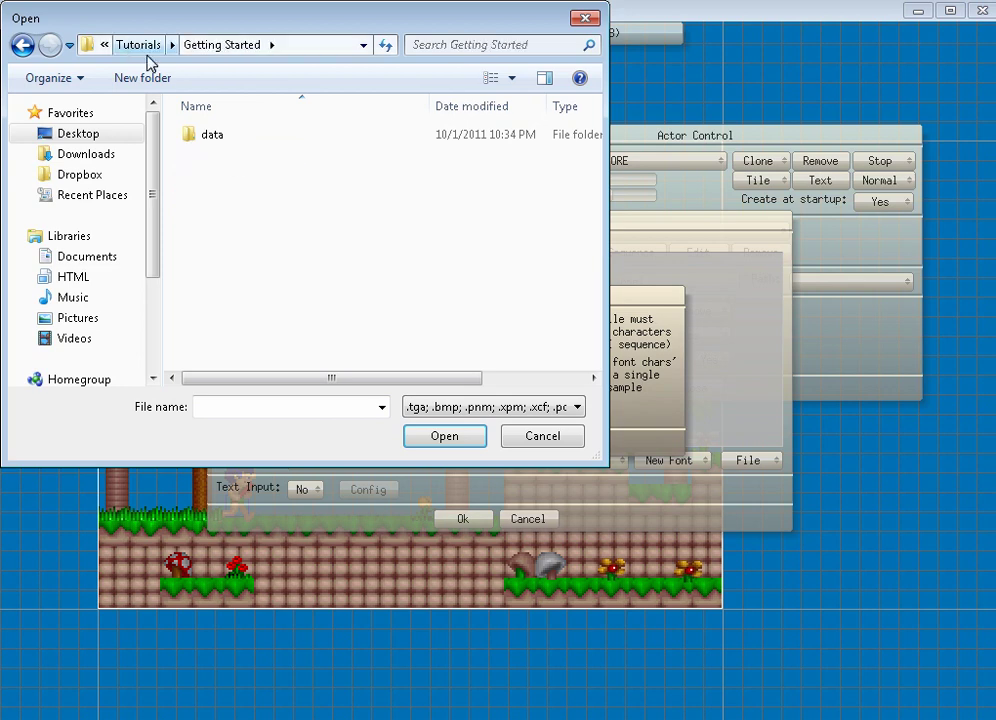
double_click(212, 134)
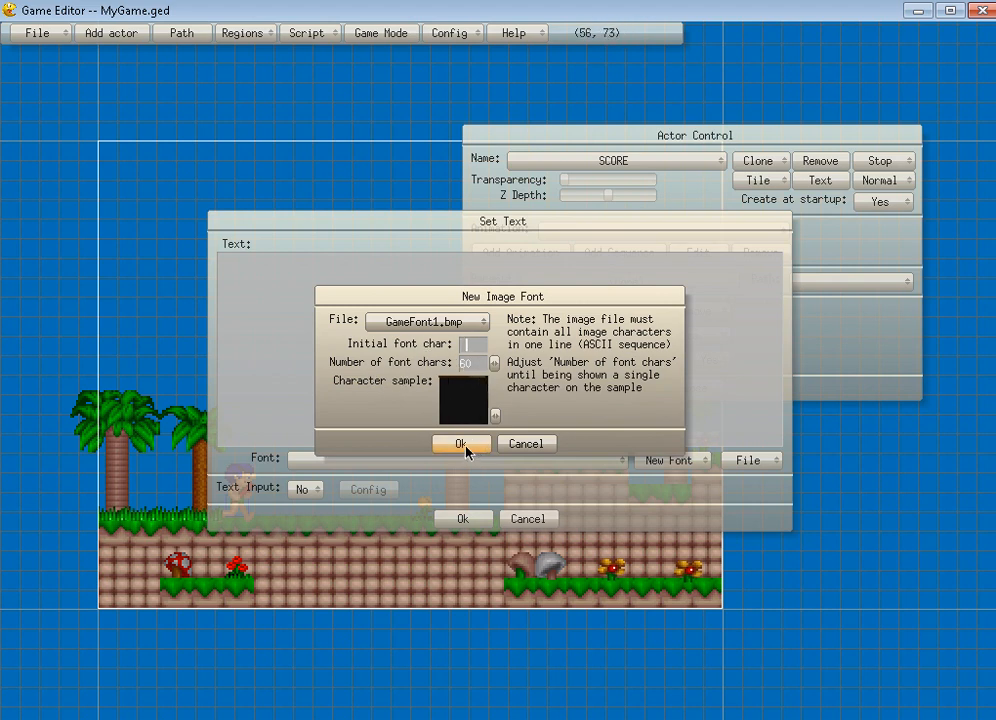
- Confirm the GameFont1.bmp image font and move the SCORE text to the view's top-left
left_click(460, 444)
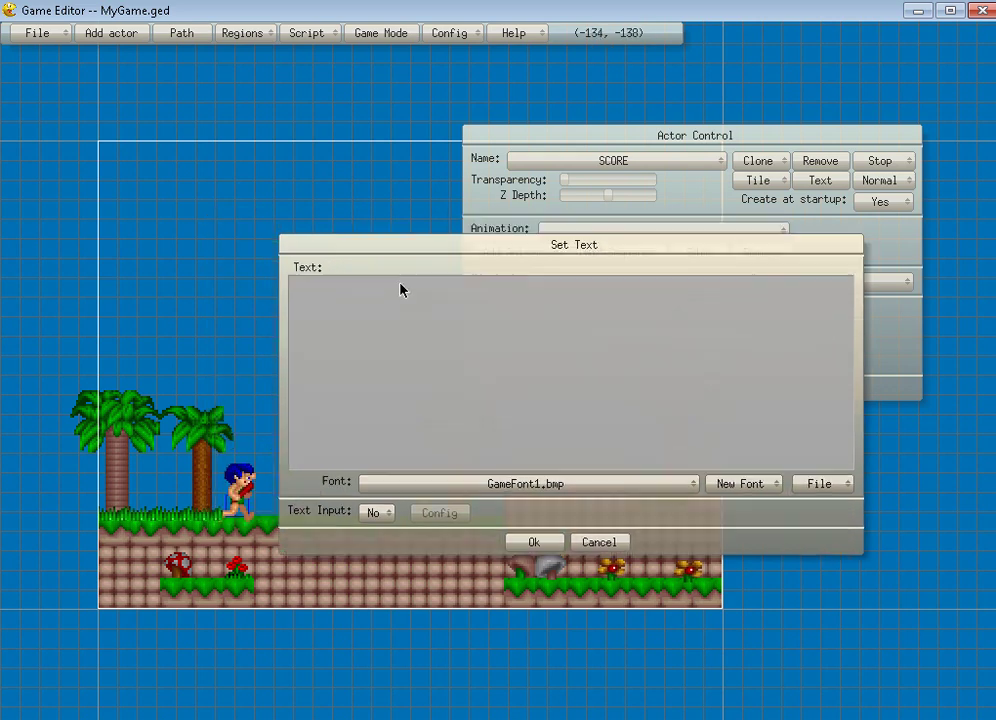
left_click_drag(572, 244, 708, 168)
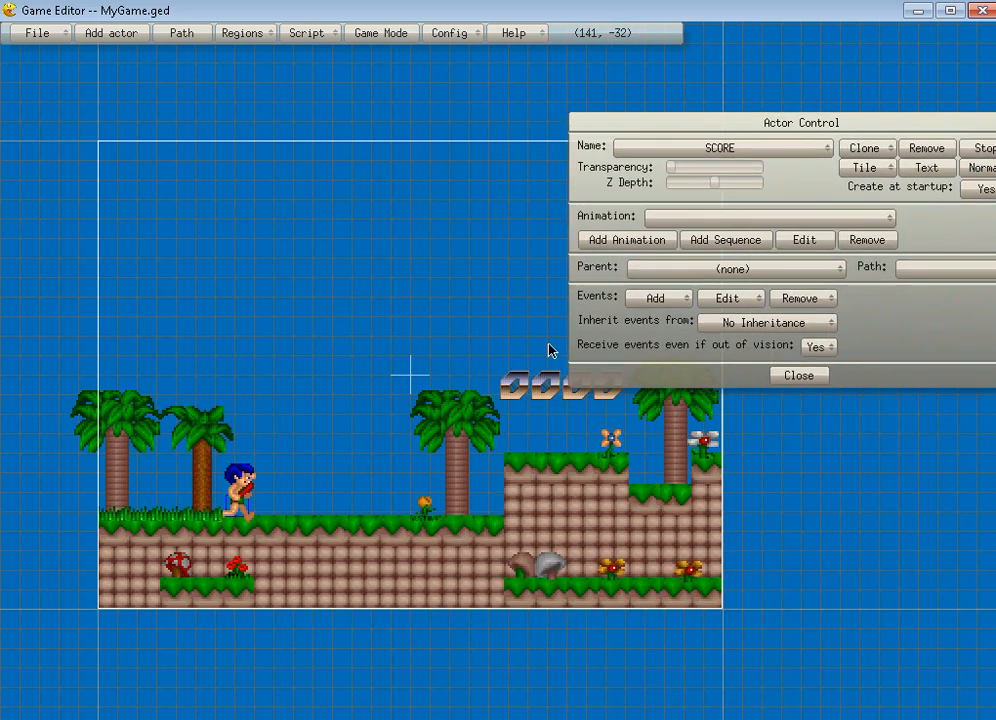
left_click_drag(560, 388, 172, 162)
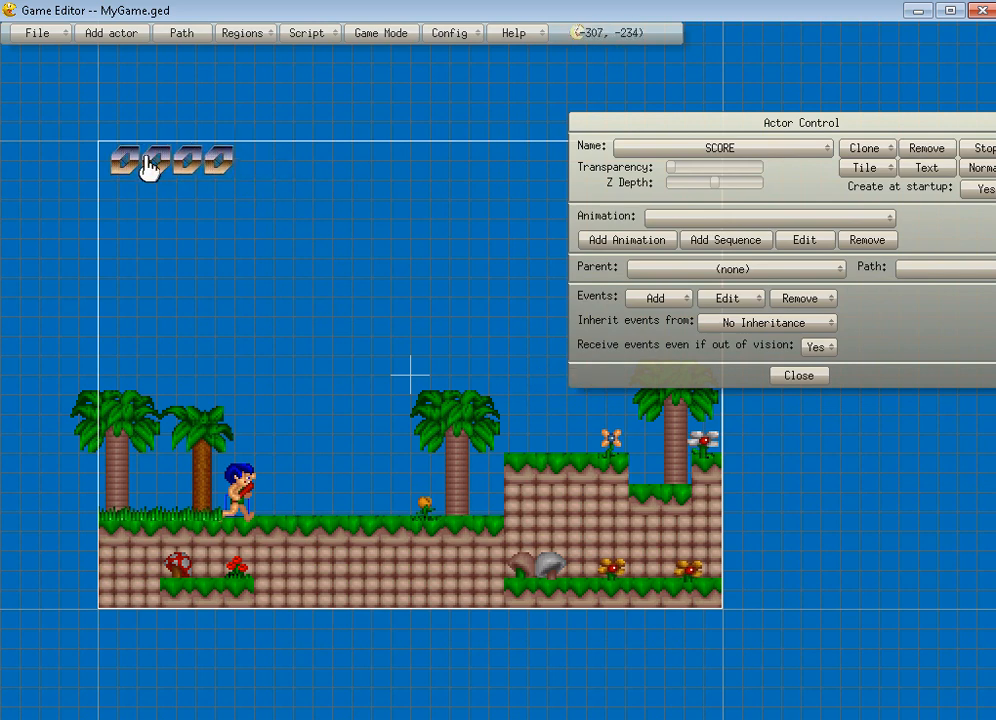
mouse_move(728, 298)
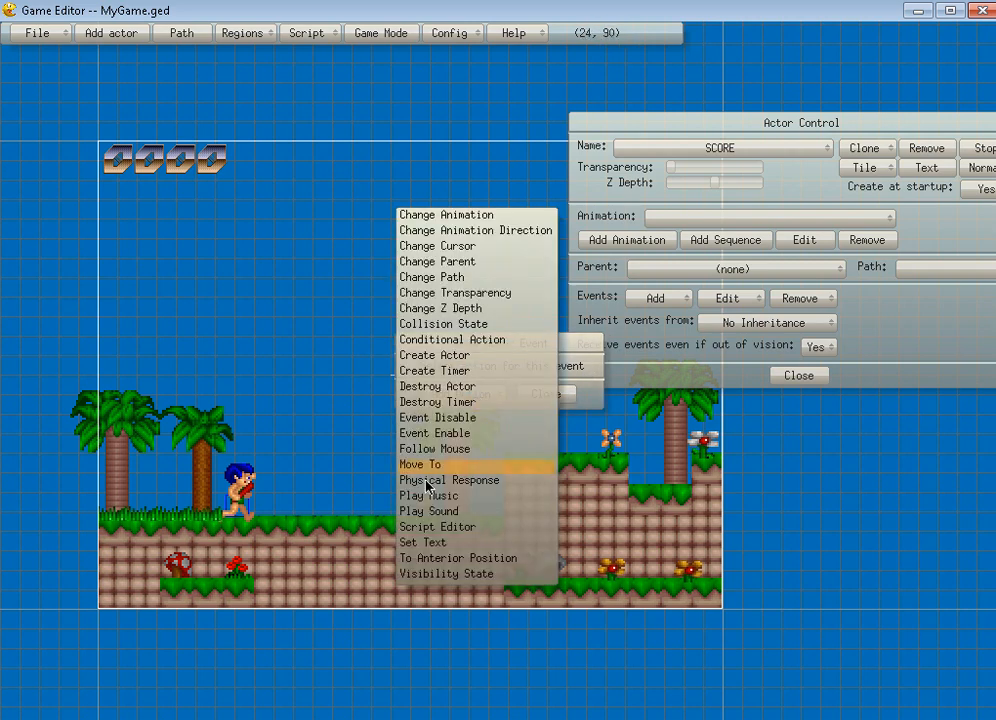
- From SCORE's Draw Actor script, add a global integer variable POINTS after a SCORE name conflict
left_click(436, 526)
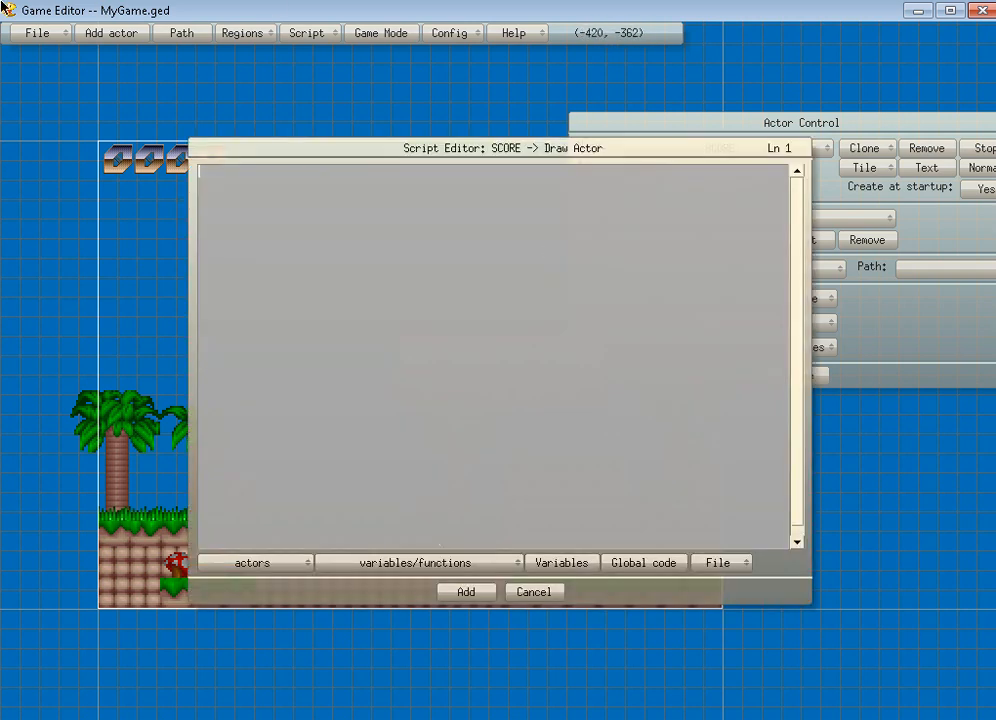
mouse_move(188, 328)
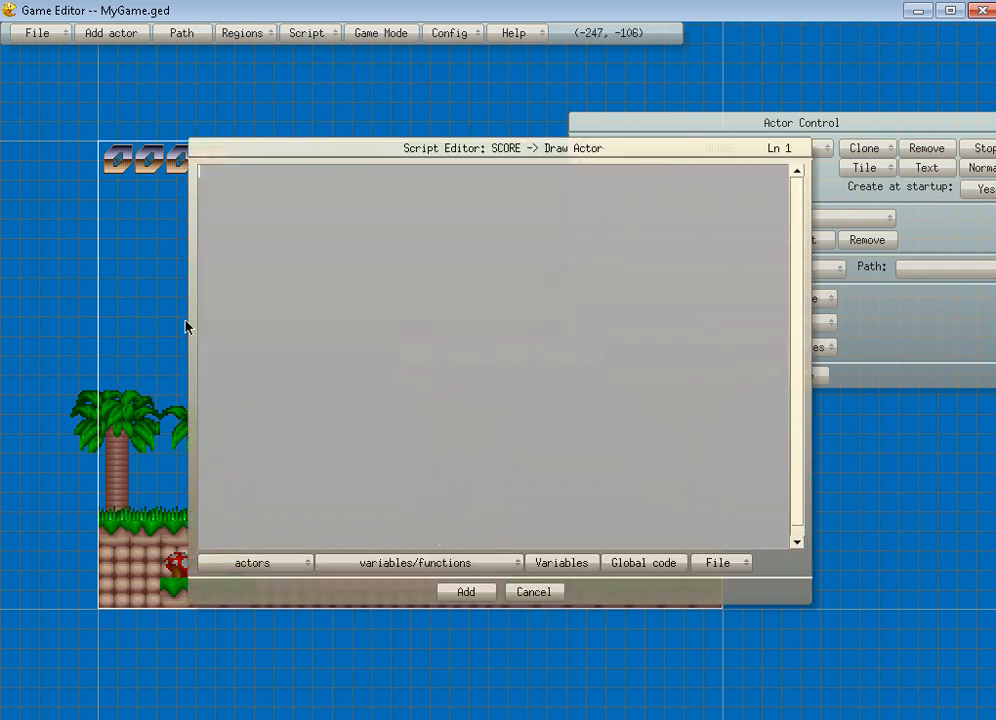
left_click(560, 562)
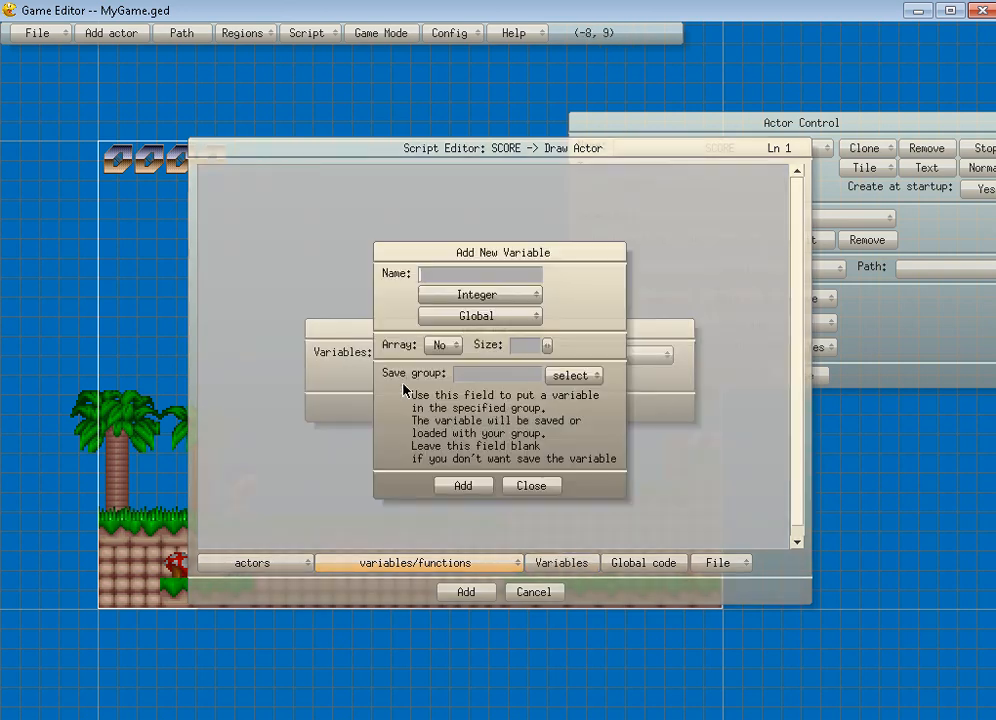
type("SCORE")
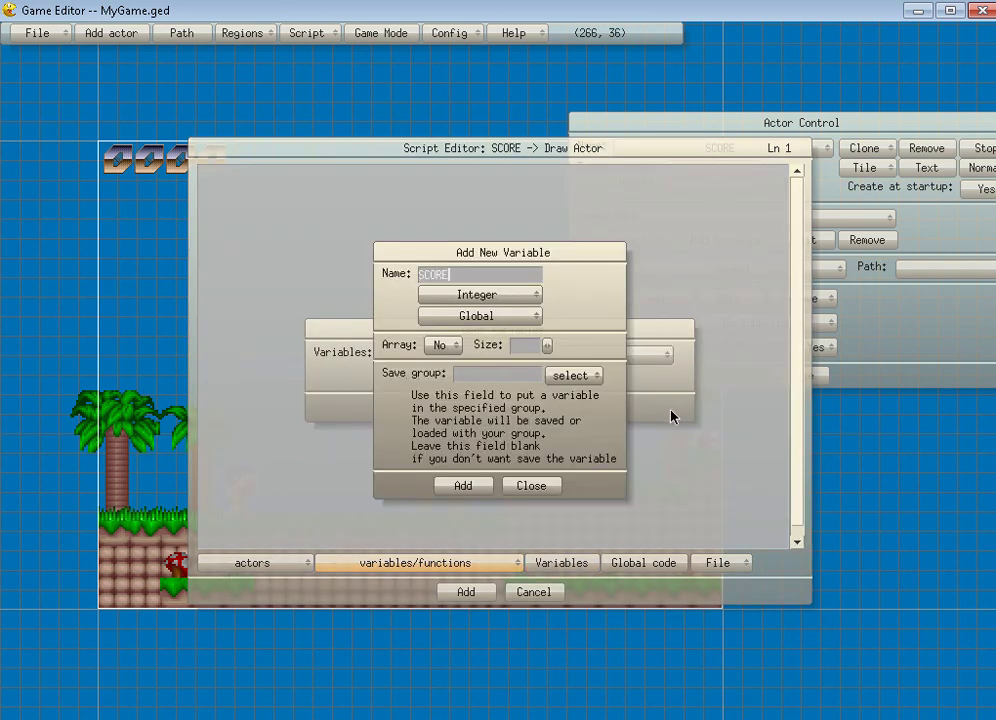
left_click(464, 486)
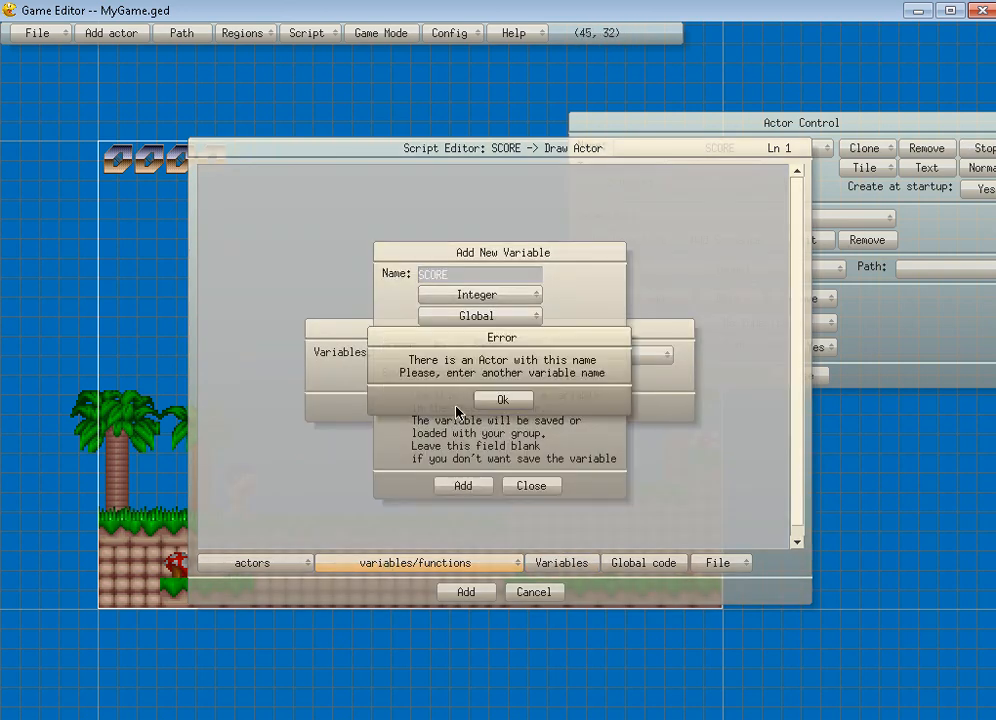
left_click(502, 400)
type("PD")
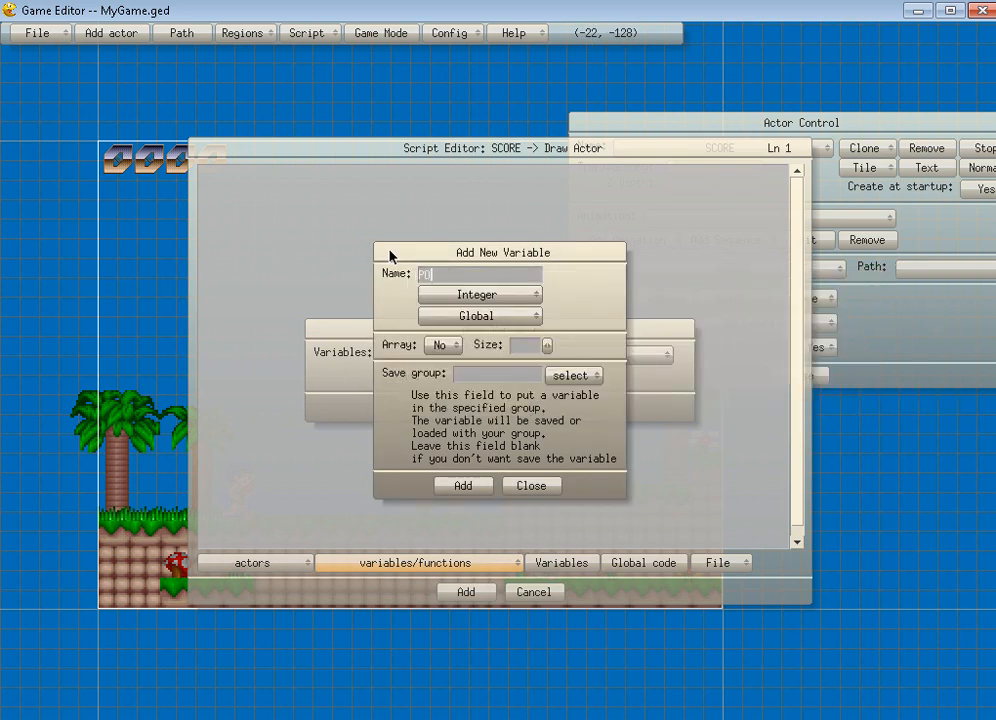
left_click(462, 486)
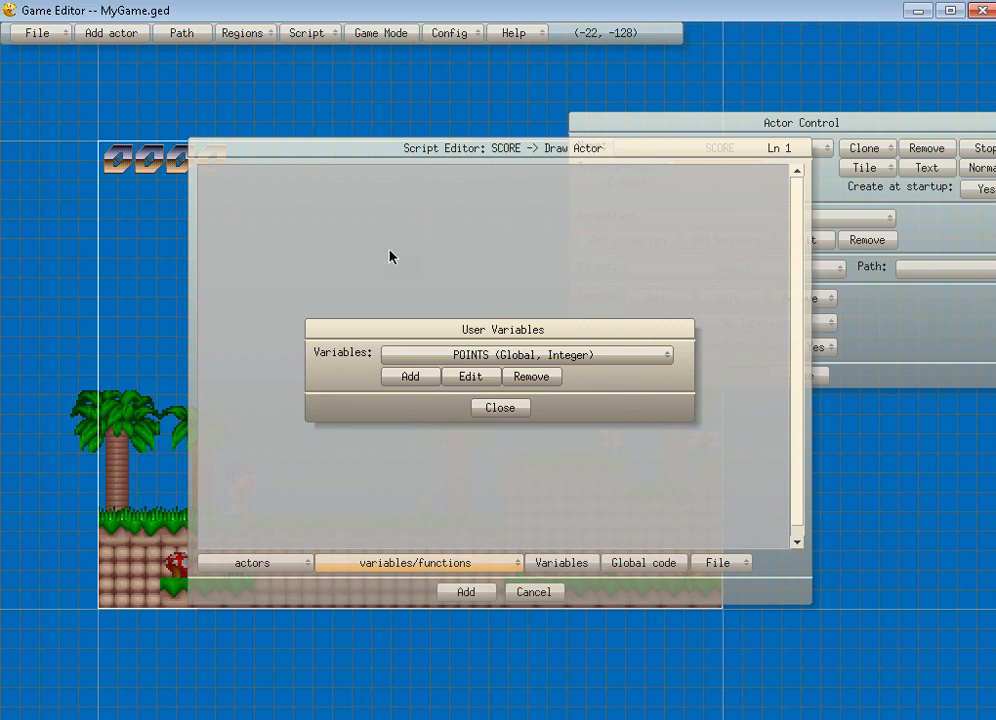
- Add a second global integer variable LIVES and return to the script editor
left_click(408, 376)
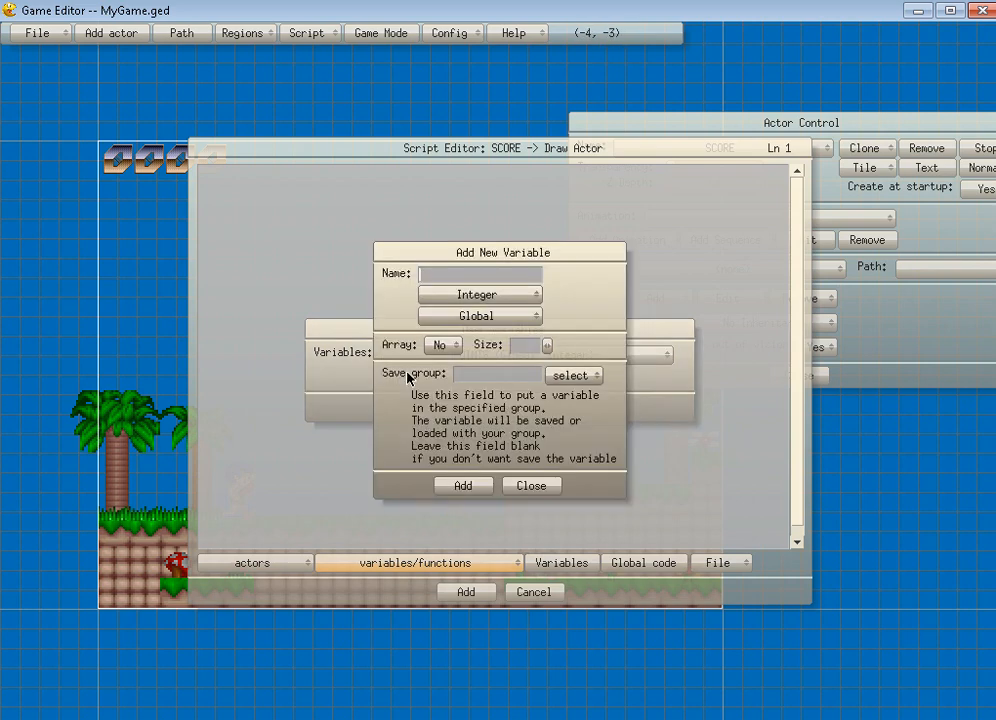
type("LIVES")
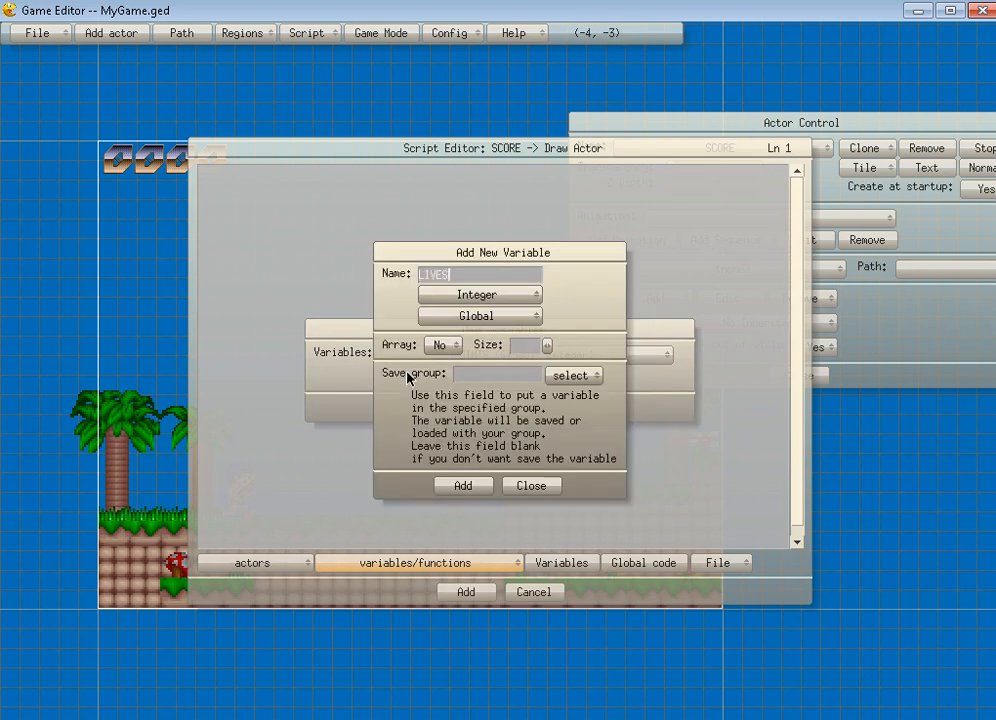
left_click(464, 486)
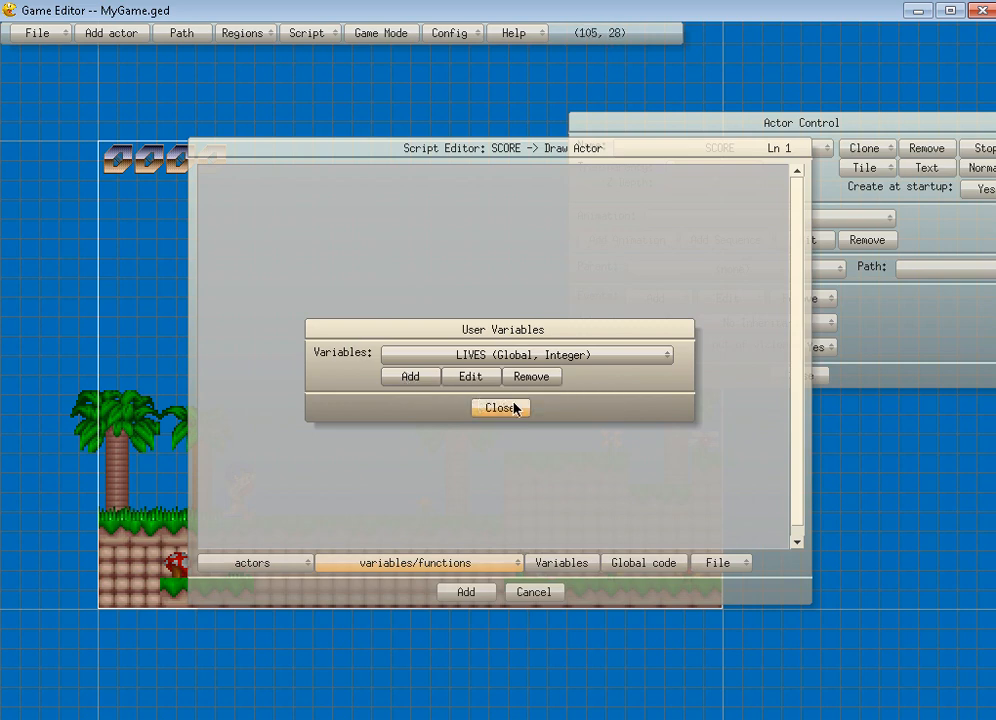
mouse_move(492, 418)
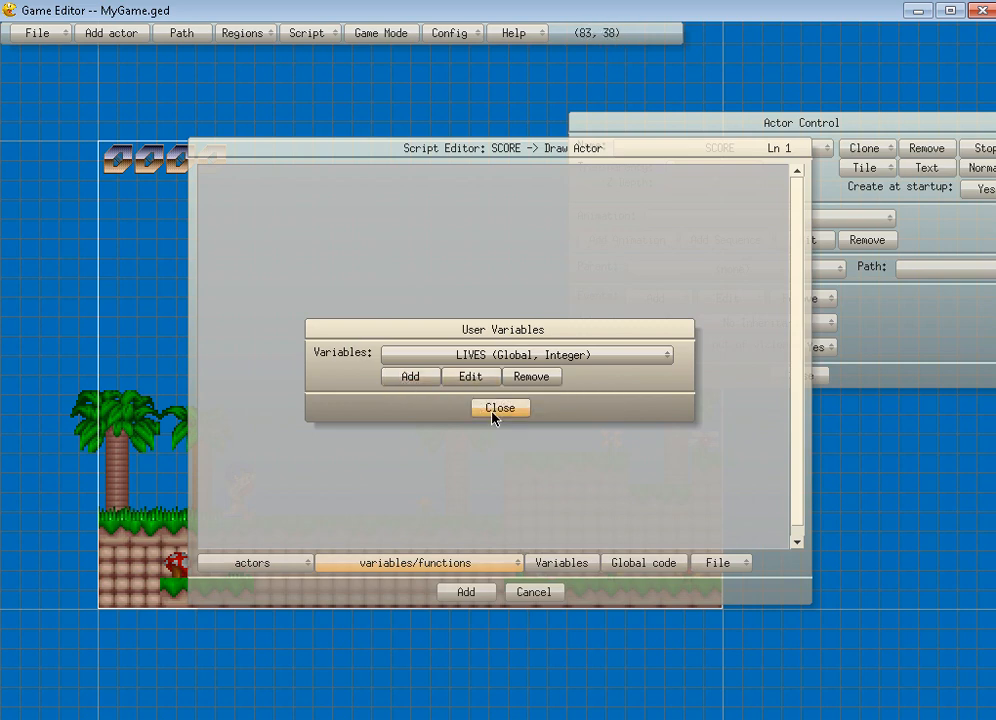
left_click(500, 408)
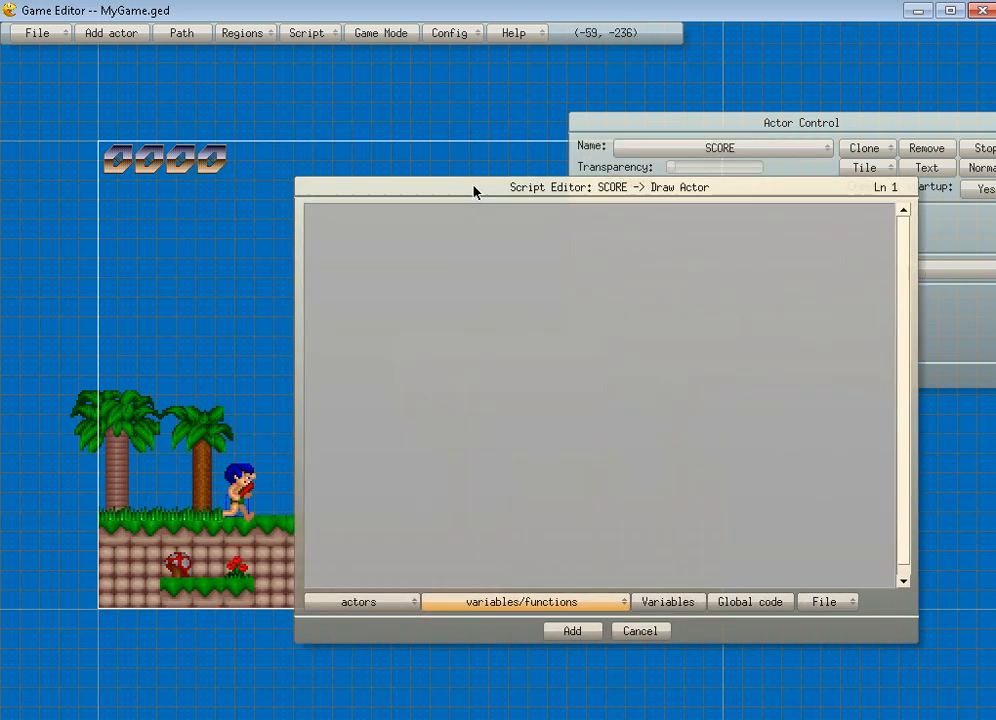
- Write sprintf(text, "SCORE: %d\nLIVES: %d", POINTS, LIVES); in the Draw Actor script
left_click_drag(608, 188, 668, 110)
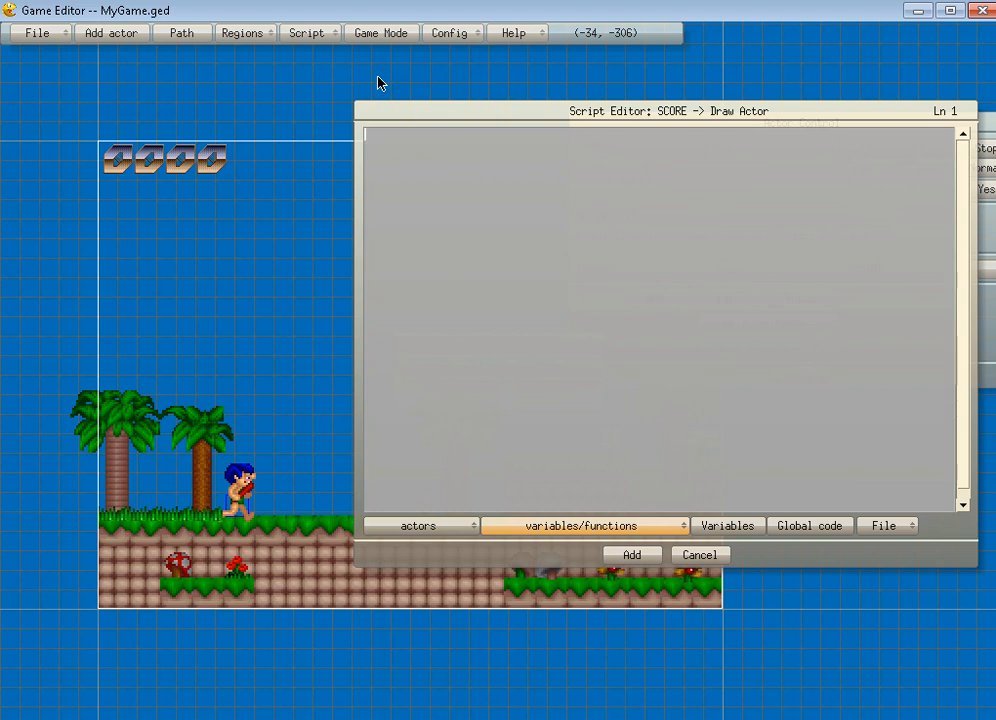
type("sprintf")
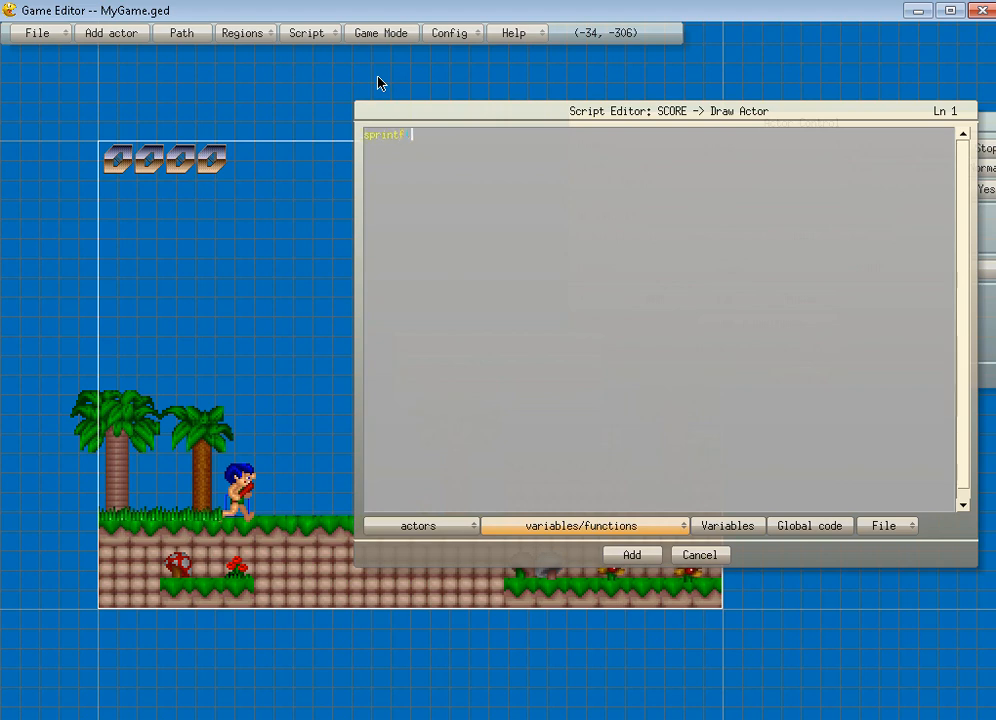
type("texc")
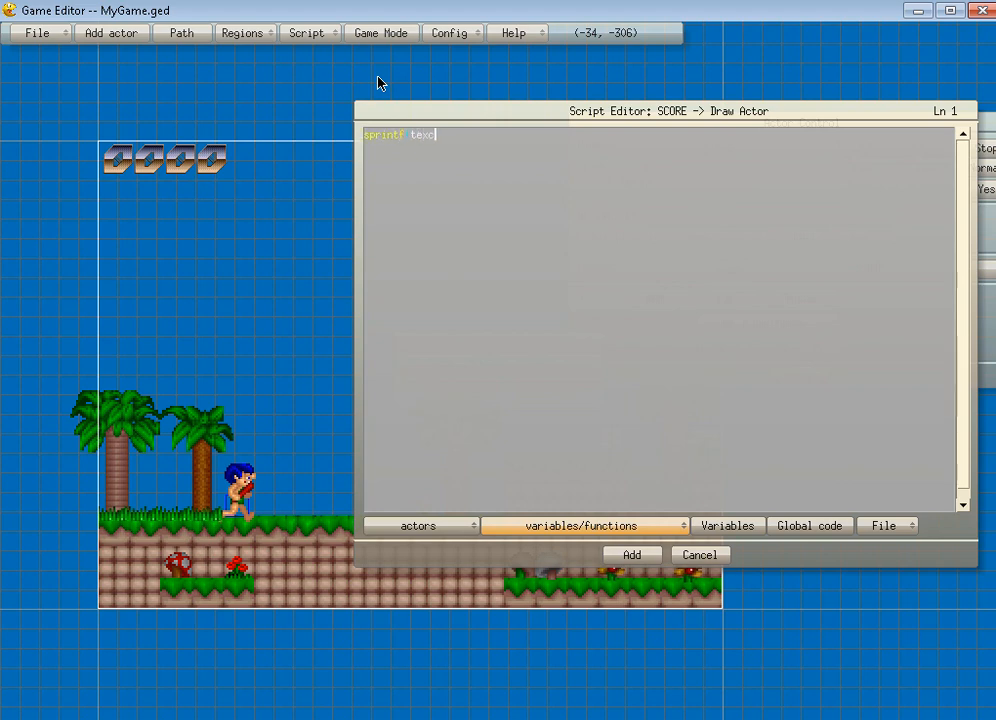
type("\"")
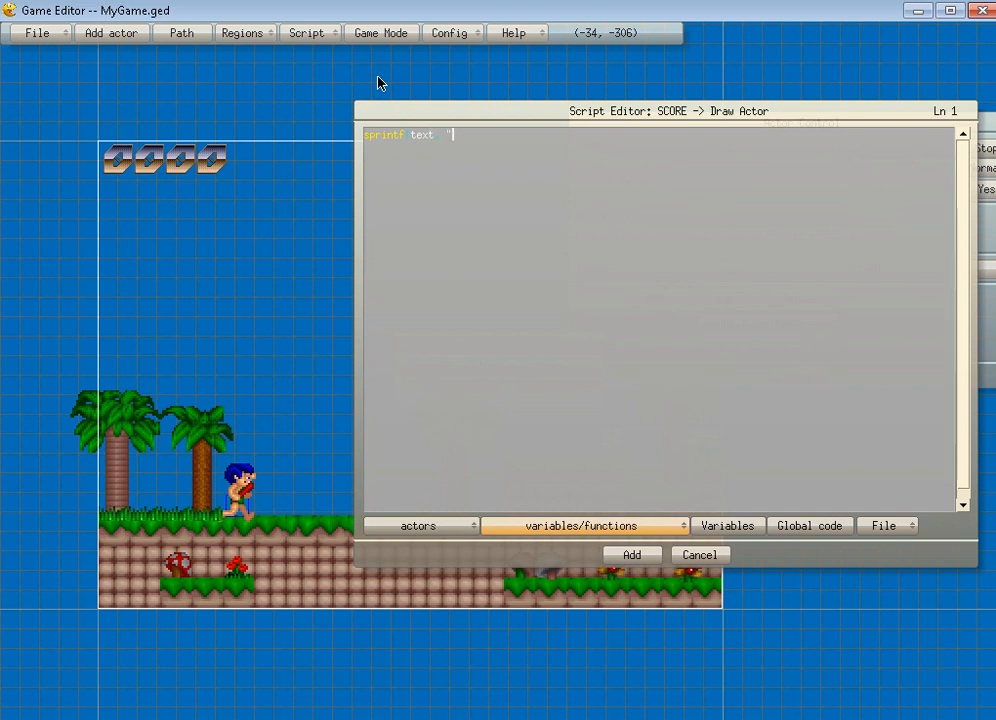
type("SCORE:")
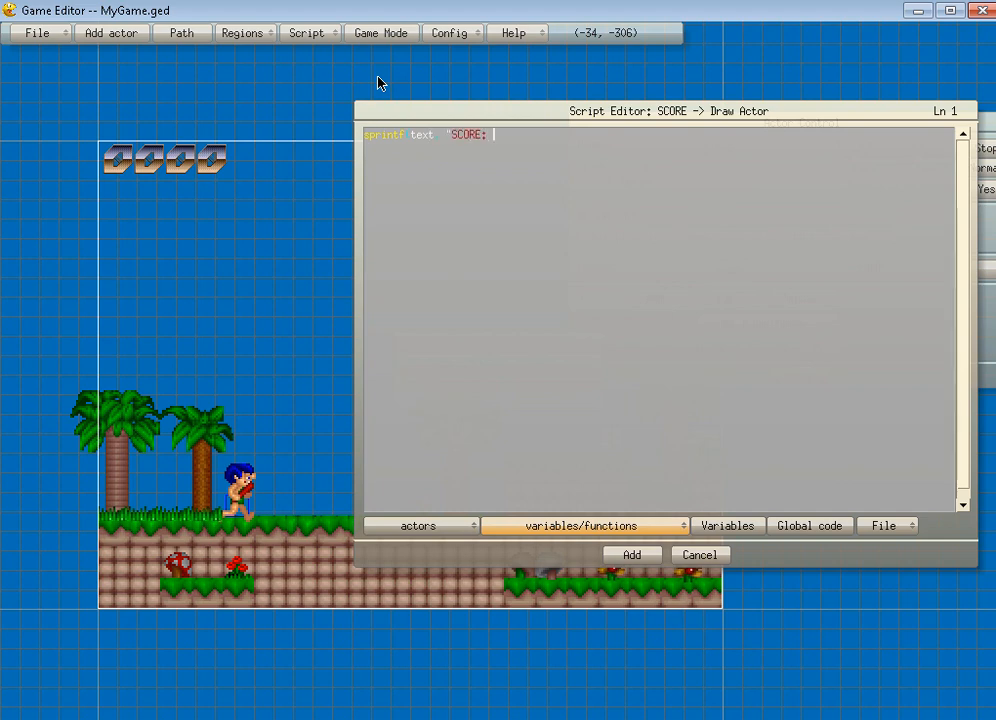
type("%d")
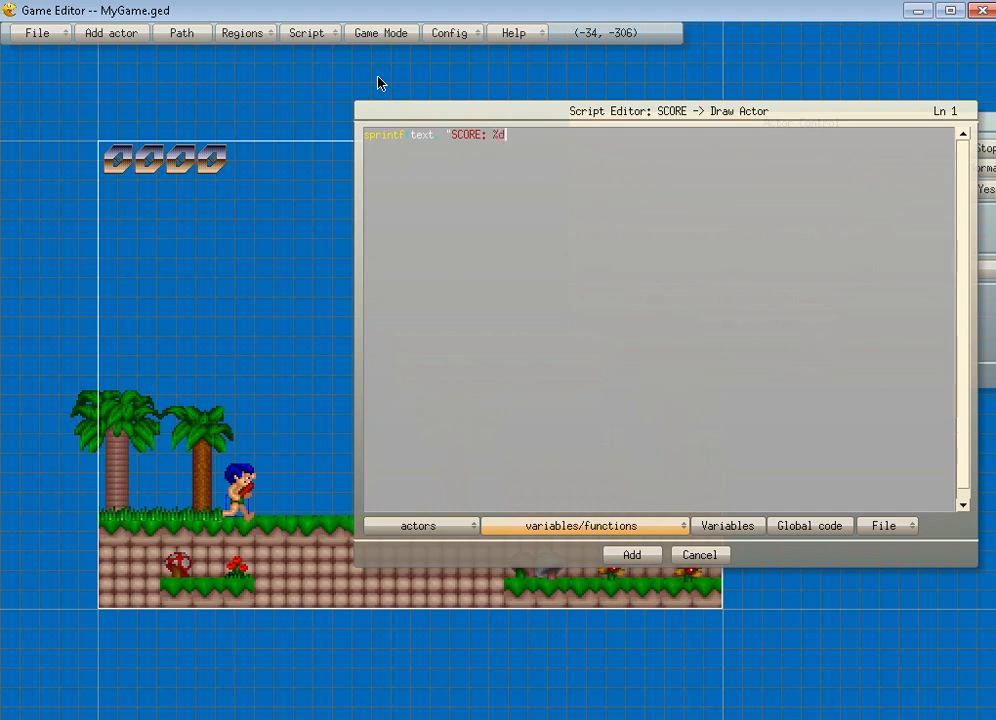
type("\\n")
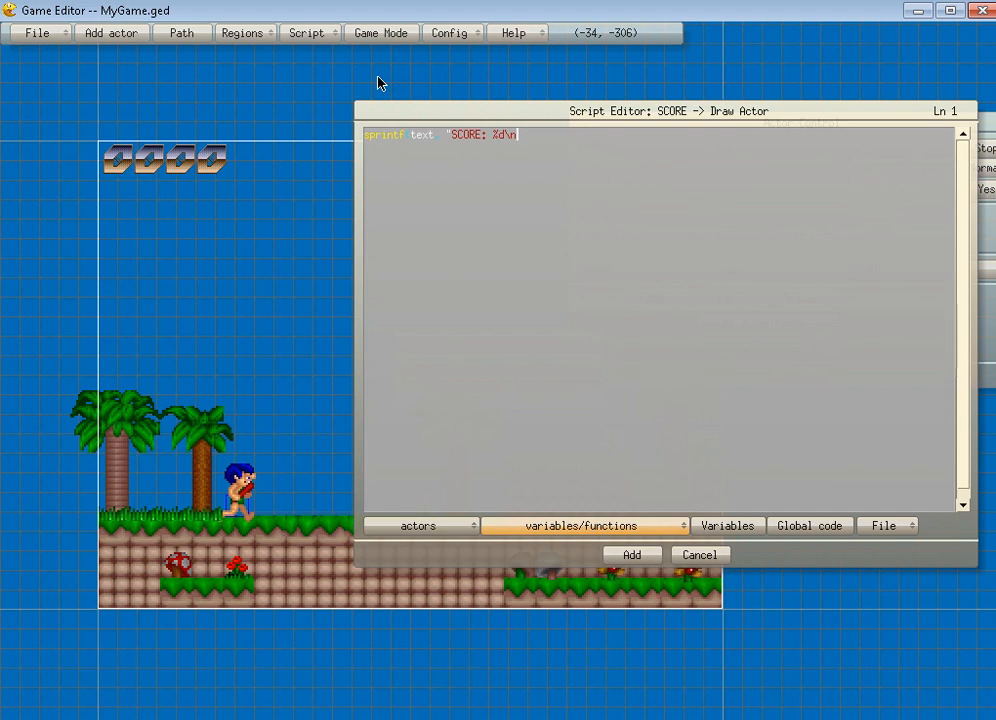
type("\\nLIVES: %d\",")
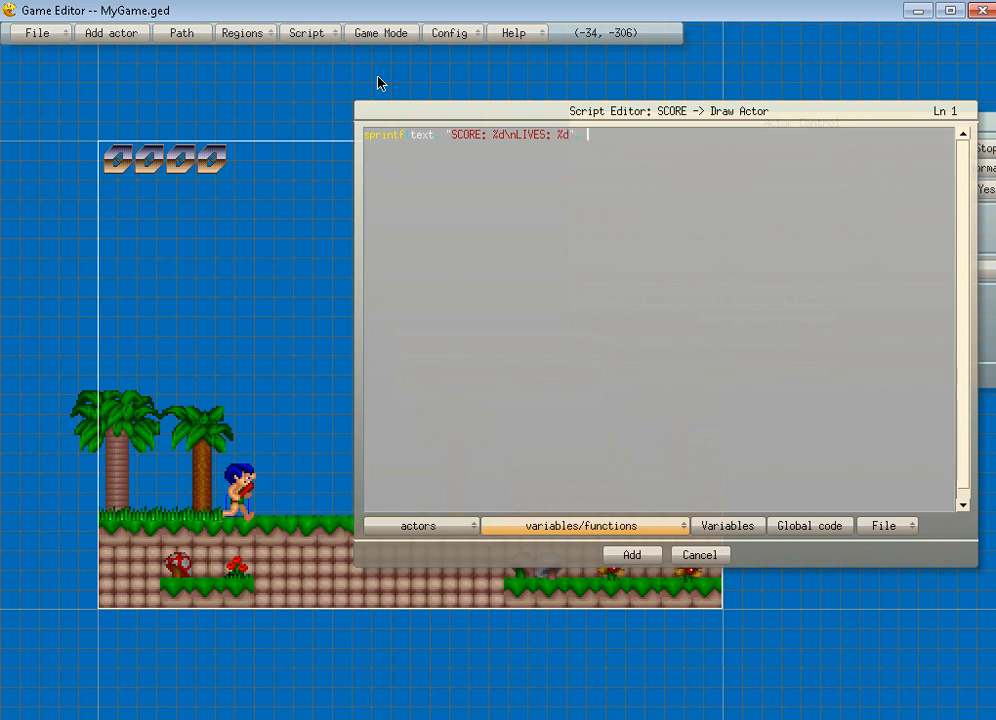
type("POINTS,")
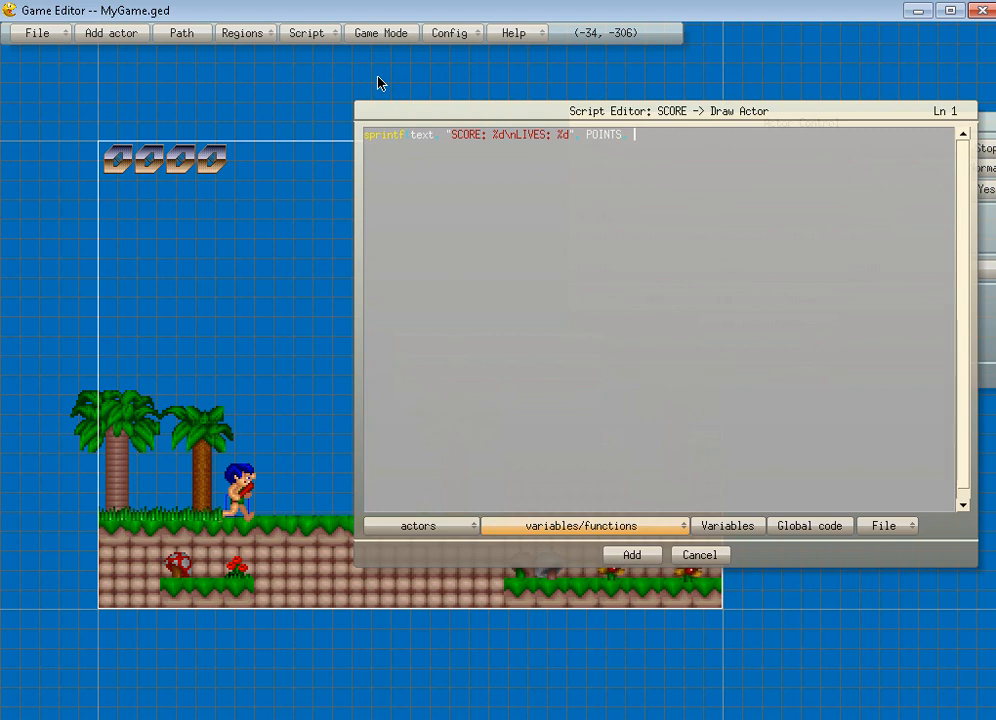
type("LIVES")
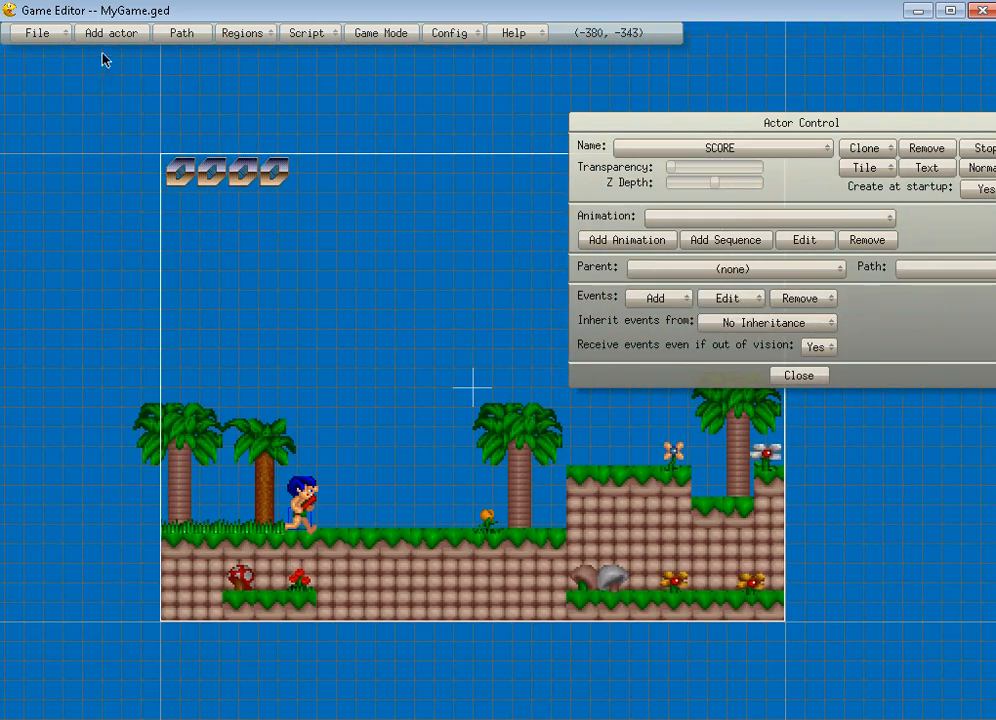
- Add a new normal actor named GEM to the level
left_click(110, 32)
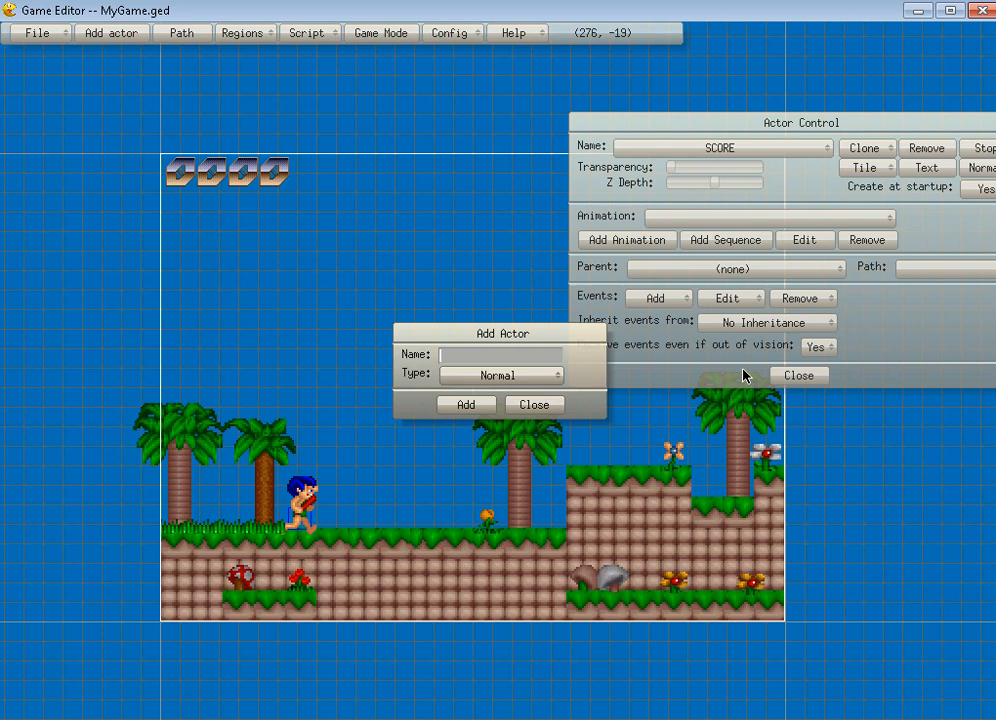
left_click(466, 404)
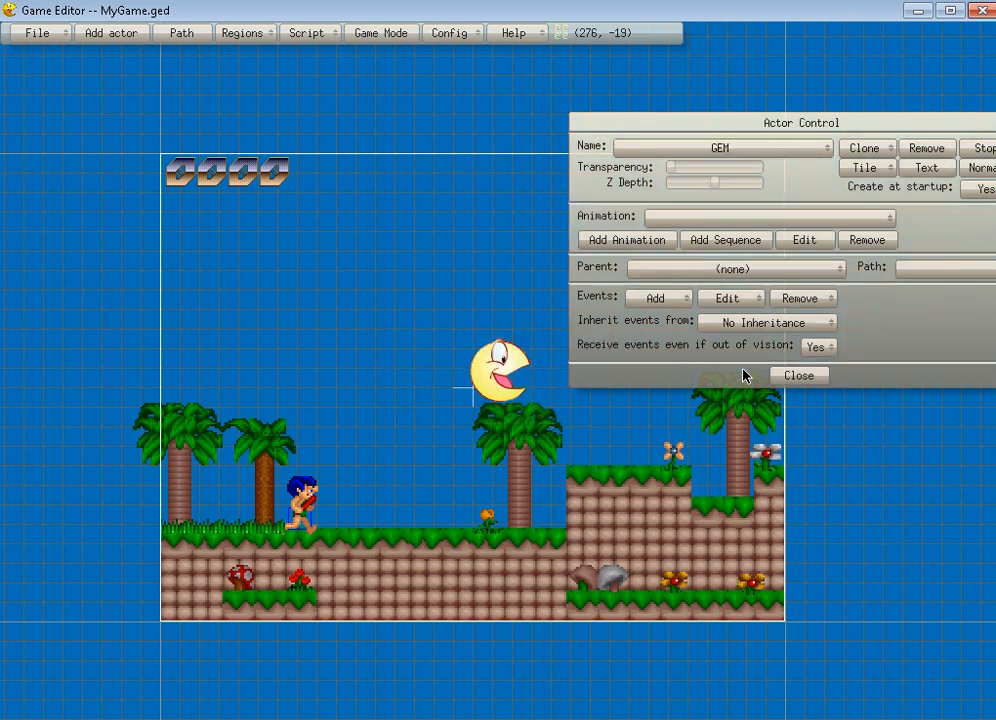
mouse_move(608, 230)
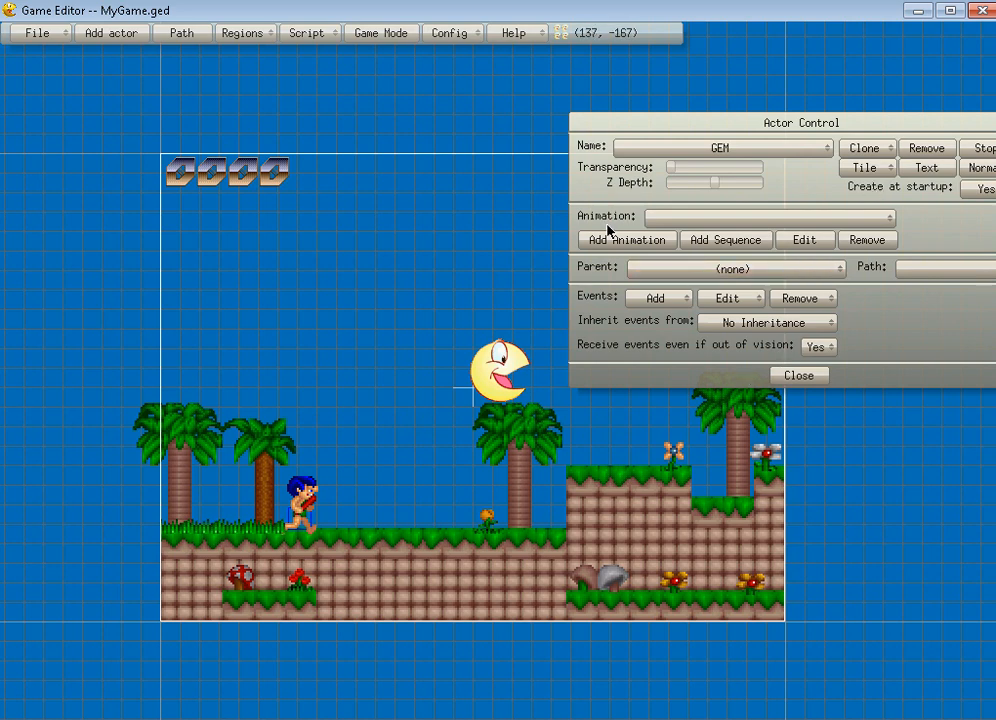
- Add a diamond animation to GEM from an image in the GameEditor tutorial data folder
left_click(626, 240)
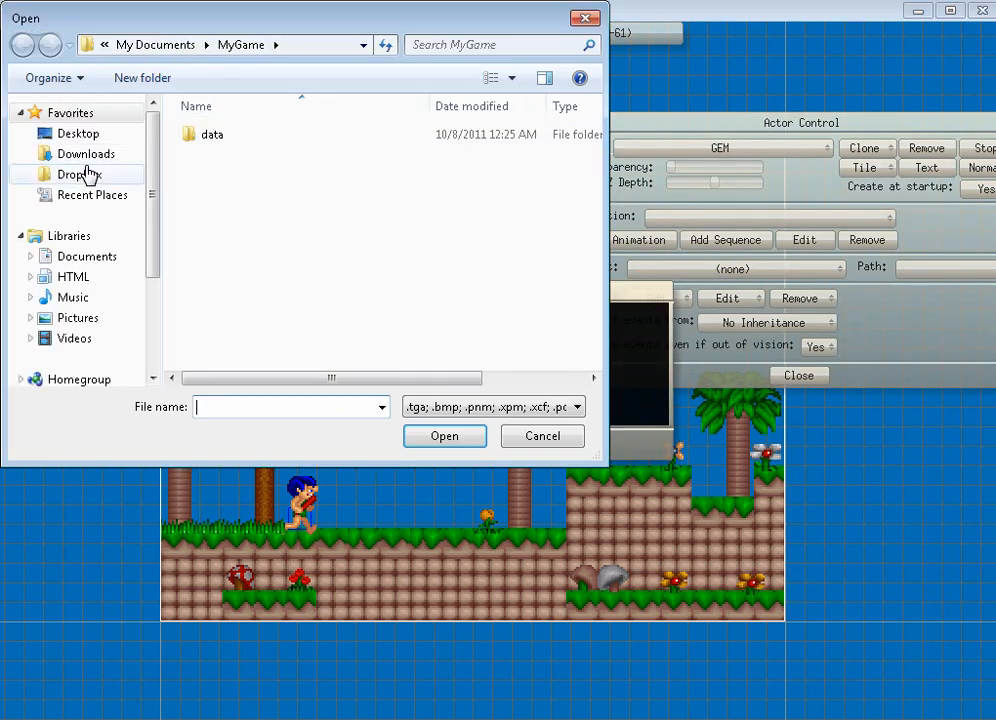
left_click(78, 132)
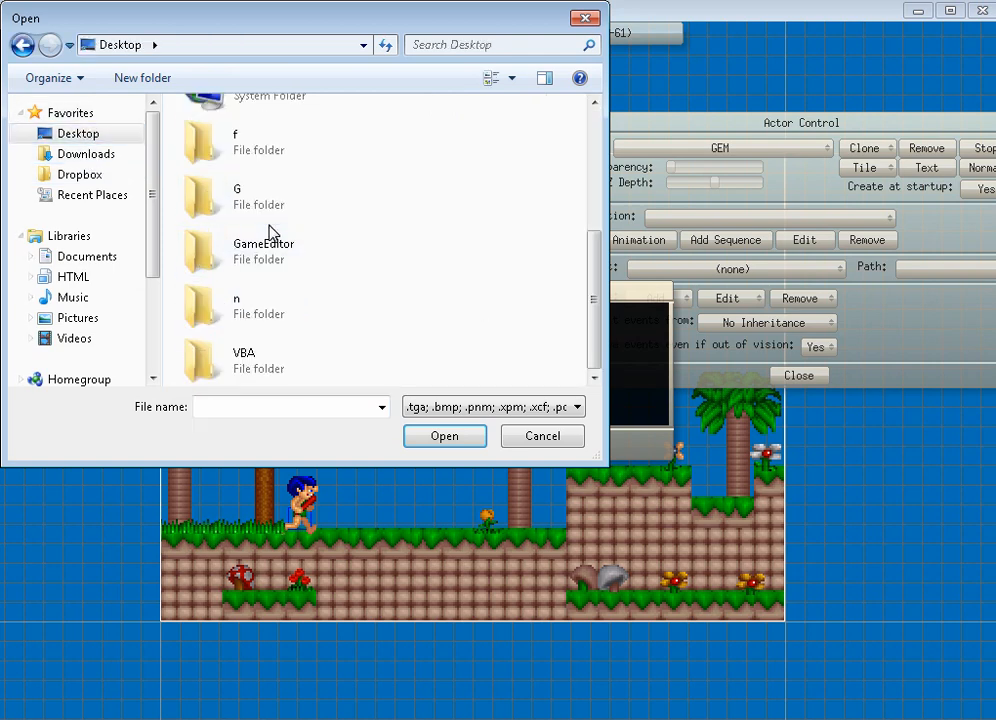
double_click(264, 250)
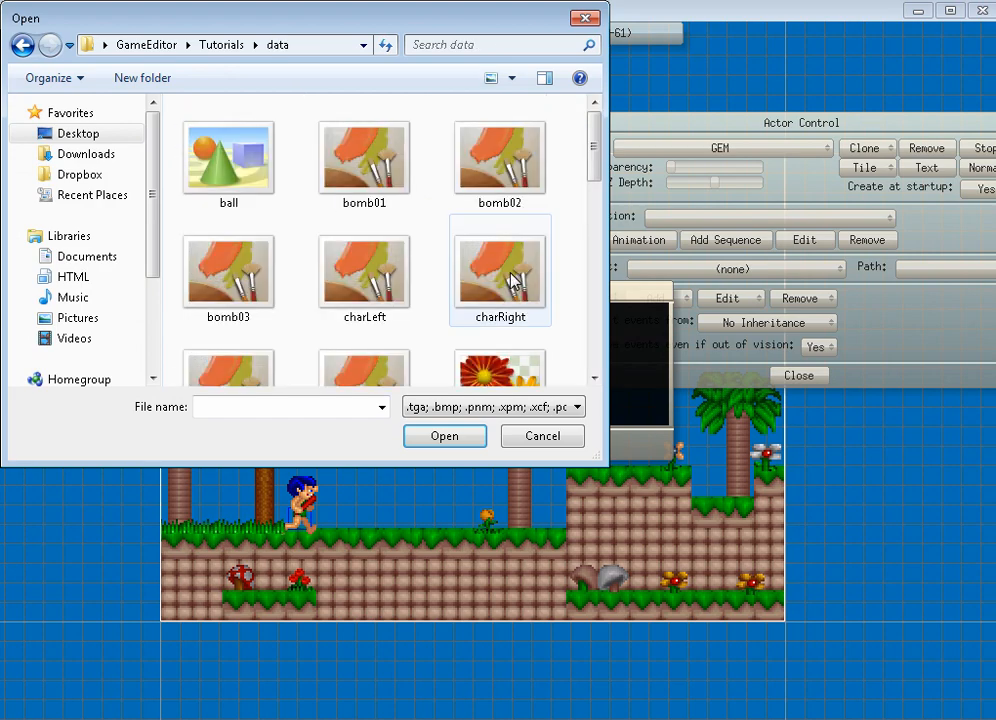
left_click(364, 156)
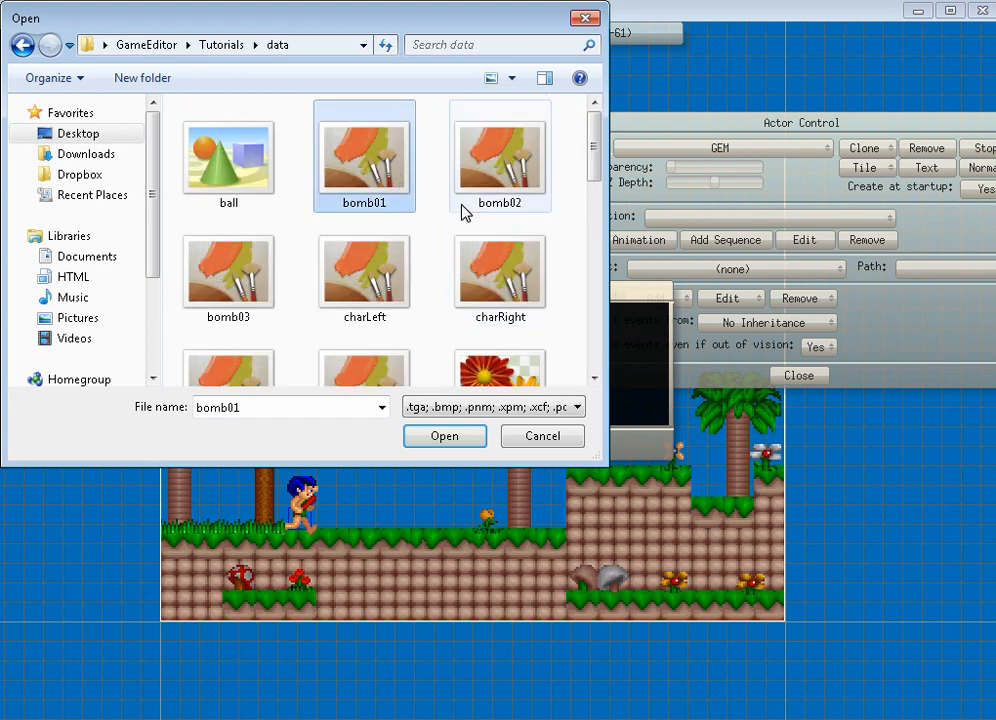
scroll("down", 3)
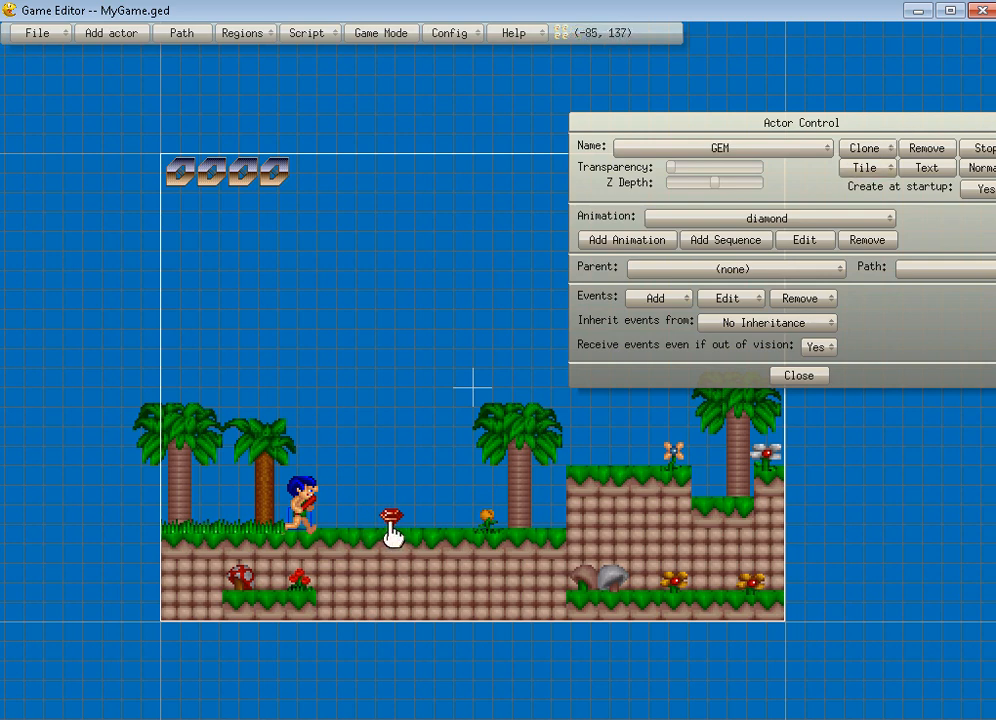
- Clone GEM as a horizontal array with manual, widened spacing to form a row of gems
left_click(866, 148)
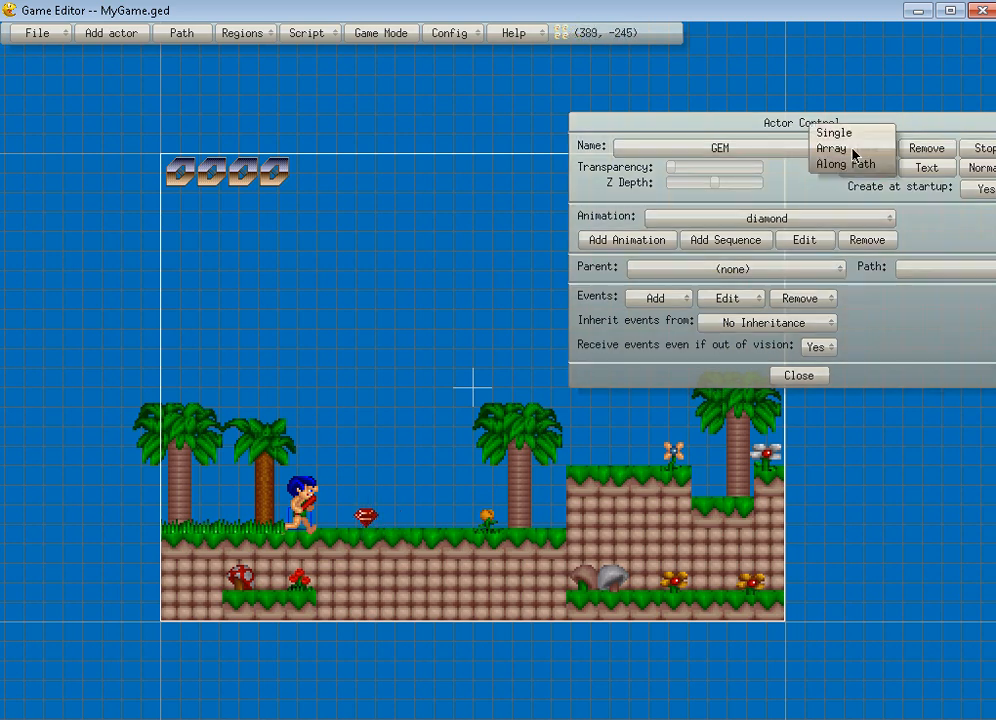
left_click(832, 148)
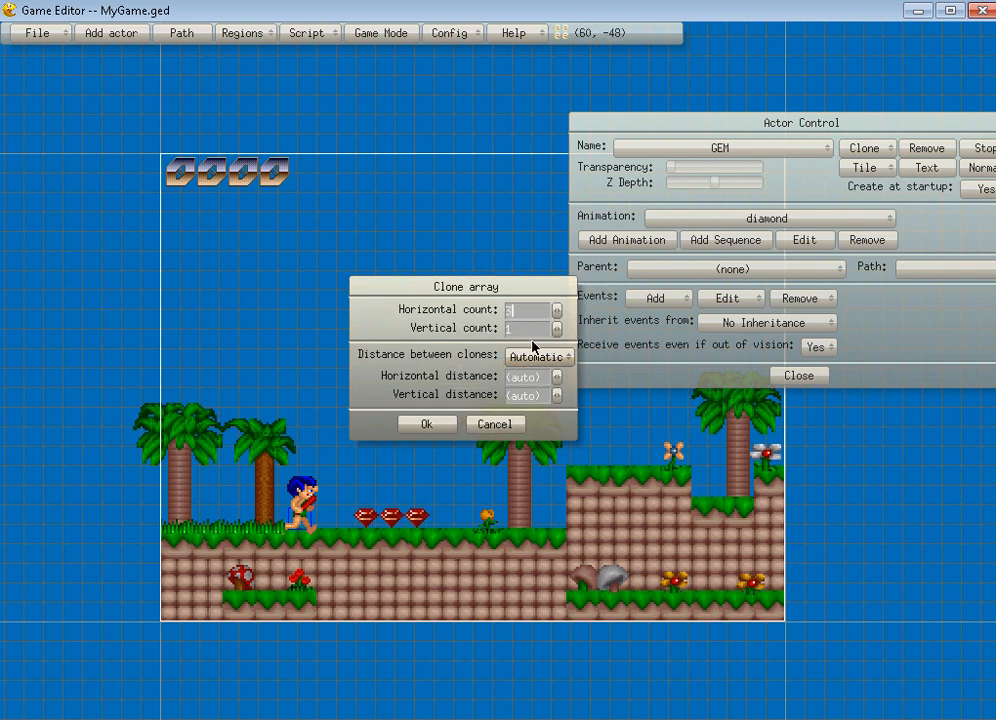
left_click(540, 356)
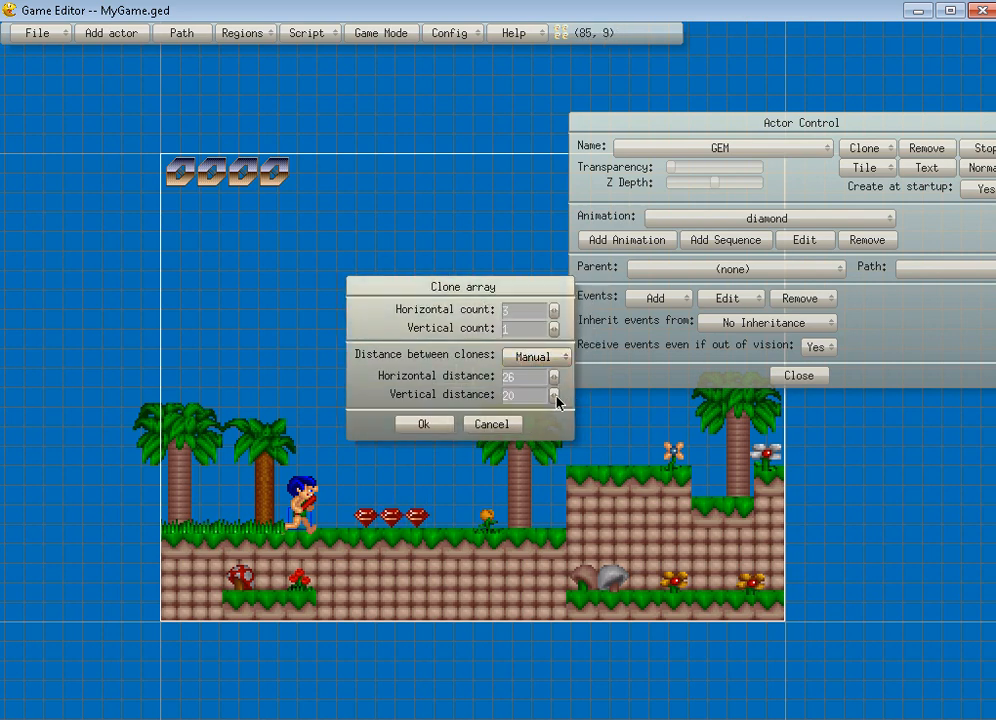
left_click(552, 370)
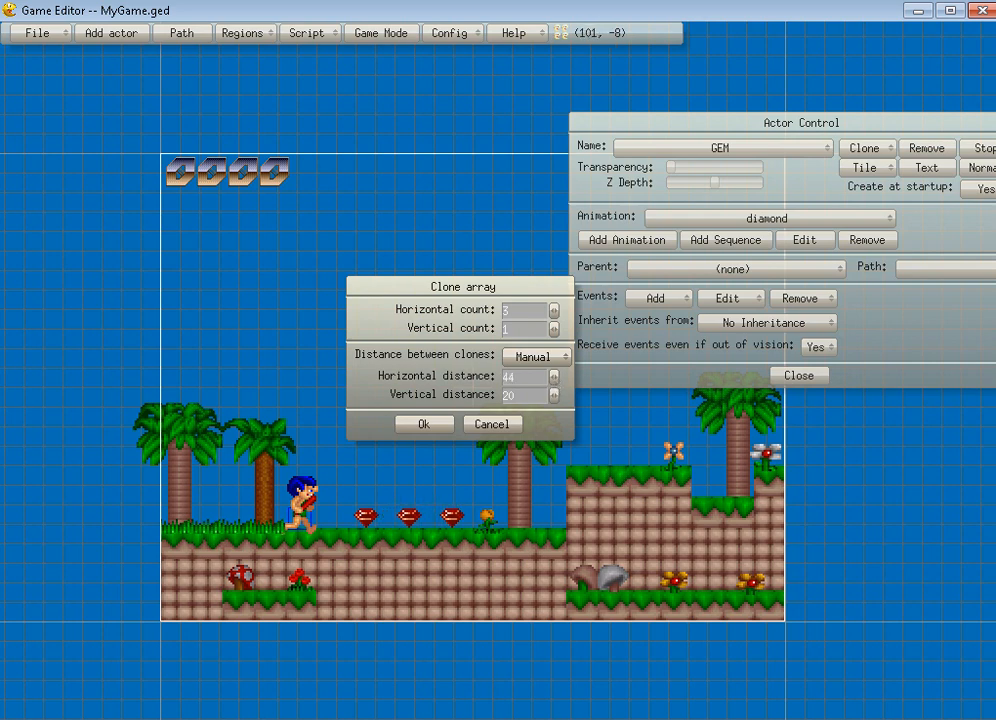
left_click(424, 424)
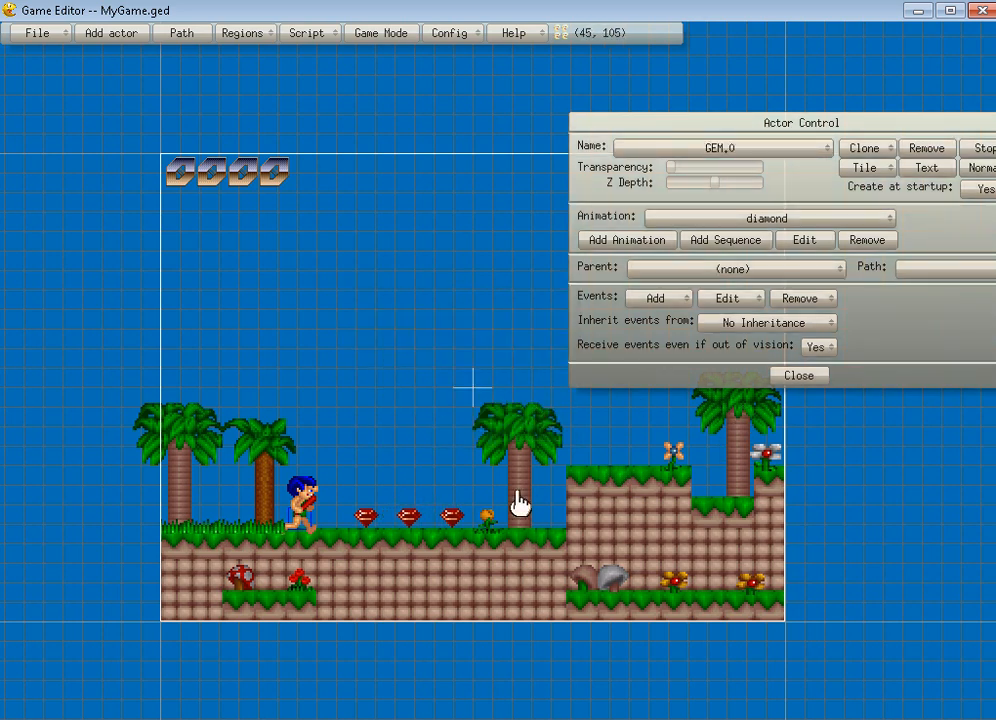
- Add a collision event with Player that plays SILLYPOP.WAV from the GameEditor folder
left_click(656, 298)
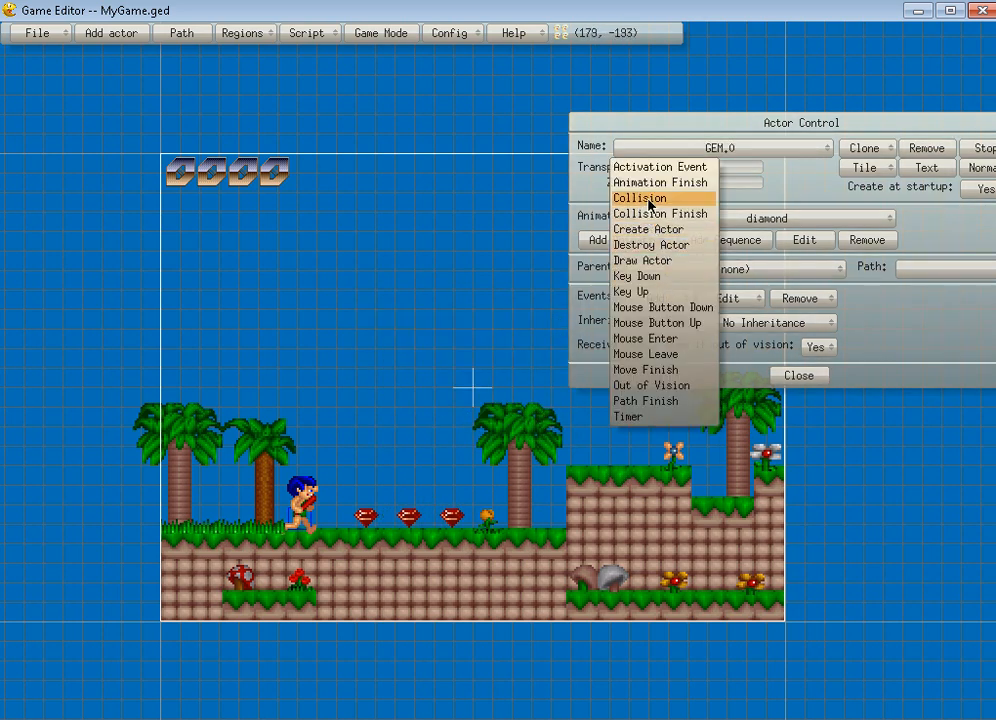
left_click(640, 198)
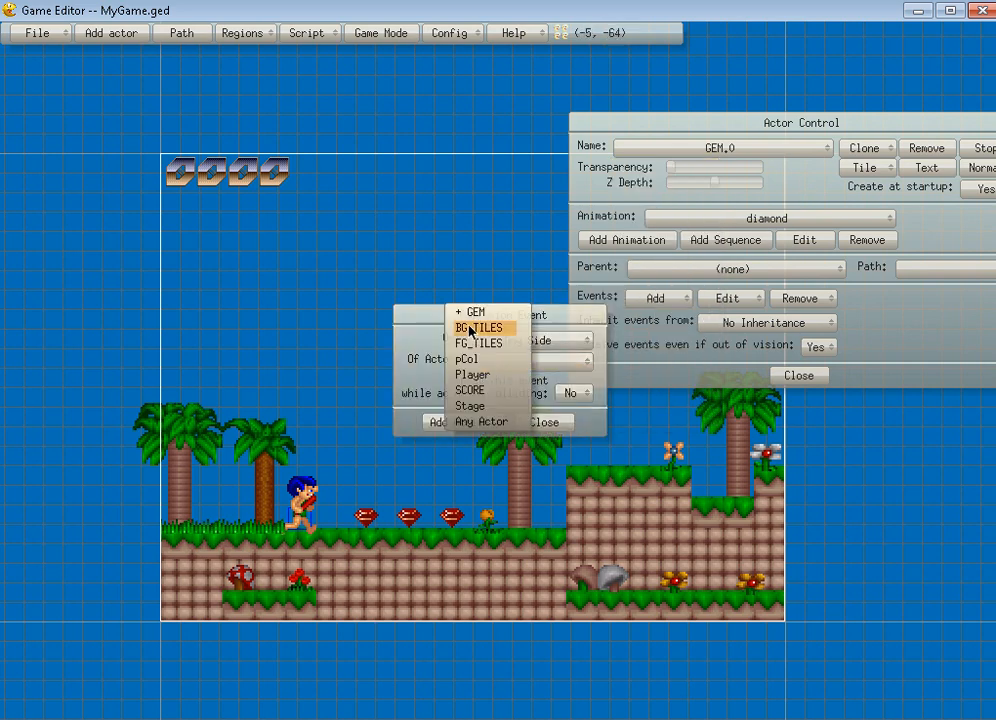
left_click(474, 374)
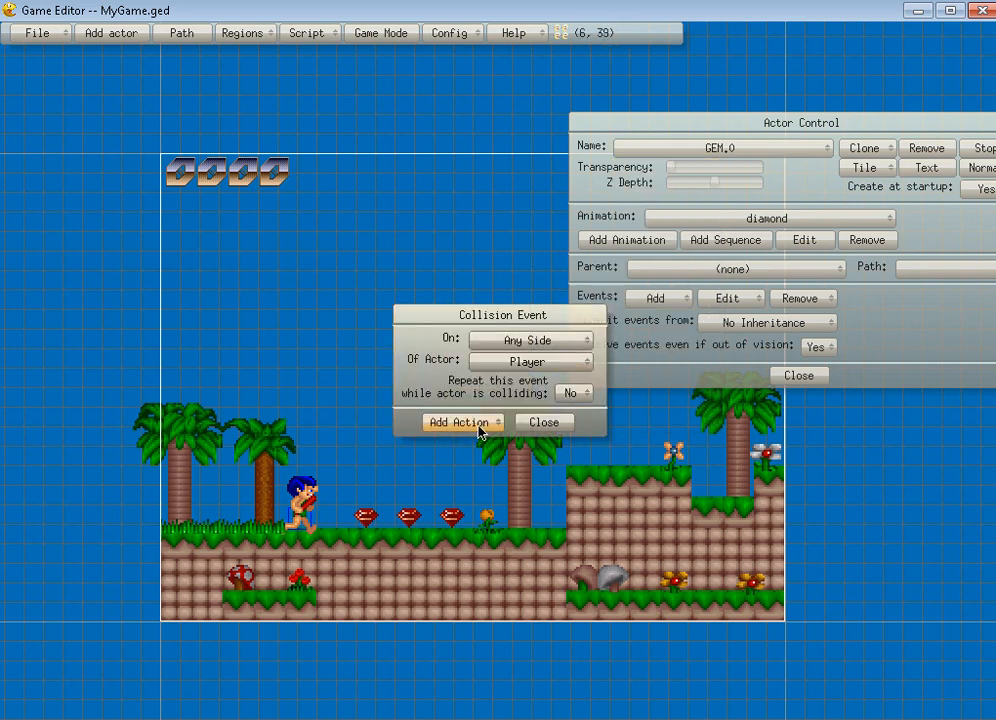
left_click(460, 422)
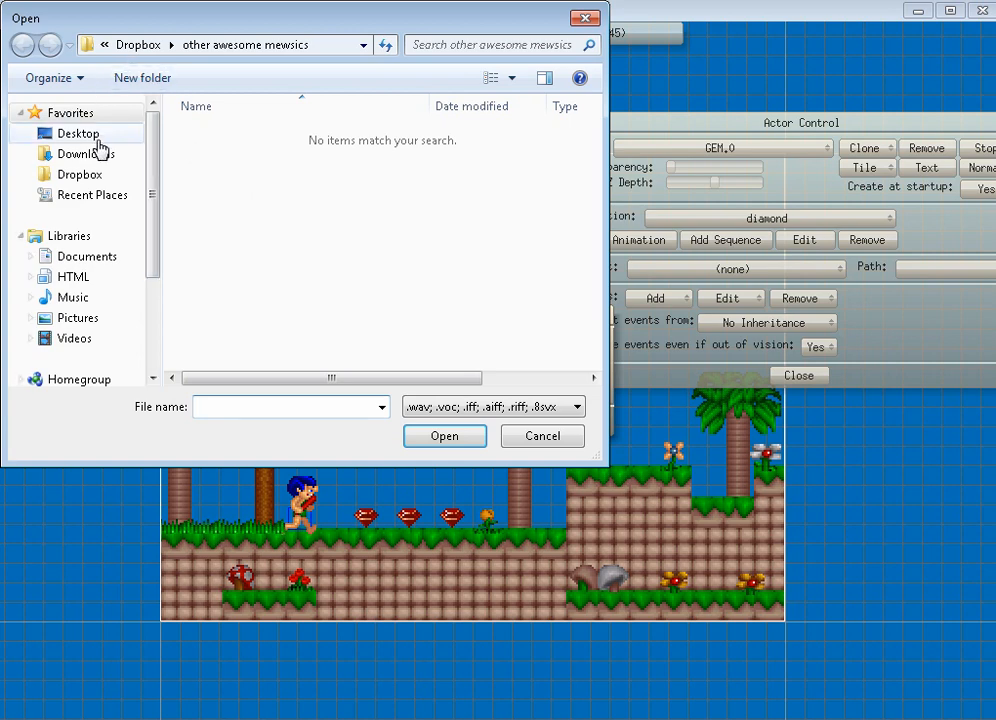
left_click(84, 152)
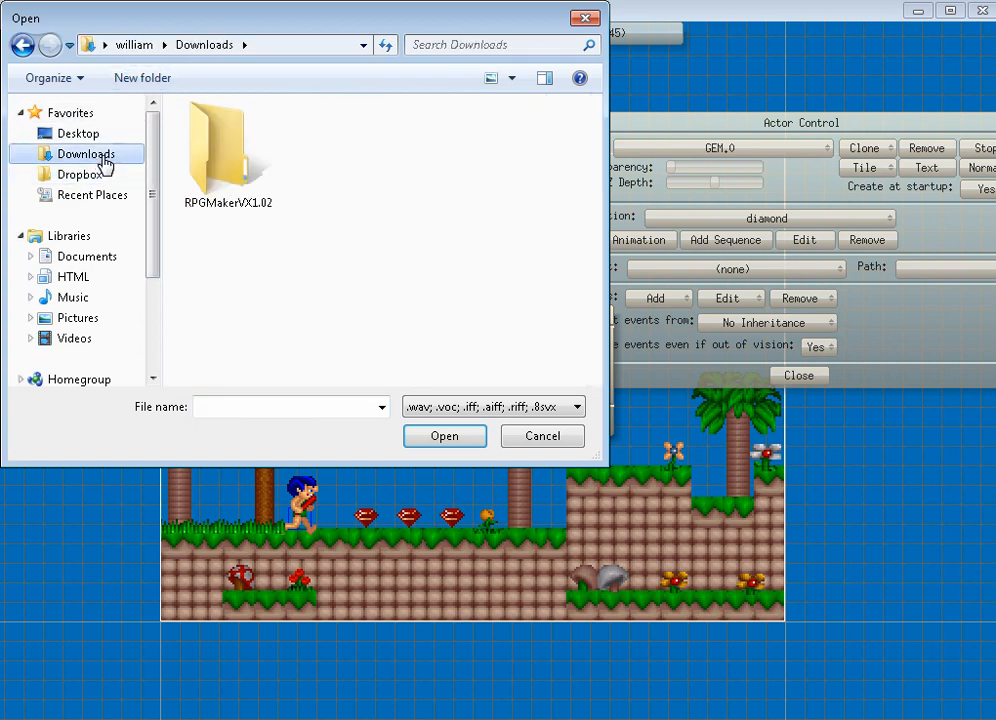
left_click(78, 132)
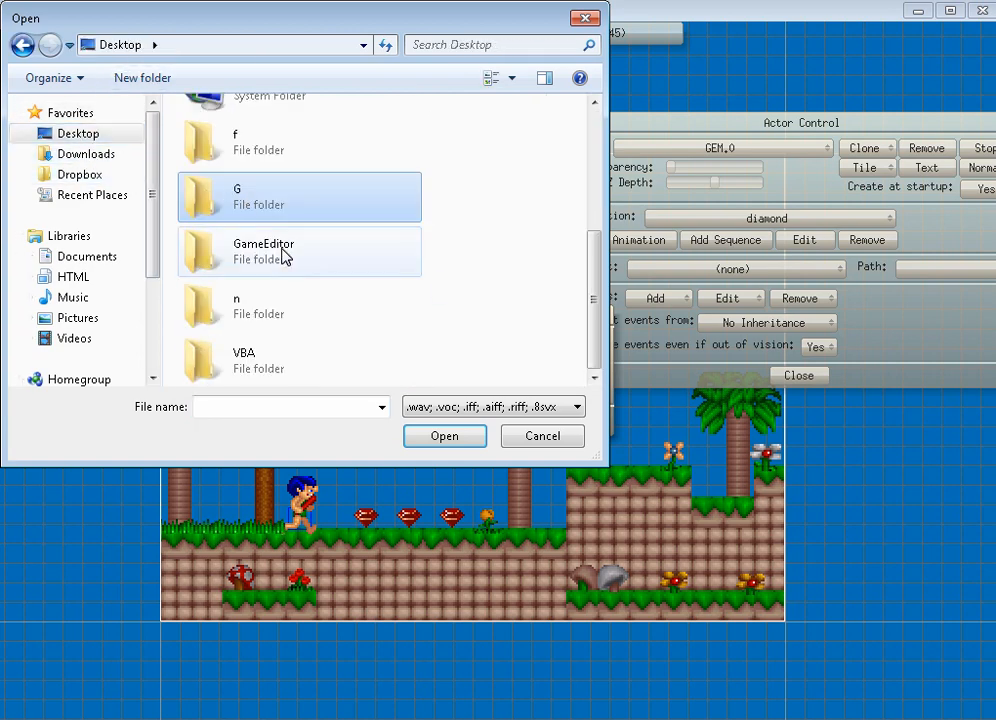
double_click(264, 252)
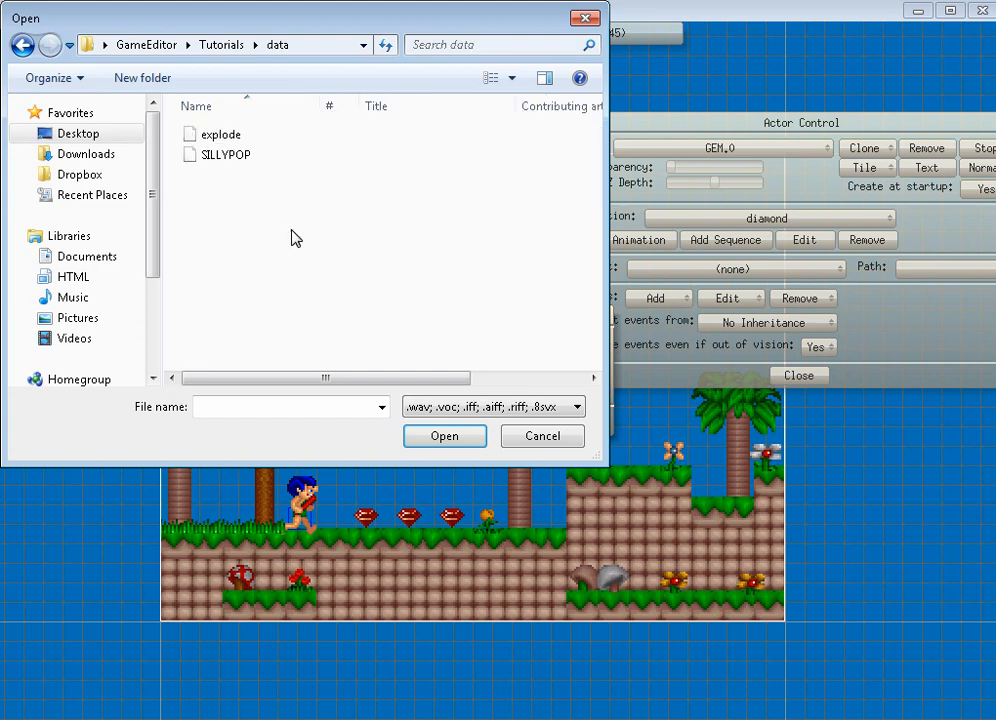
left_click(444, 436)
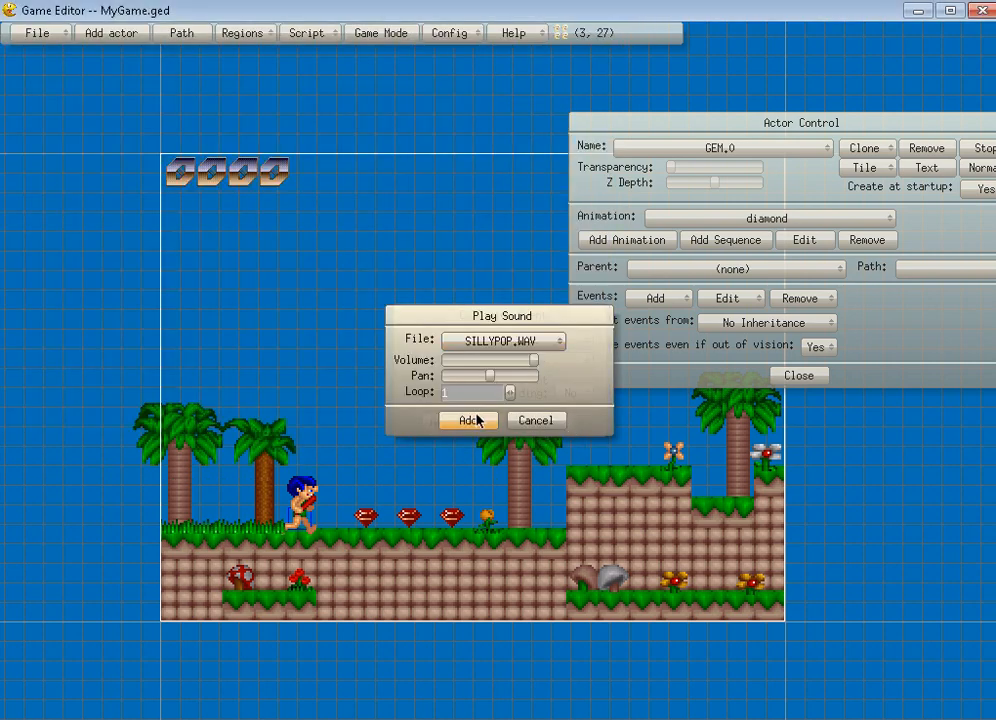
mouse_move(480, 430)
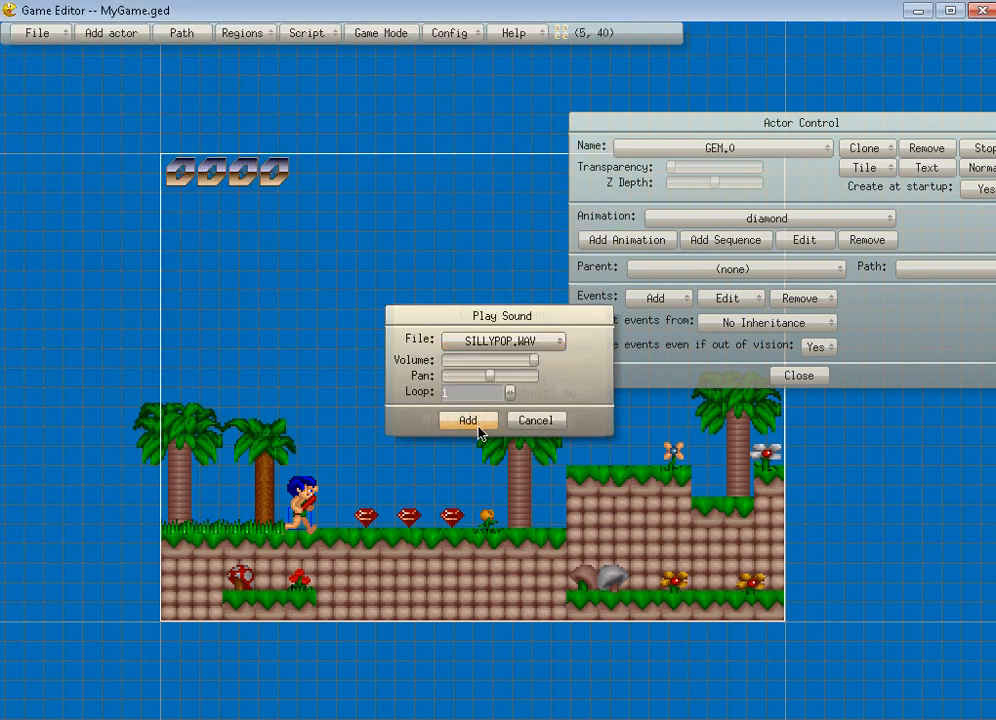
left_click(468, 420)
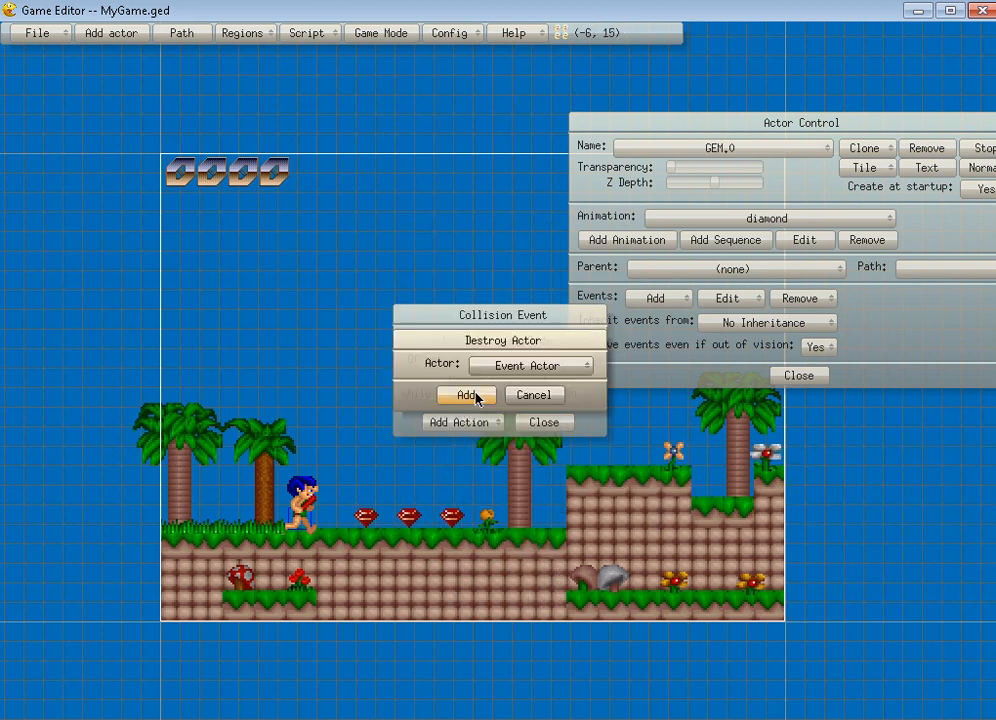
- Add a Destroy Actor action so the gem disappears on collision
left_click(468, 394)
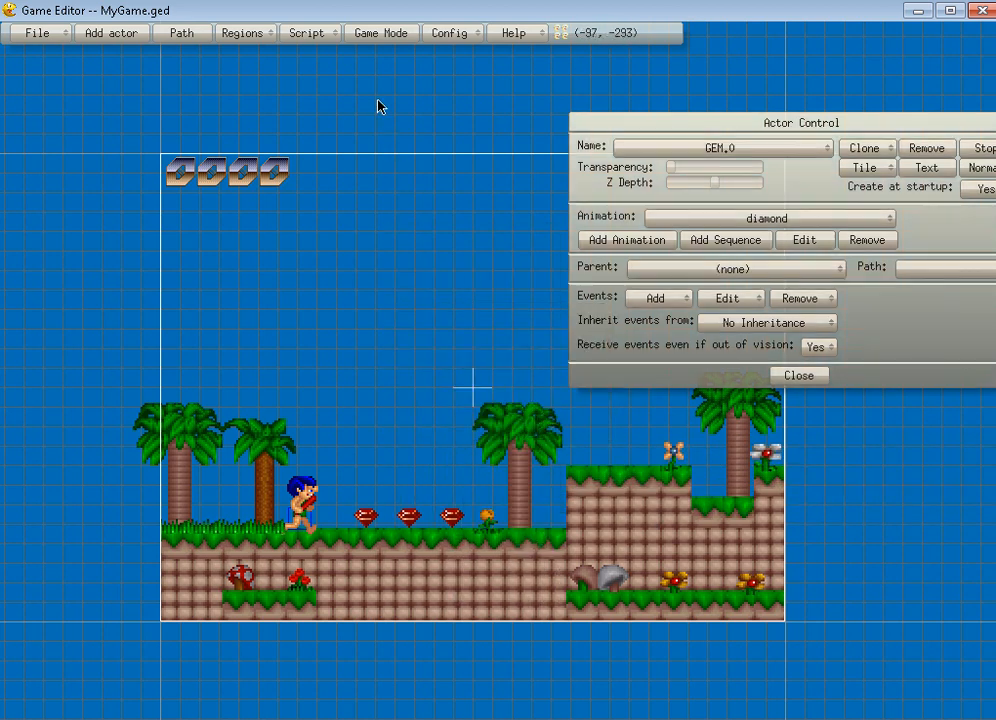
- Add a Destroy Actor script SCORE+=5; to the gem, answering No to the error and fixing the line
left_click(656, 298)
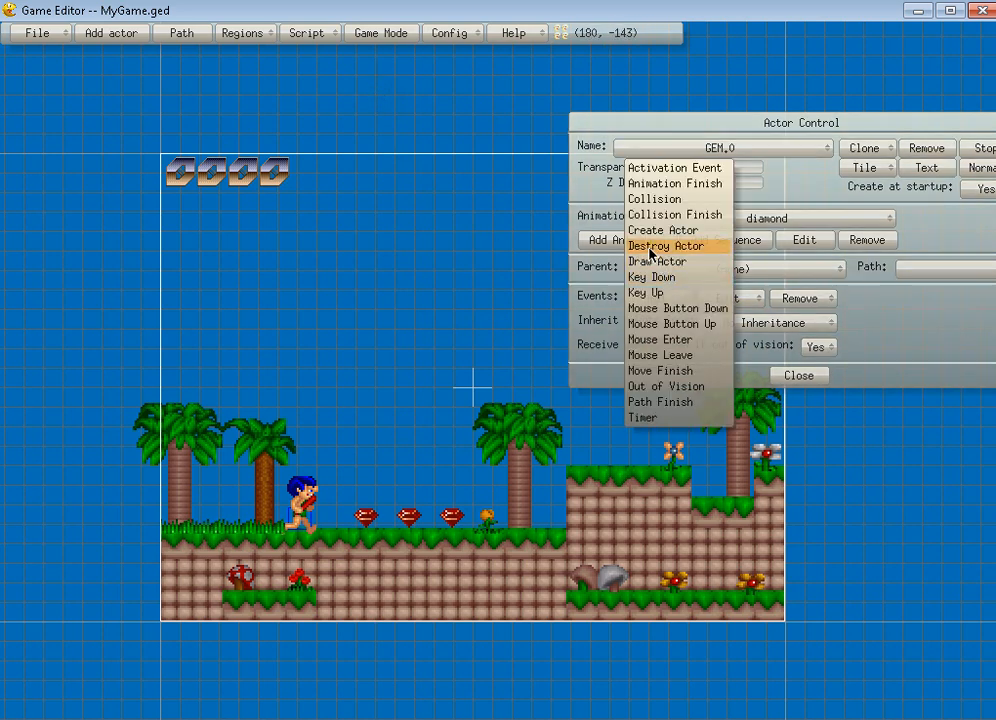
mouse_move(658, 240)
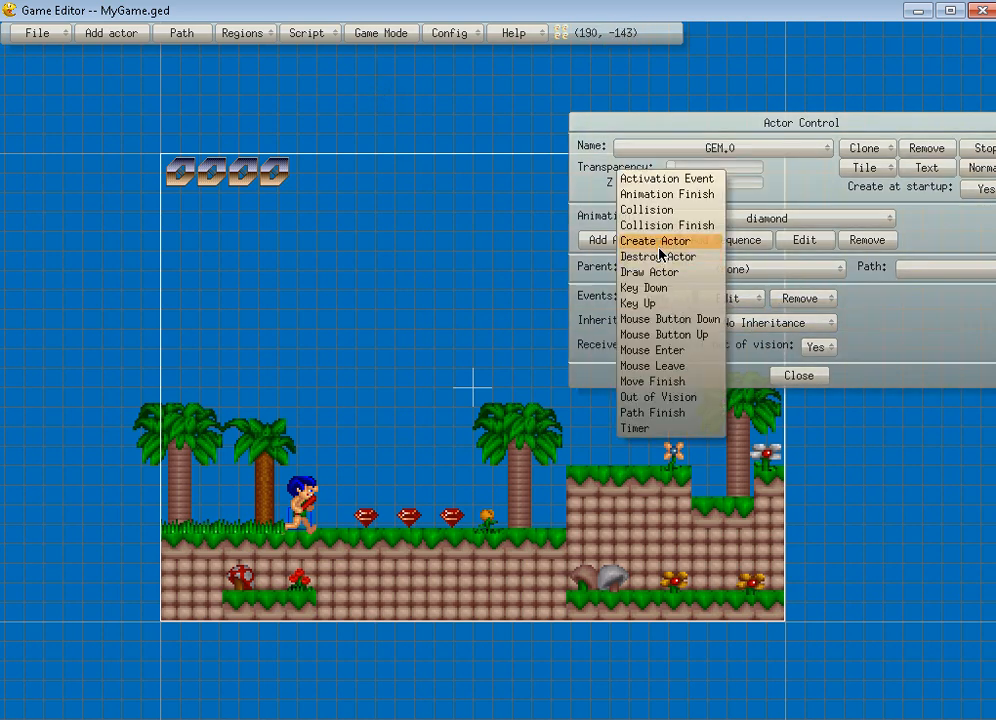
left_click(658, 256)
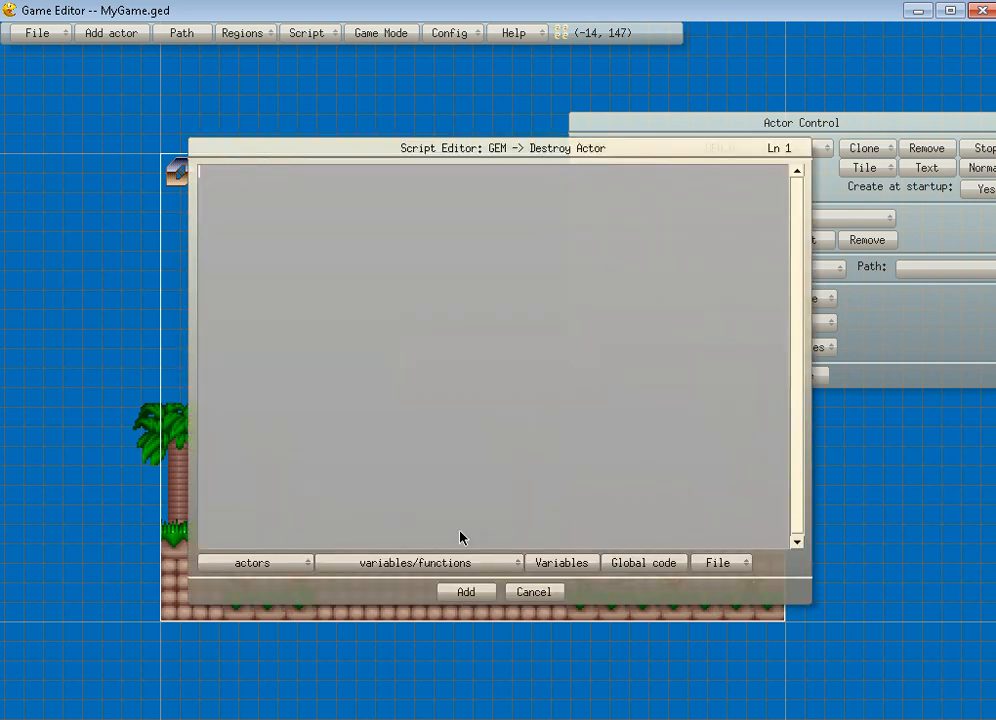
type("SCORE+=5;")
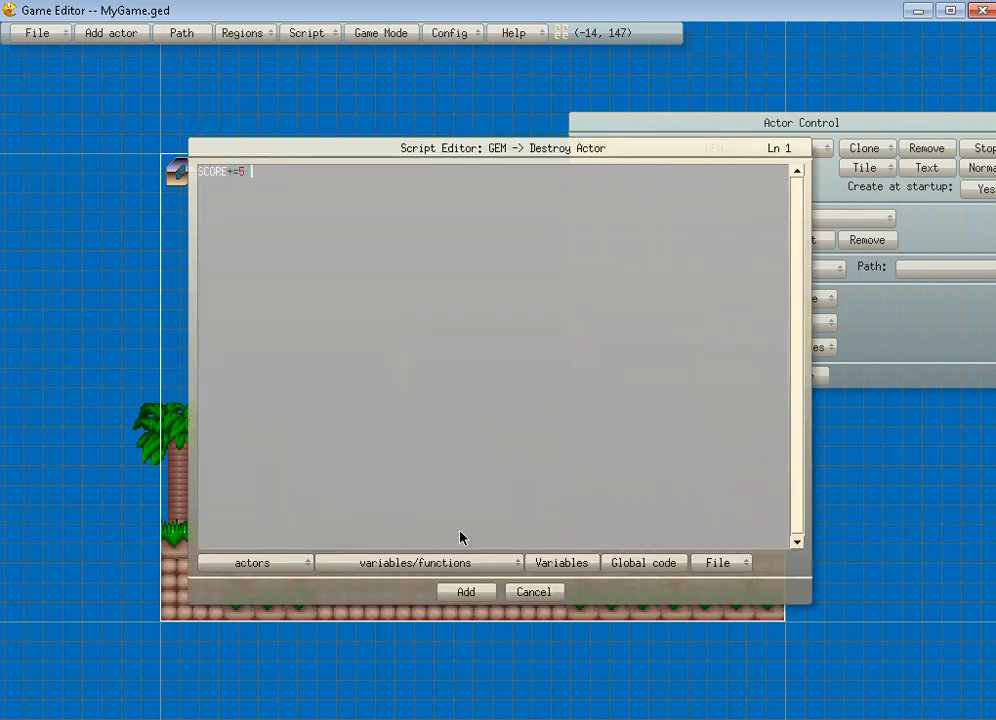
left_click(464, 592)
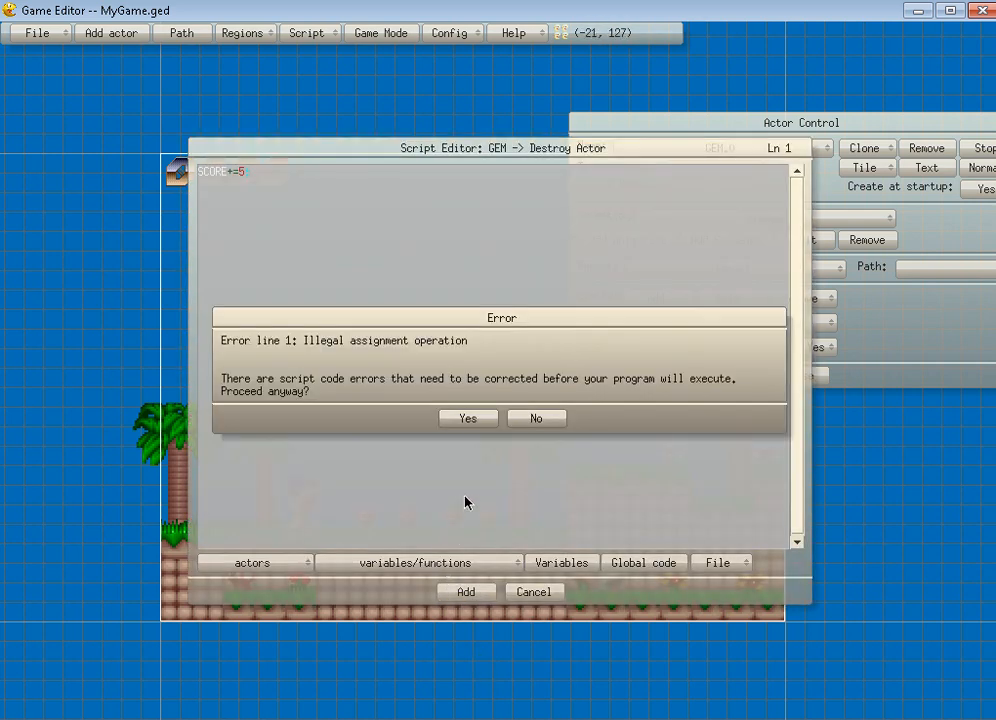
left_click(536, 418)
type("POINT")
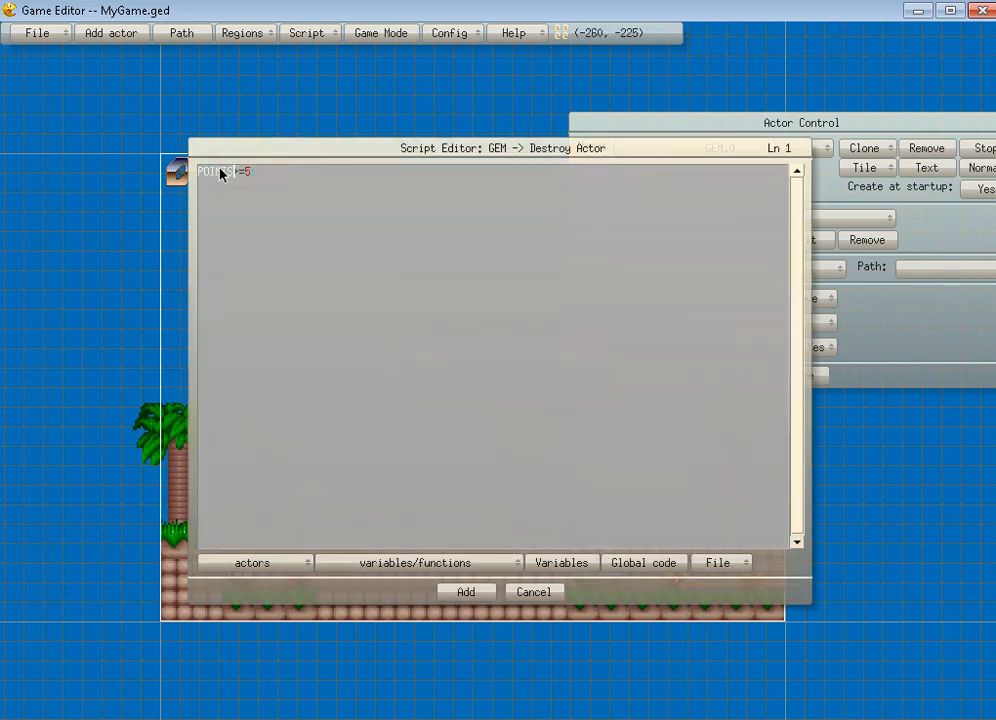
left_click(466, 592)
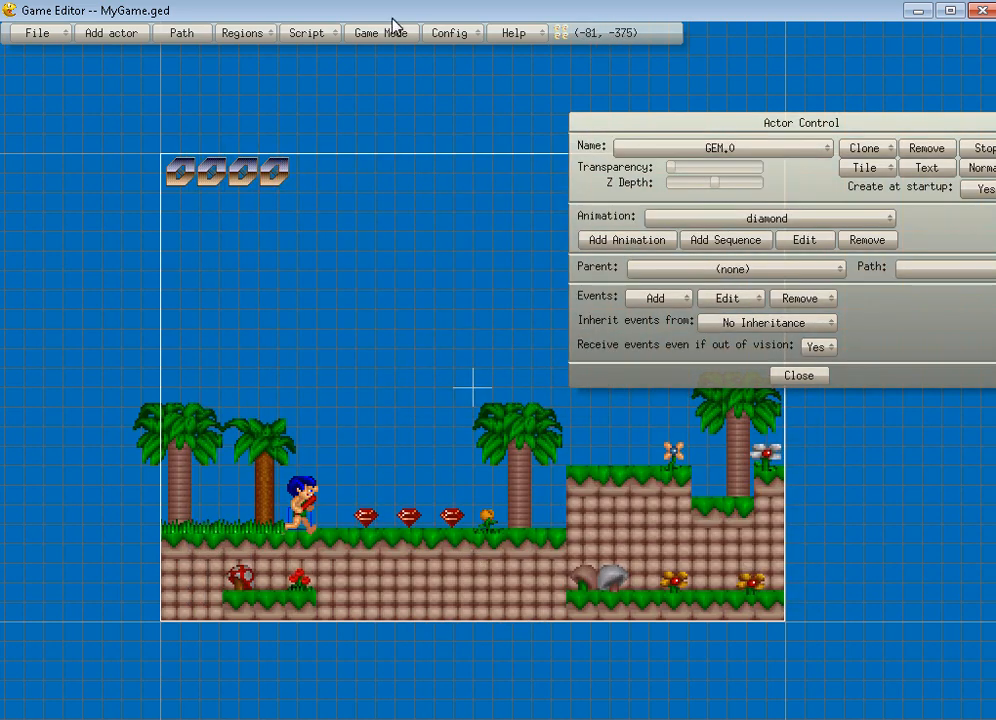
- Select the Stage actor and paint ground tiles to extend the terrain further right
left_click(380, 32)
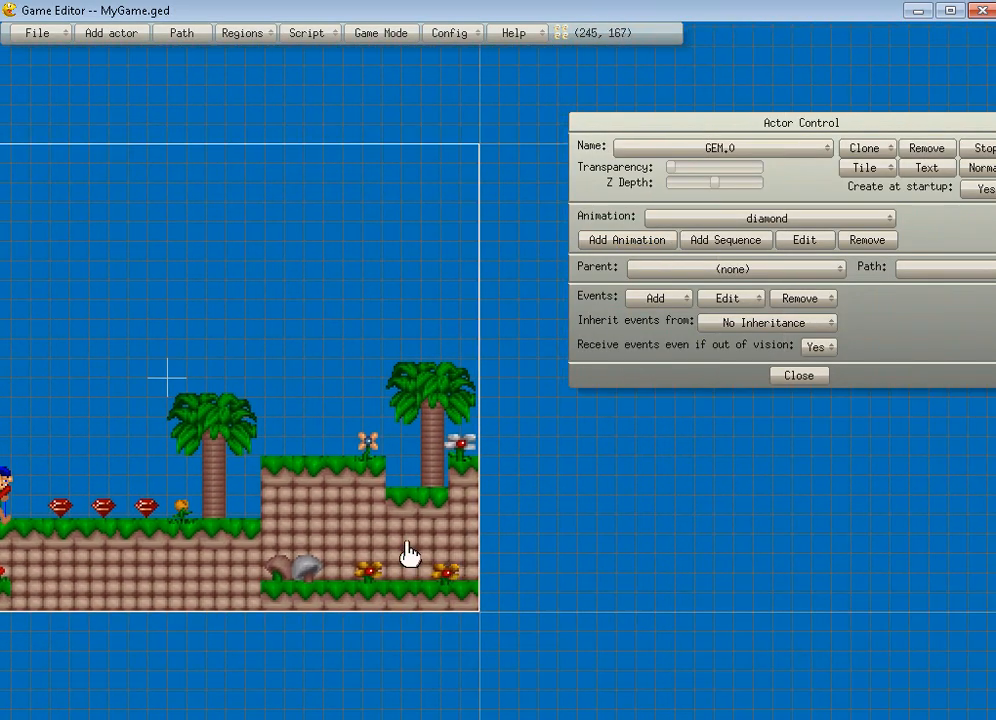
left_click(864, 168)
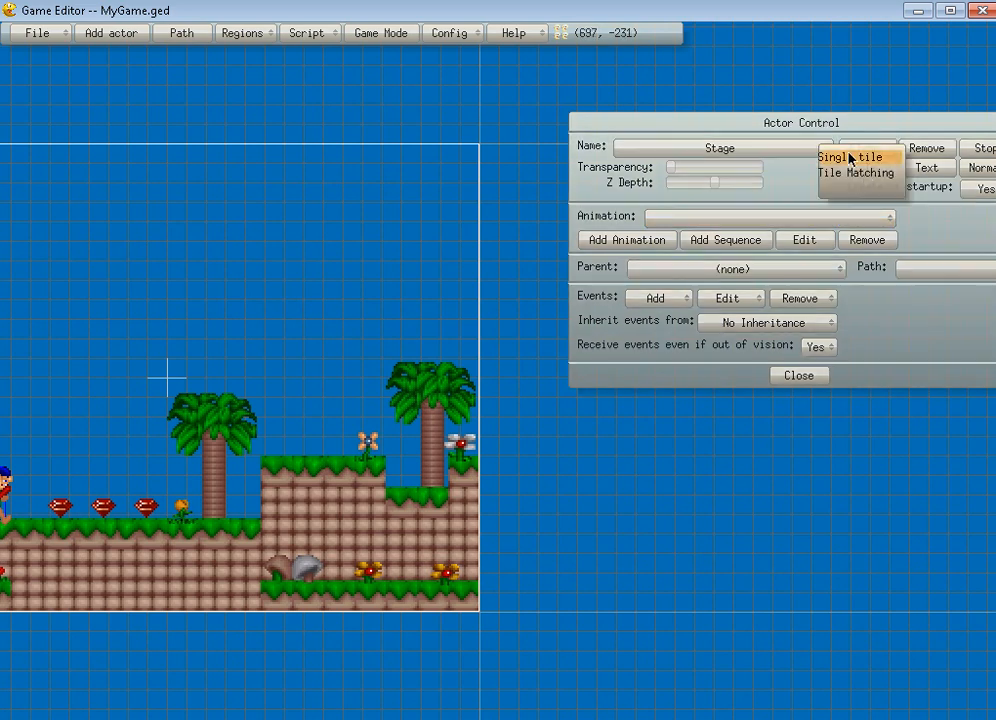
left_click(800, 376)
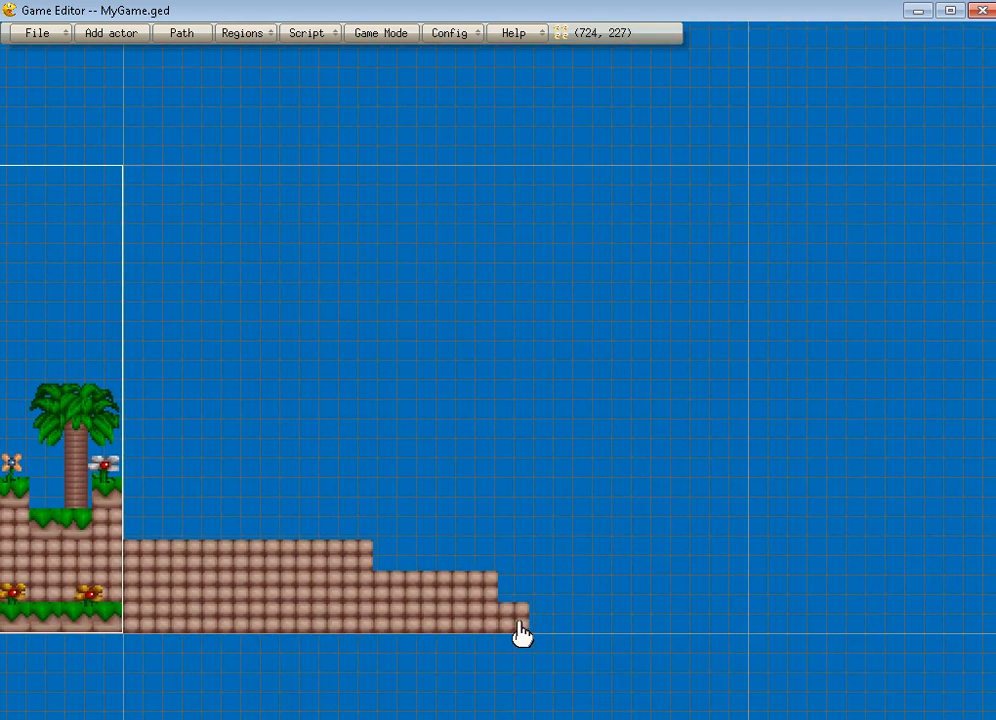
left_click(524, 604)
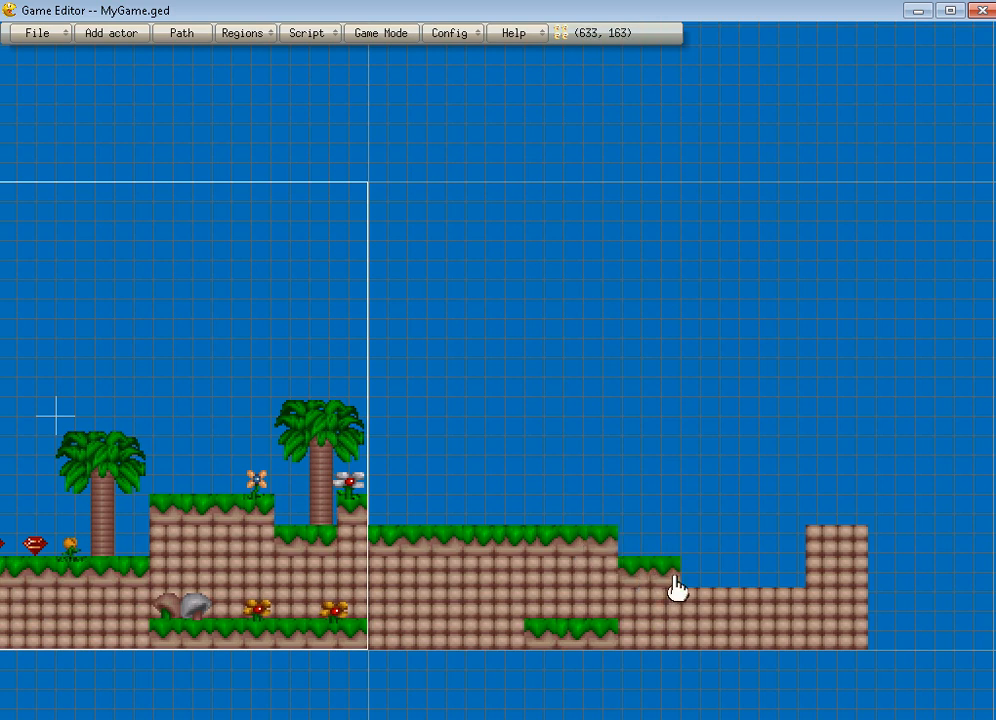
mouse_move(778, 586)
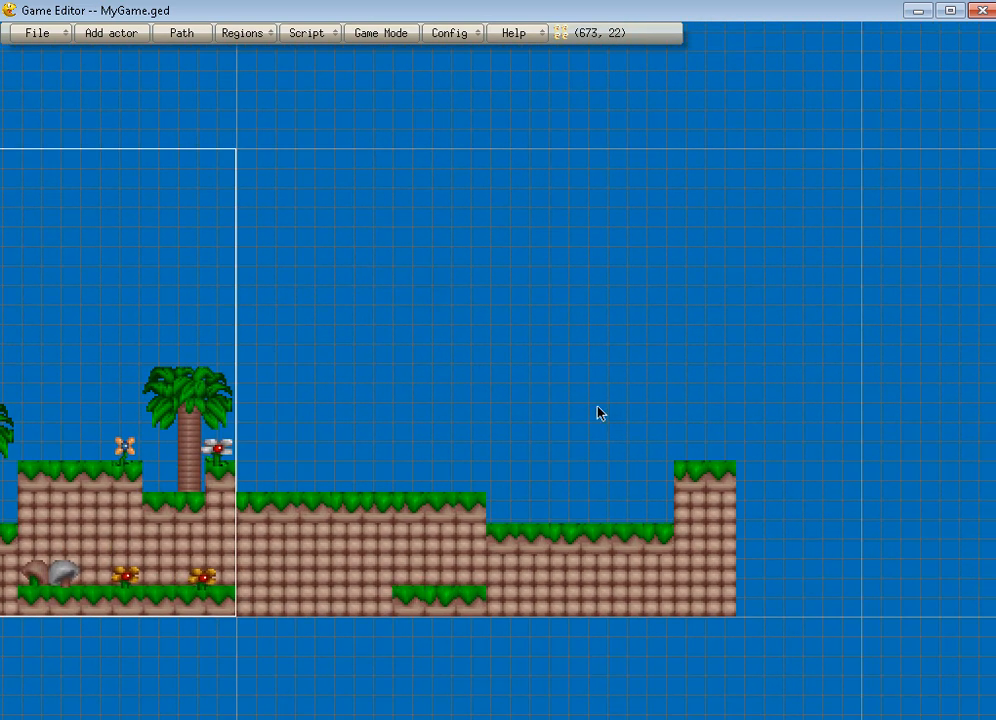
mouse_move(210, 608)
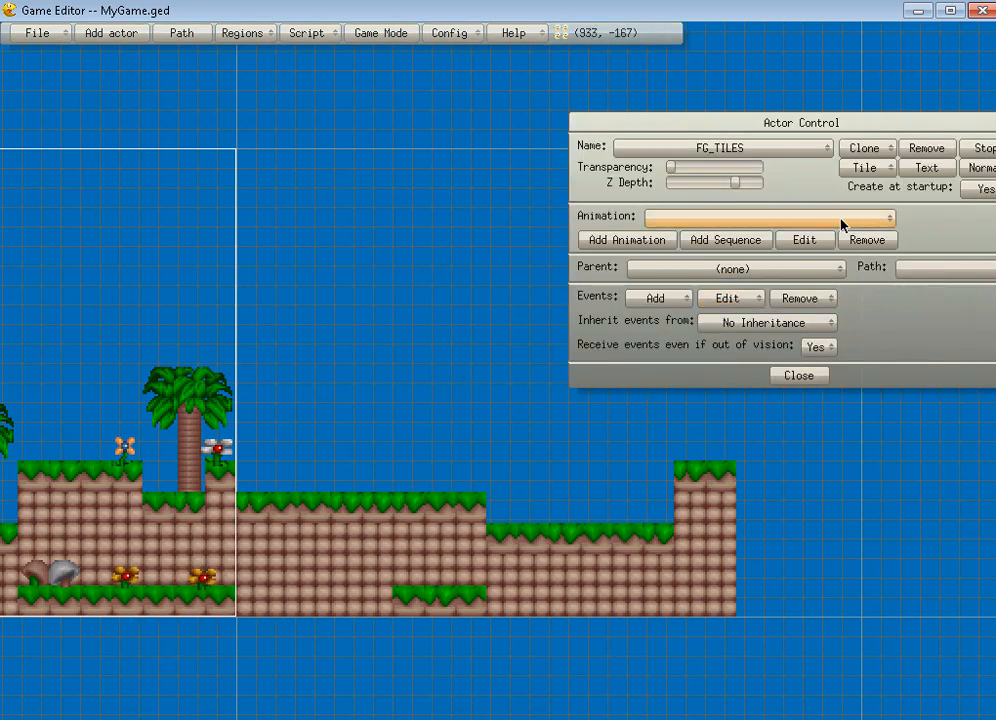
- Paint FG_TILES grass tufts and place flower sprites along the new ground
left_click(800, 376)
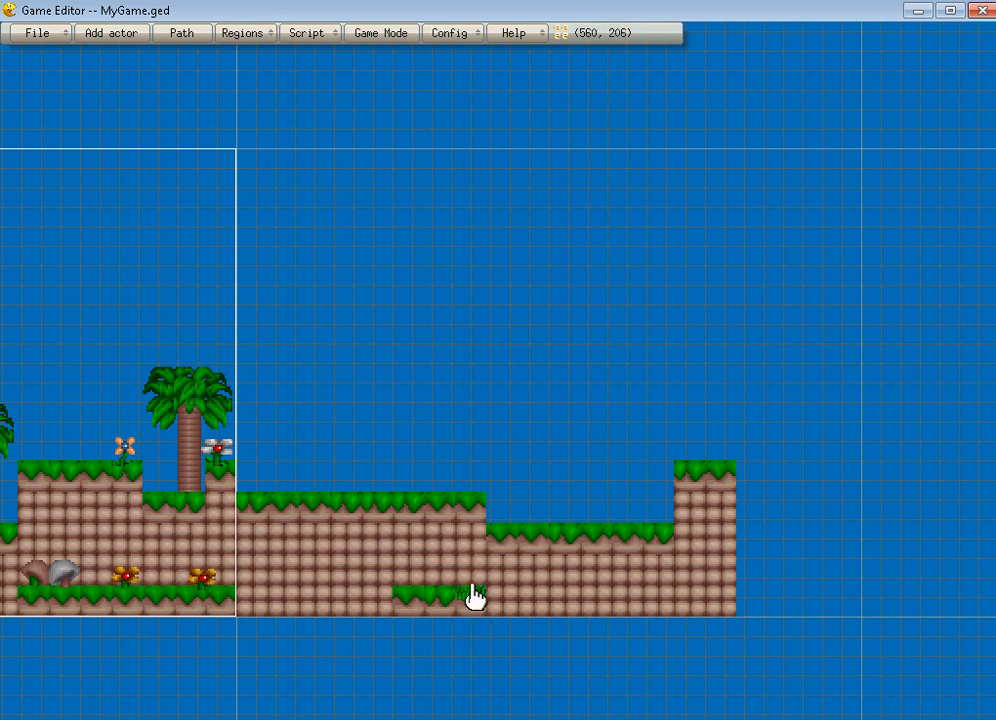
mouse_move(476, 590)
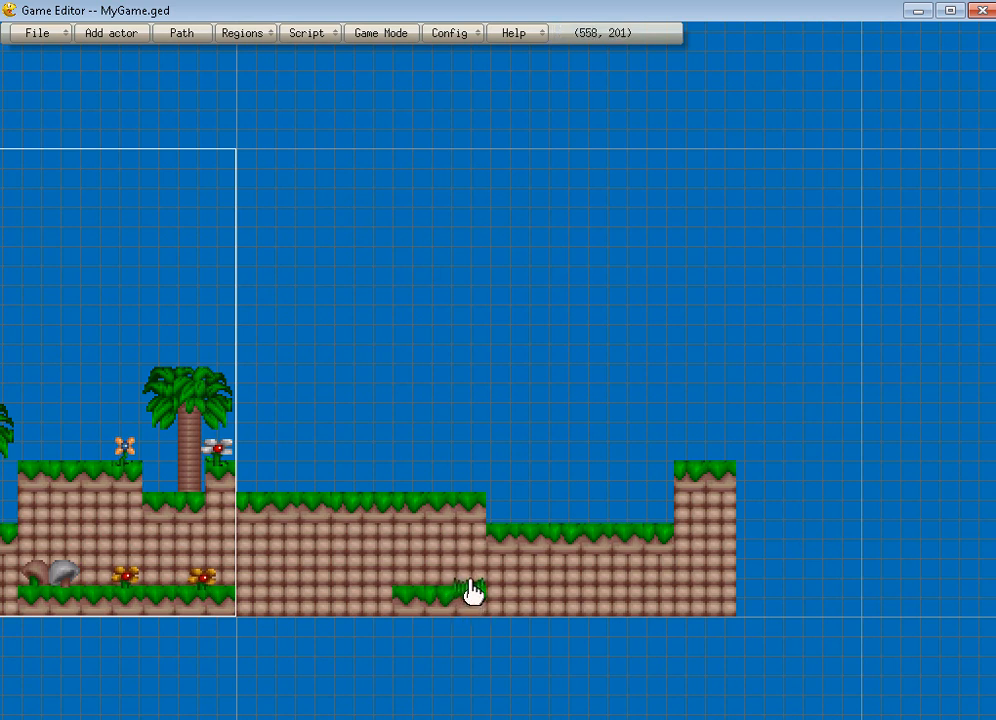
mouse_move(450, 590)
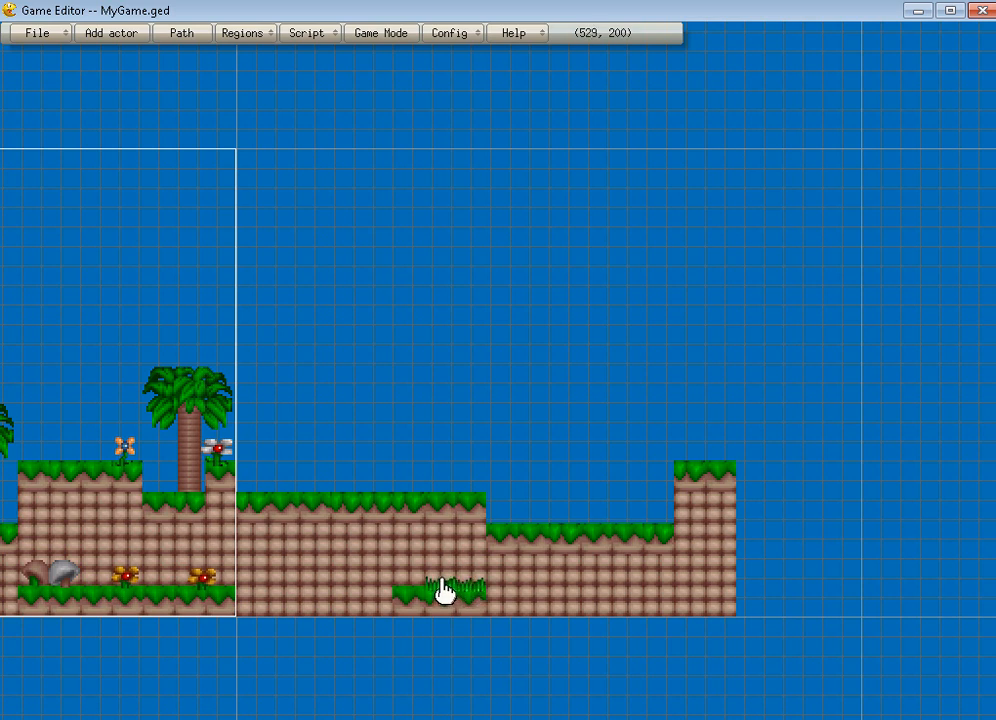
mouse_move(416, 590)
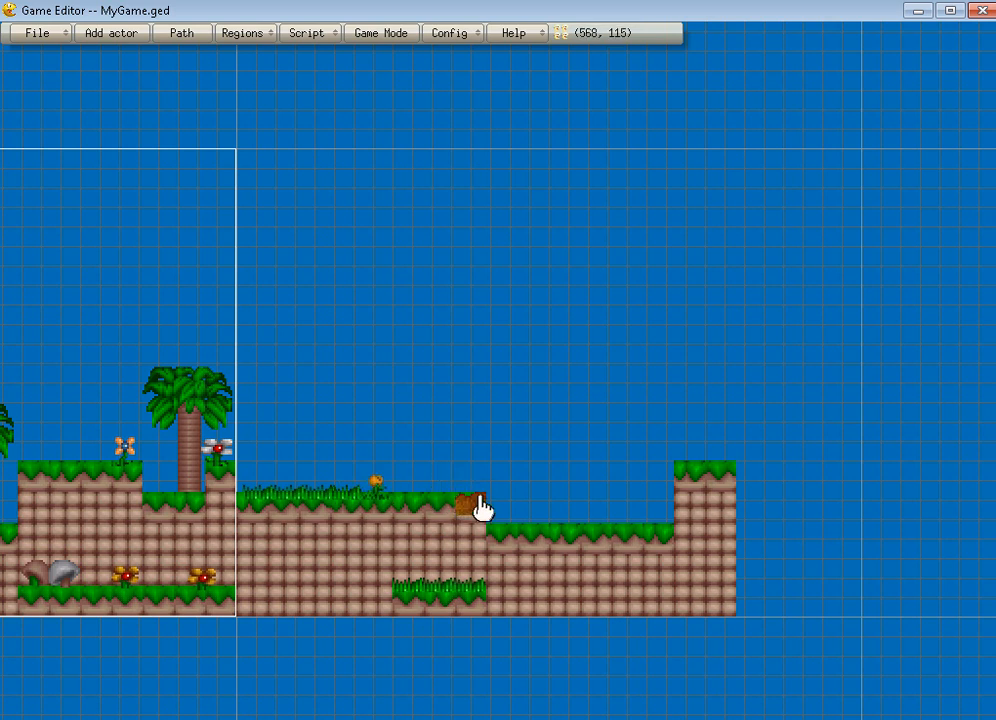
left_click_drag(476, 504, 596, 502)
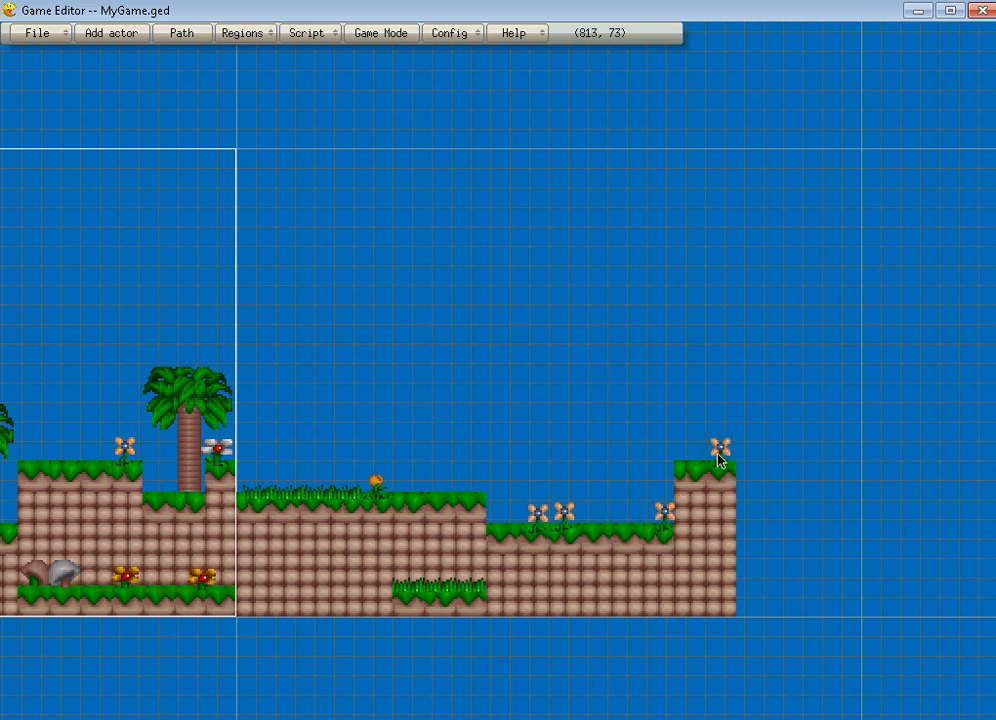
mouse_move(420, 232)
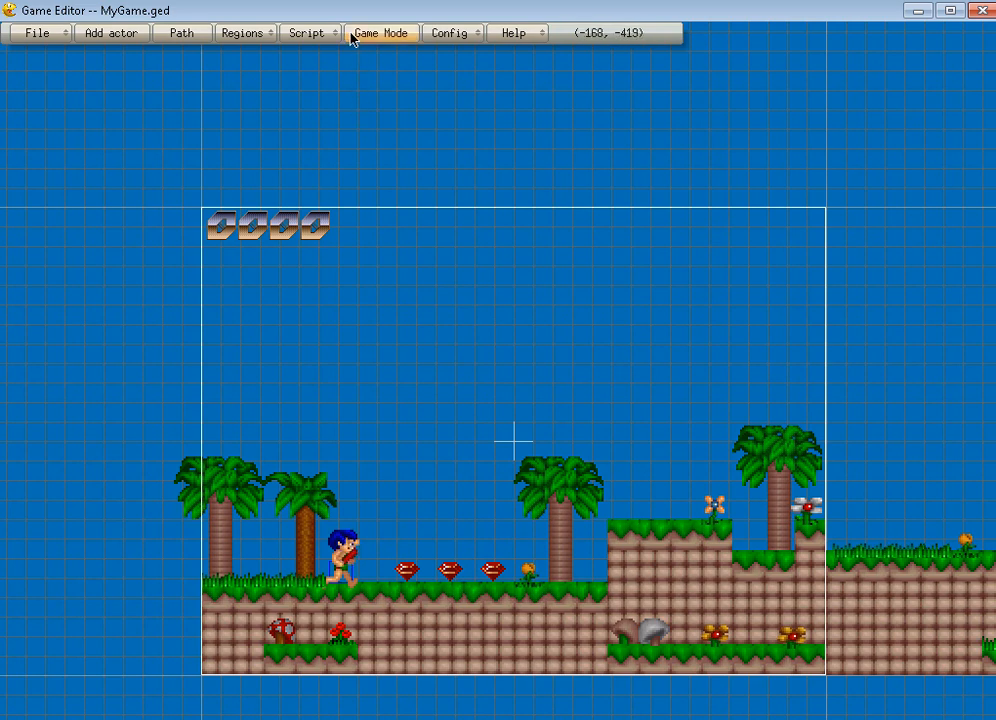
- Load the Player actor (charRight animation, pCol parent) for editing
double_click(340, 550)
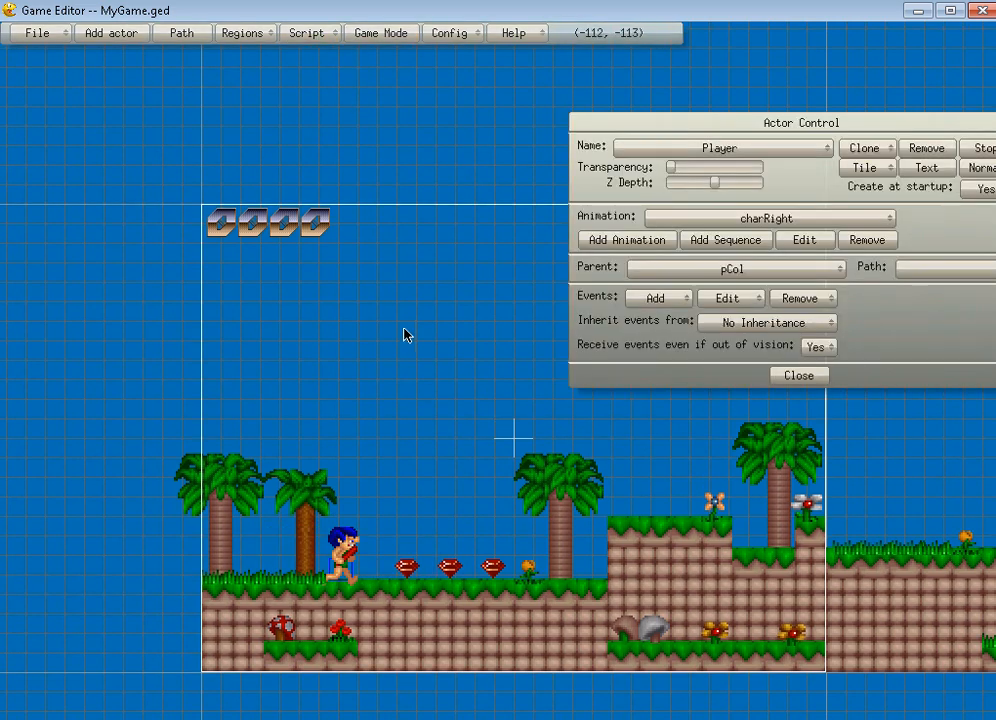
mouse_move(732, 298)
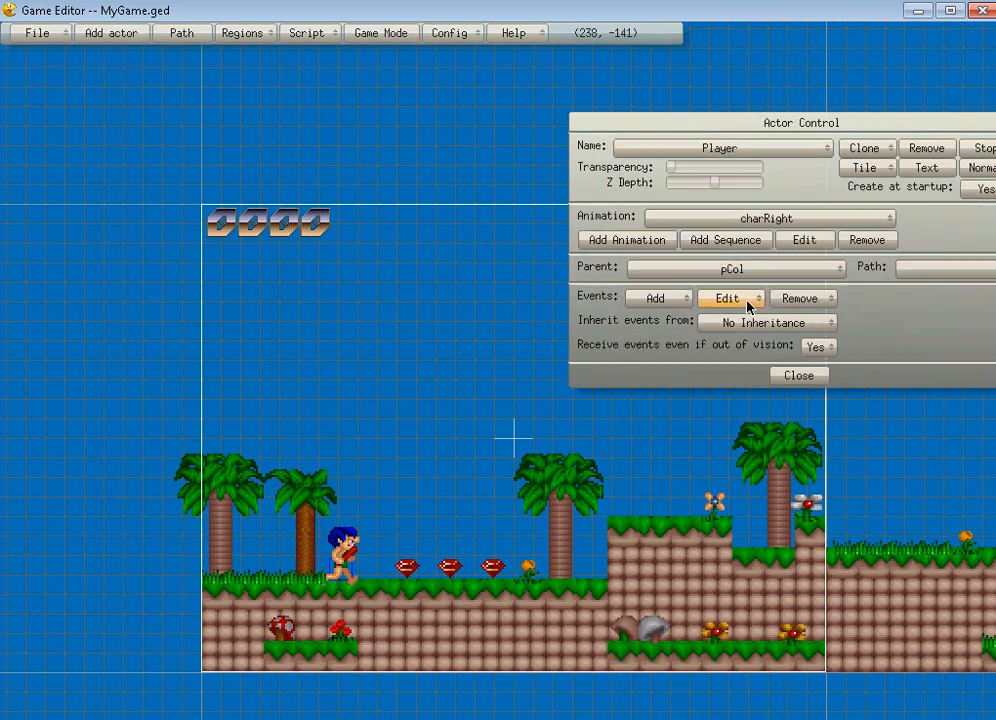
mouse_move(668, 318)
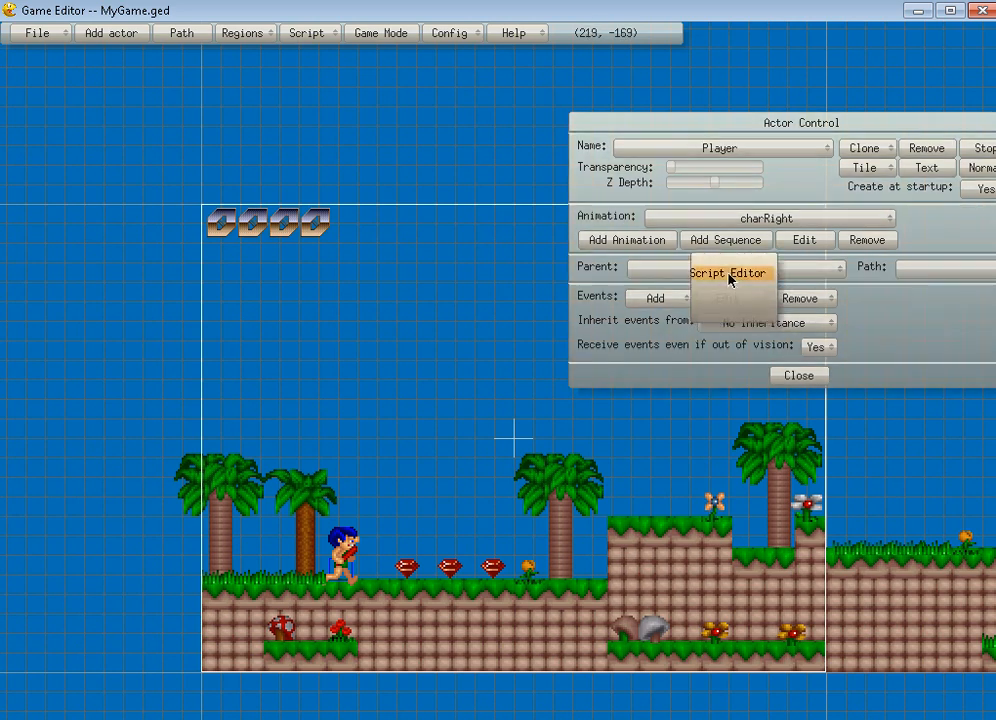
- Add if(xscreen>325) view.x+=5; to the Player's Draw Actor script
left_click(730, 272)
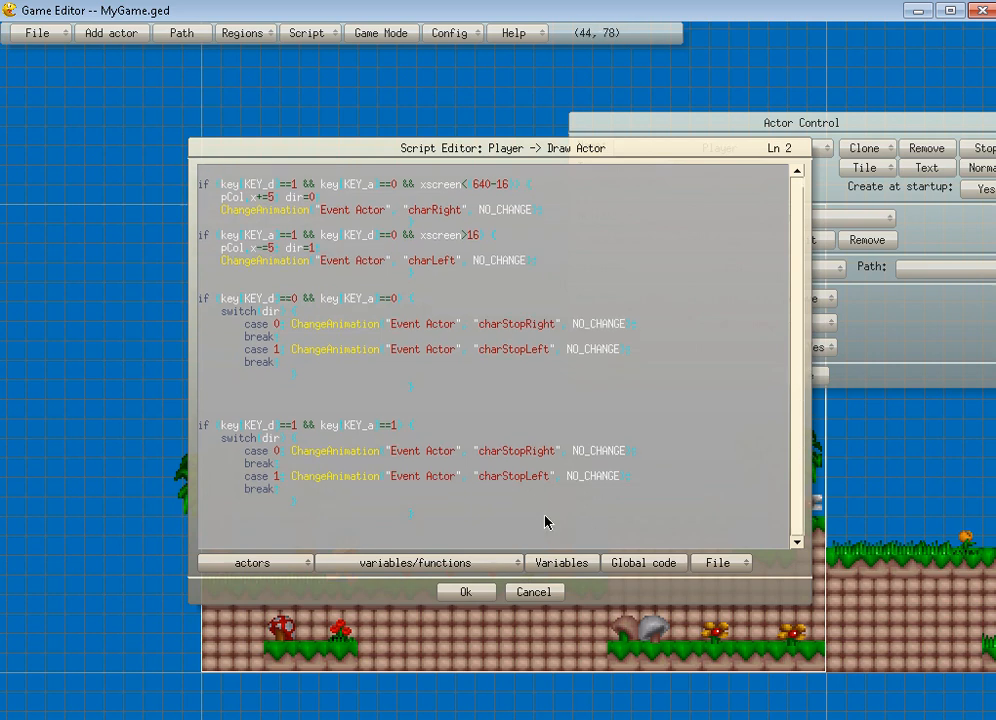
scroll("down", 3)
type("if (xscreen")
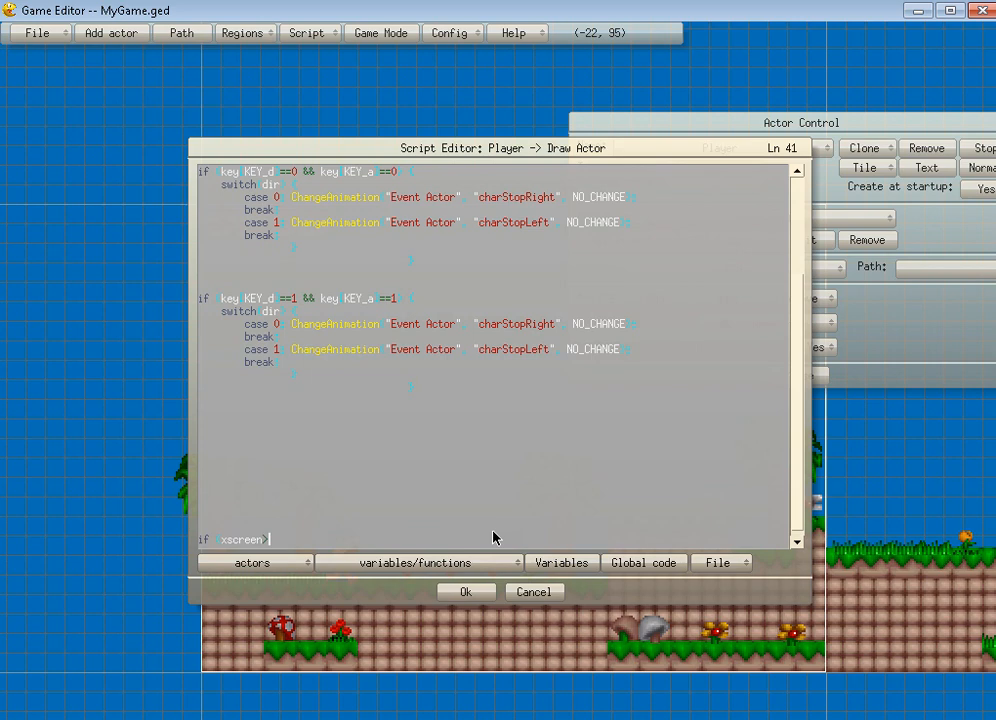
type(">320")
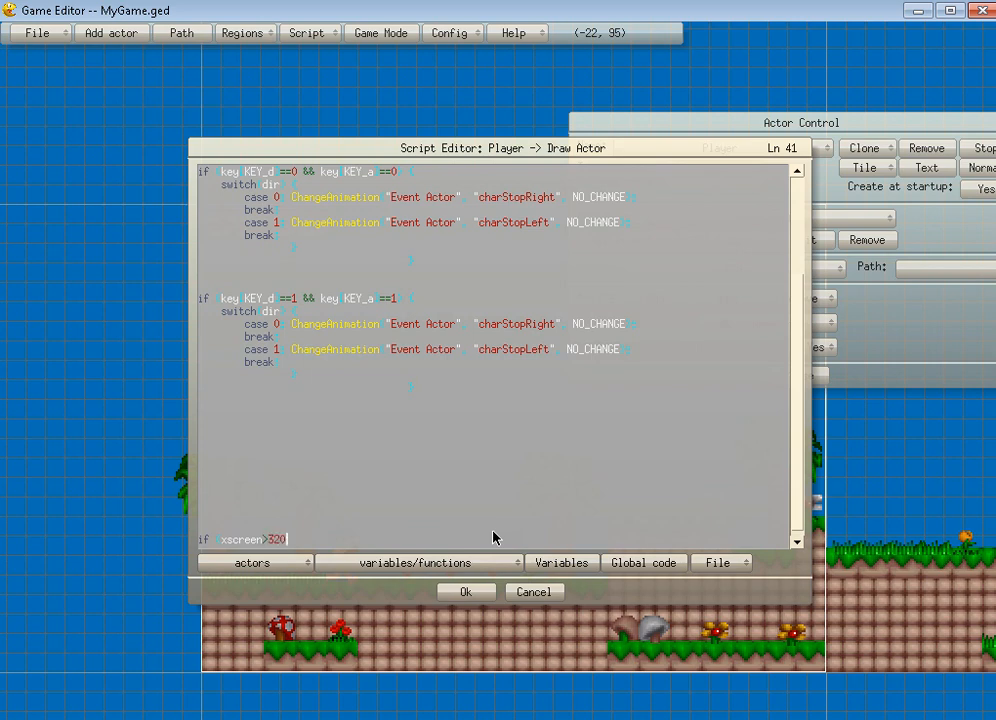
key("Backspace")
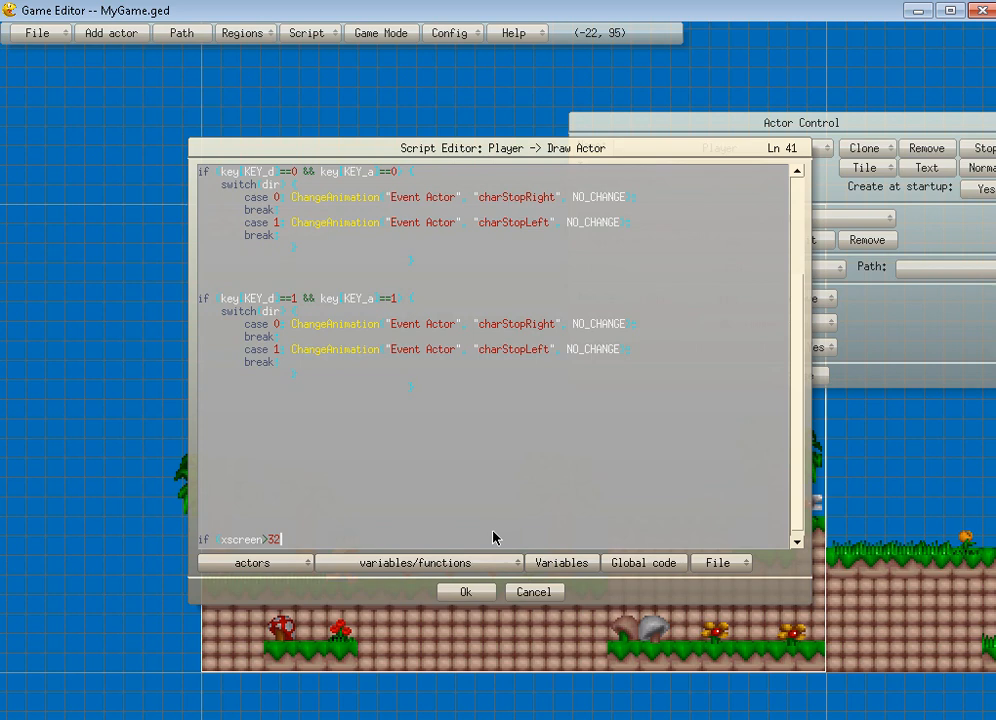
type("5")
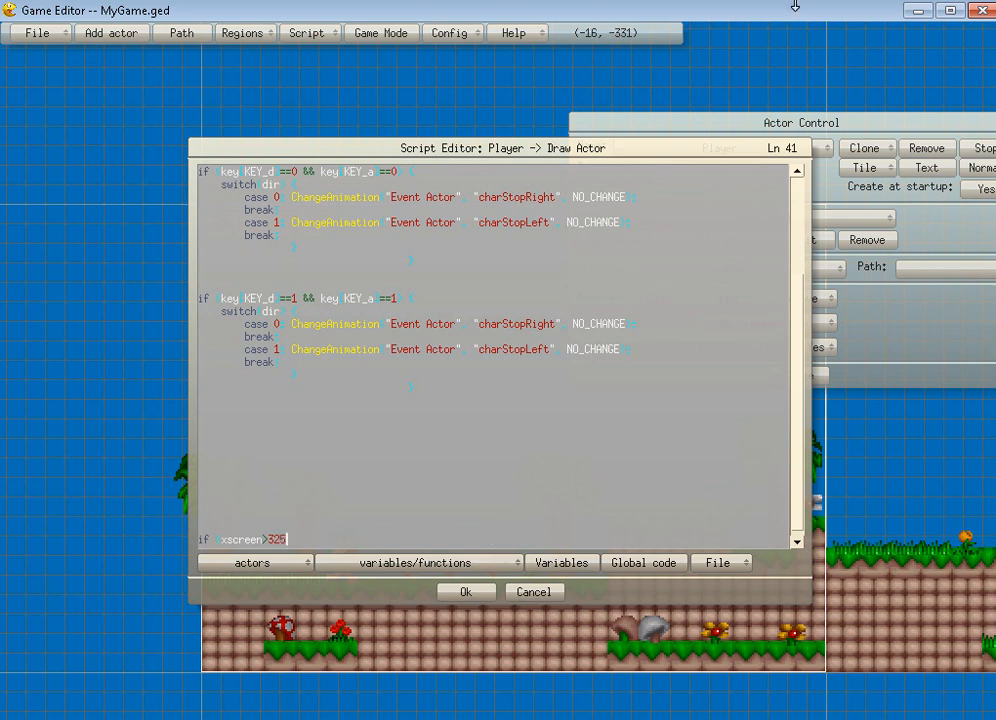
mouse_move(316, 548)
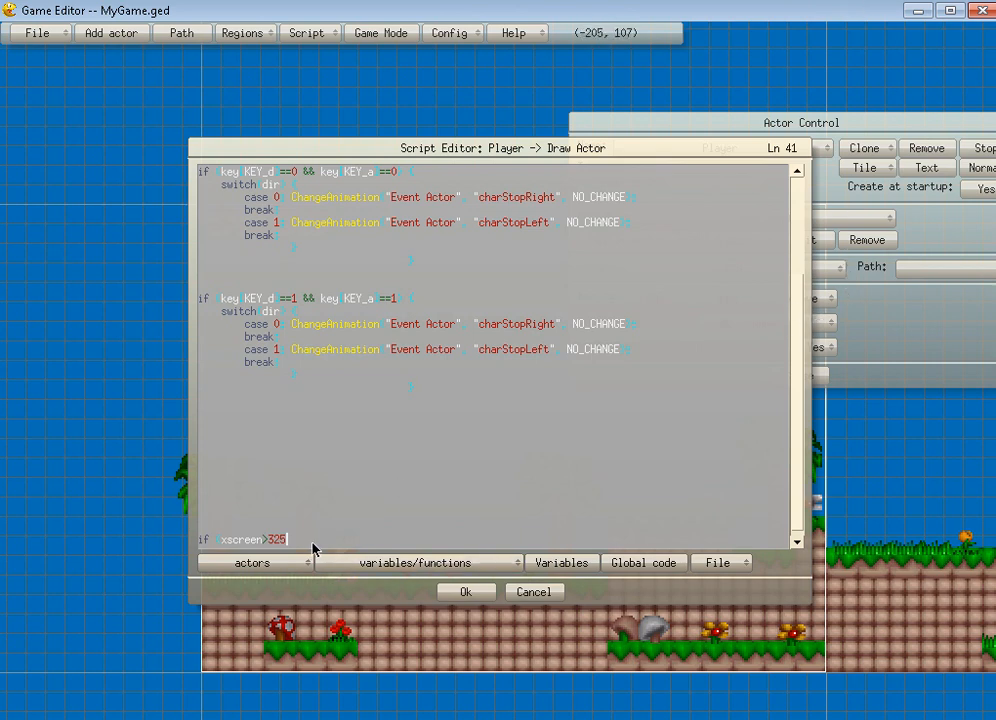
mouse_move(778, 552)
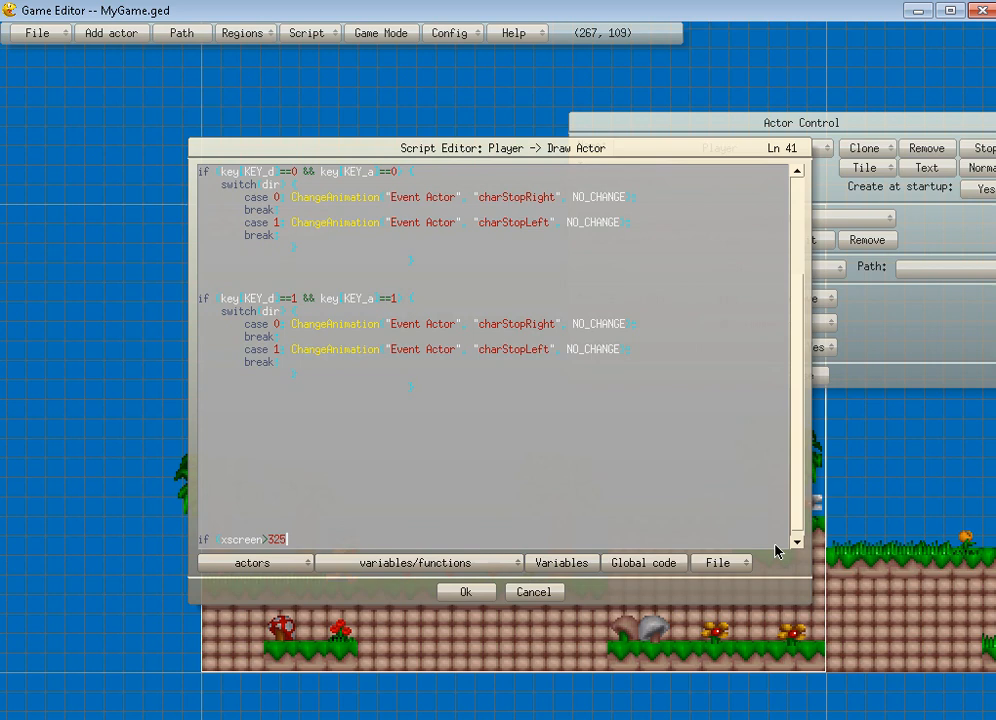
type("=")
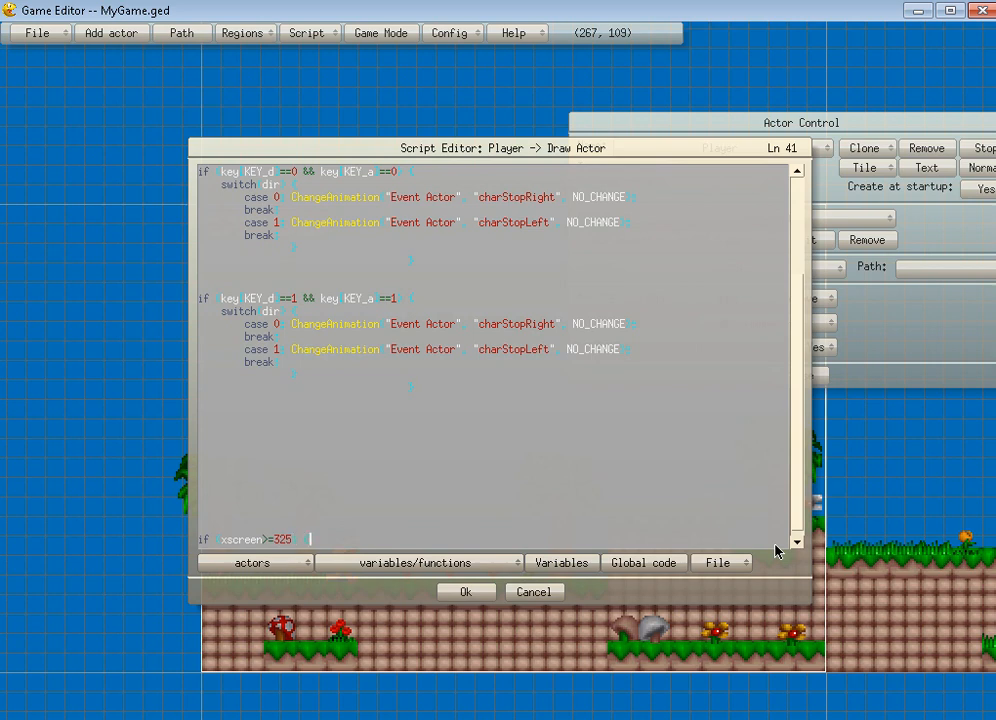
key("Return")
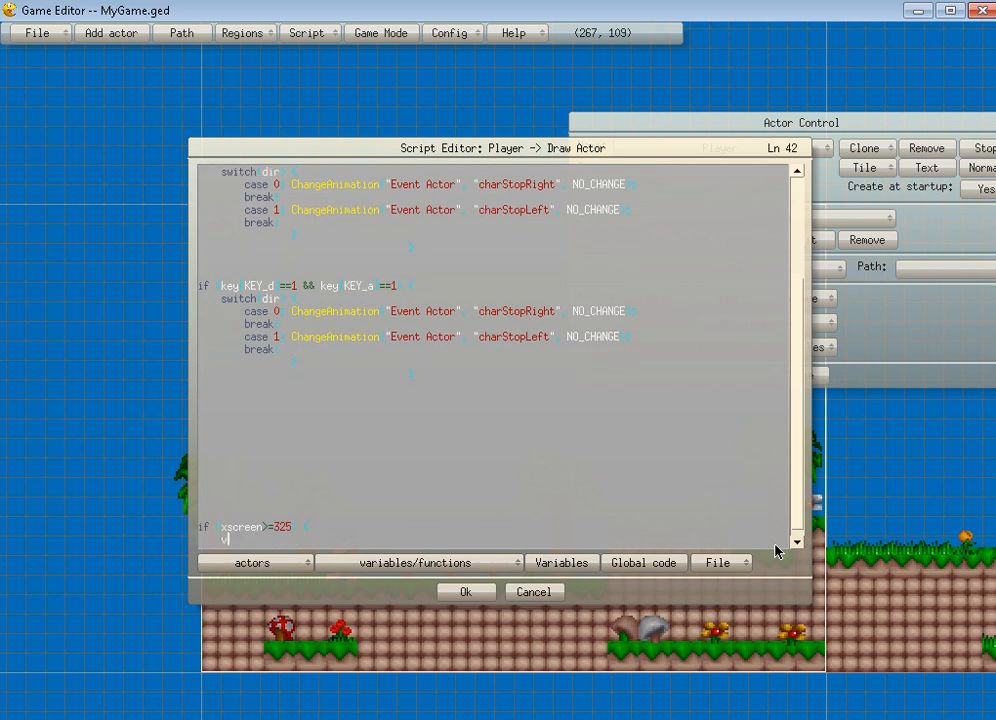
type("view.x+=5;")
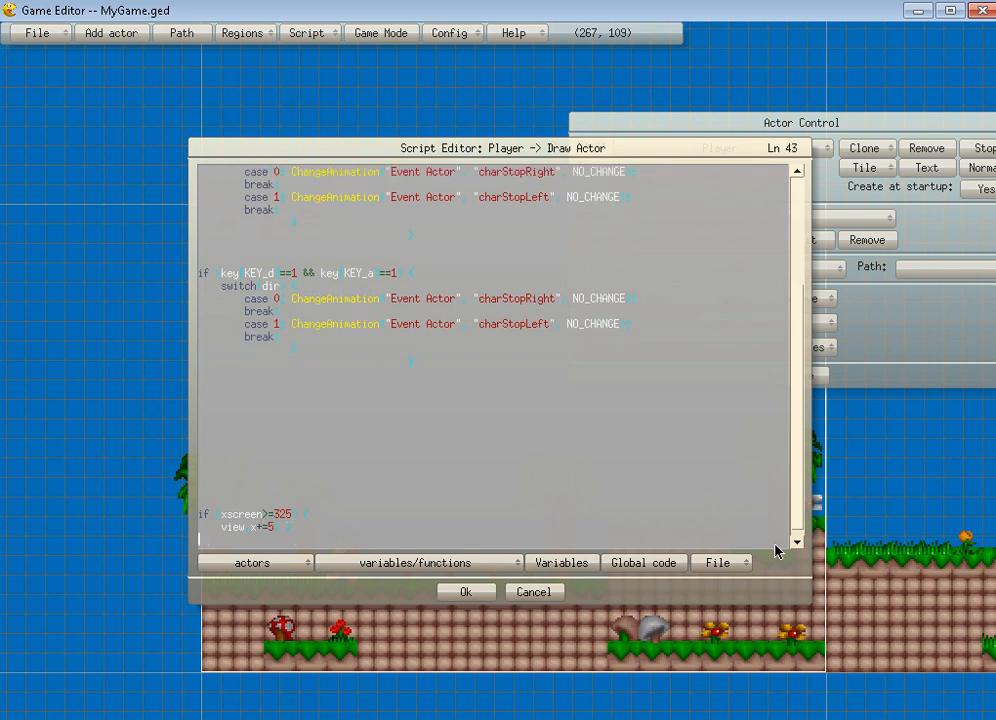
- Add if(xscreen<315 && view.x>-320) view.x-=5; for left scrolling
type("if (xscreen")
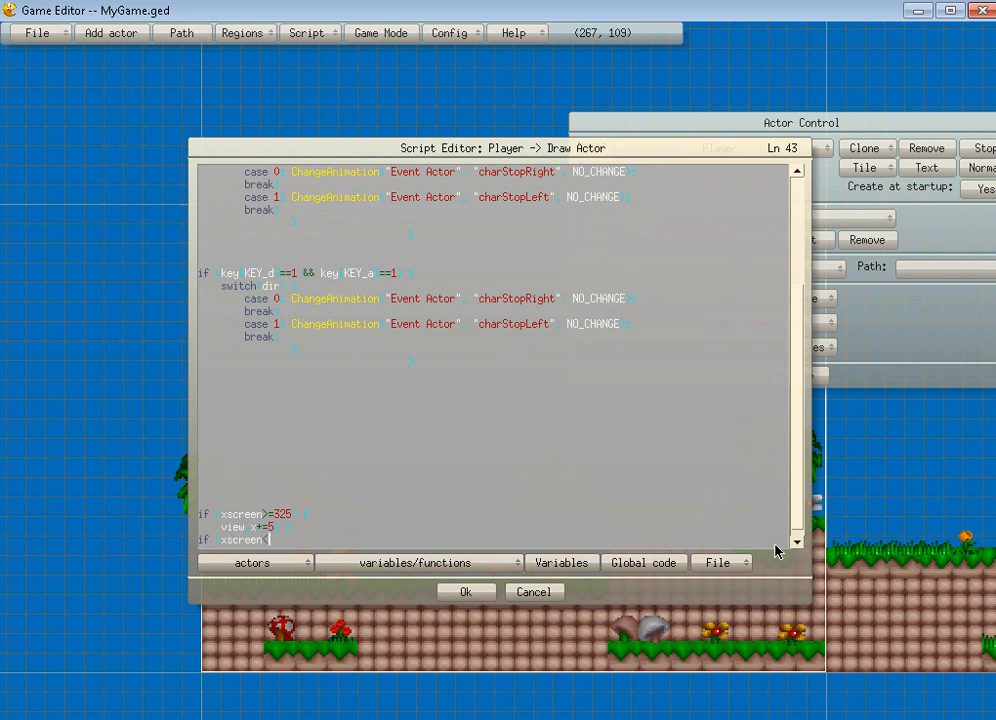
type("<")
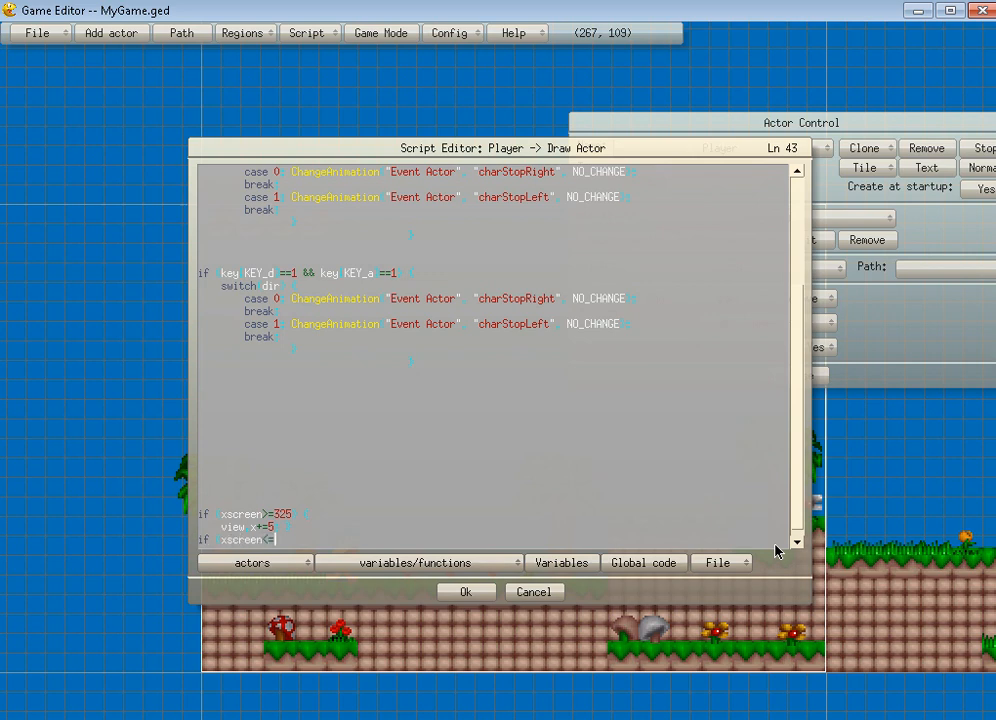
type("315")
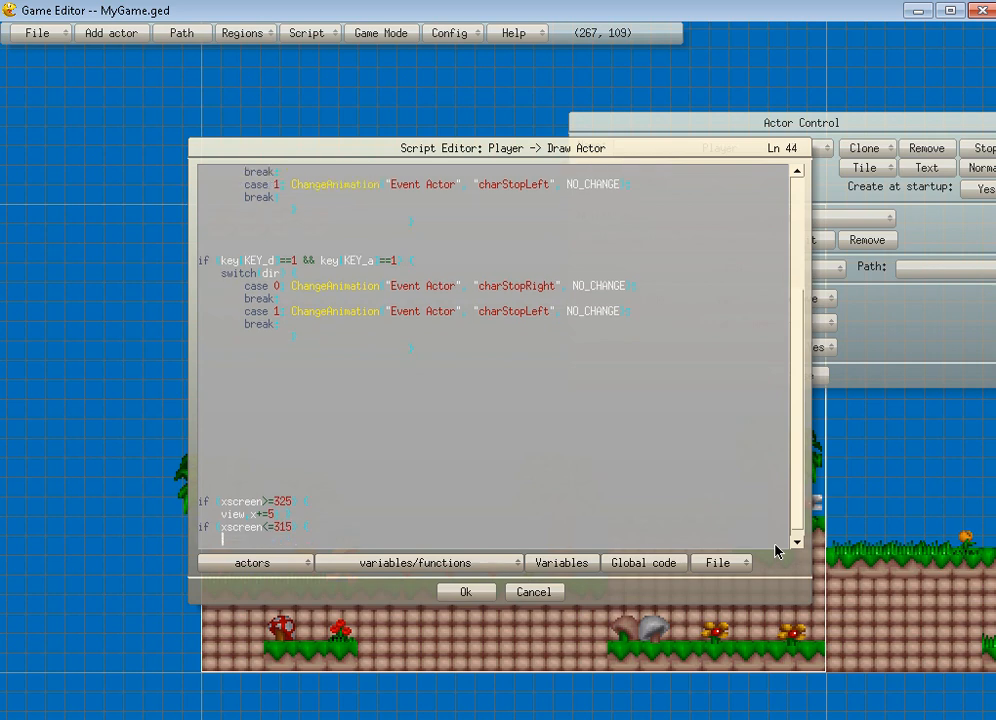
type("view x-=5")
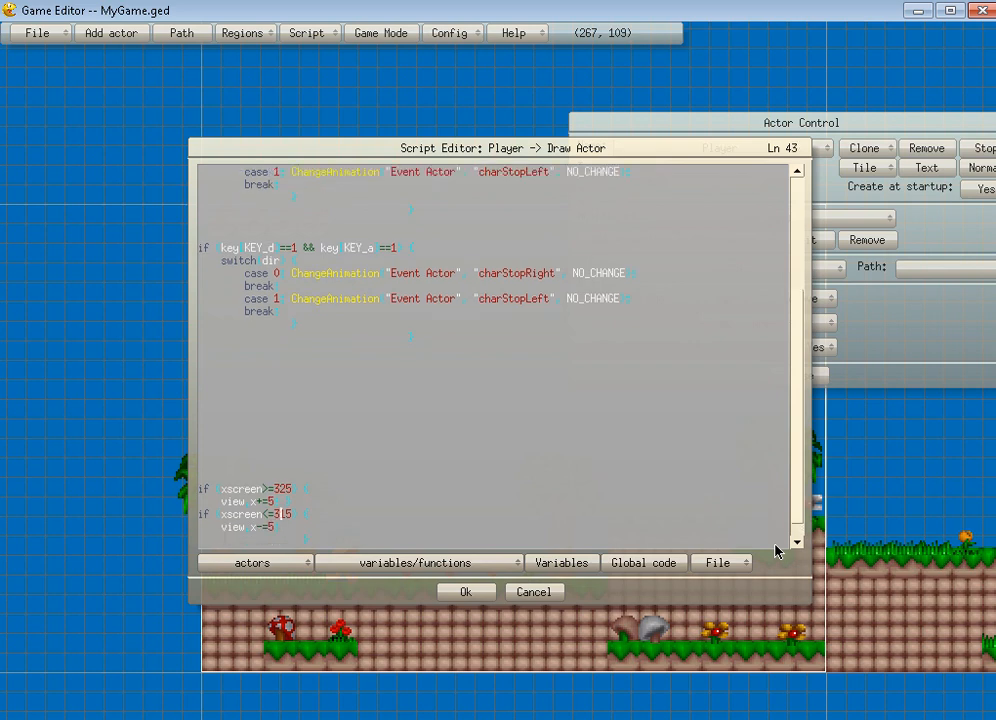
type("1")
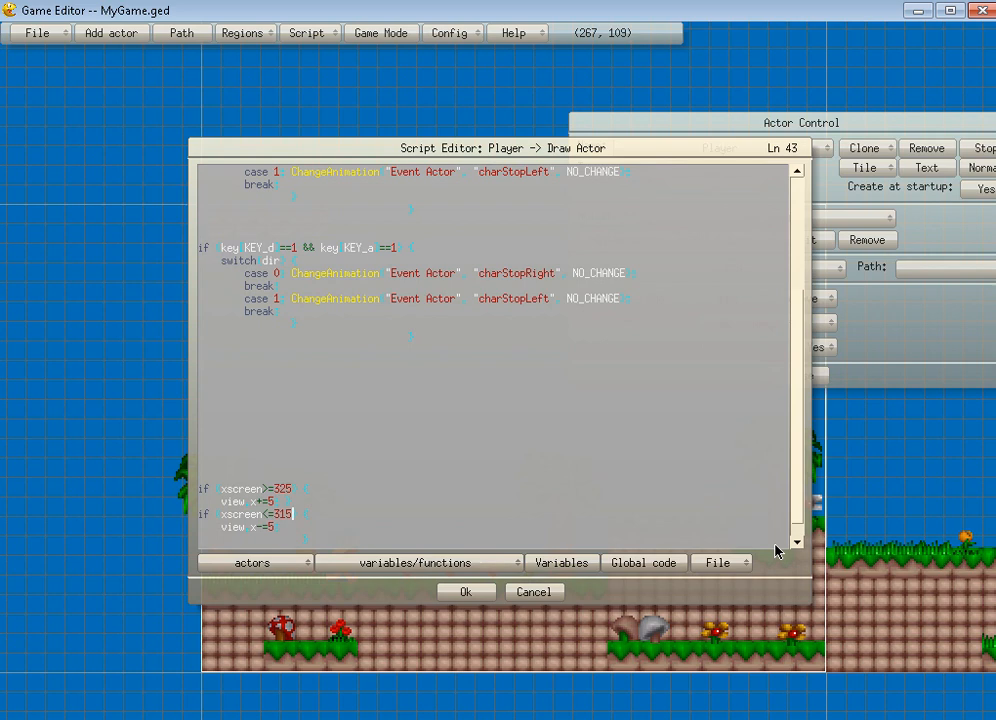
type("&&")
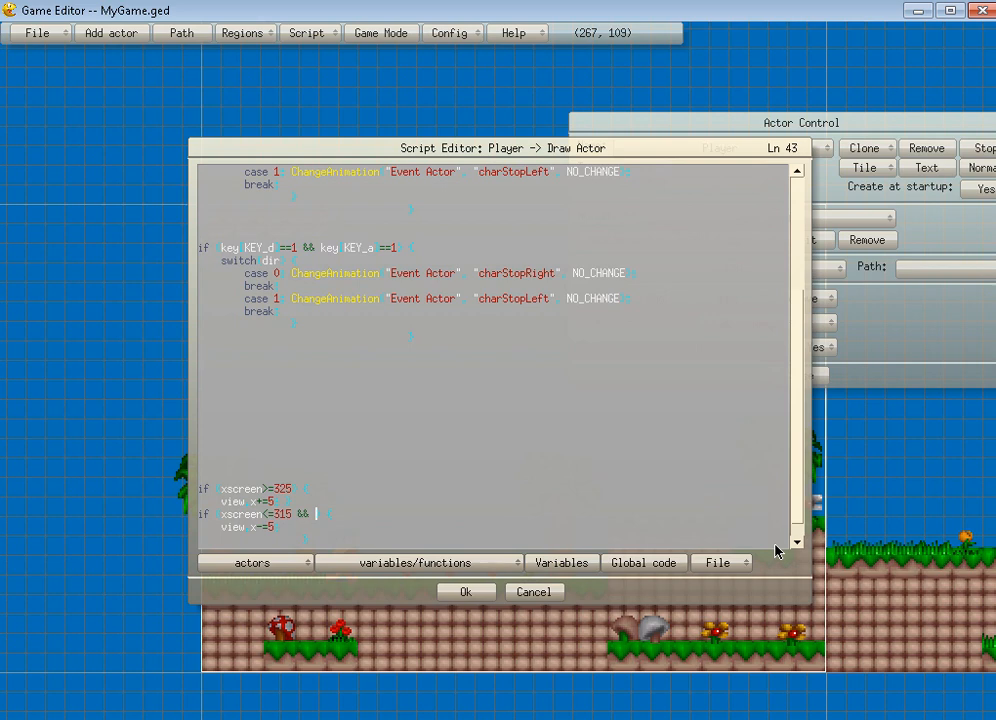
type("view")
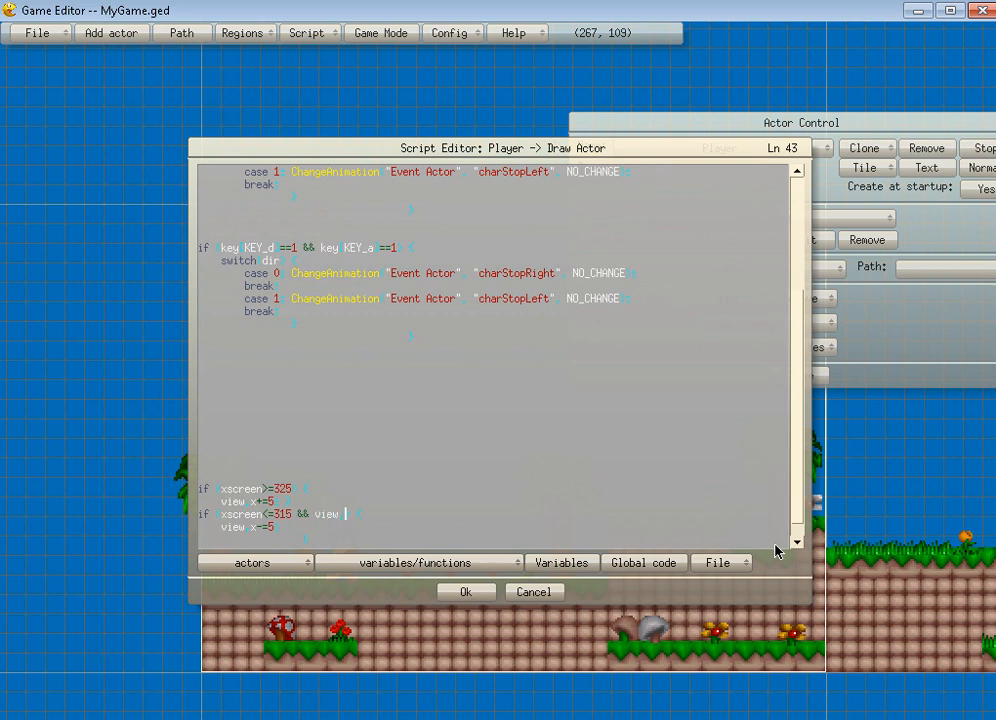
type(">")
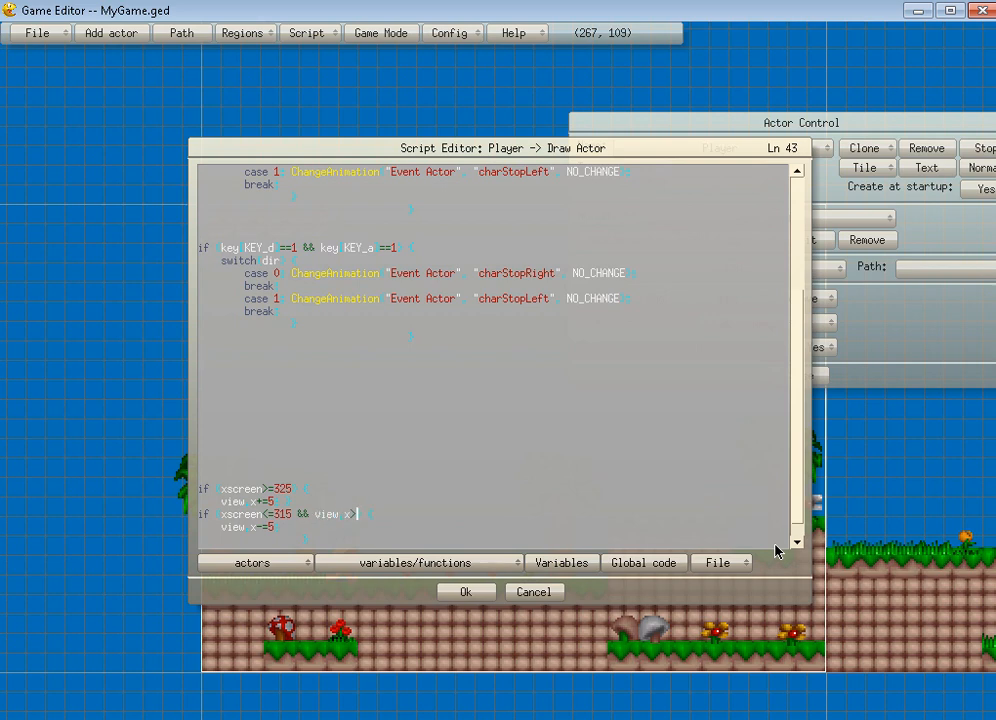
type(">3")
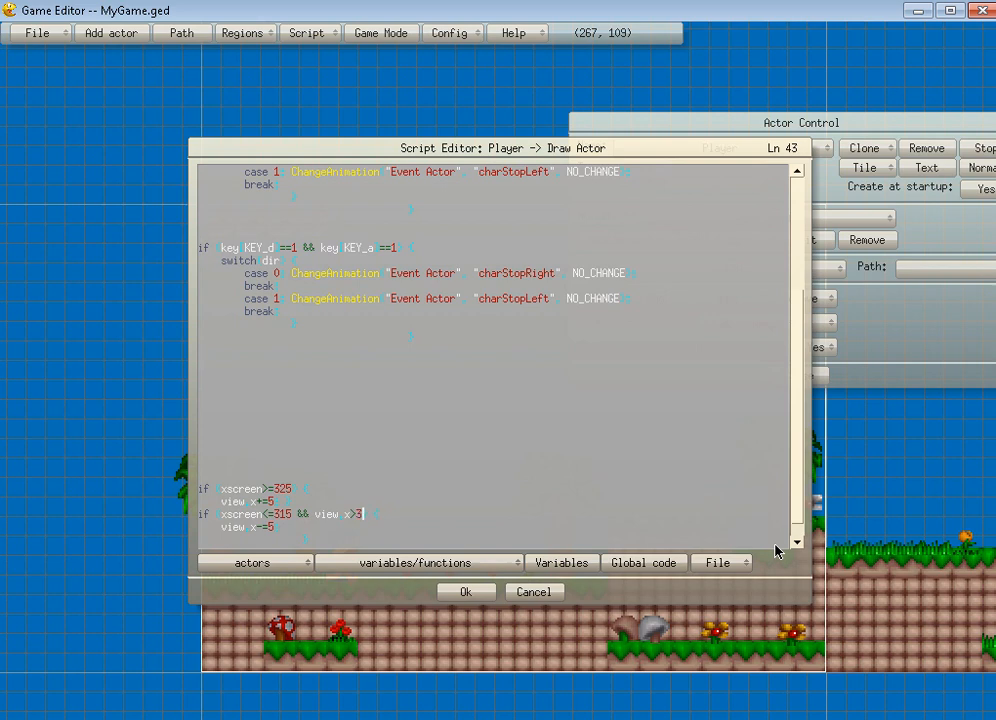
type("-320")
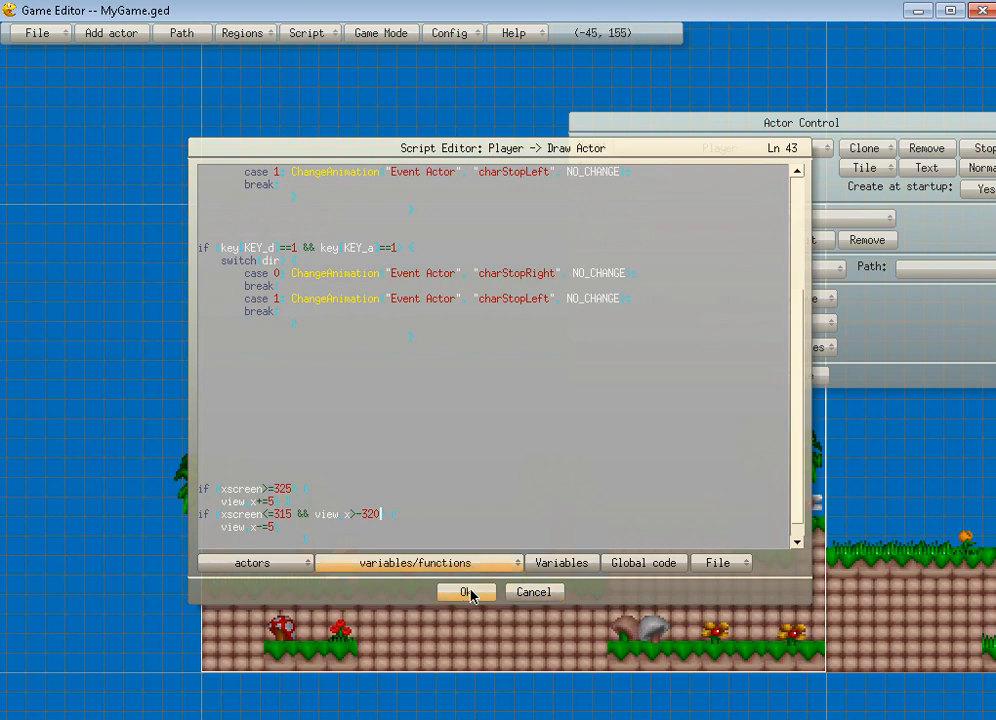
- Save the Draw Actor scrolling script and run Game Mode to test it
left_click(464, 592)
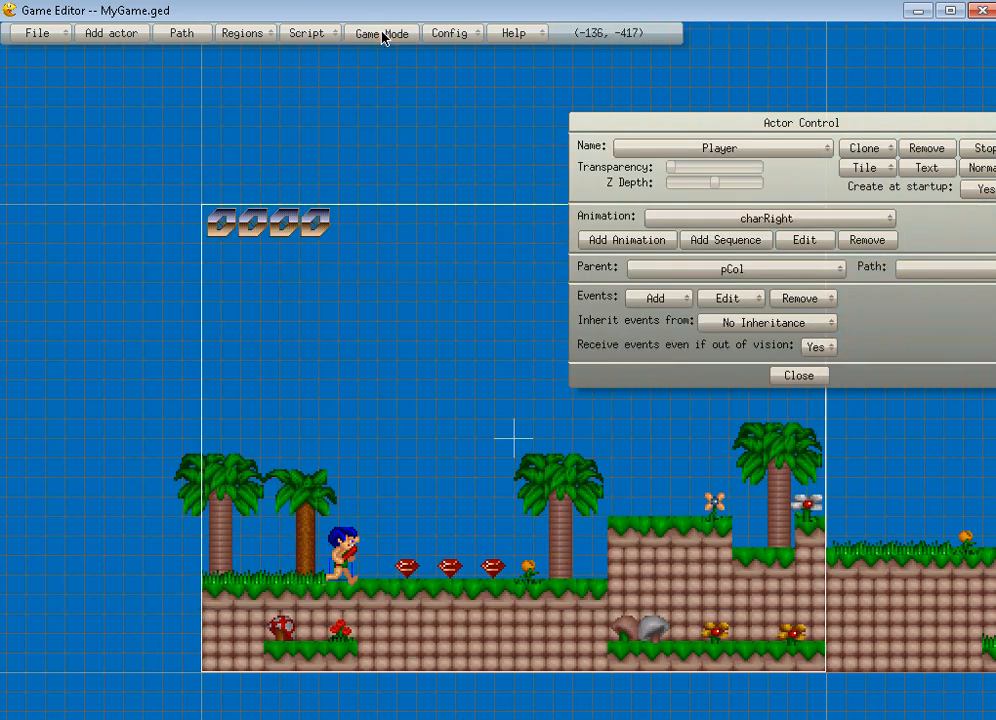
left_click(380, 32)
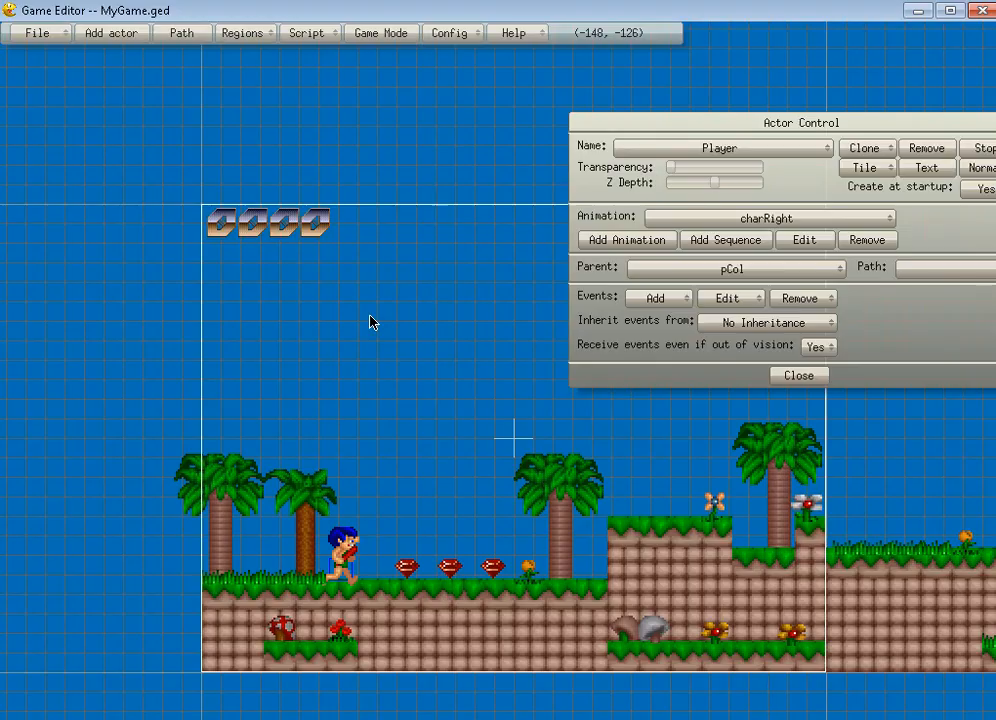
mouse_move(330, 230)
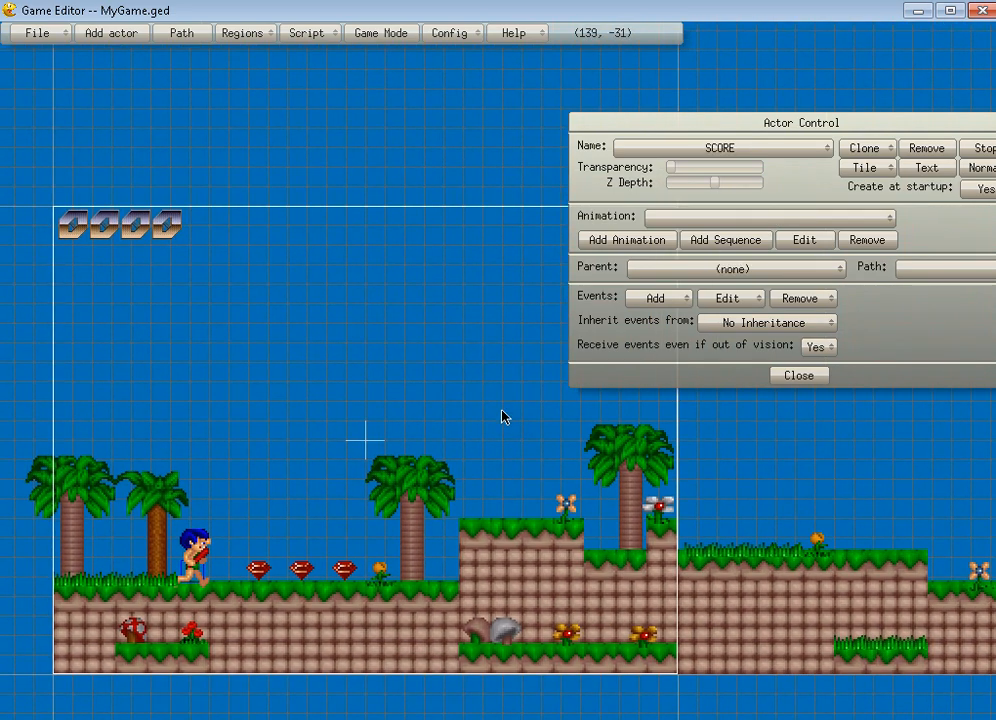
mouse_move(192, 236)
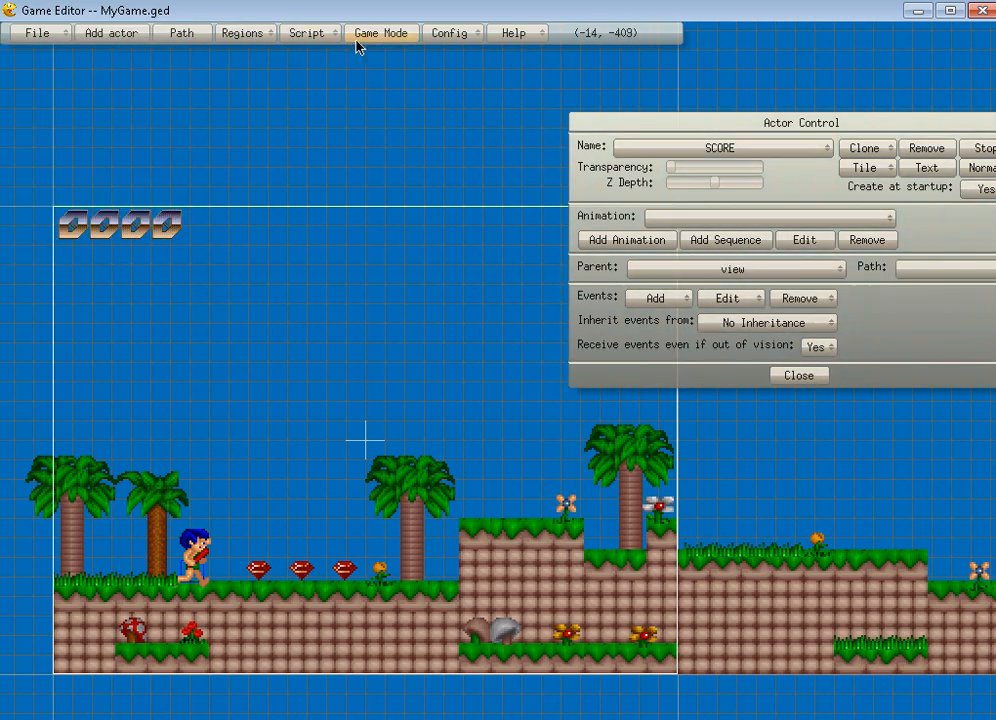
- Run Game Mode to check the SCORE actor now follows the view
left_click(380, 32)
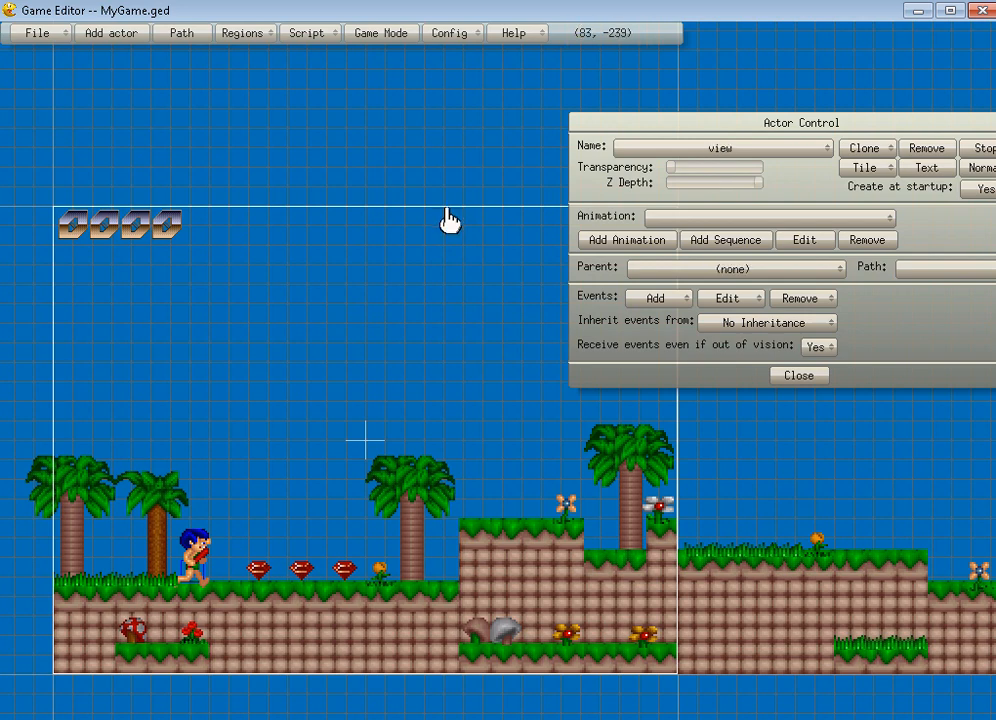
- Add a Play Music action to the view and browse into the music folder
left_click(656, 298)
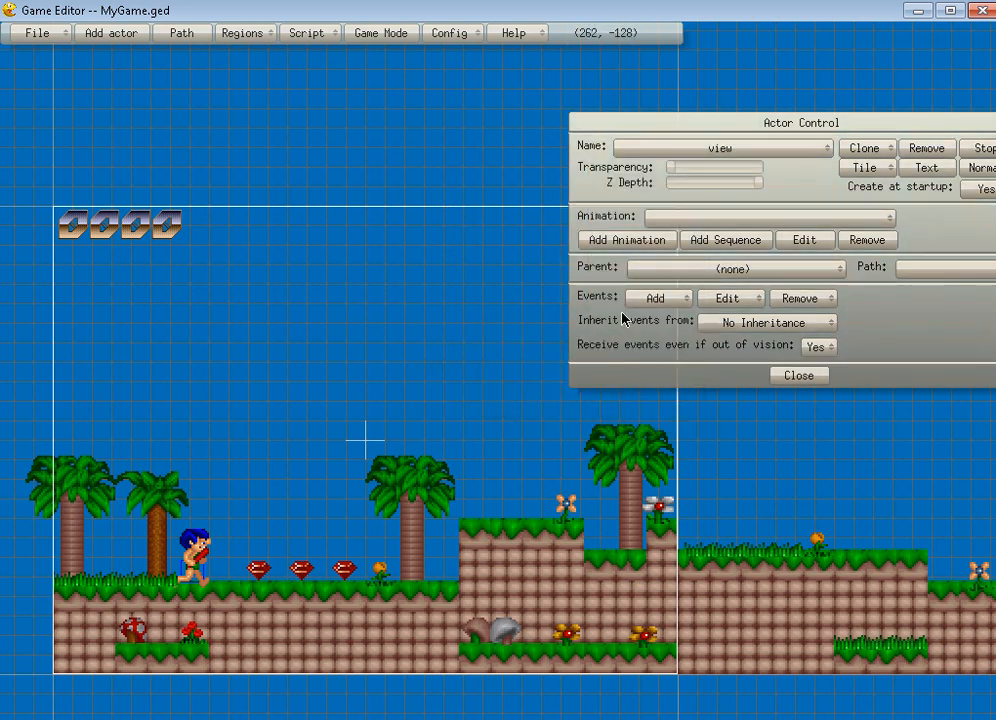
left_click(656, 298)
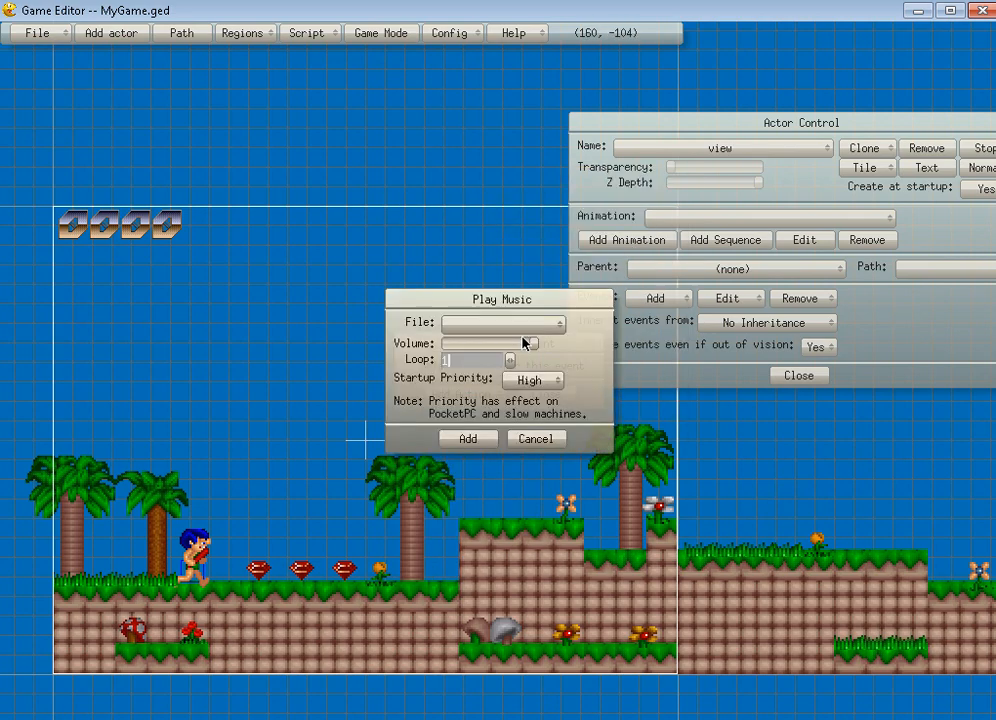
left_click(560, 324)
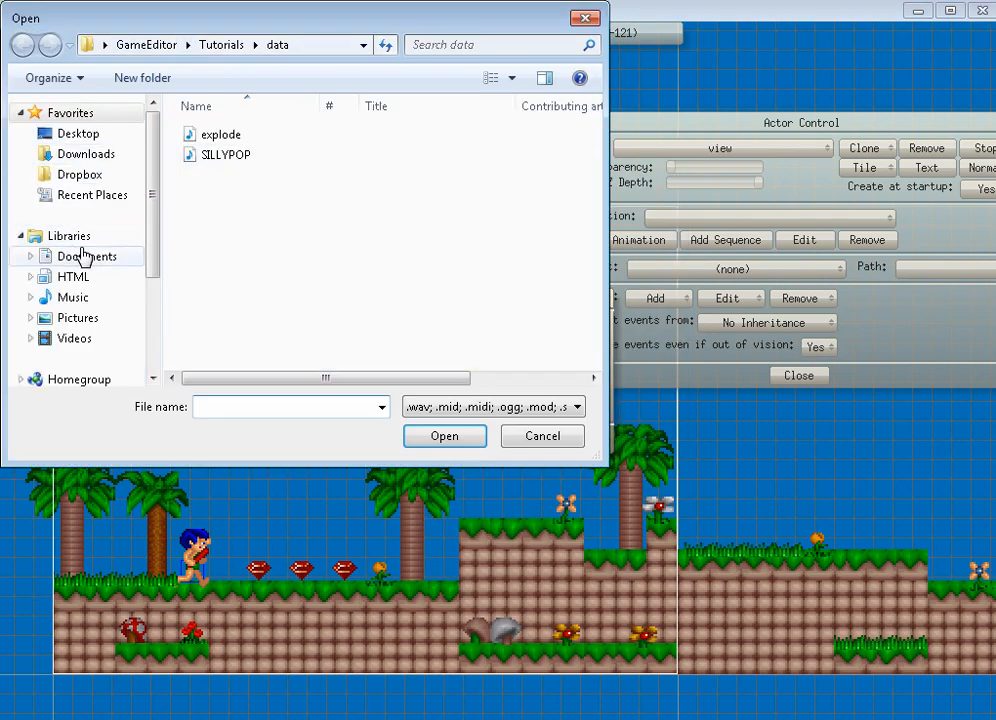
left_click(80, 174)
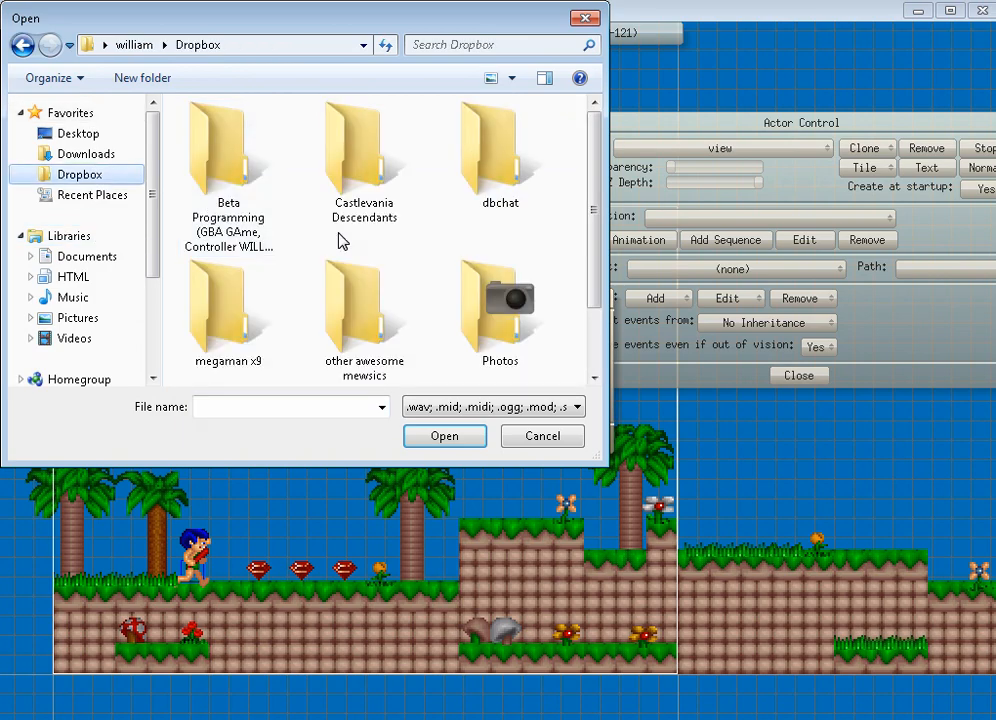
scroll("down", 3)
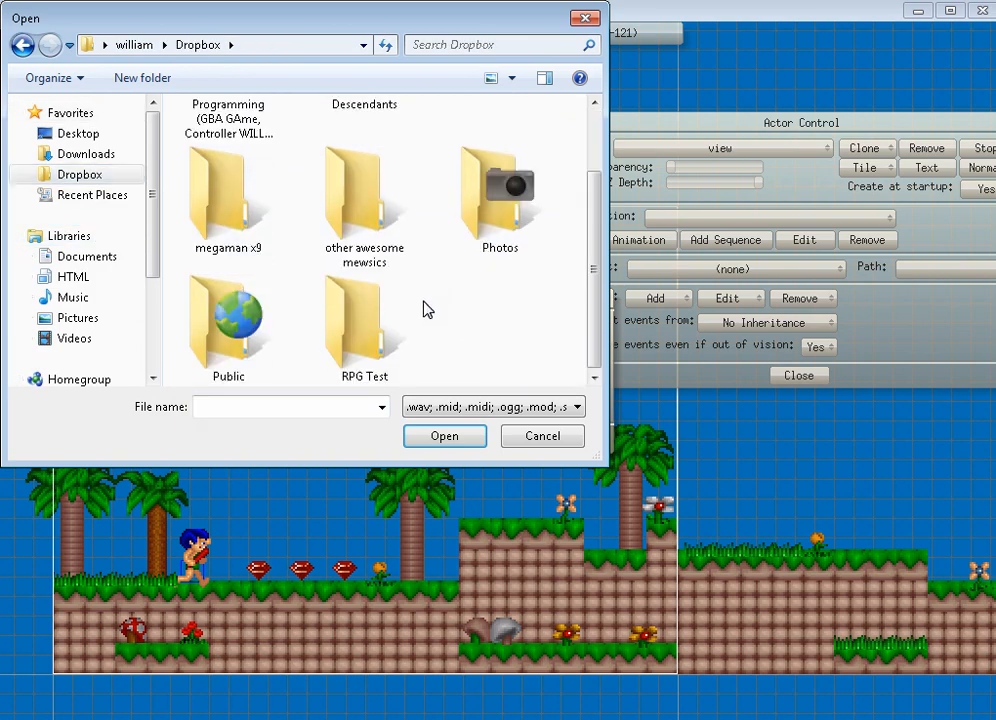
double_click(364, 184)
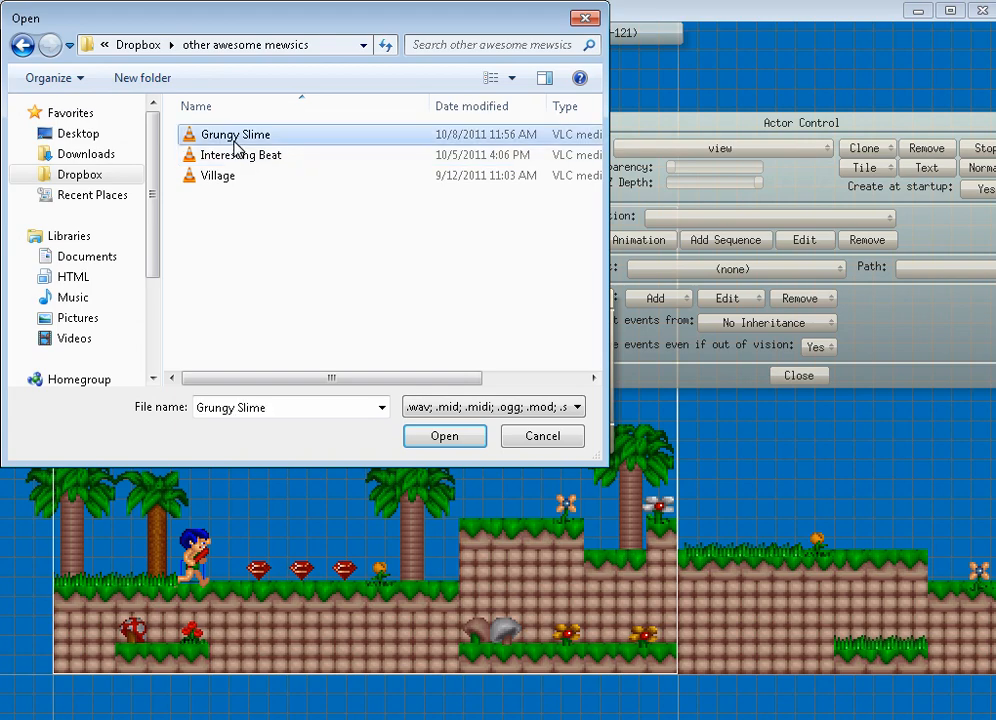
- Choose Village.ogg as the track and add the Play Music action
left_click(240, 156)
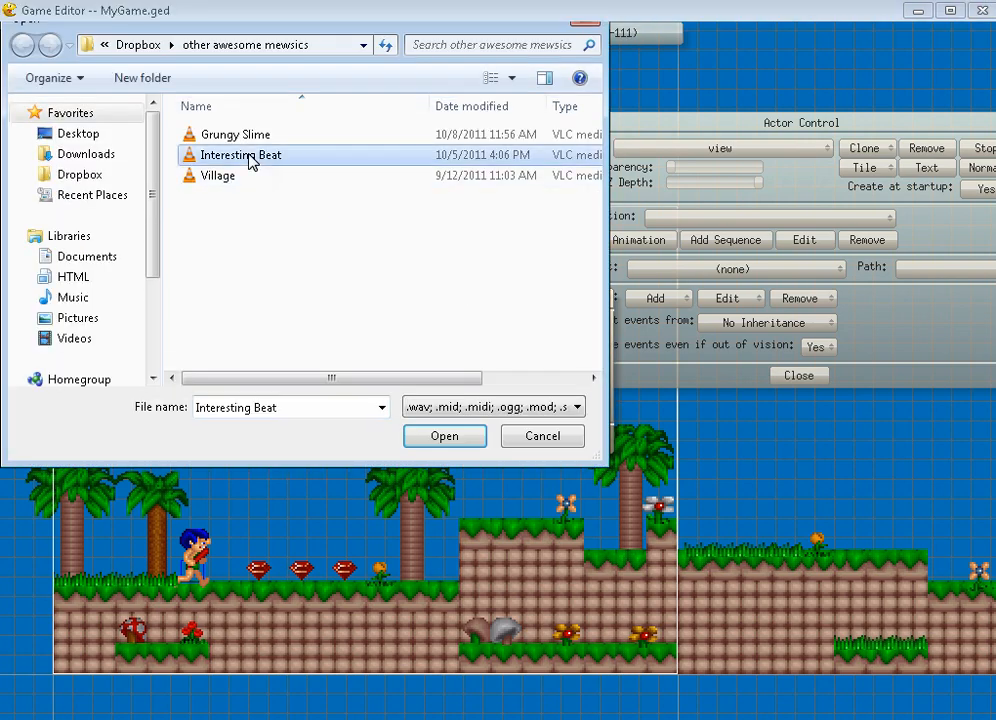
left_click(444, 436)
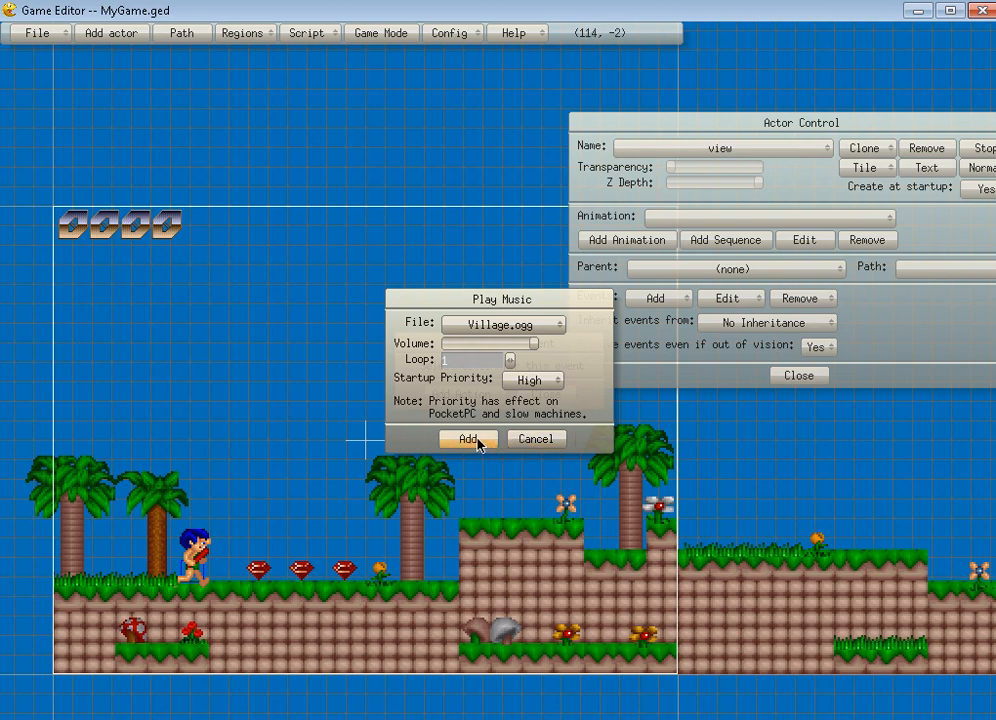
mouse_move(532, 380)
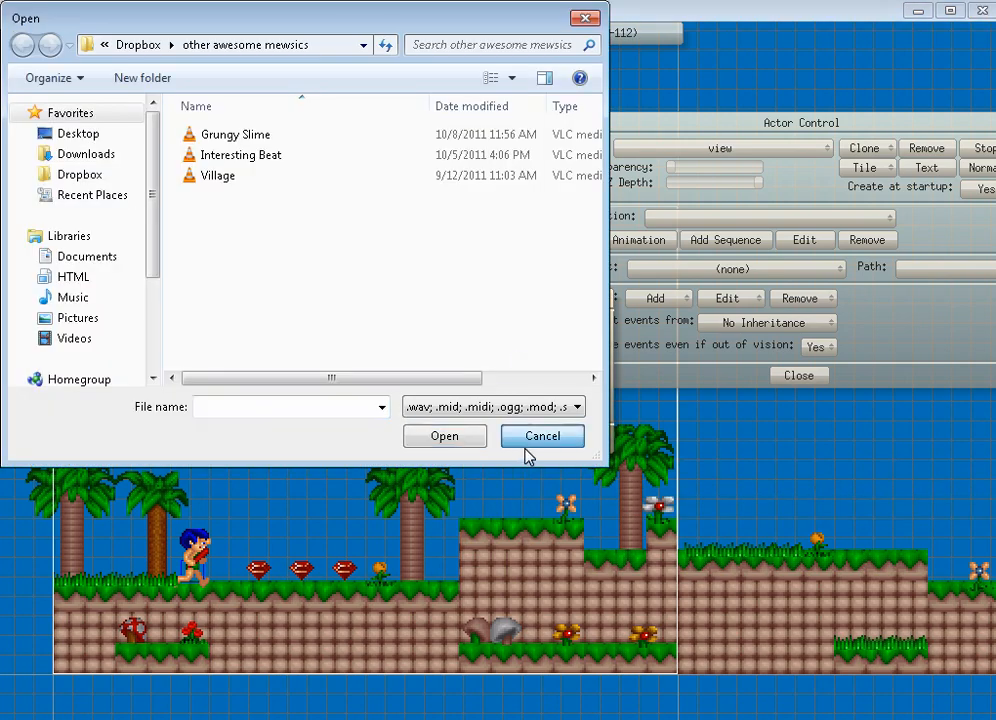
left_click(444, 436)
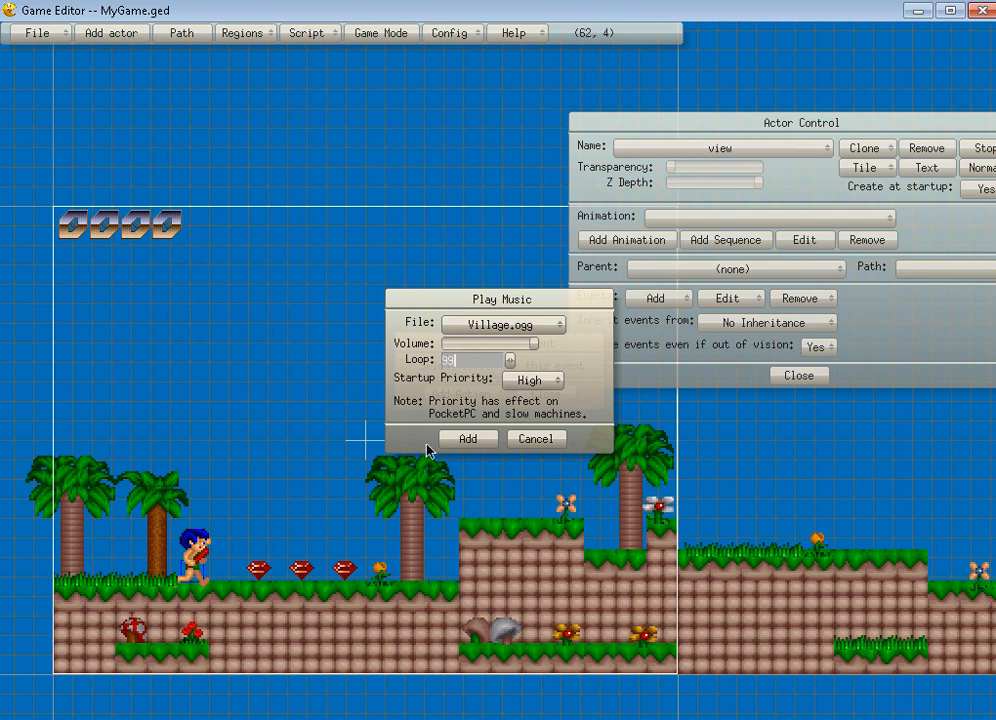
left_click(536, 438)
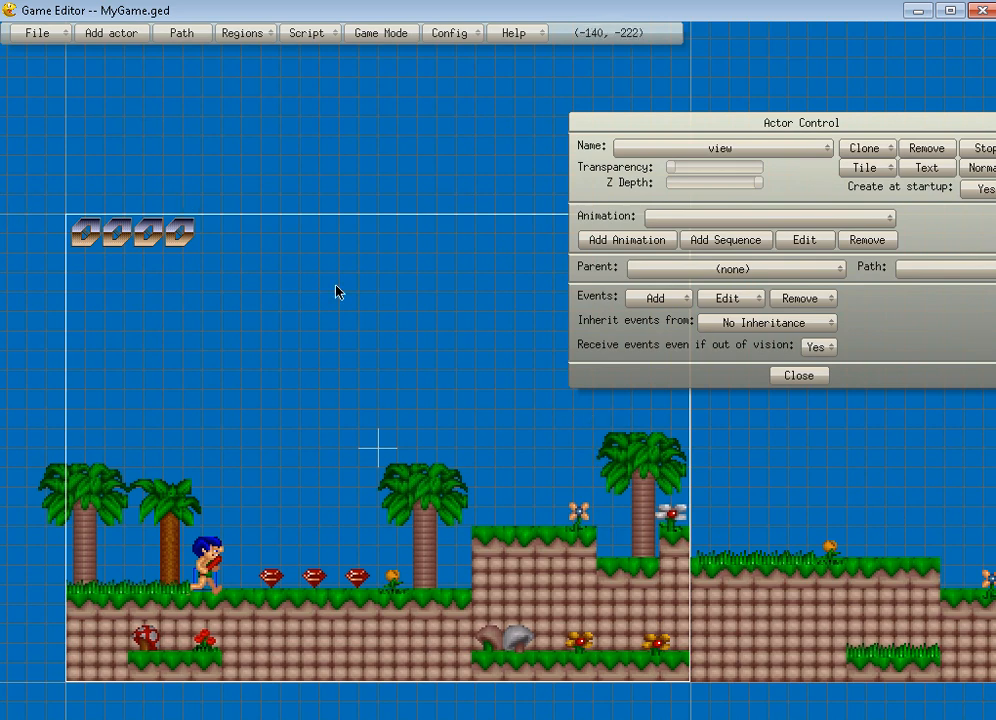
mouse_move(218, 578)
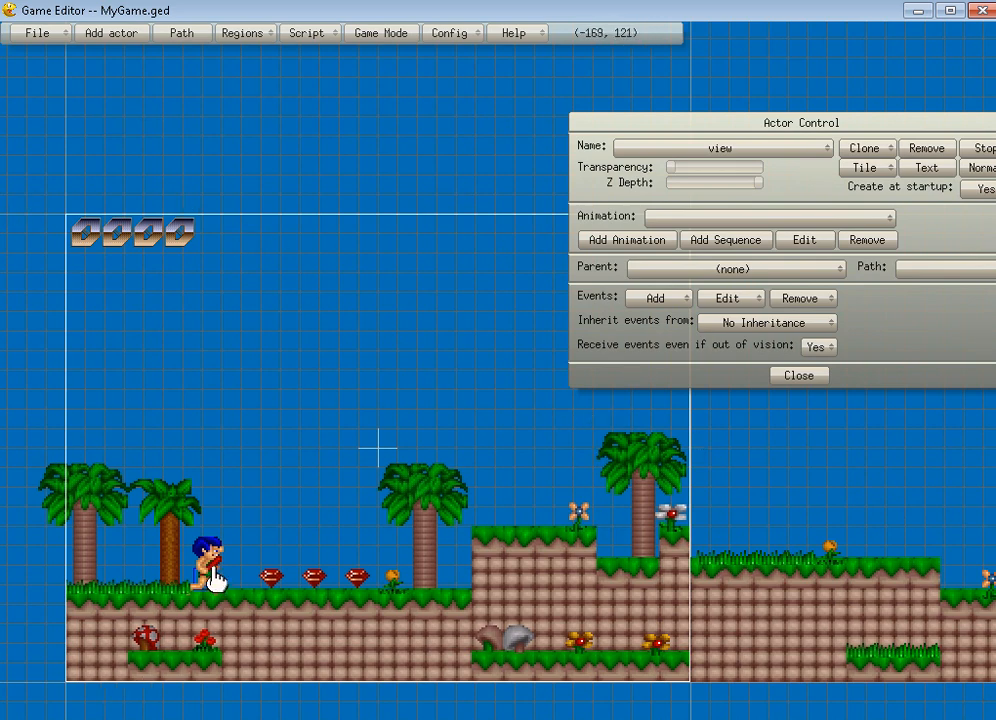
- Give pCol a Create Actor event and start a Script Editor action for it
left_click(204, 576)
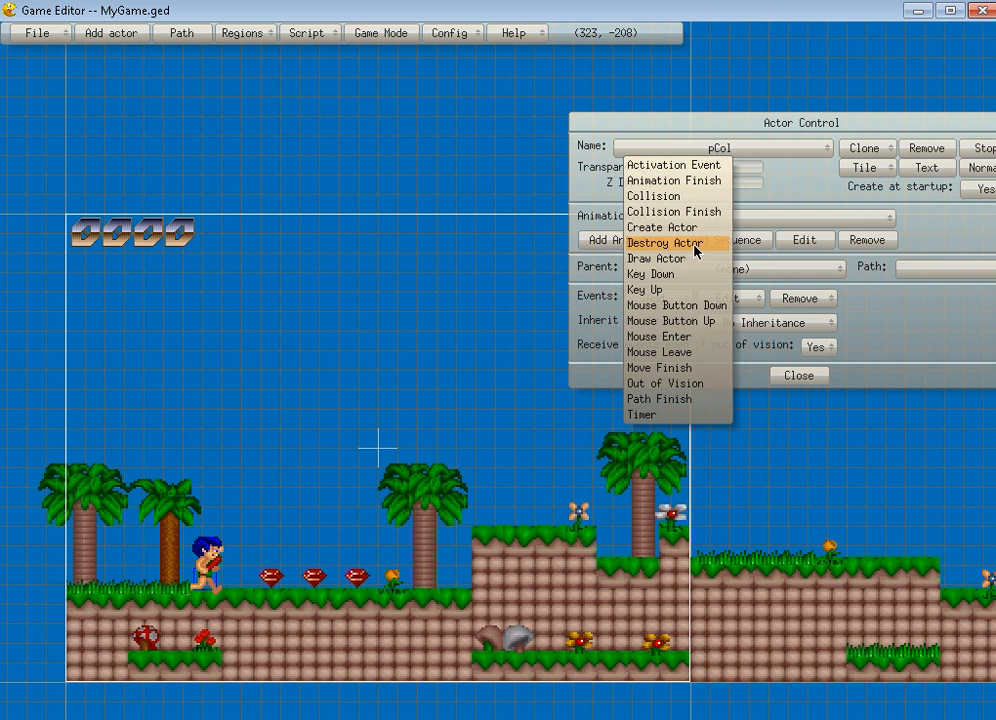
mouse_move(710, 244)
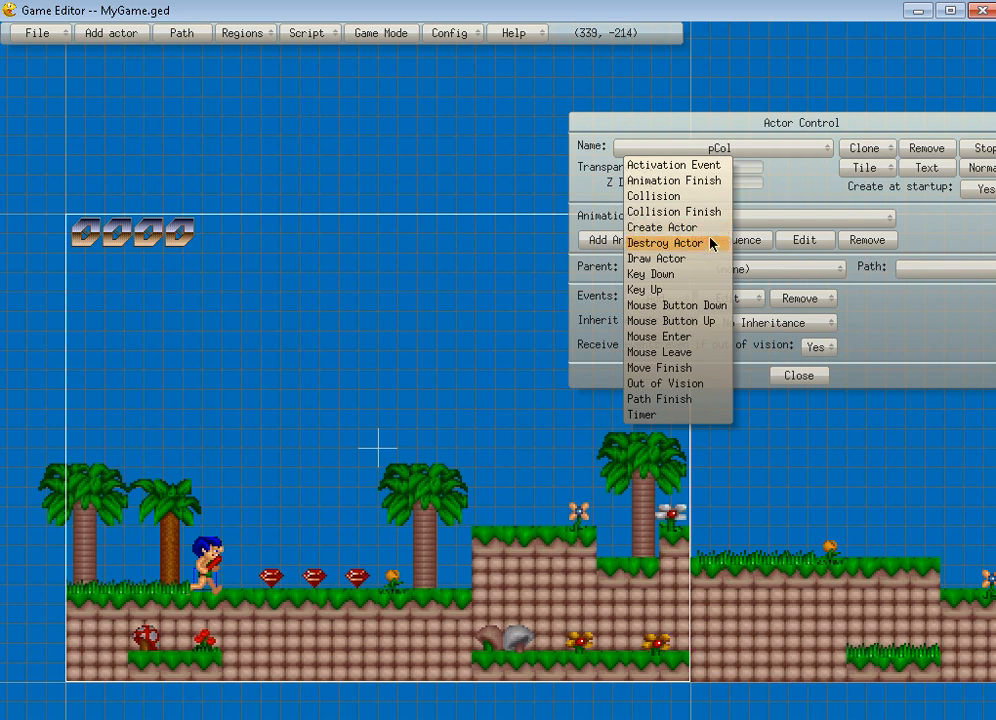
left_click(664, 244)
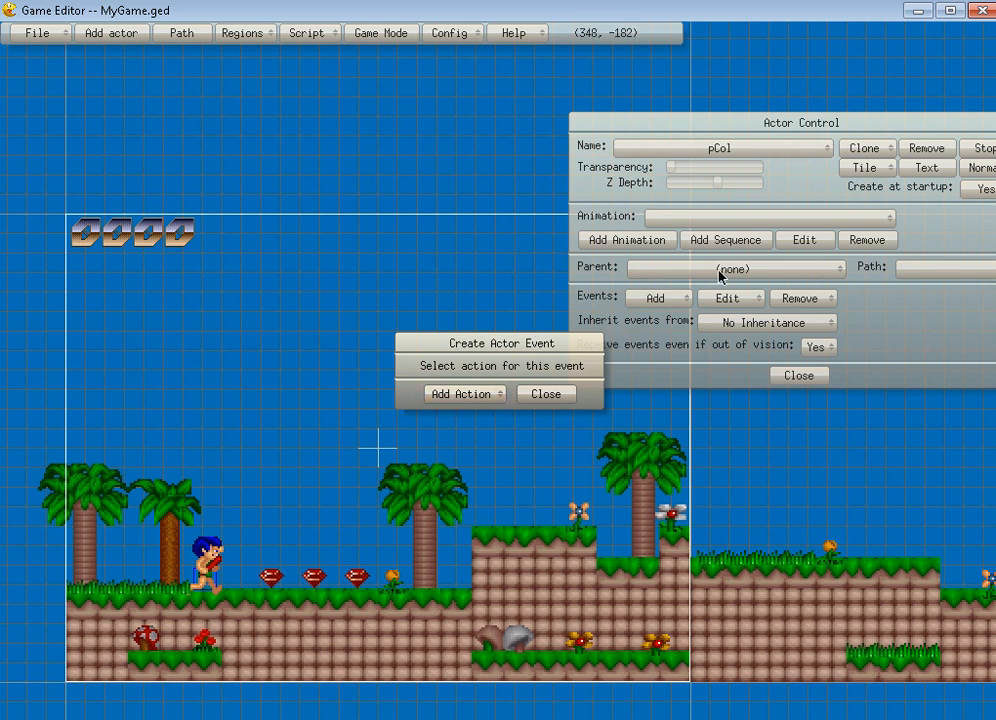
left_click(460, 392)
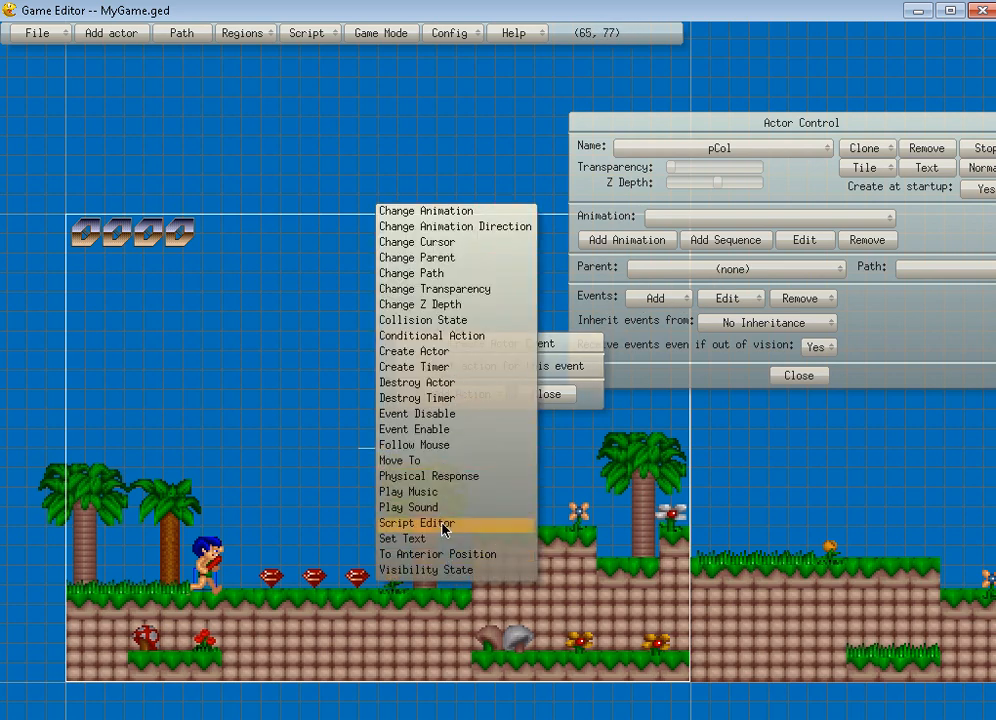
left_click(416, 524)
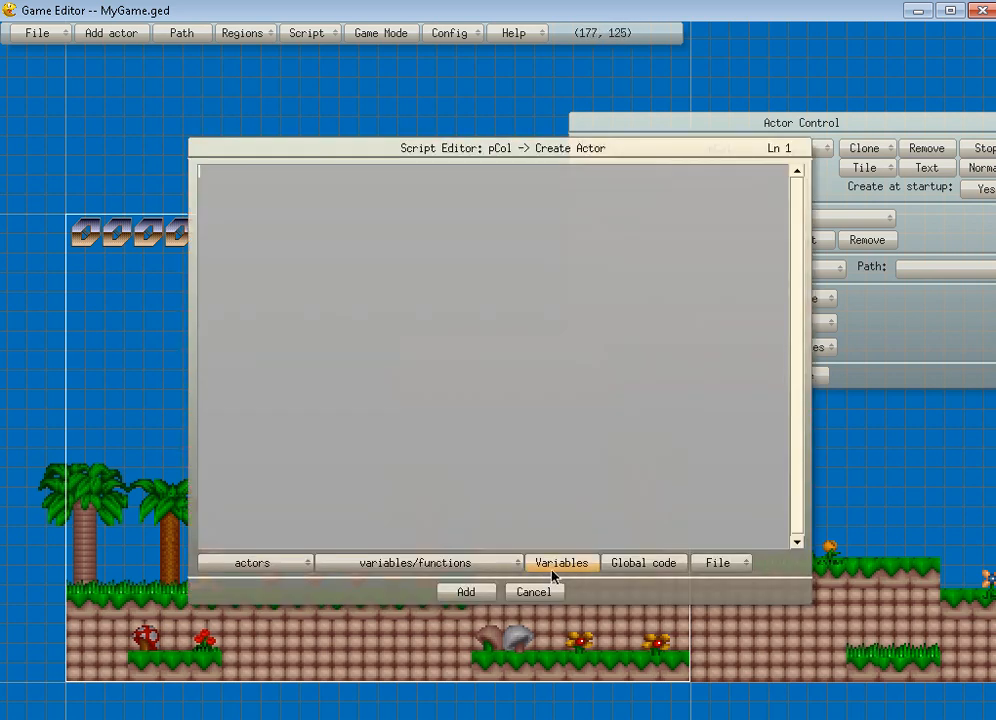
- Set LIVES and POINTS to save in the DATA group
left_click(560, 562)
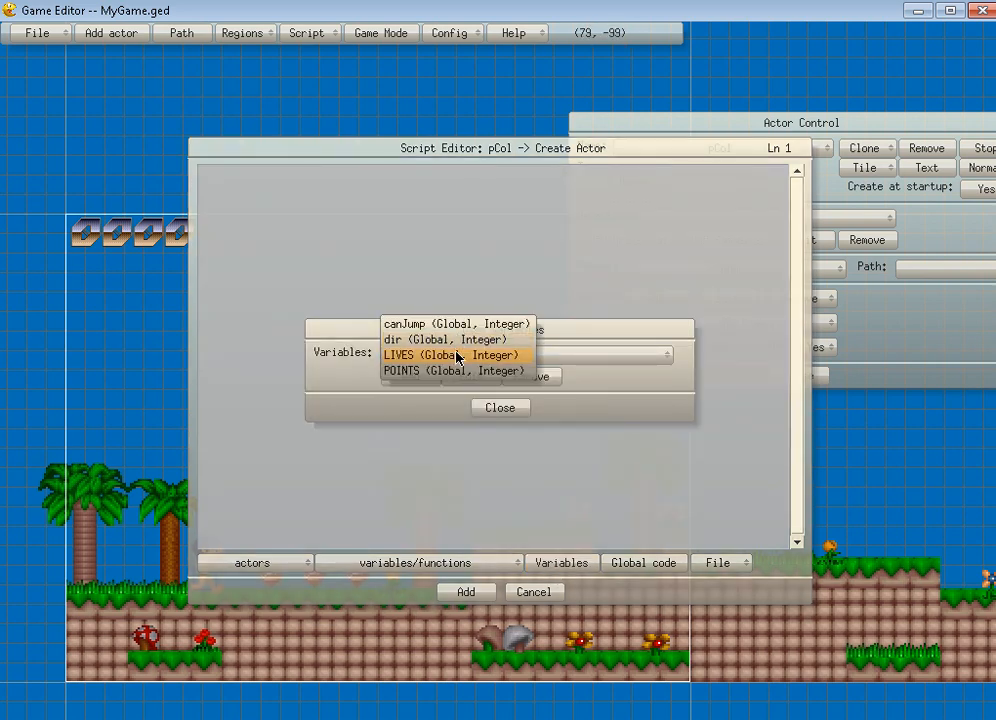
double_click(452, 356)
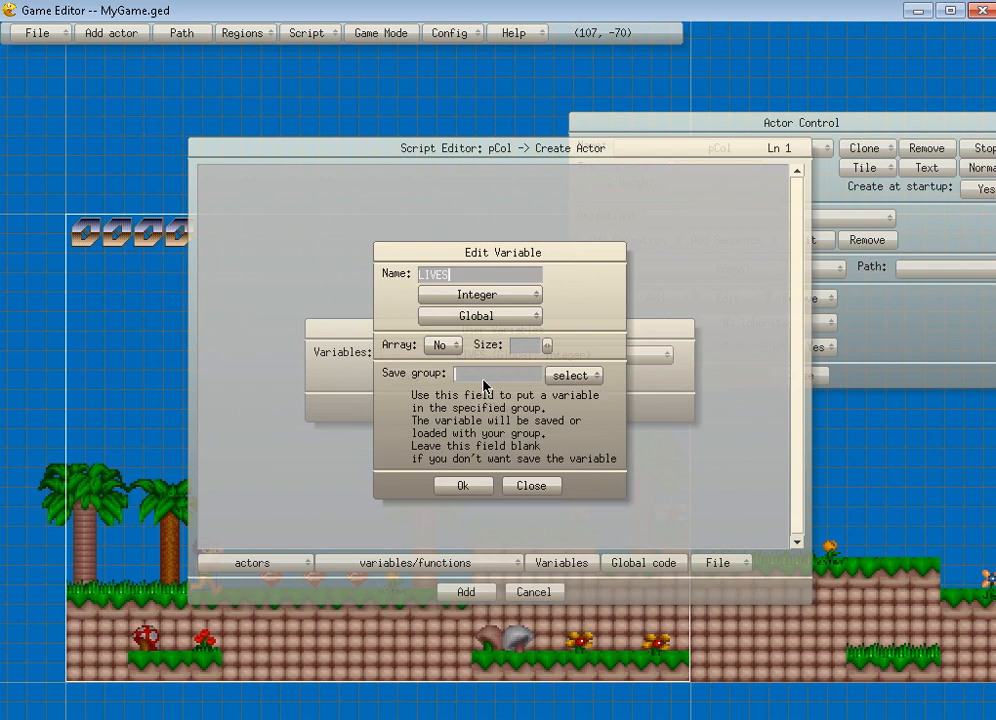
type("DATA")
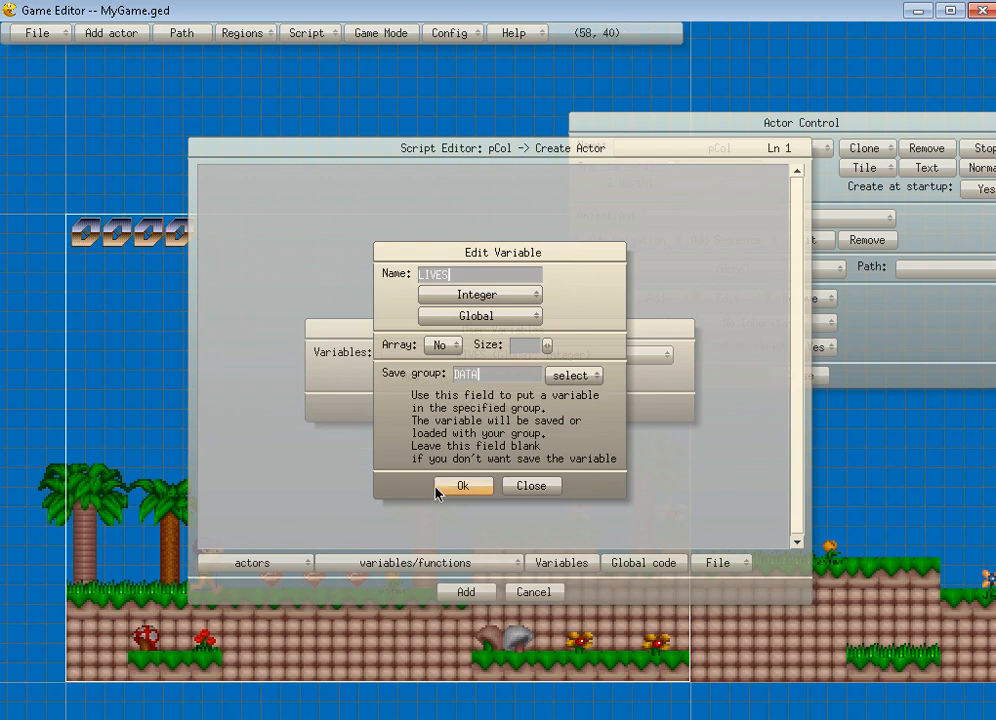
left_click(462, 486)
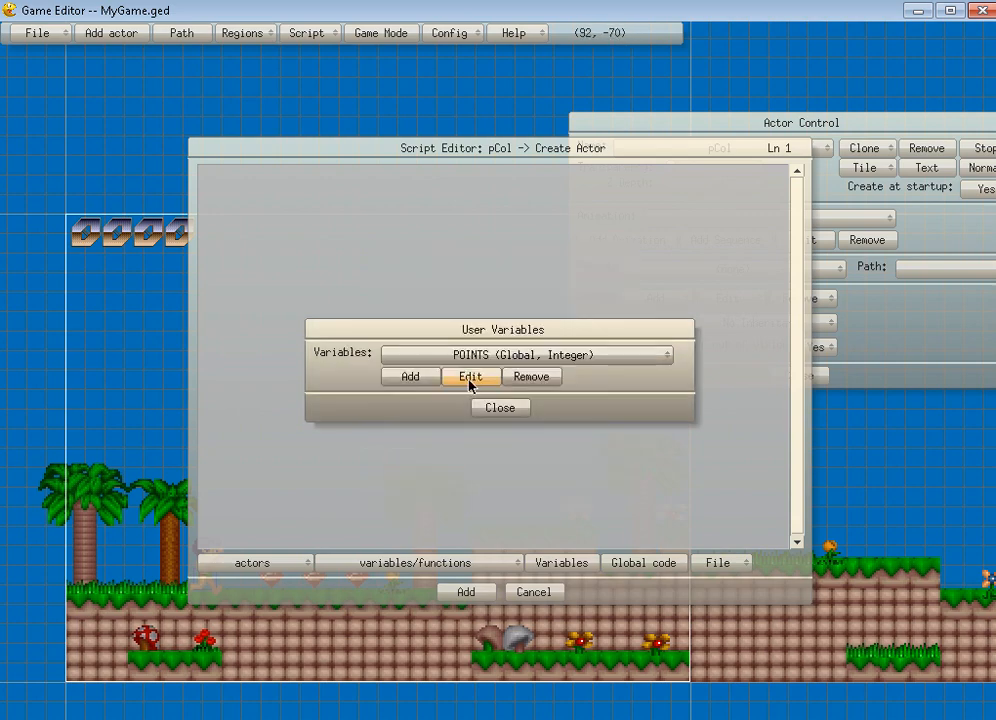
left_click(470, 376)
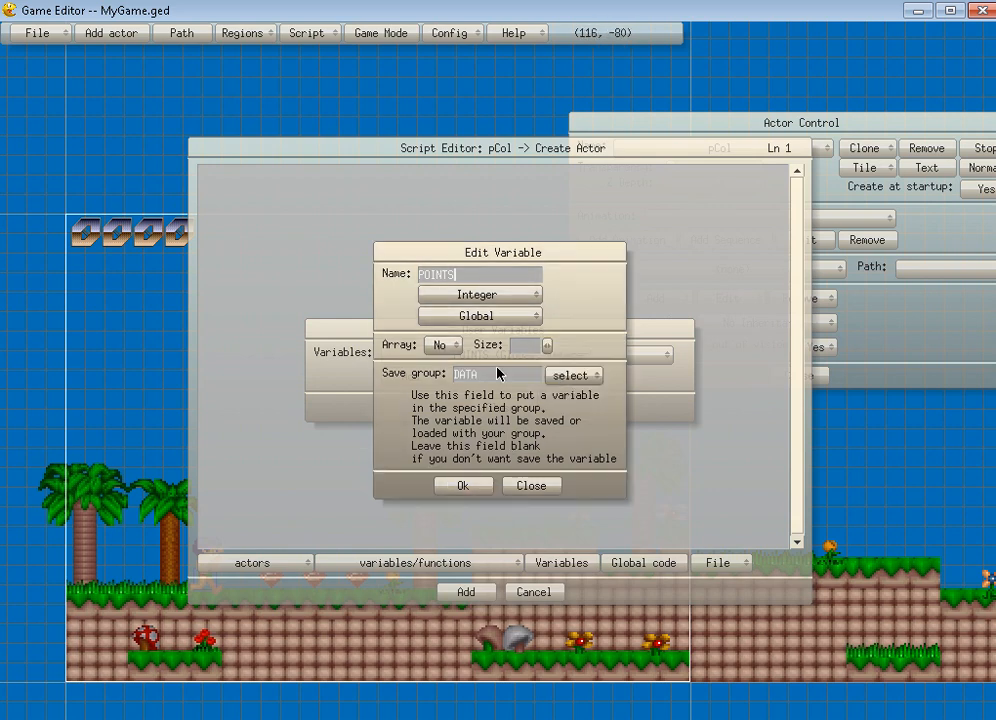
left_click(464, 486)
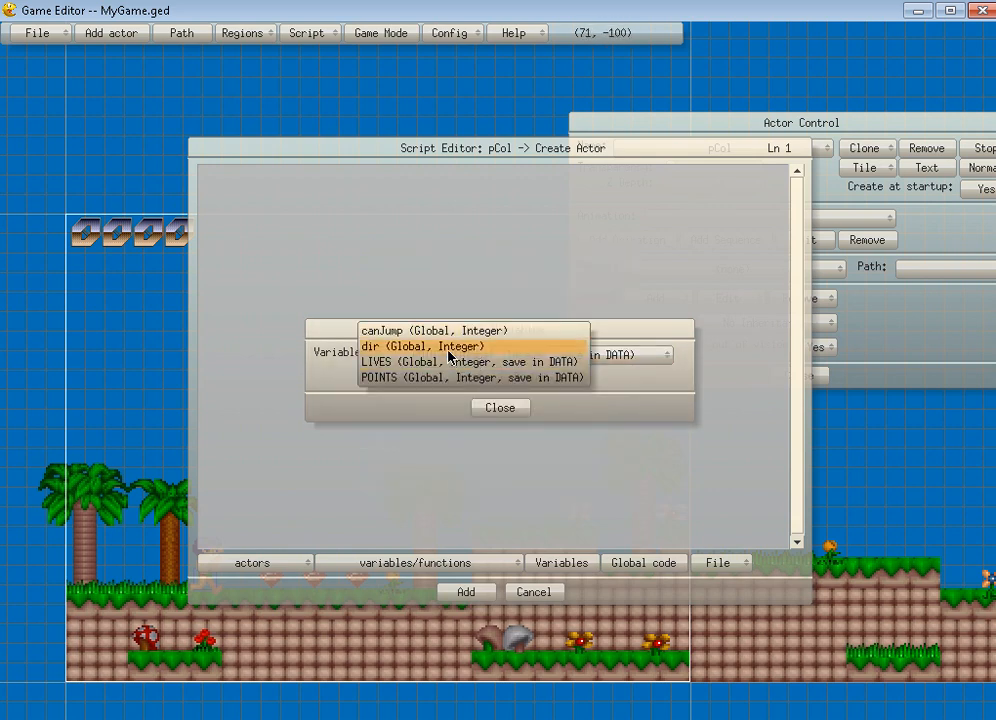
- Add a global integer variable X saved in the DATA group
left_click(478, 376)
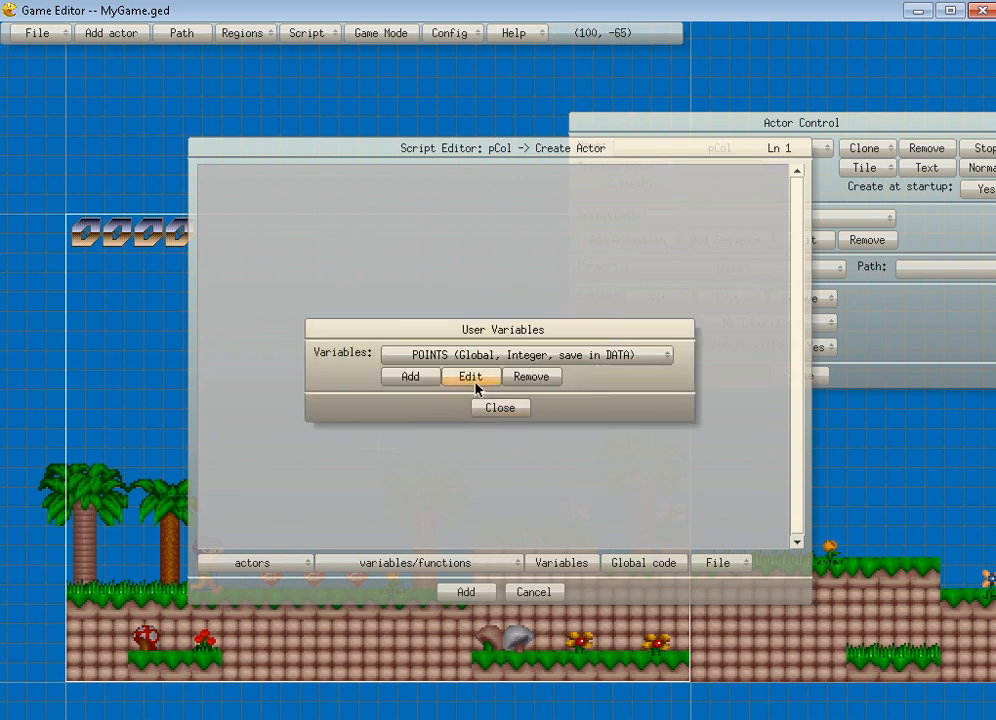
left_click(410, 376)
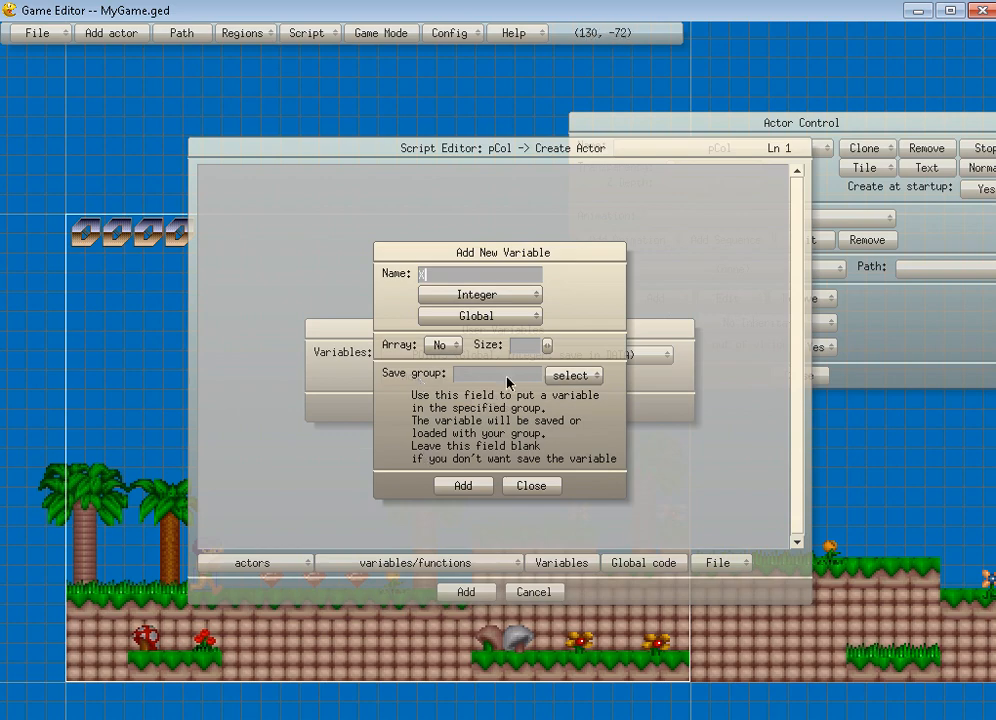
left_click(464, 486)
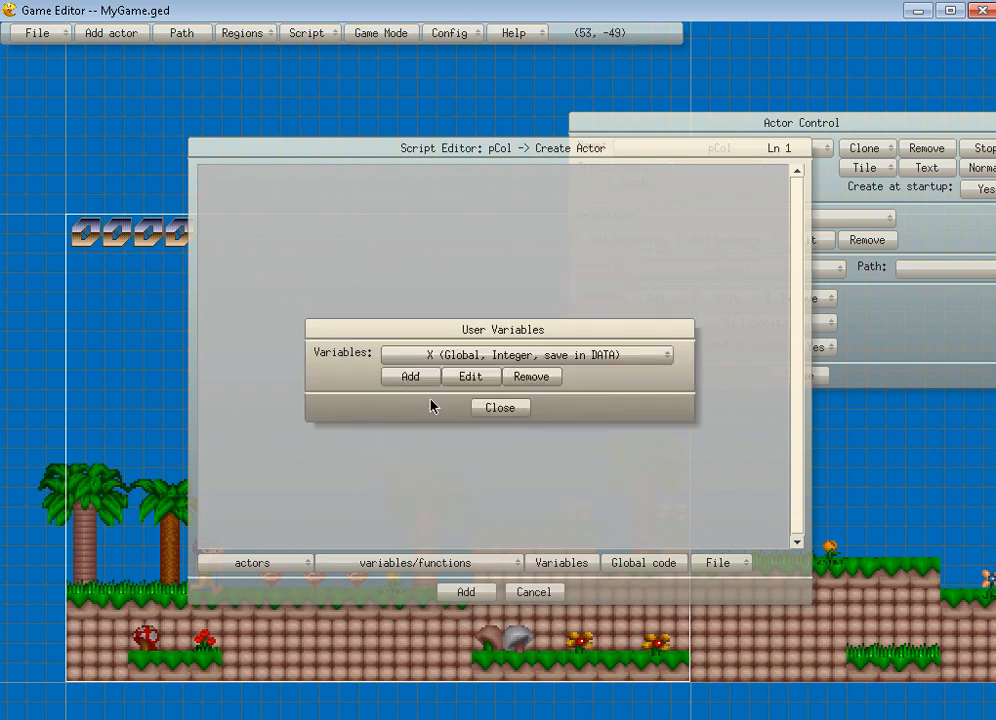
left_click(410, 376)
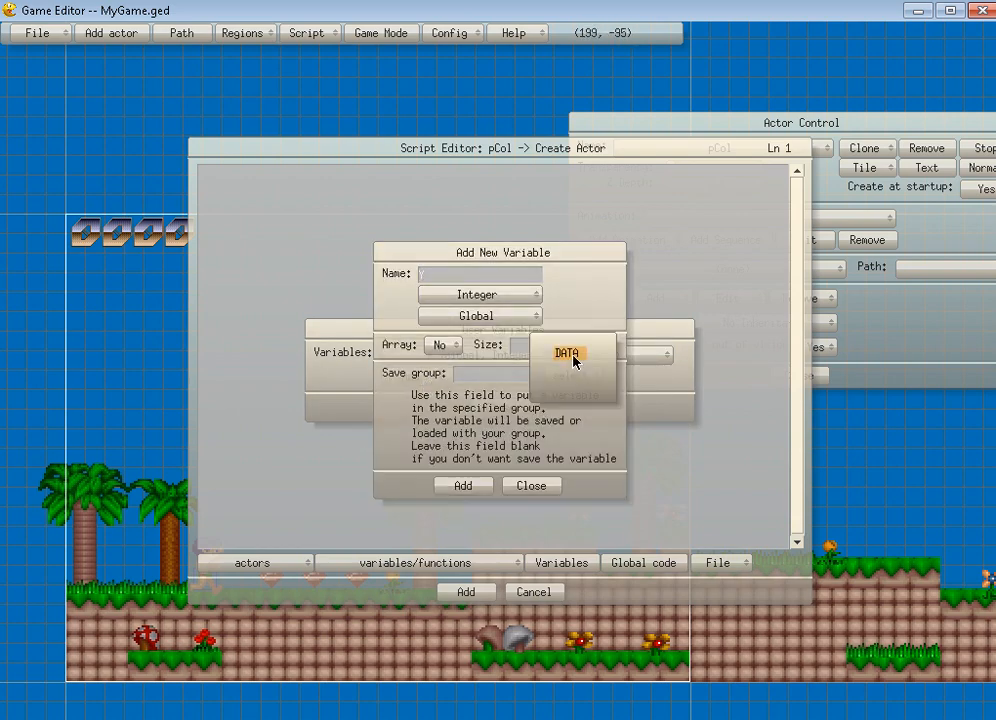
left_click(532, 486)
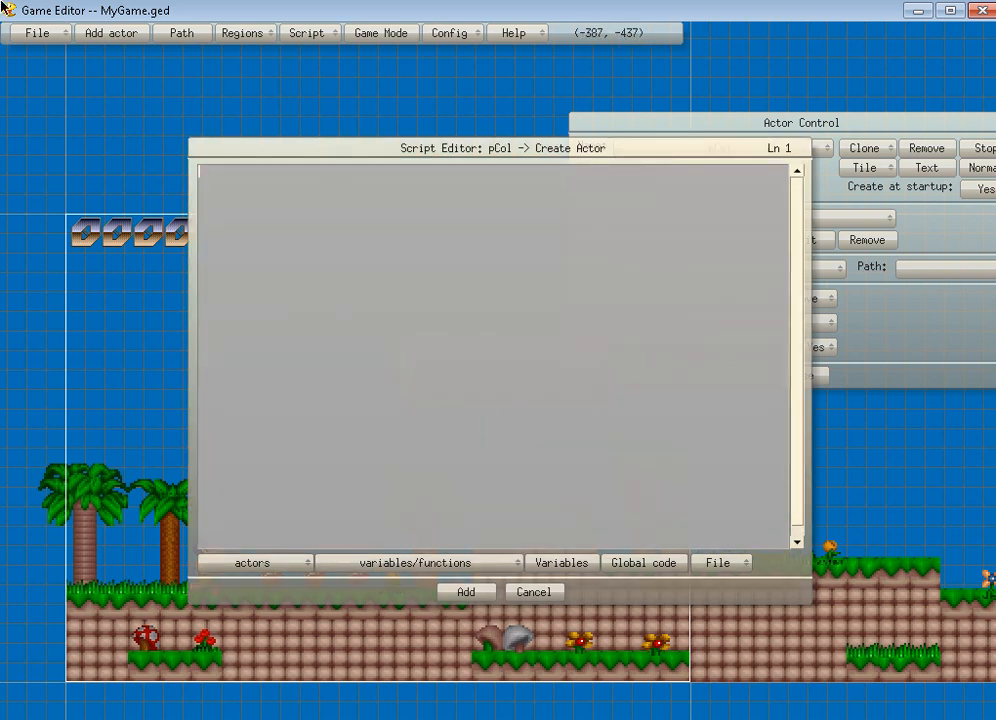
- Begin the pCol creation script with saveVars("DATA
type("saveV")
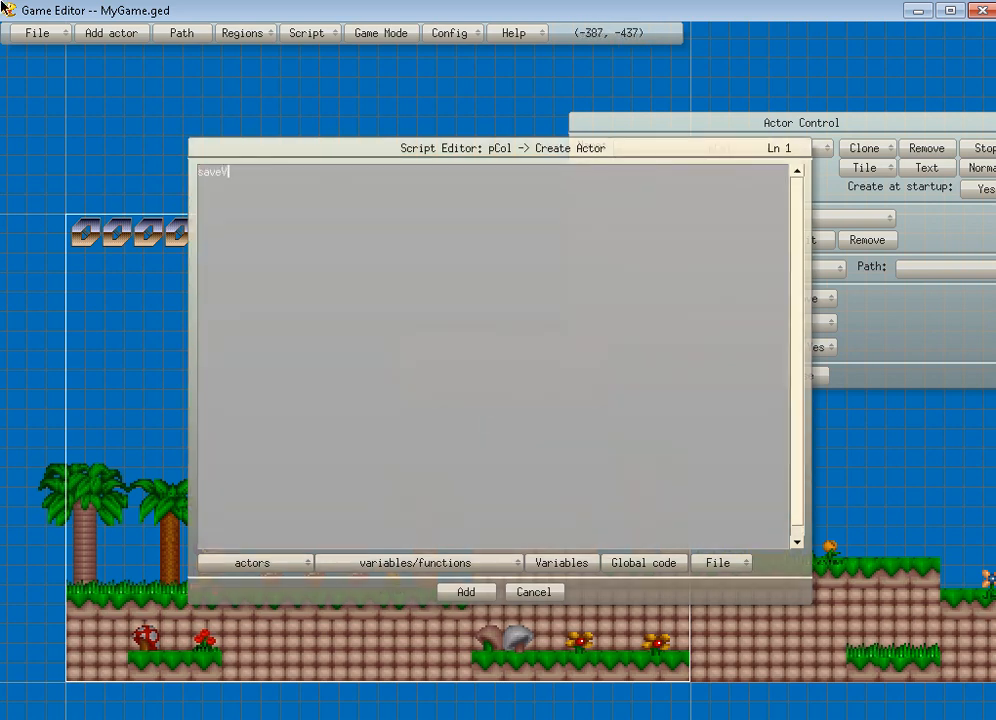
type("ars")
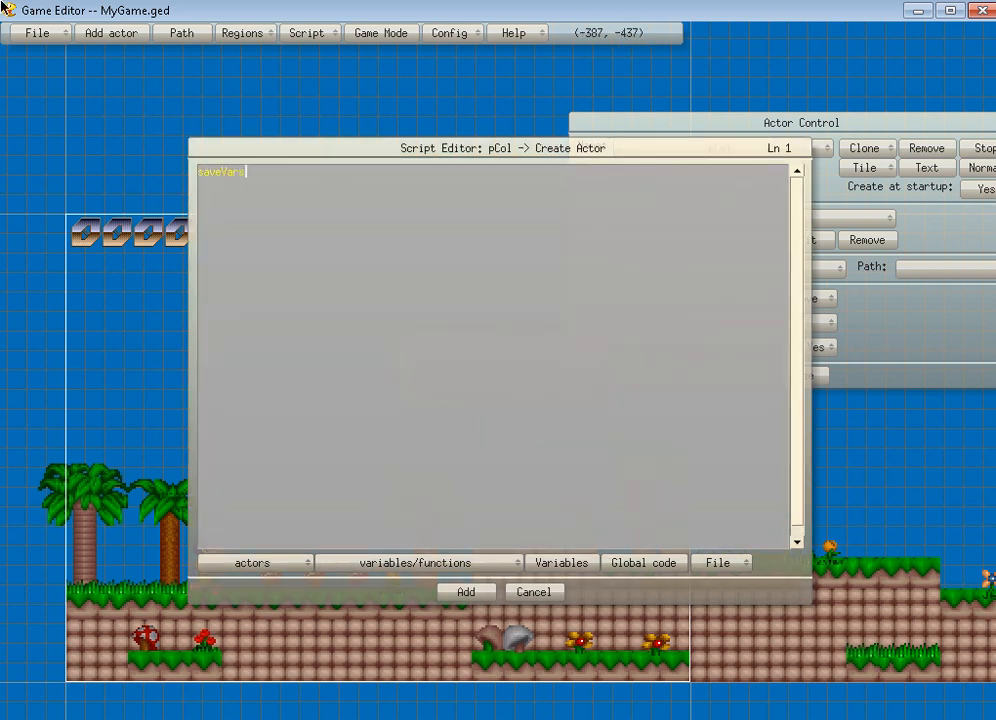
type("\"DATA")
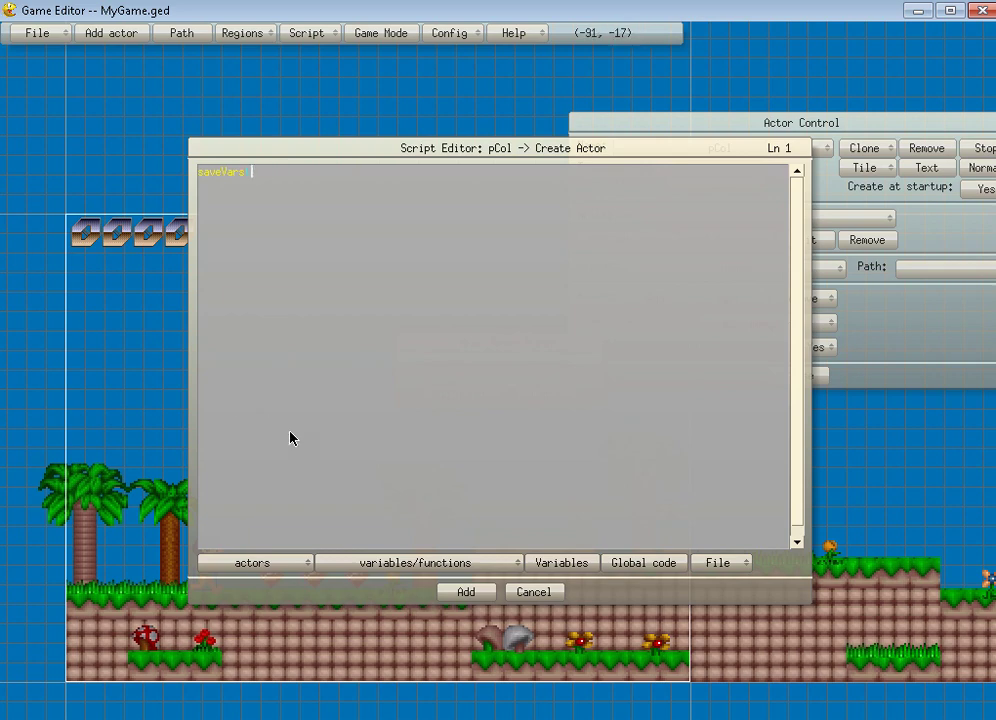
- Set variables X and Y to the DATA2 save group and close the list
left_click(560, 562)
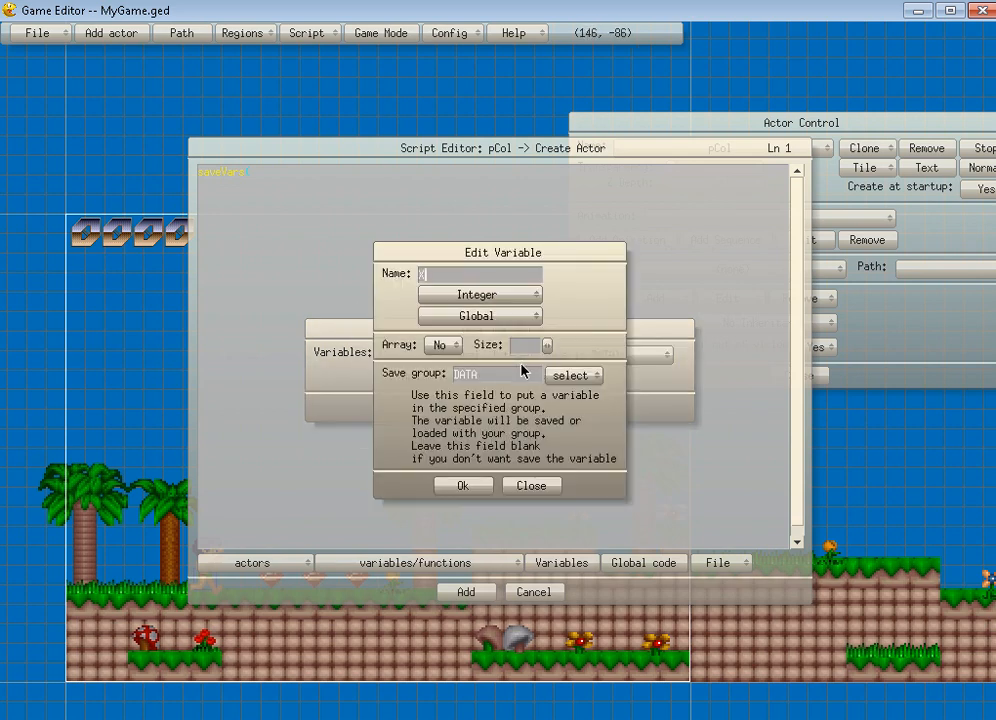
left_click(464, 486)
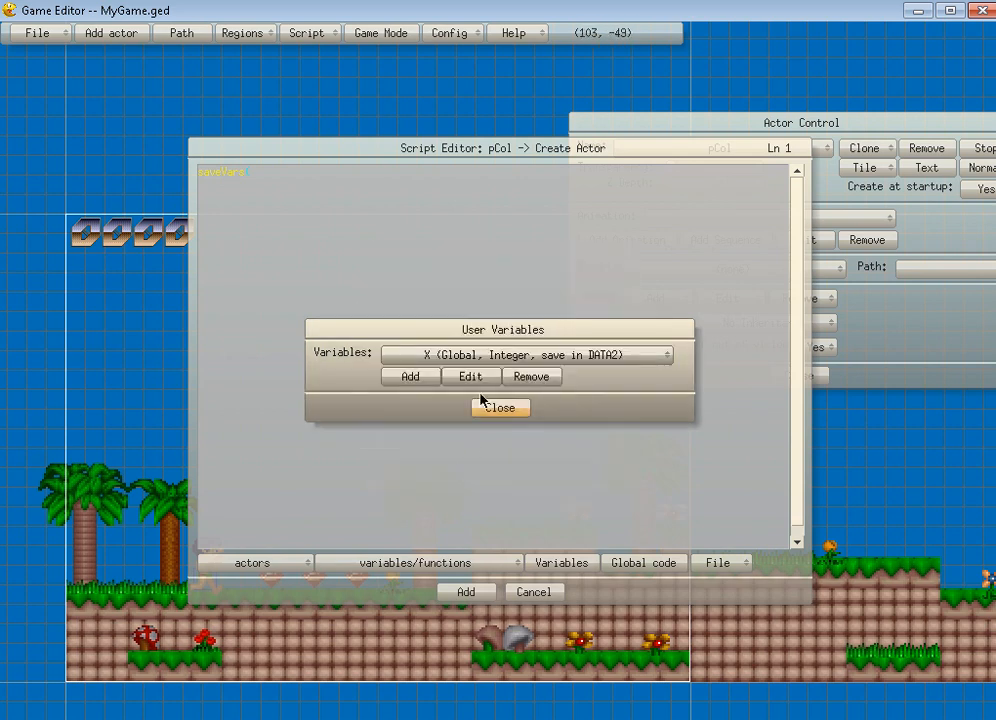
left_click(468, 376)
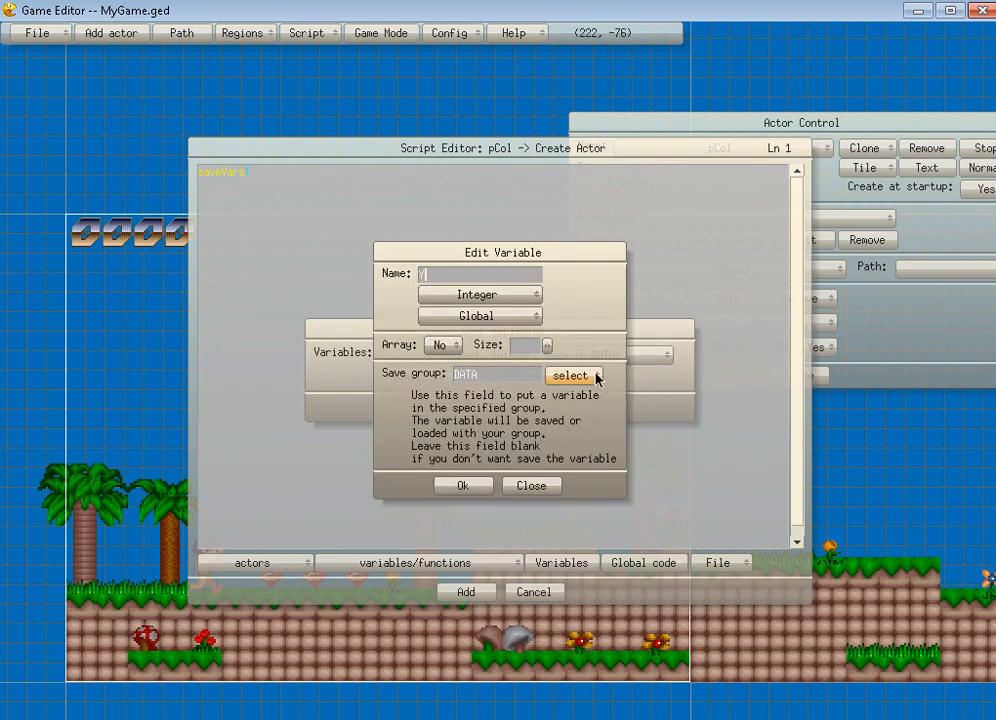
left_click(464, 486)
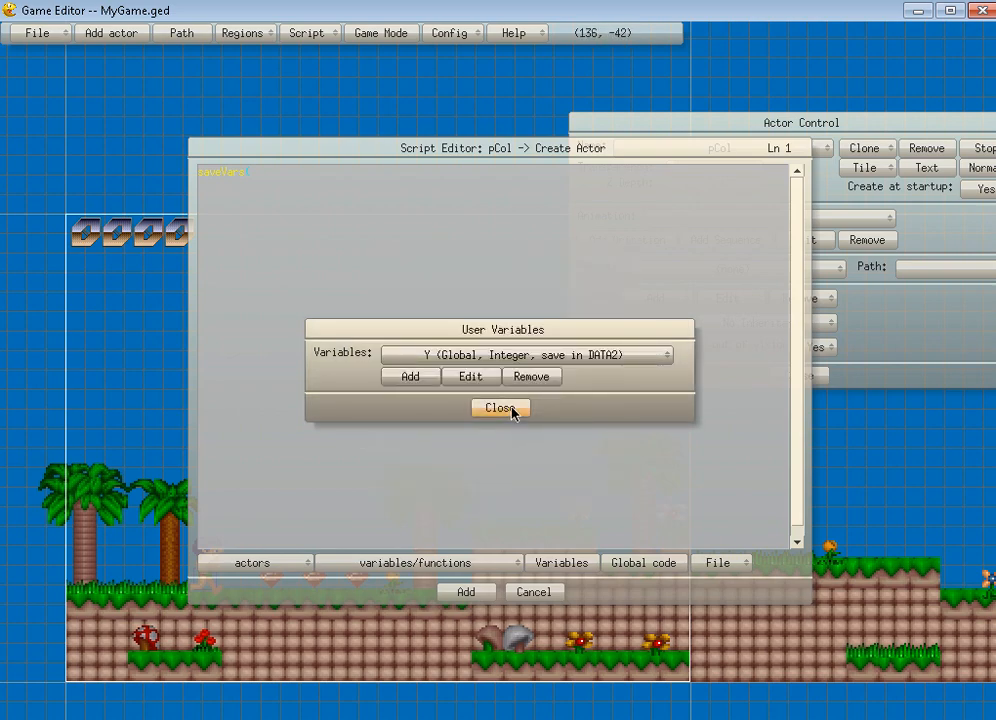
left_click(500, 408)
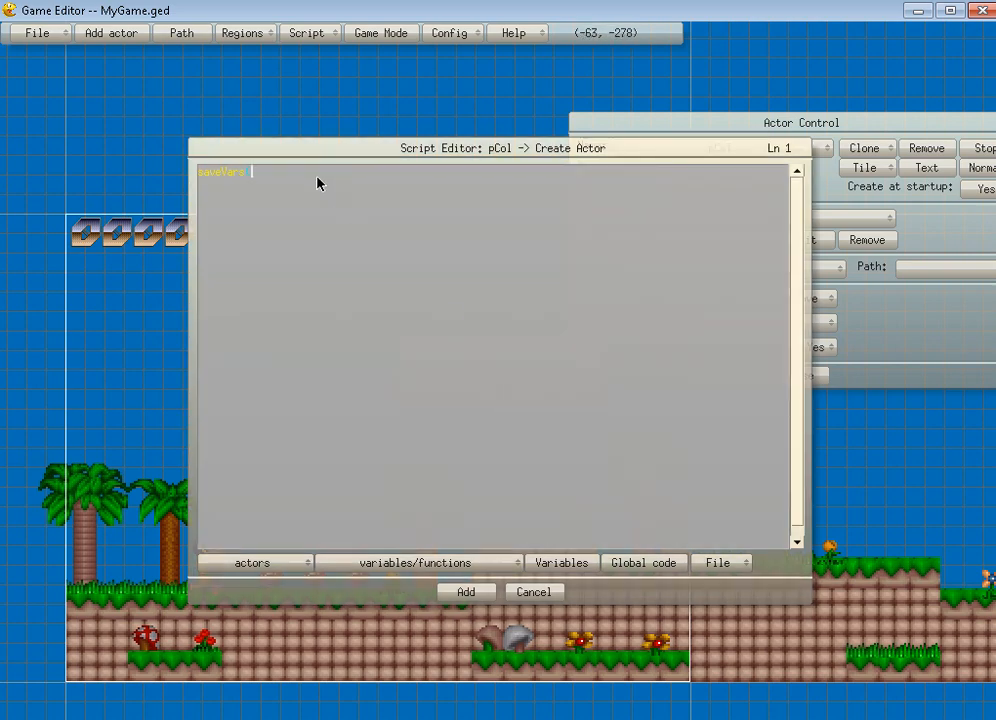
- Write saveVars("myvarName.ext", "DATA2") and add it as pCol's Create Actor action
type("\"")
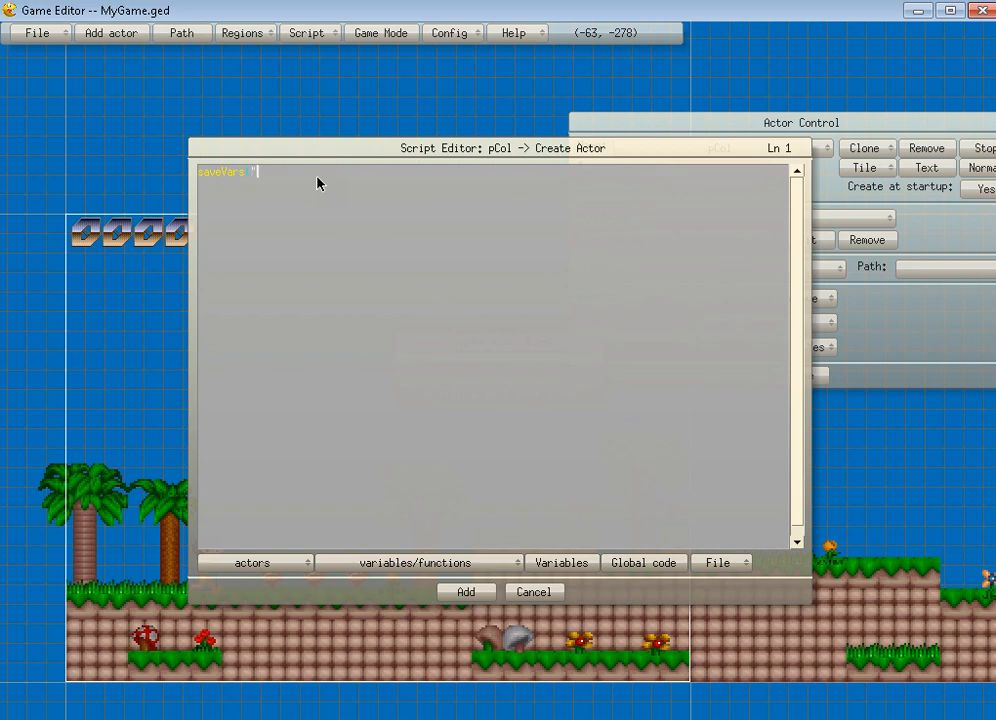
type("myvar")
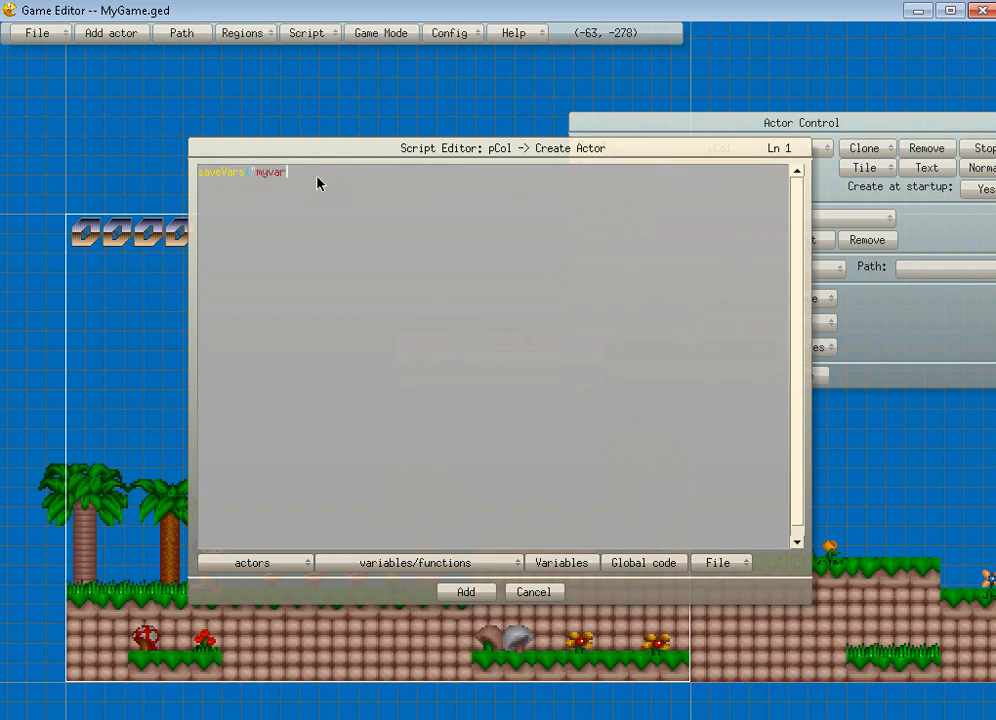
type("Name.")
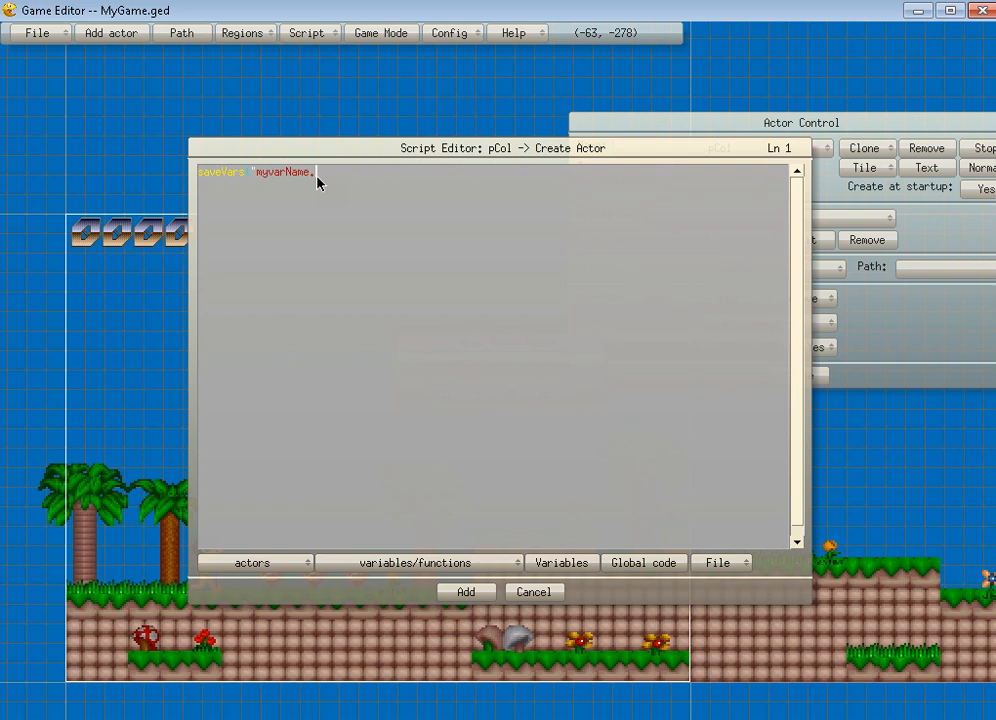
type("ext")
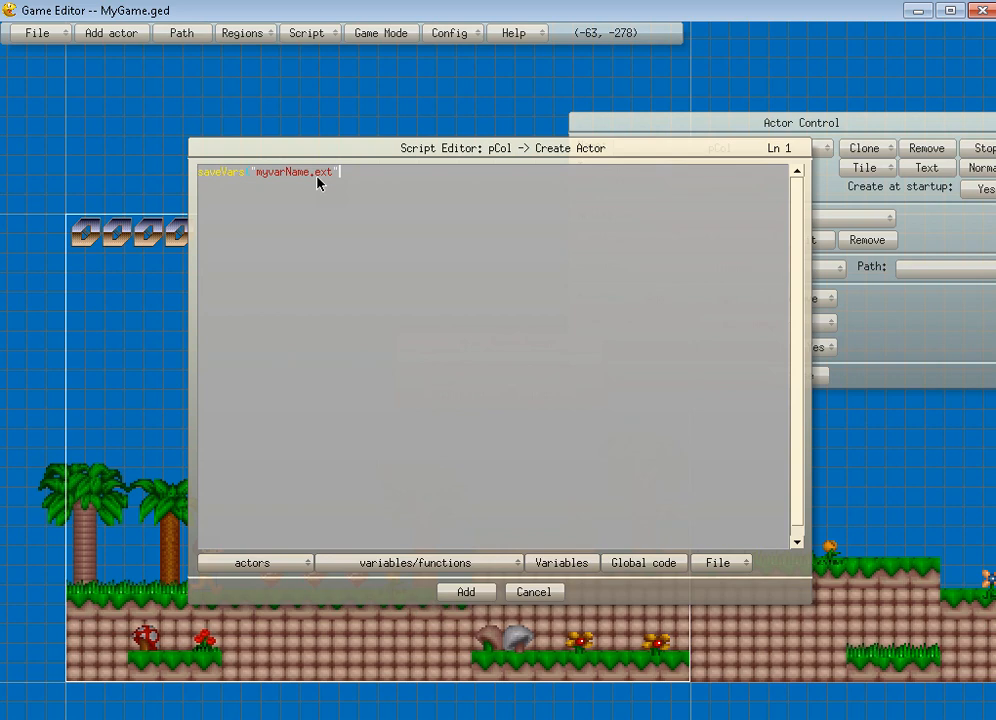
type("DATA2\");")
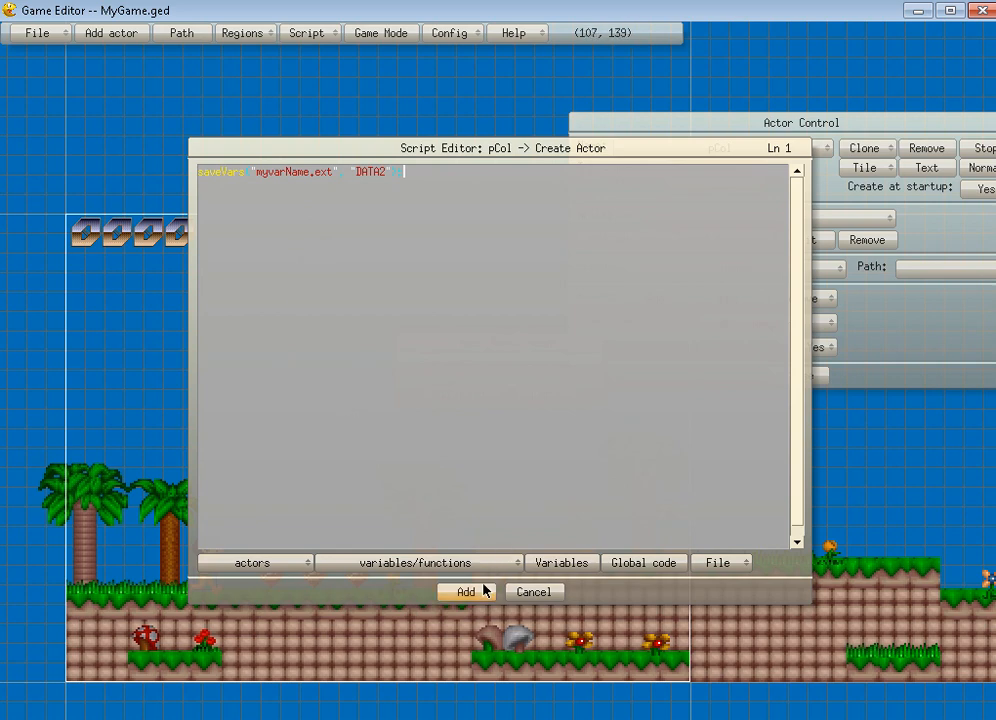
left_click(464, 592)
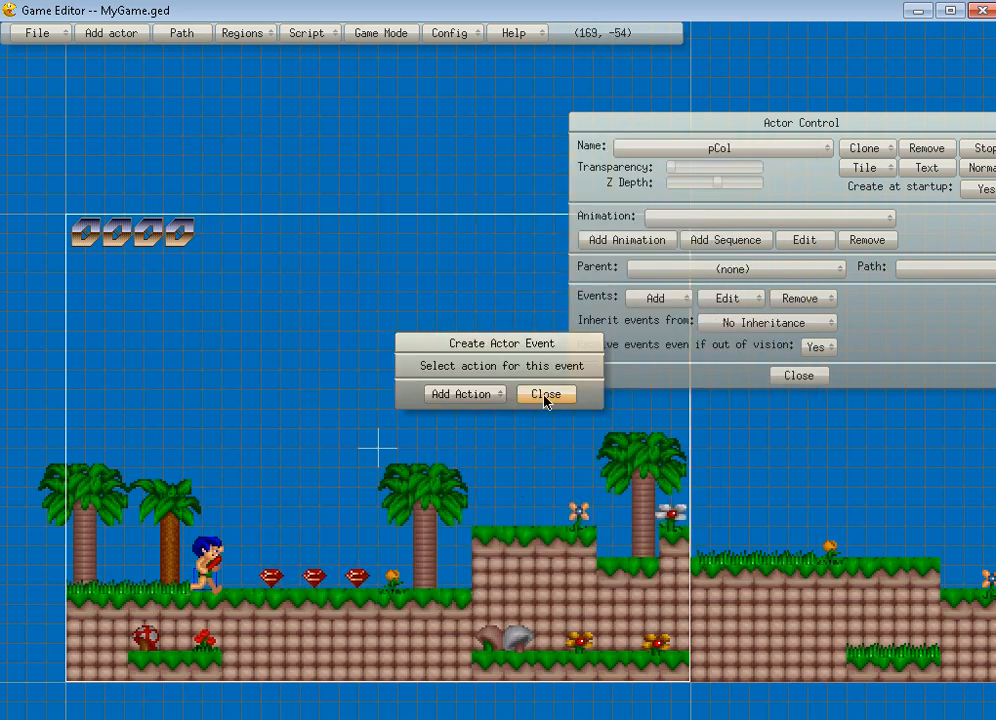
- Close the event dialog and create a new actor named LOAD
left_click(546, 392)
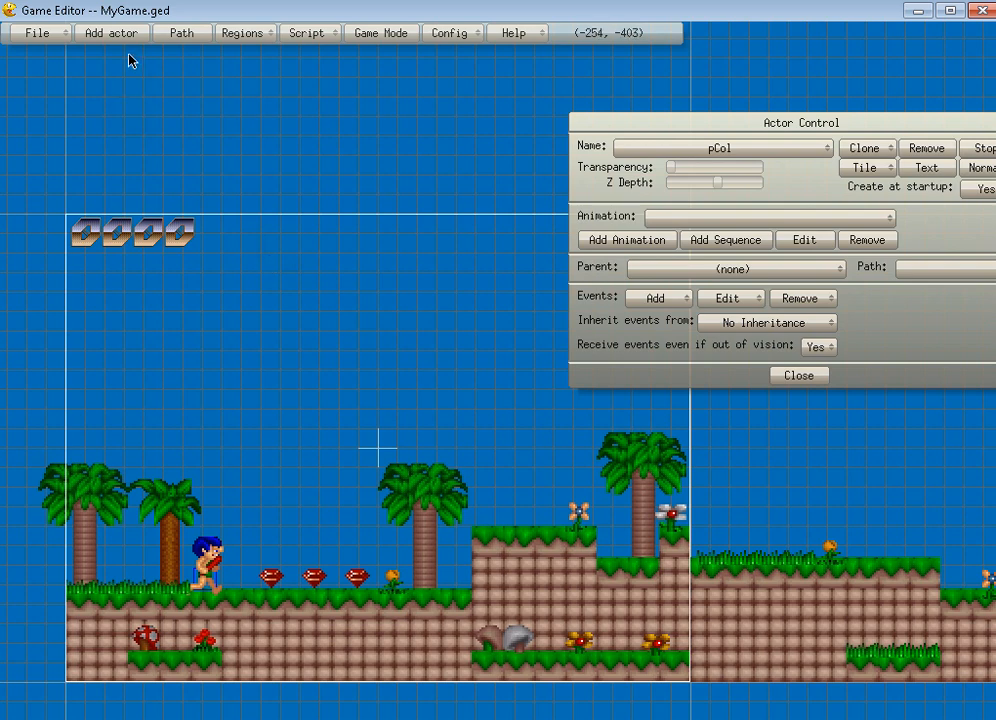
left_click(110, 32)
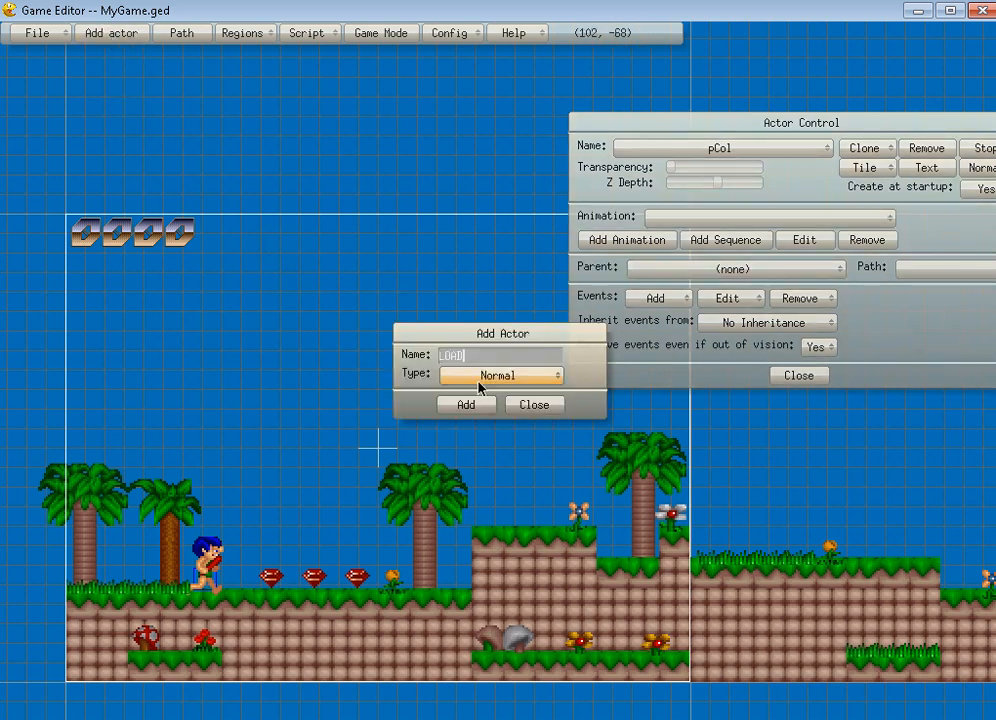
left_click(466, 404)
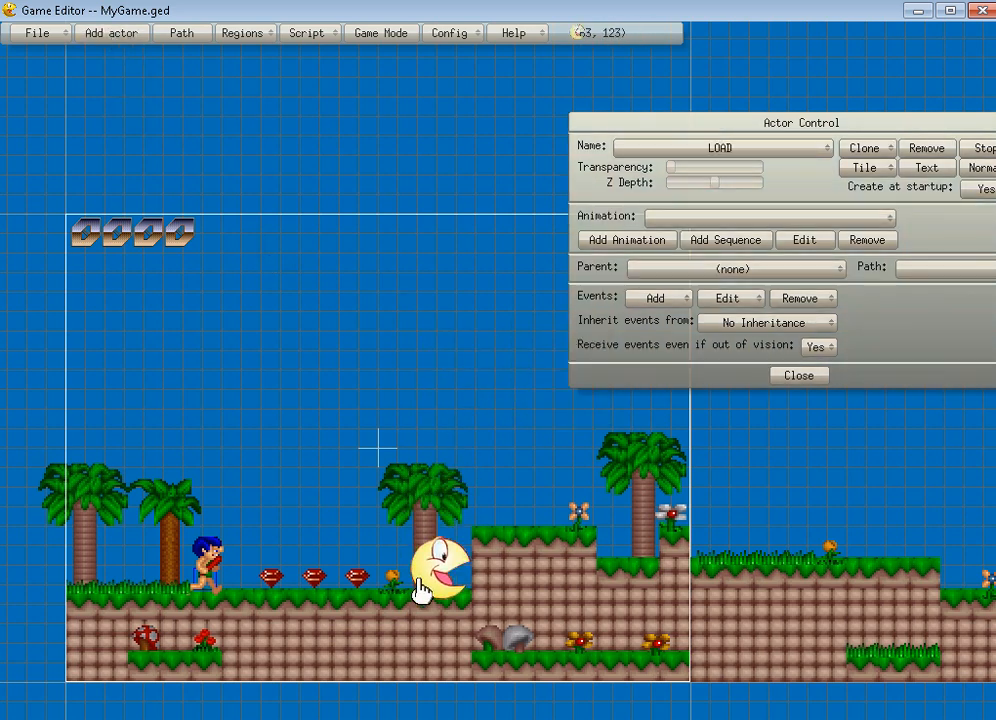
- Add a Collision event to LOAD that triggers on any side of the Player
left_click(654, 298)
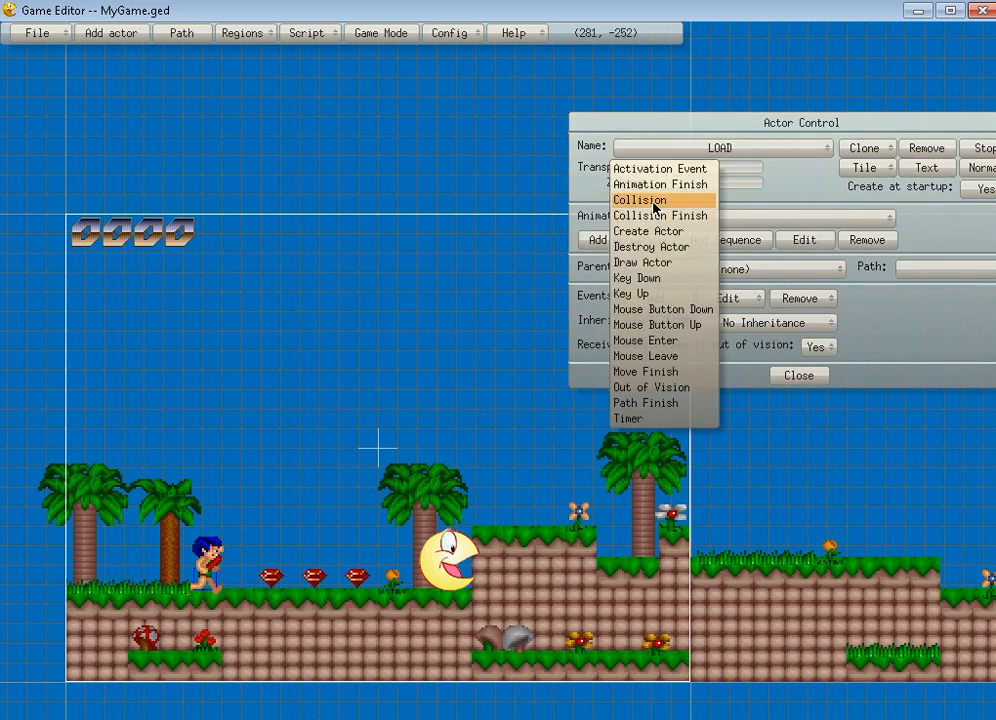
left_click(640, 200)
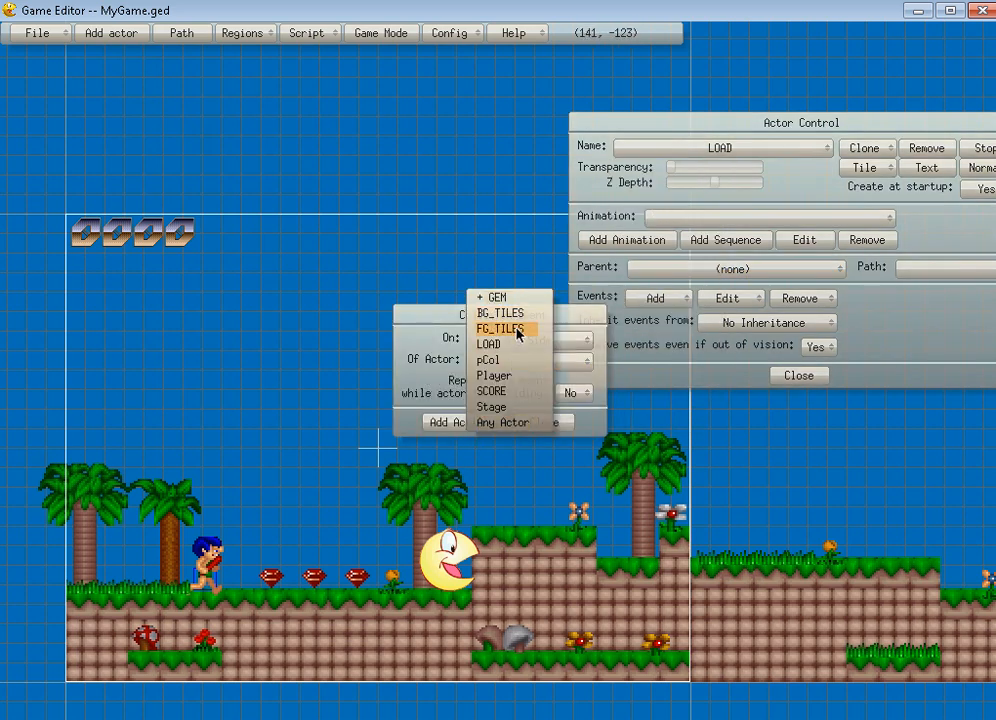
mouse_move(508, 376)
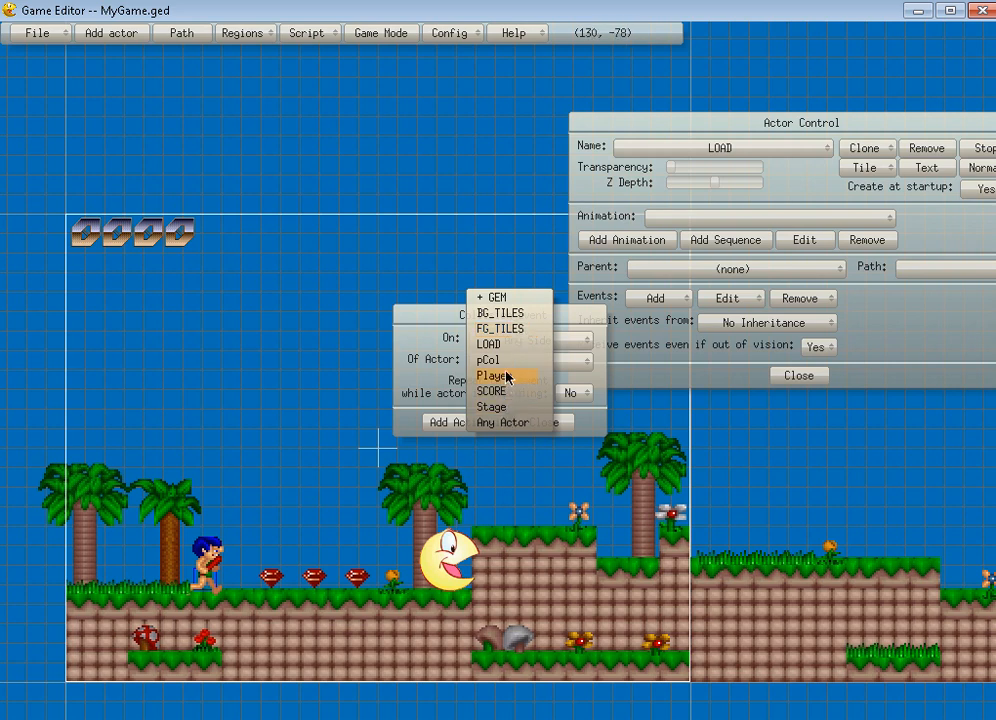
mouse_move(508, 360)
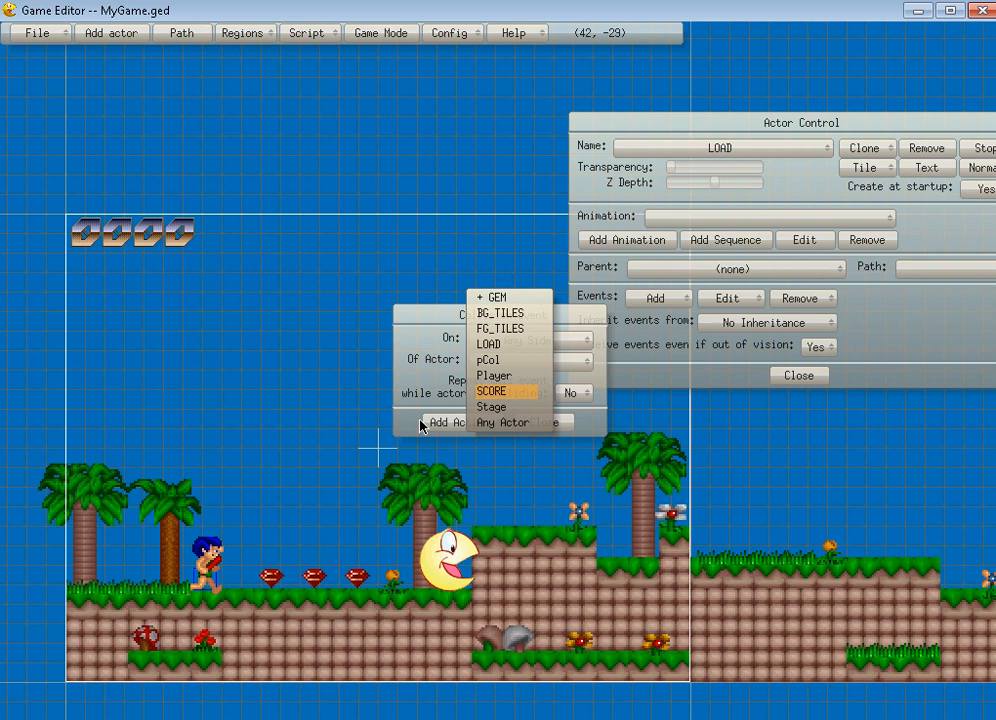
mouse_move(516, 398)
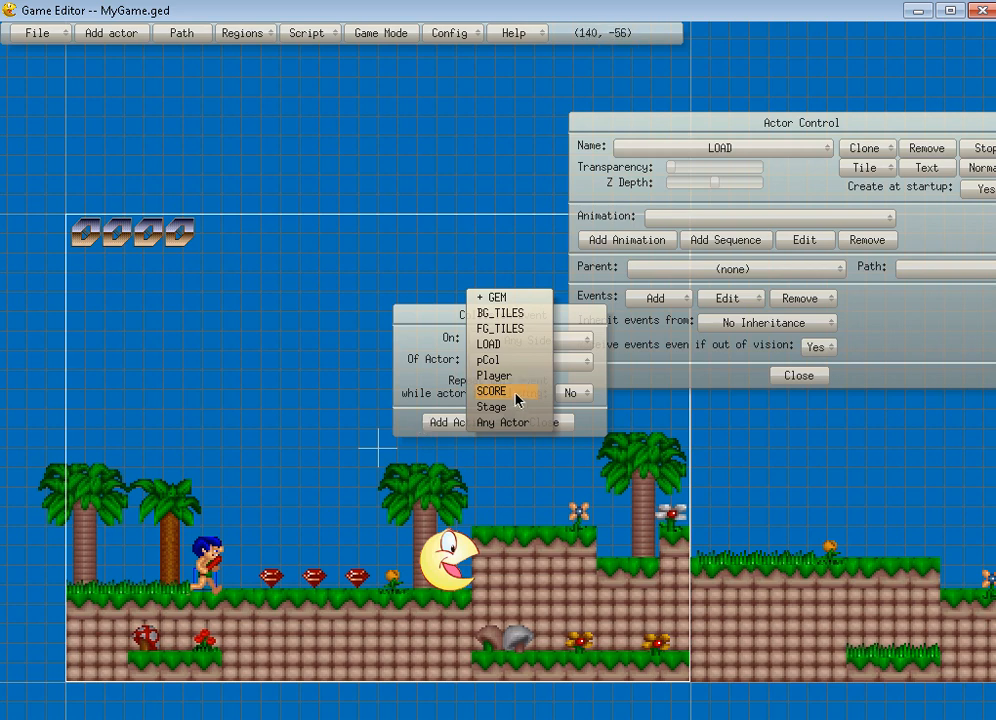
mouse_move(504, 360)
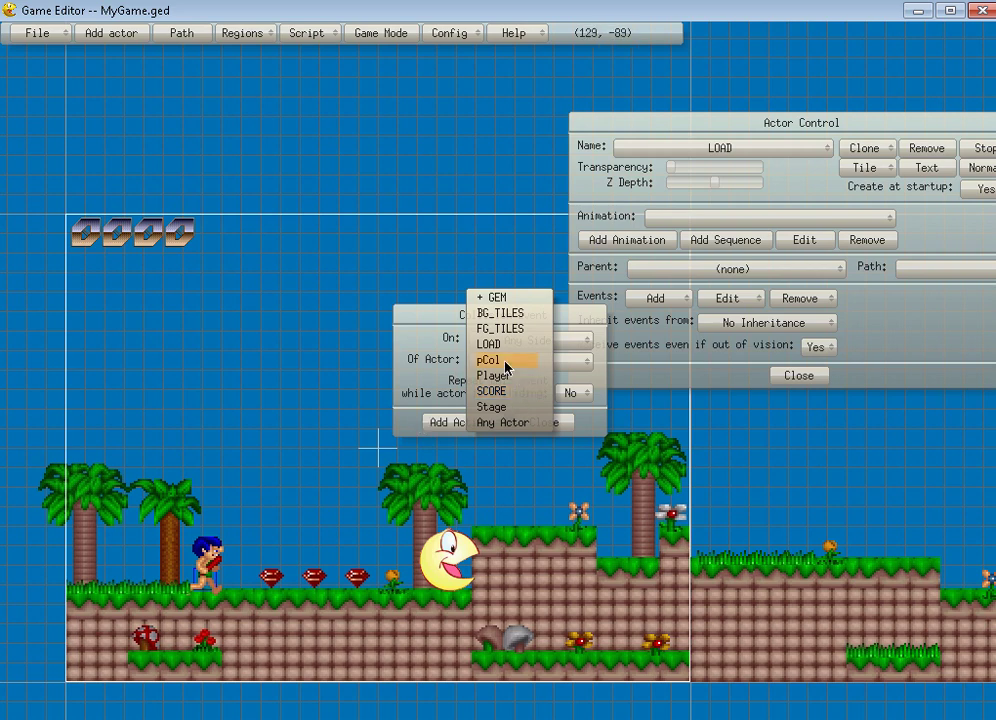
mouse_move(490, 370)
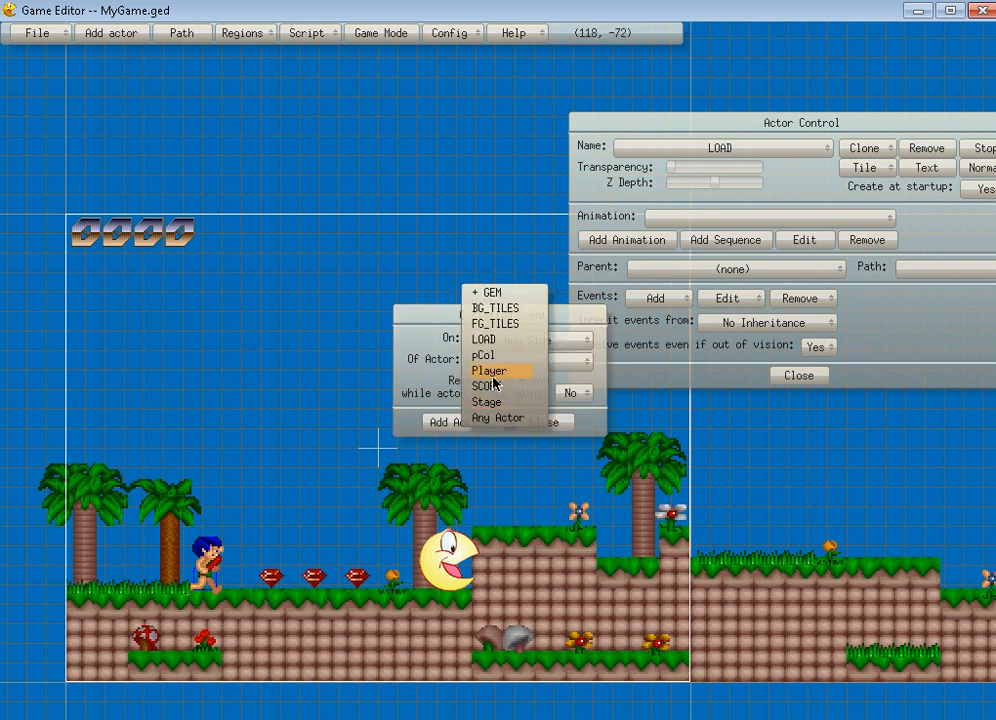
left_click(492, 370)
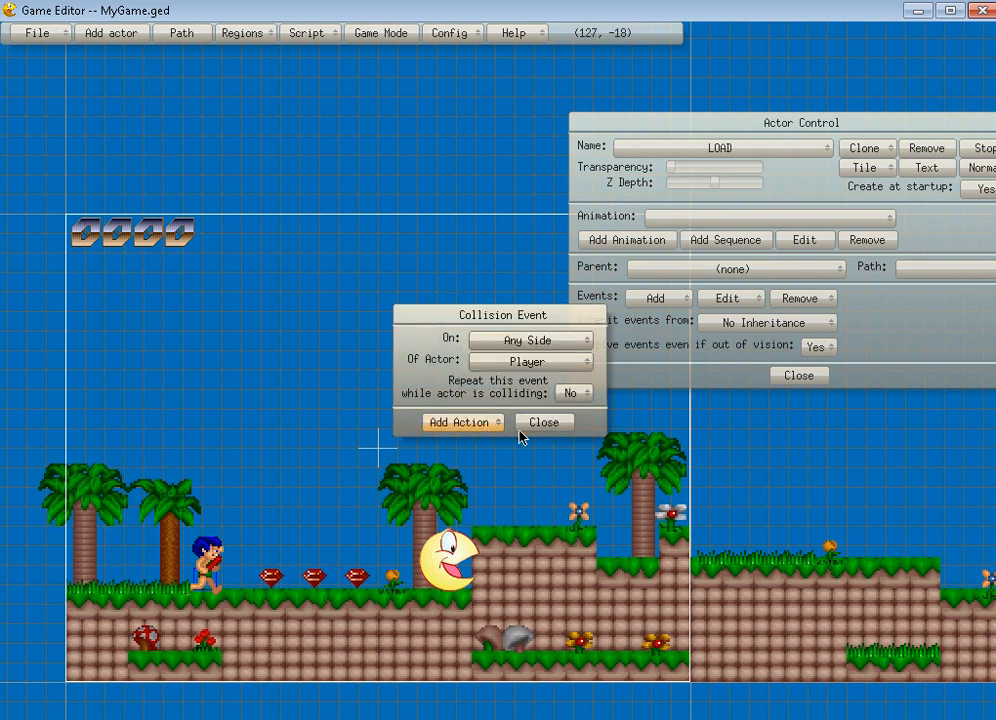
- Add a Script Editor action to LOAD's collision with an initial loadVars call, accepting it despite errors
left_click(460, 420)
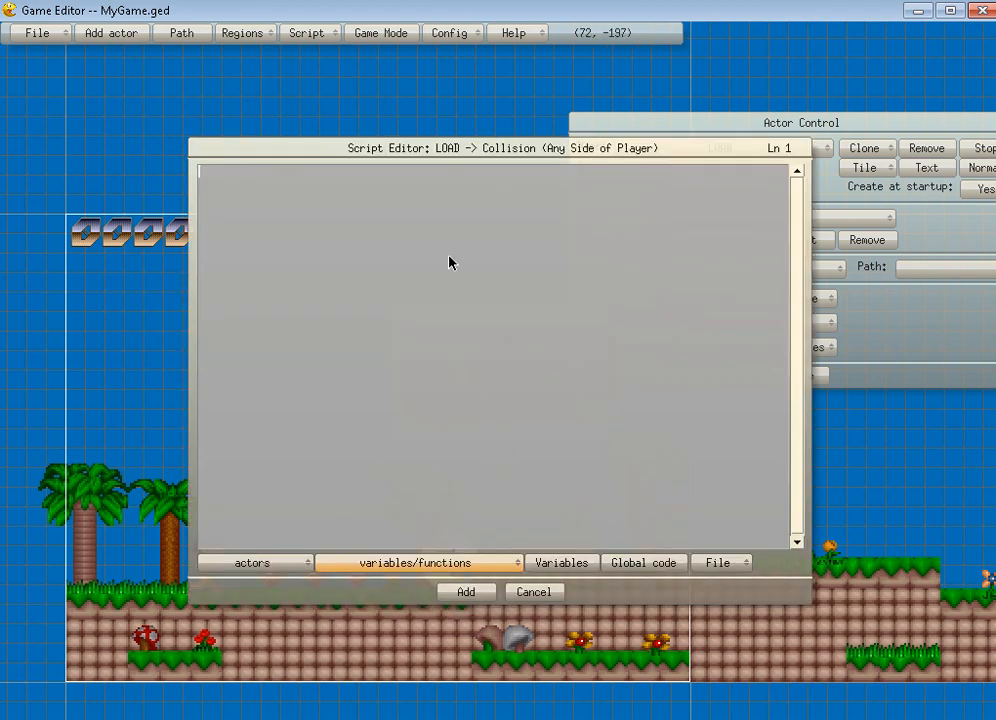
type("loadVars \"")
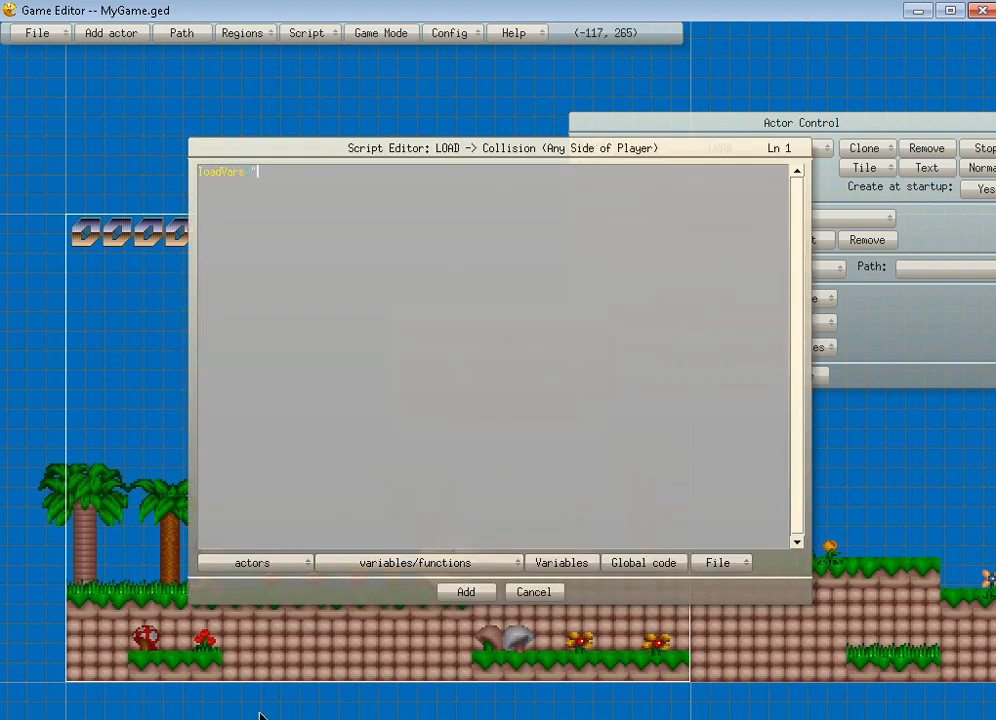
left_click(466, 592)
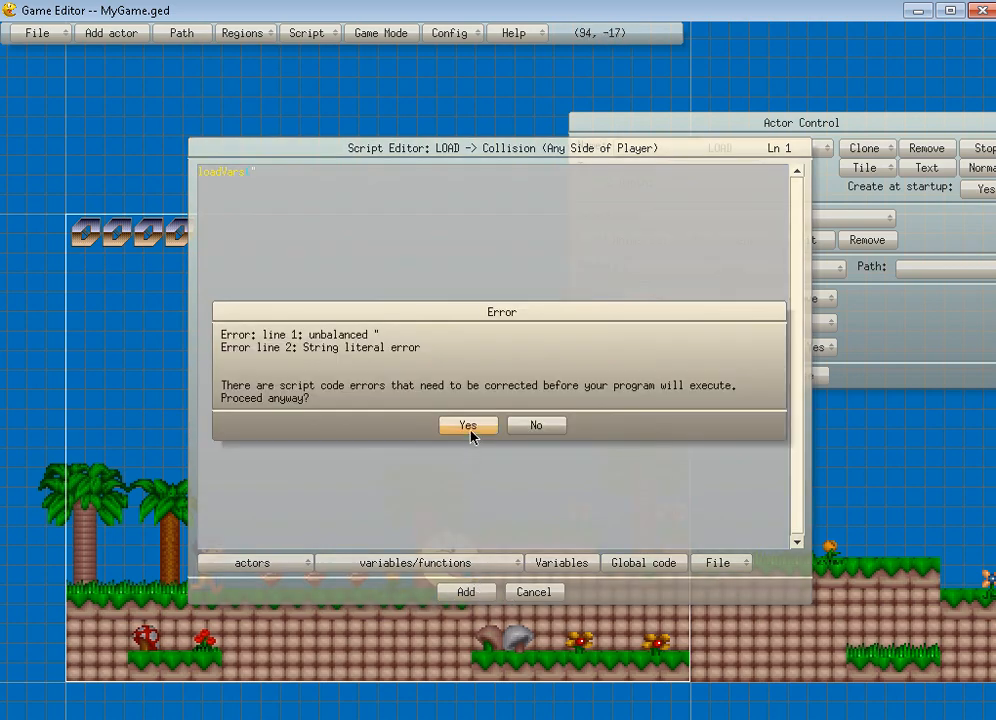
left_click(468, 424)
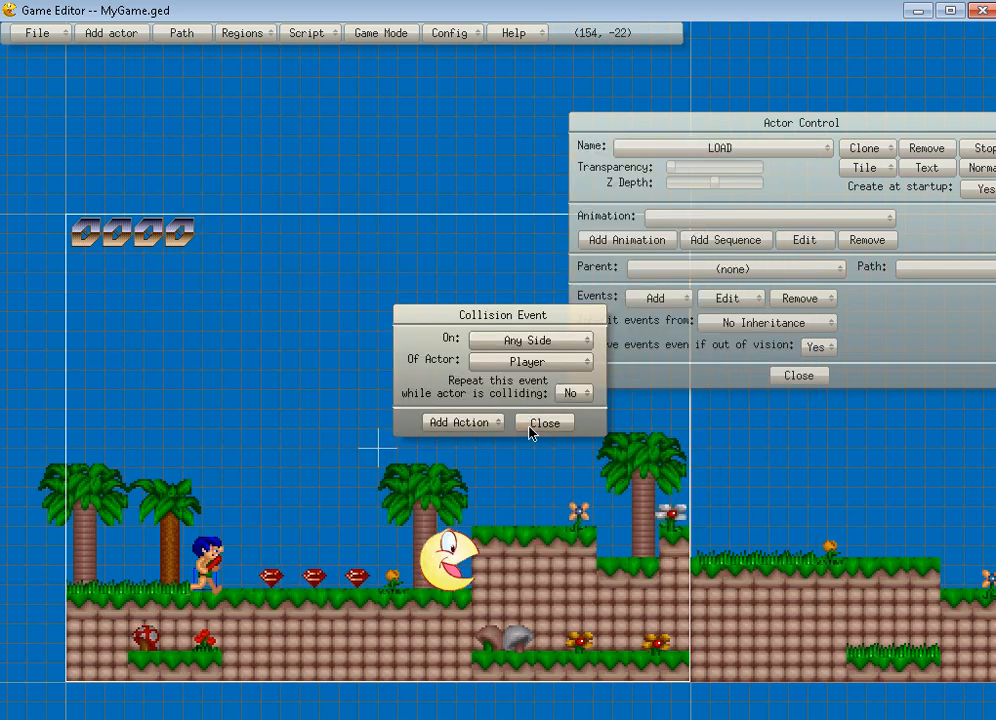
left_click(544, 420)
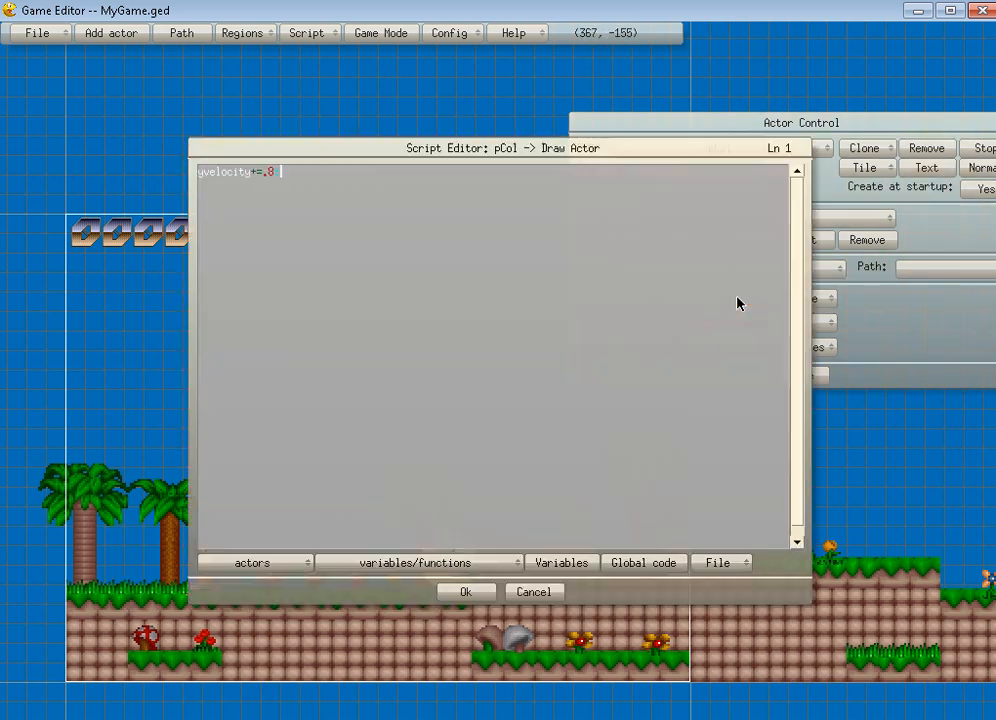
left_click(464, 592)
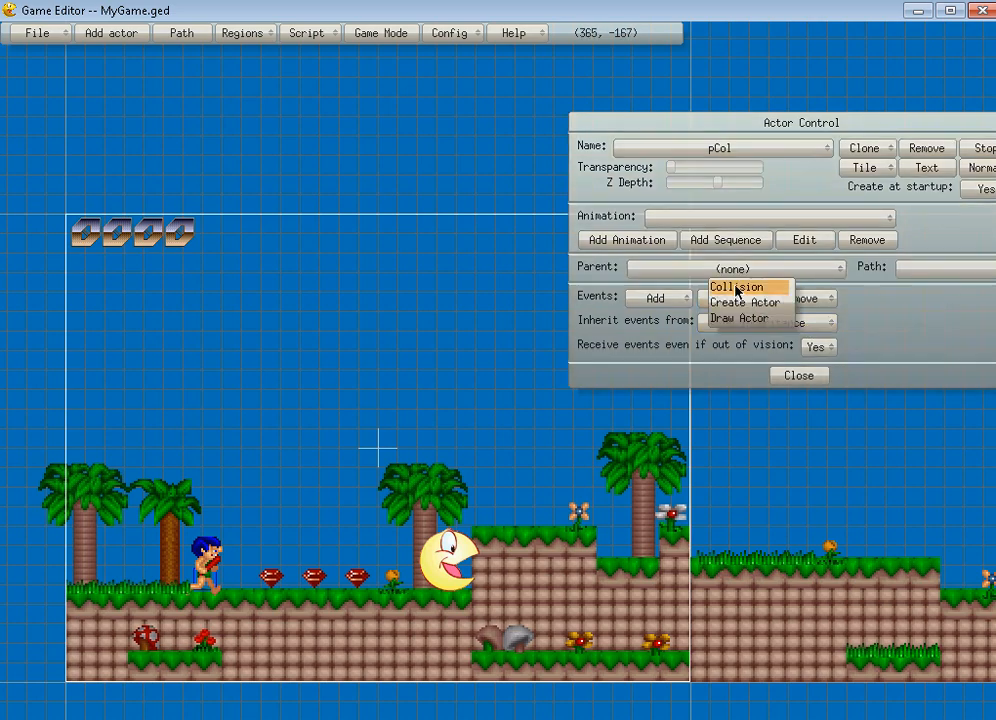
left_click(744, 302)
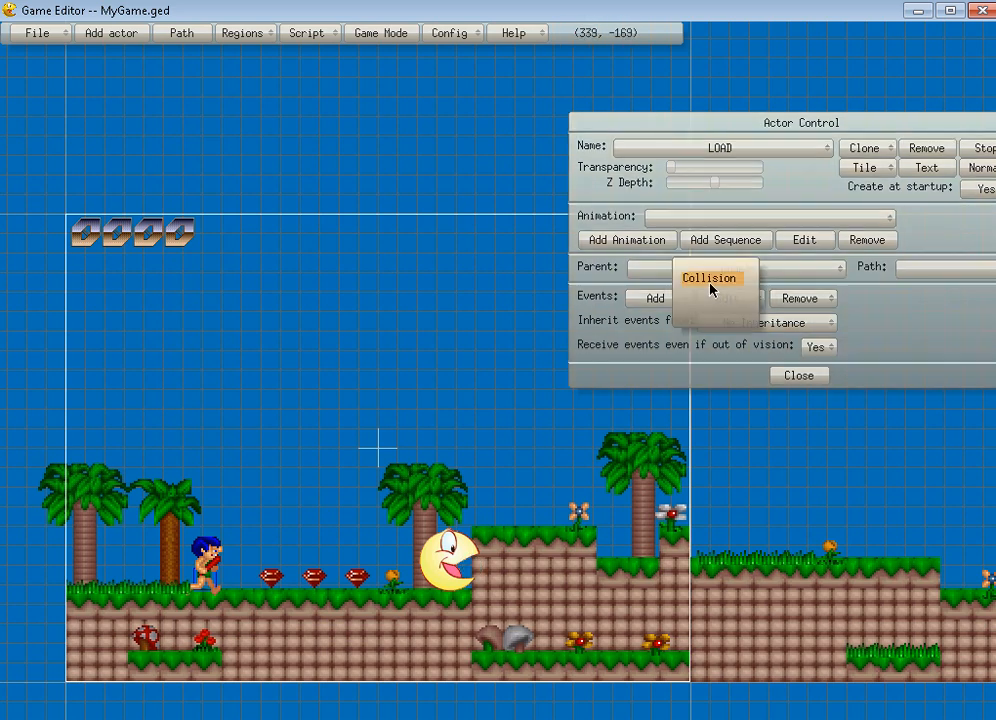
- Extend LOAD's collision script with pCol.x=X and pCol.y=Y after loadVars and save it
left_click(708, 276)
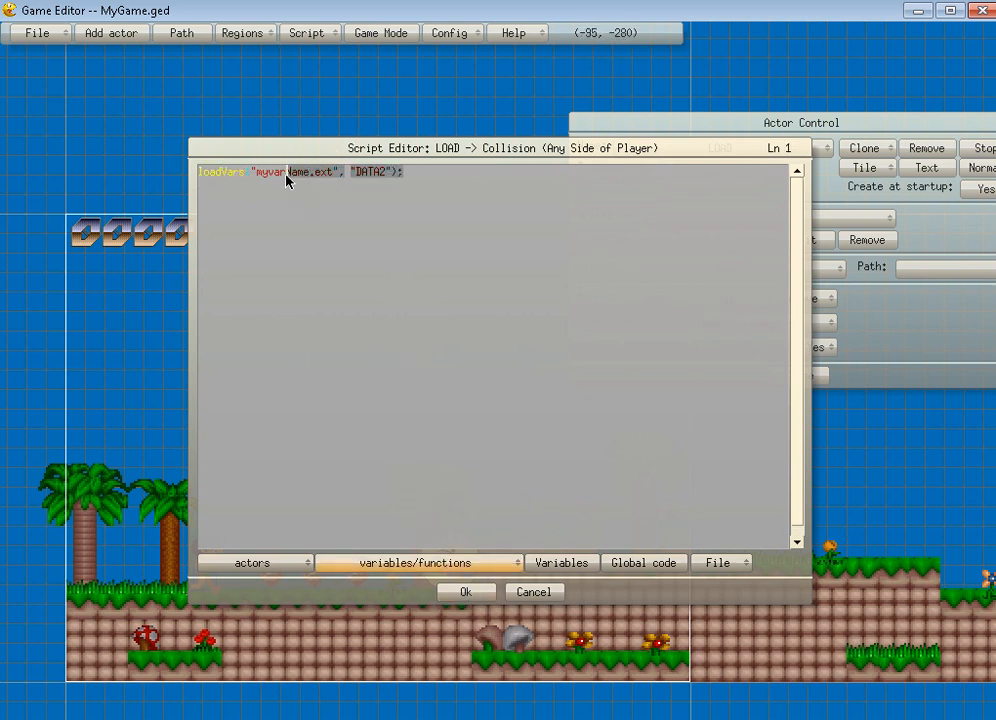
key("Return")
type("P")
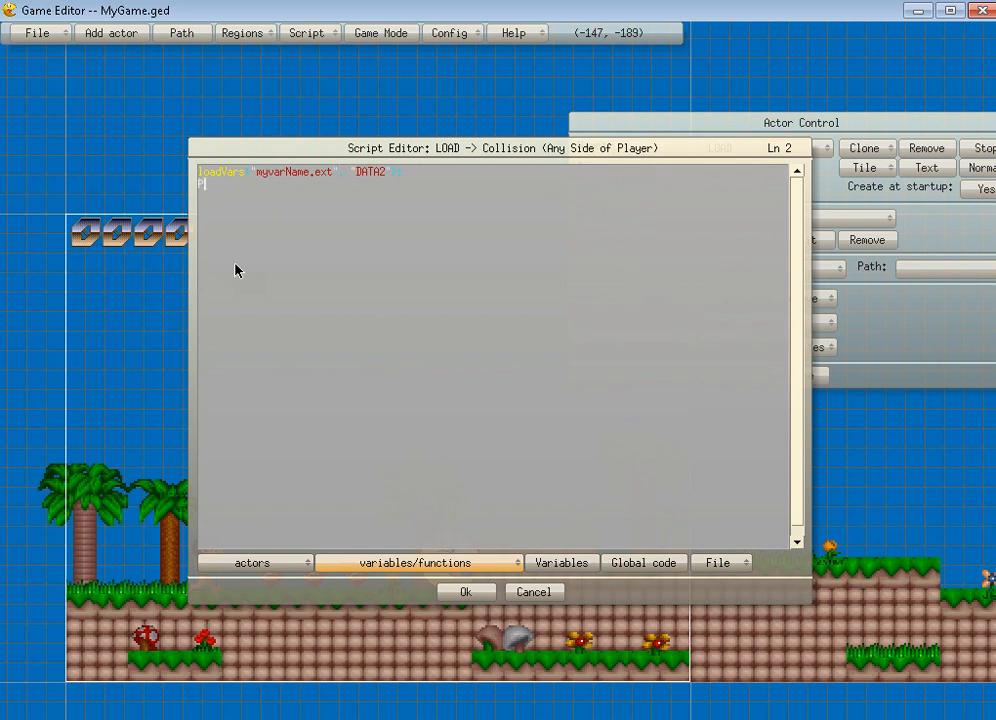
type("pC")
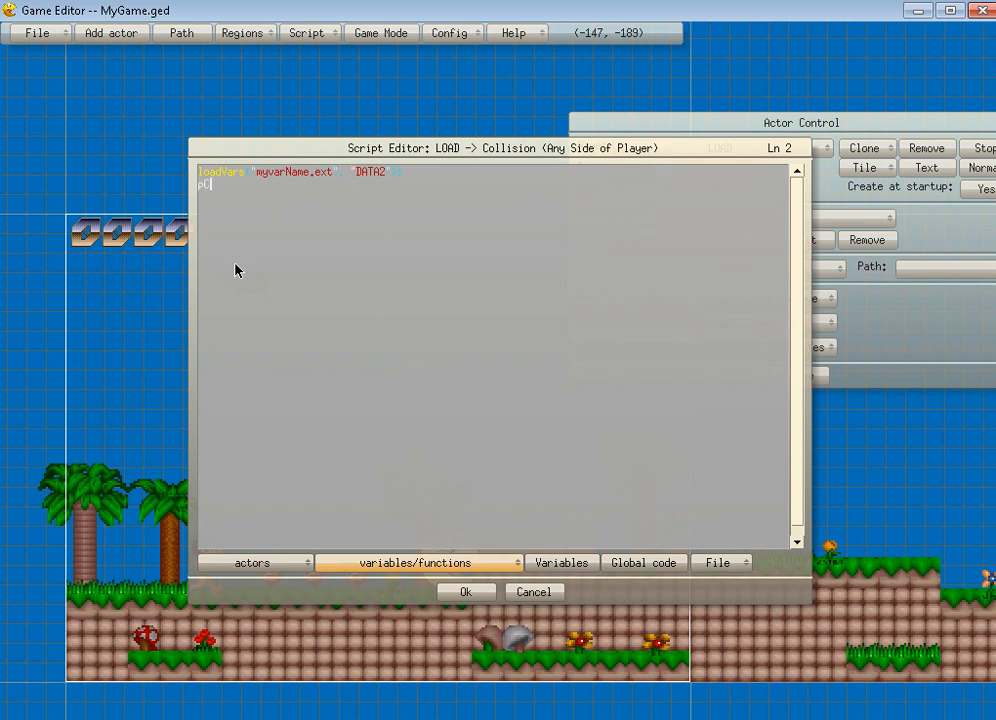
type("ol")
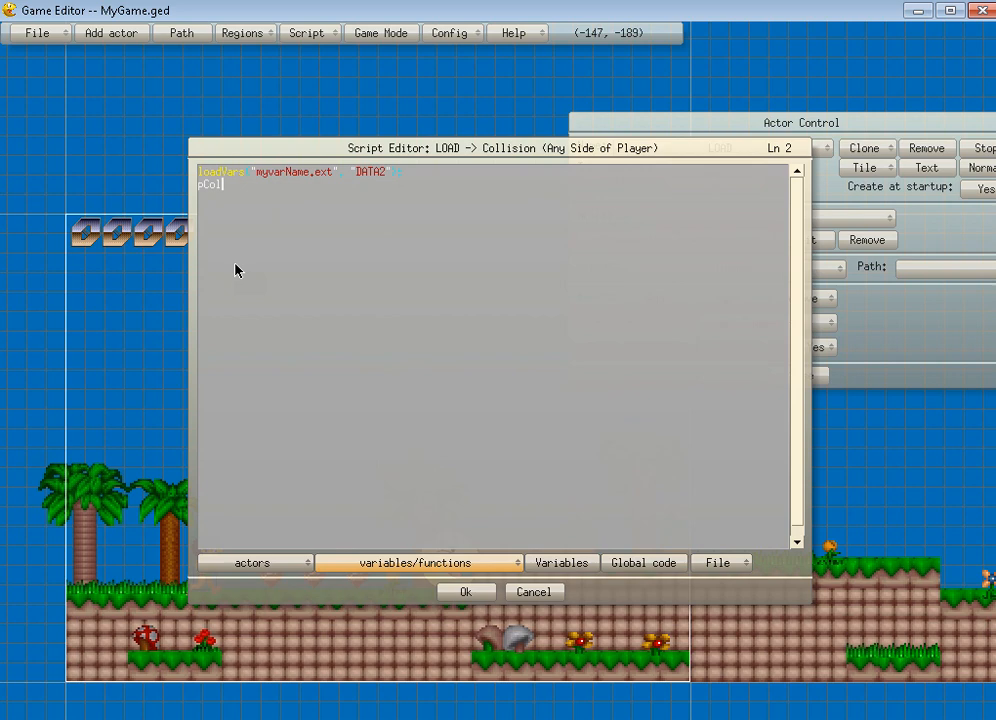
type("=X")
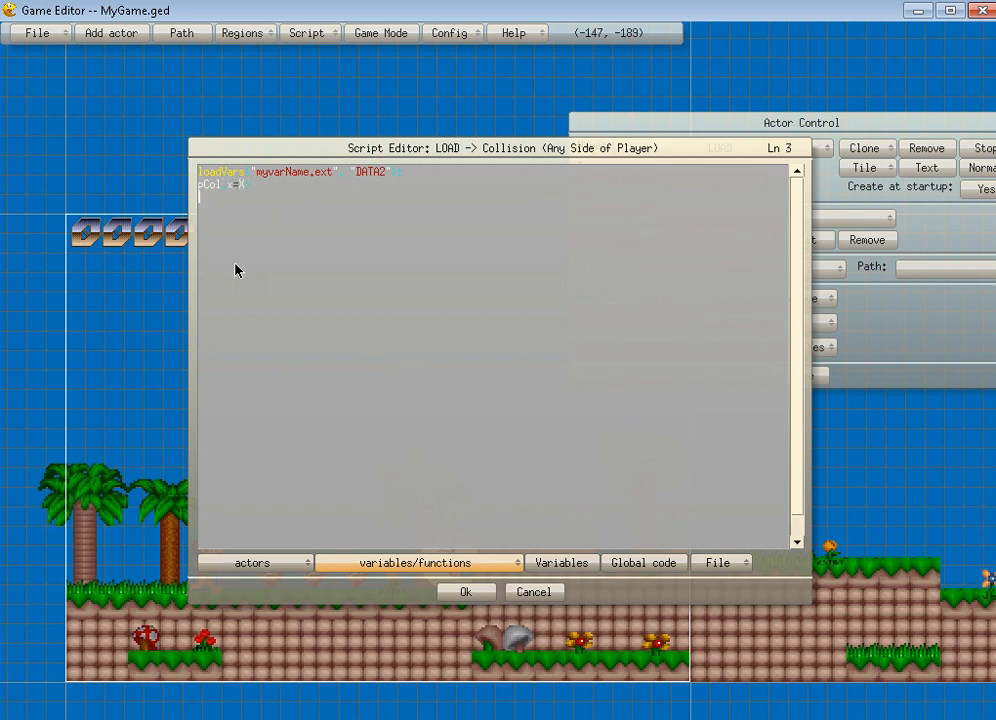
type("pCol.y=")
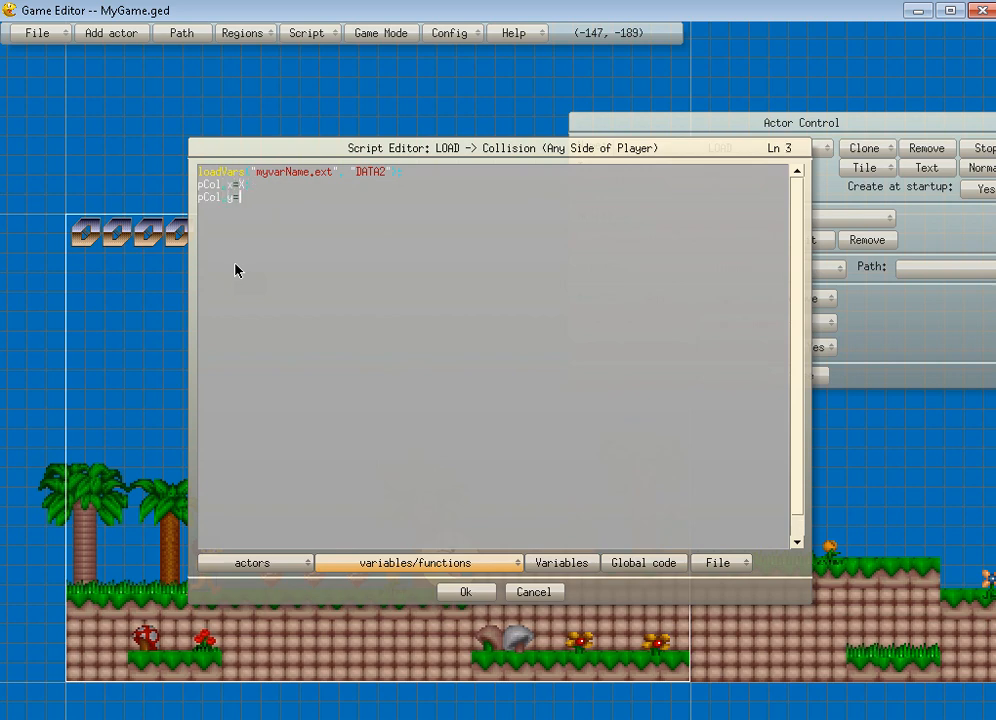
type("=Y")
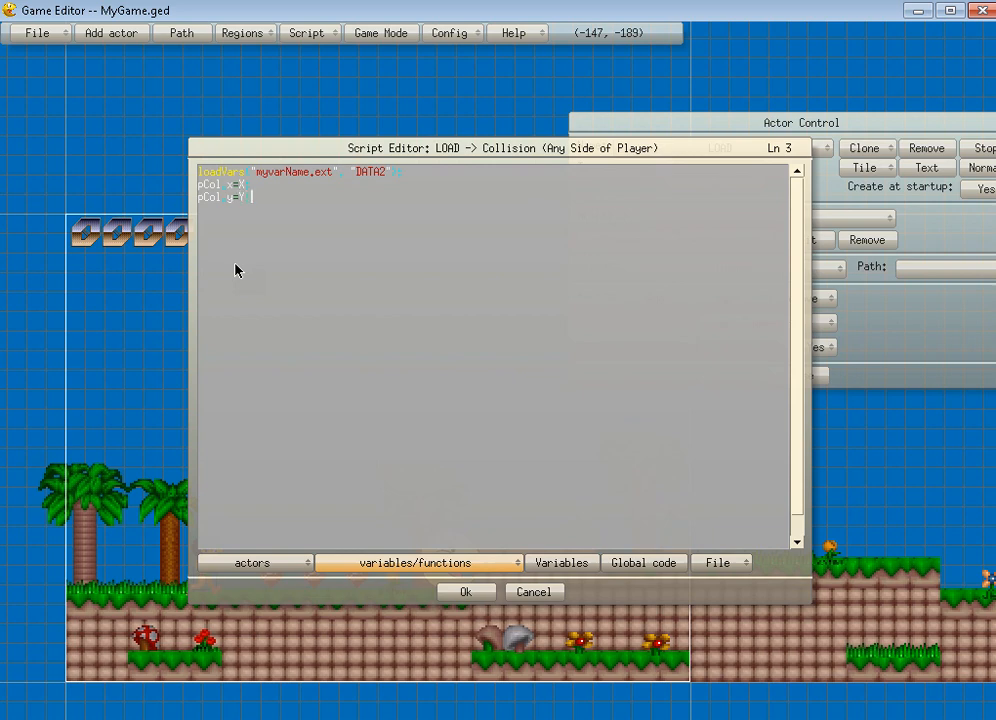
left_click(464, 592)
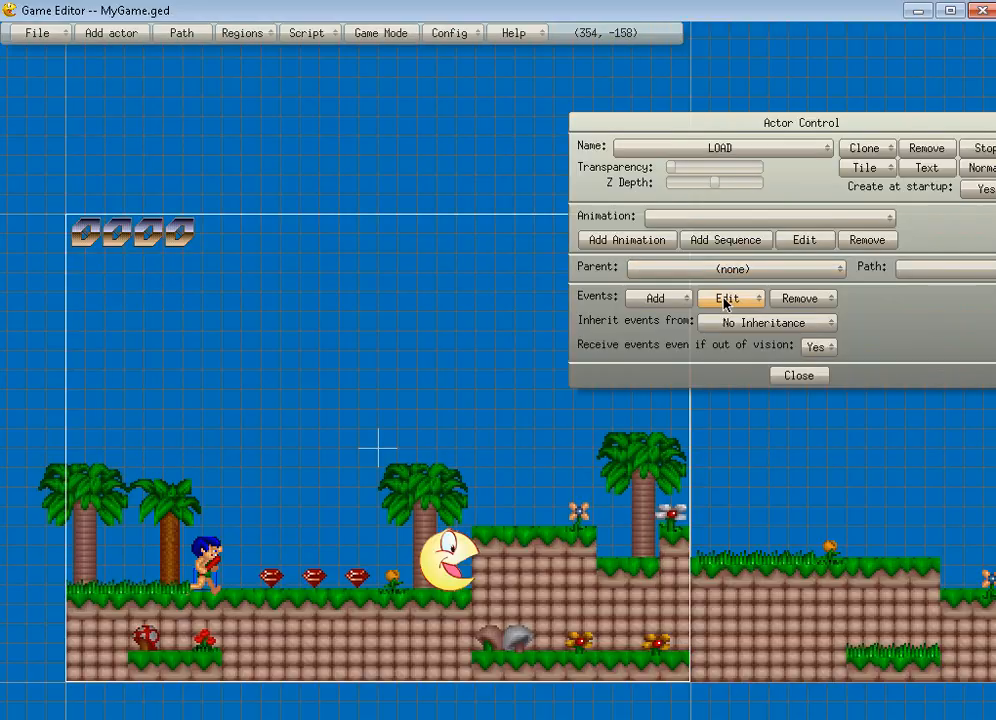
mouse_move(204, 600)
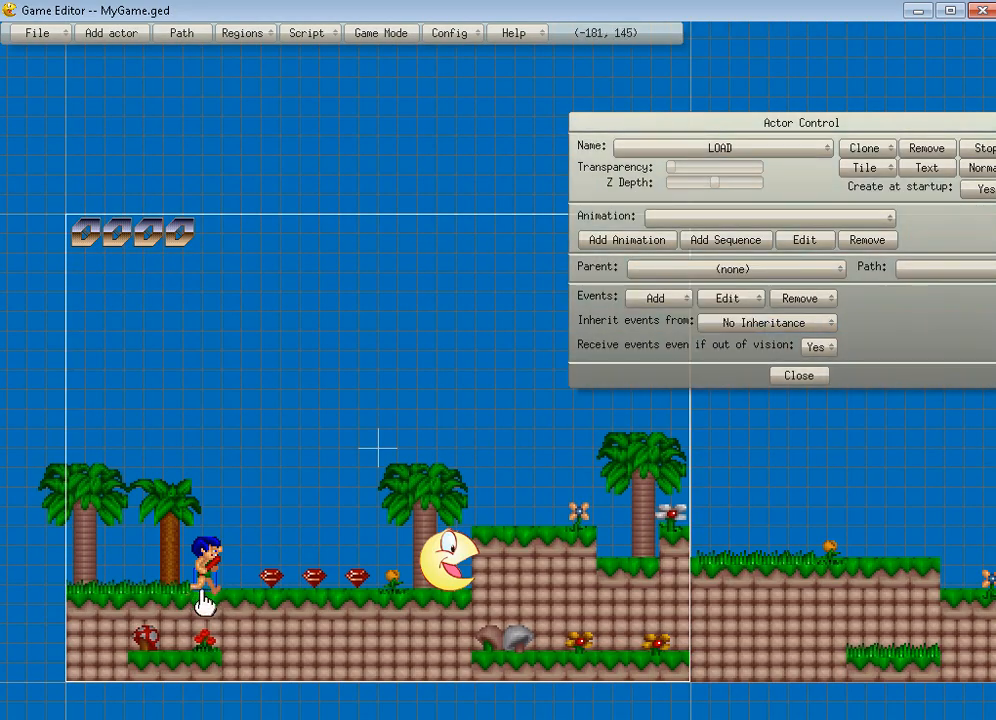
- Reopen pCol's Create Actor script holding the DATA2 vars call and confirm it unchanged
left_click(656, 298)
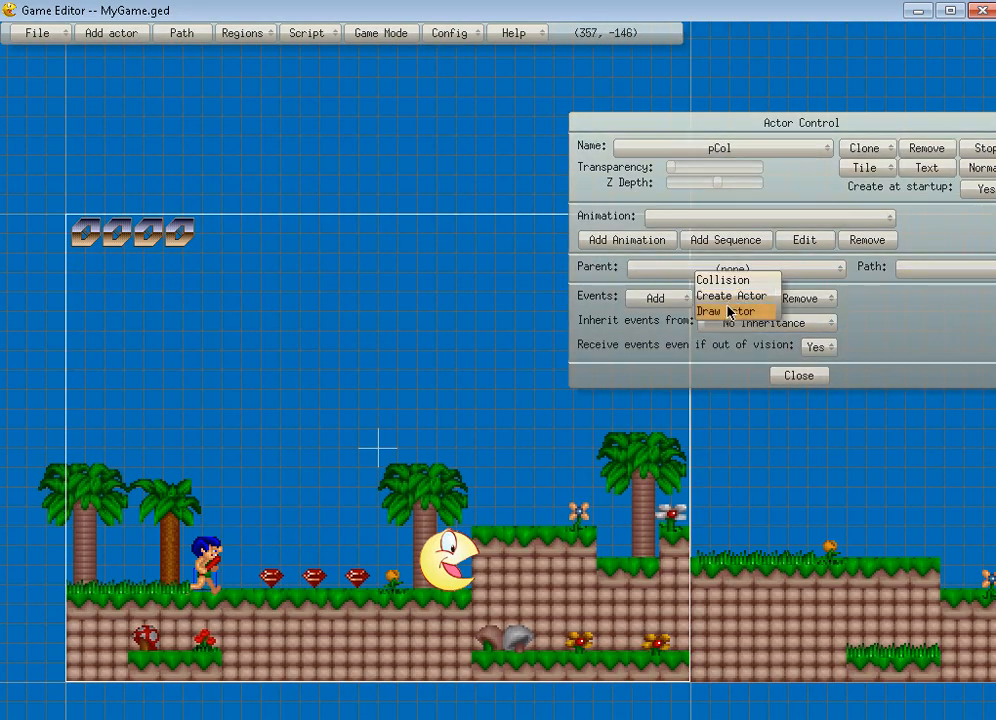
left_click(732, 296)
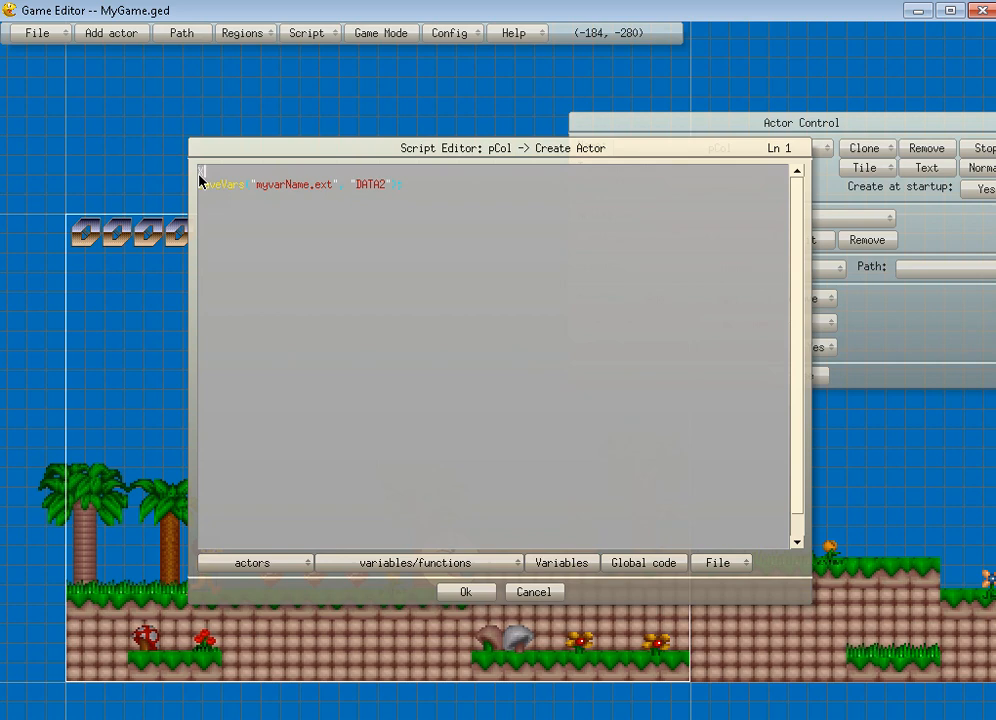
key("Return")
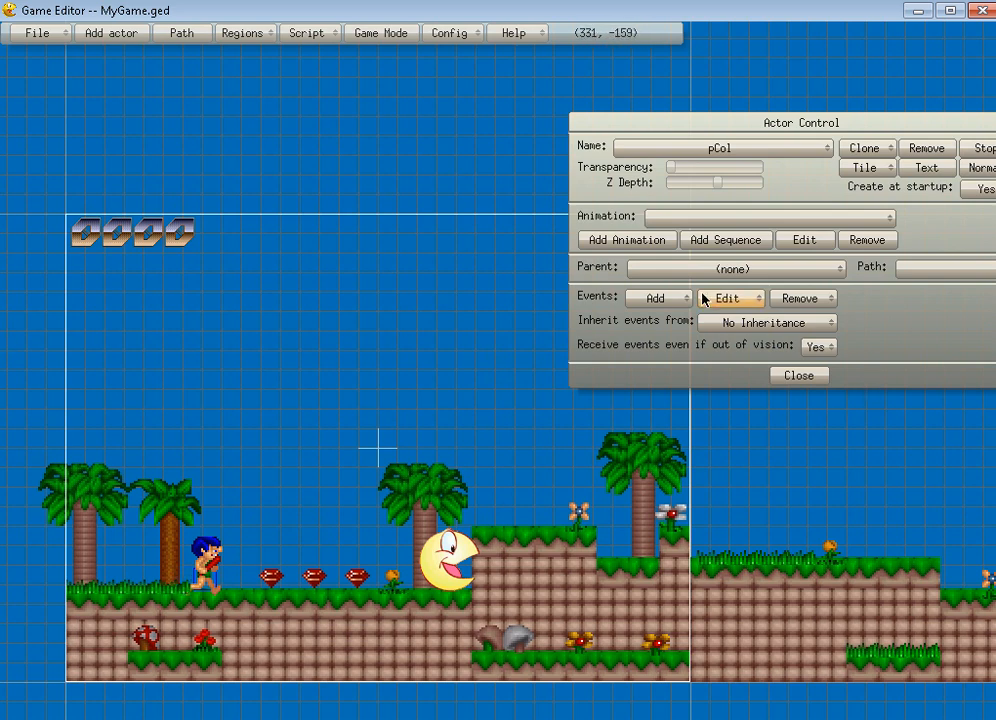
mouse_move(350, 544)
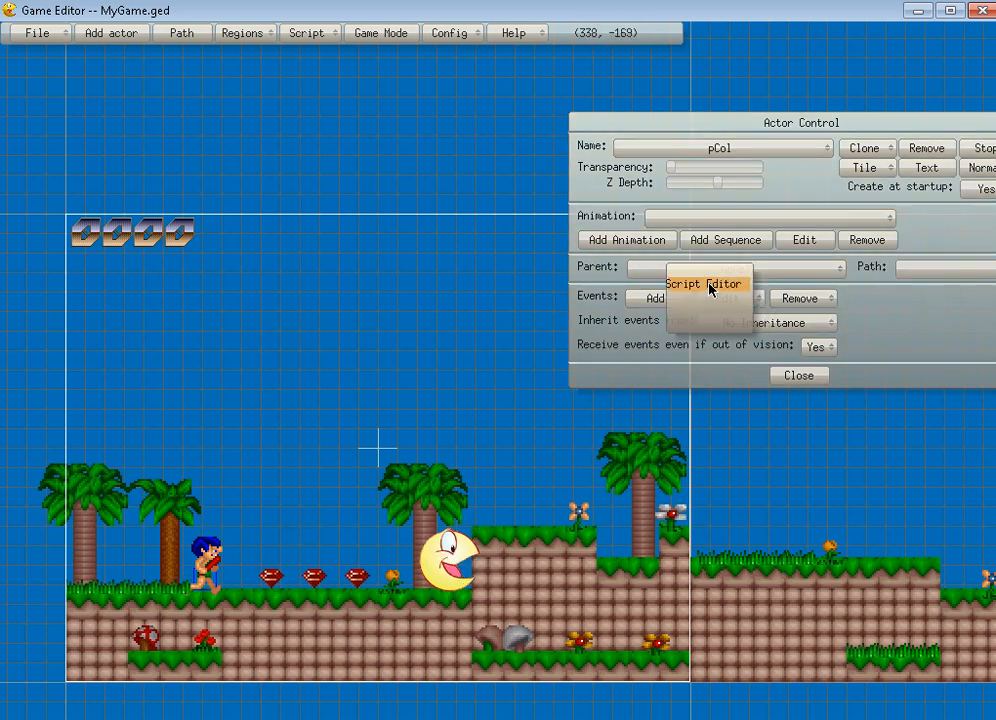
- Add global integer VIEW variables saved in the DATA2 group from pCol's script editor
left_click(708, 284)
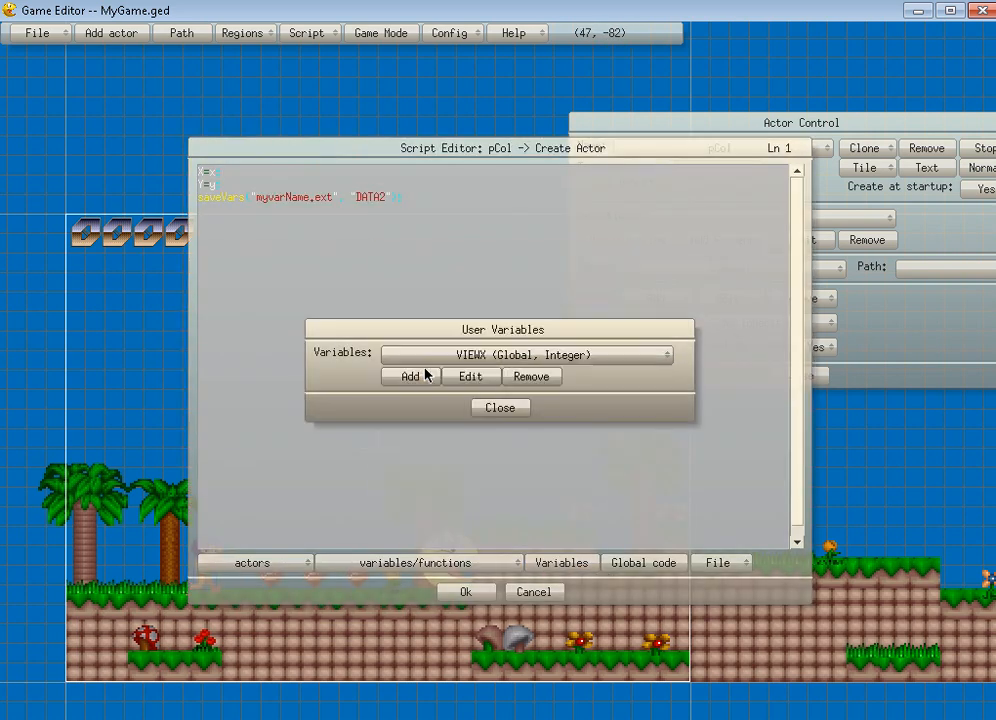
left_click(468, 376)
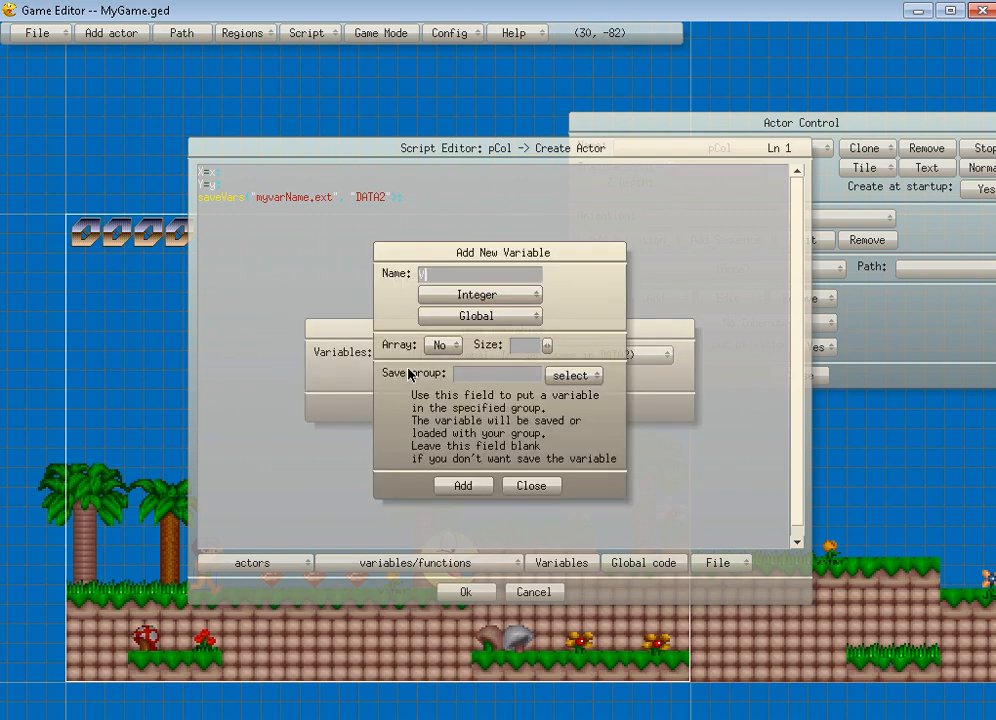
left_click(572, 376)
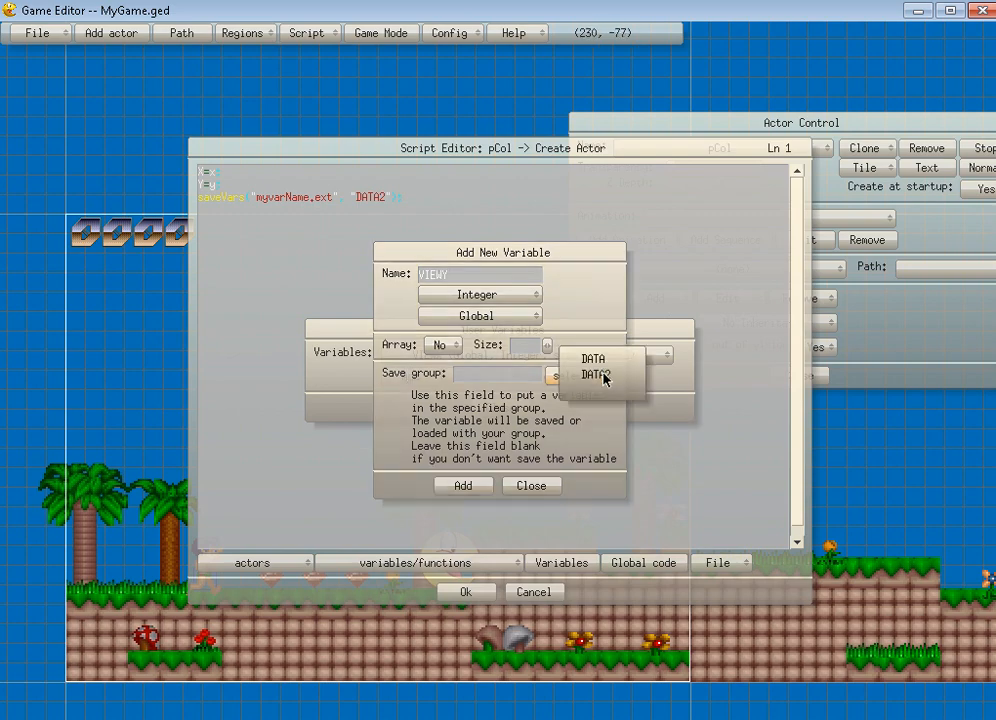
left_click(464, 486)
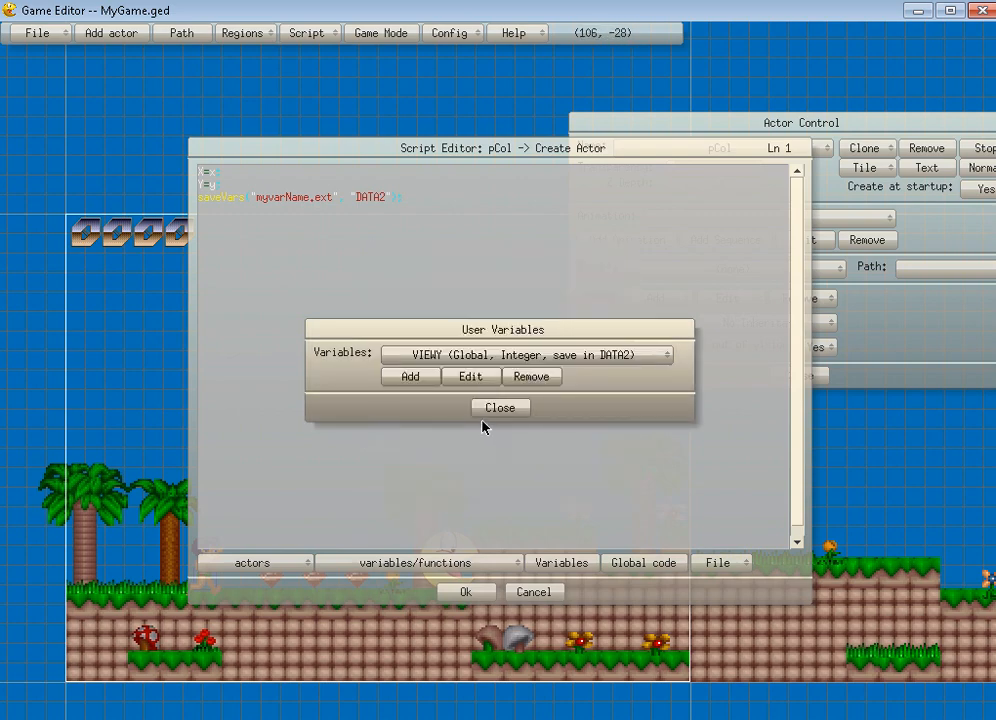
left_click(500, 408)
type("VA")
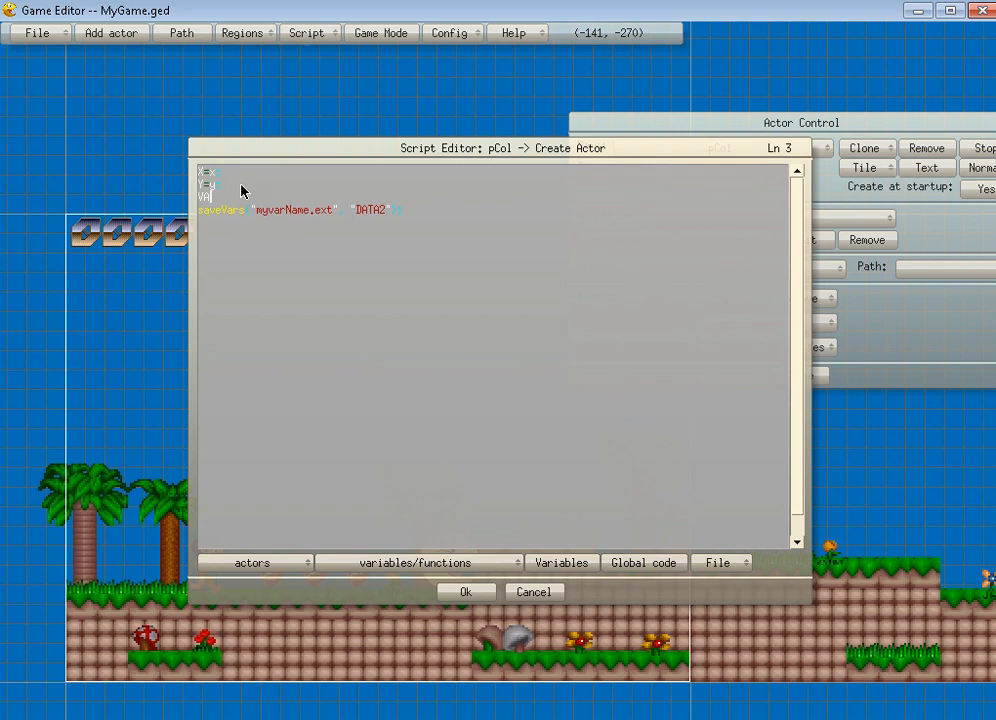
- Assign VIEW=view.x (and view.y) in pCol's creation script to remember the view position
type("VIEW=view.x")
type("VIEWY=v")
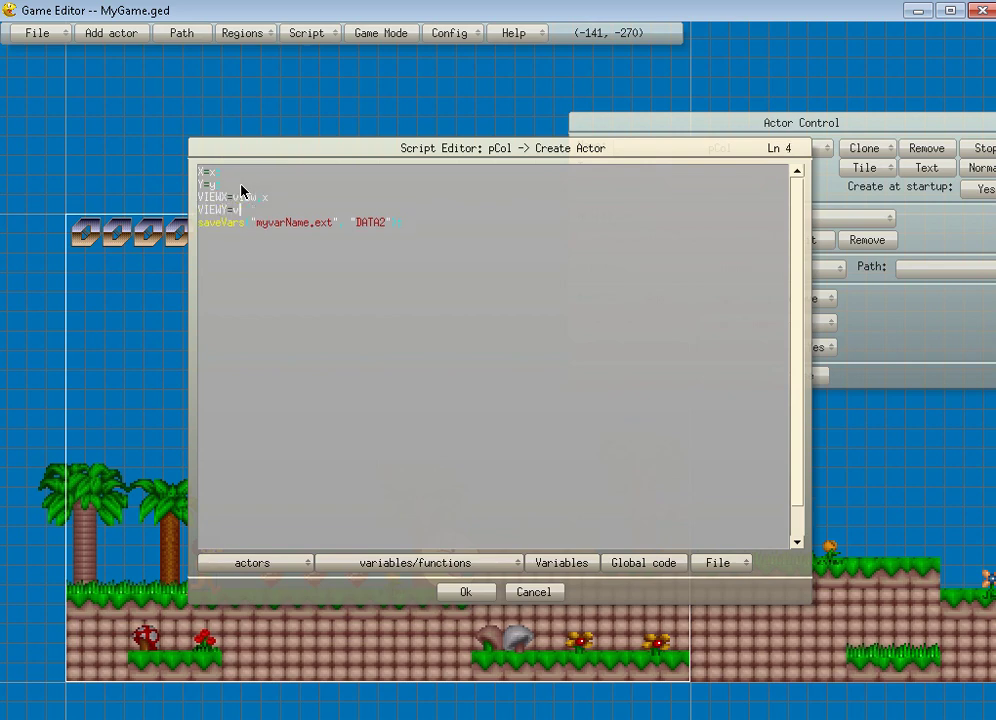
type("iew")
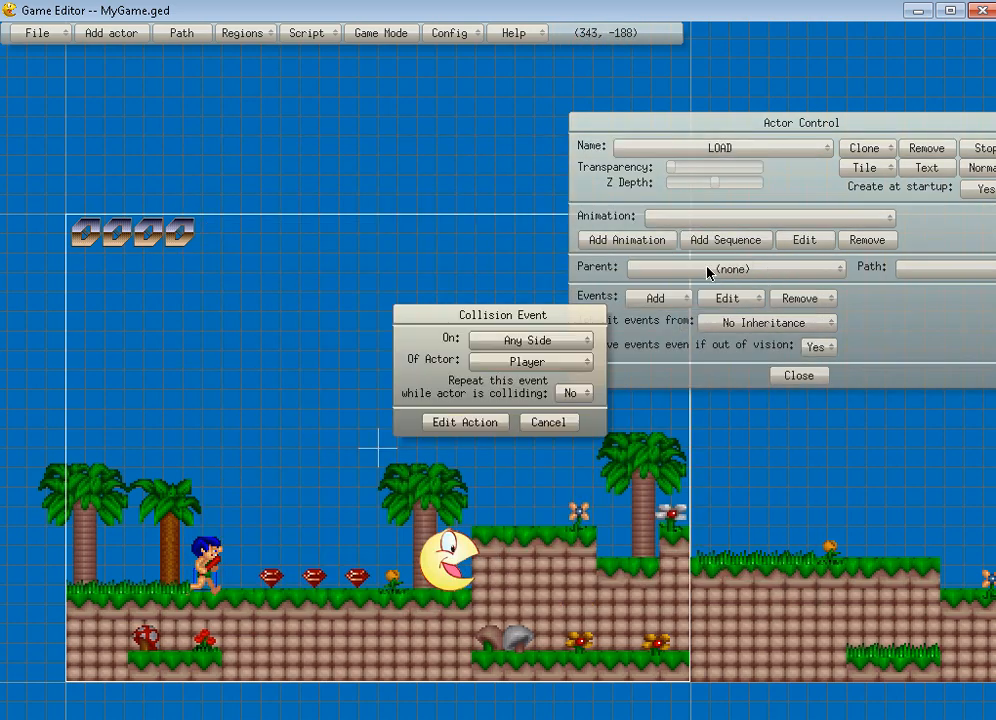
- Add view.x=VIEWX and view.y=VIEWY lines to LOAD's Player collision script after loadVars
left_click(464, 420)
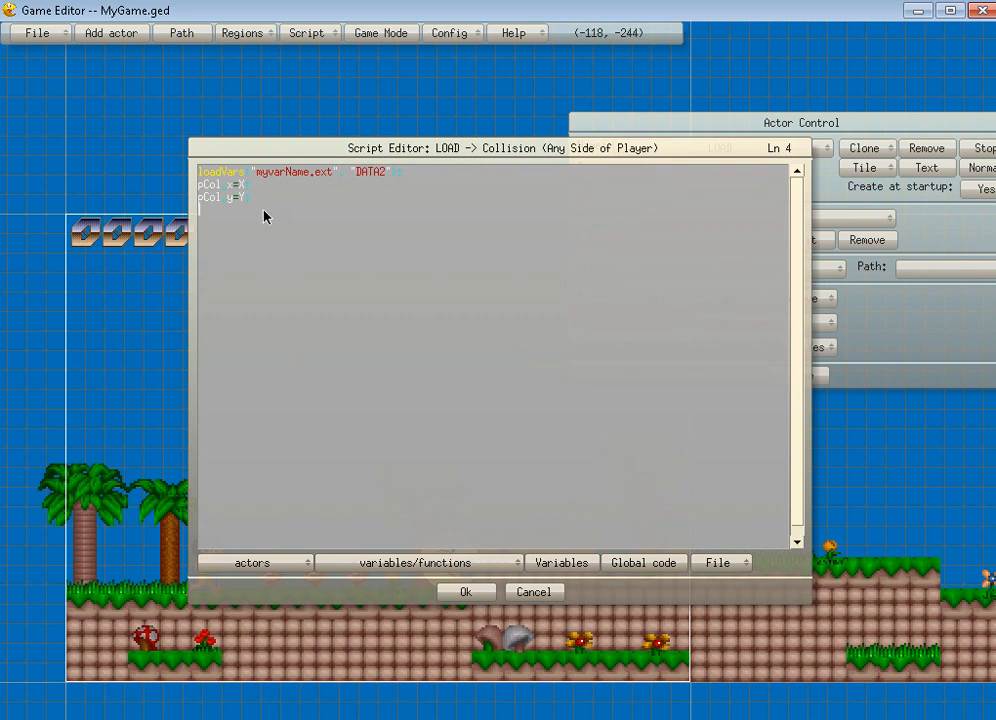
type("view.x")
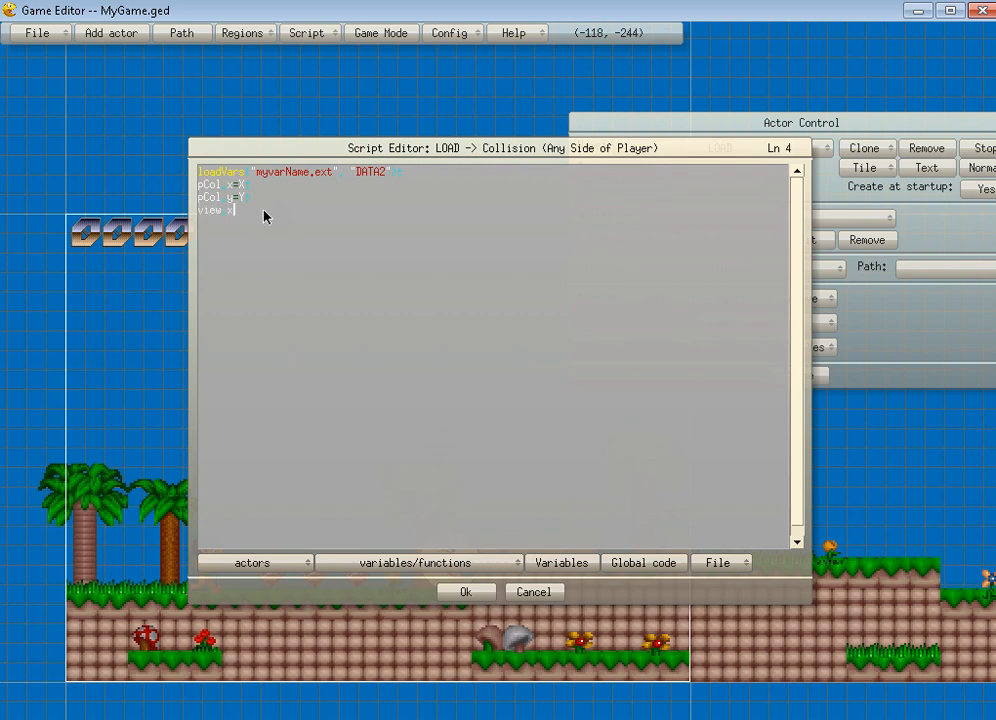
type("=VIEWX")
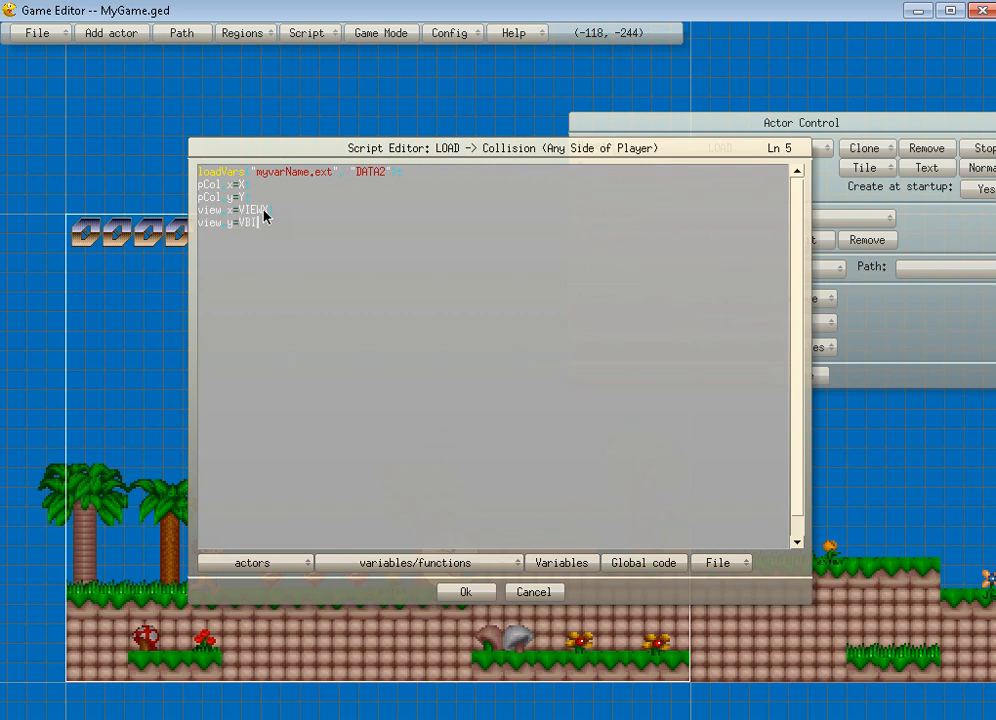
type("VIEW;")
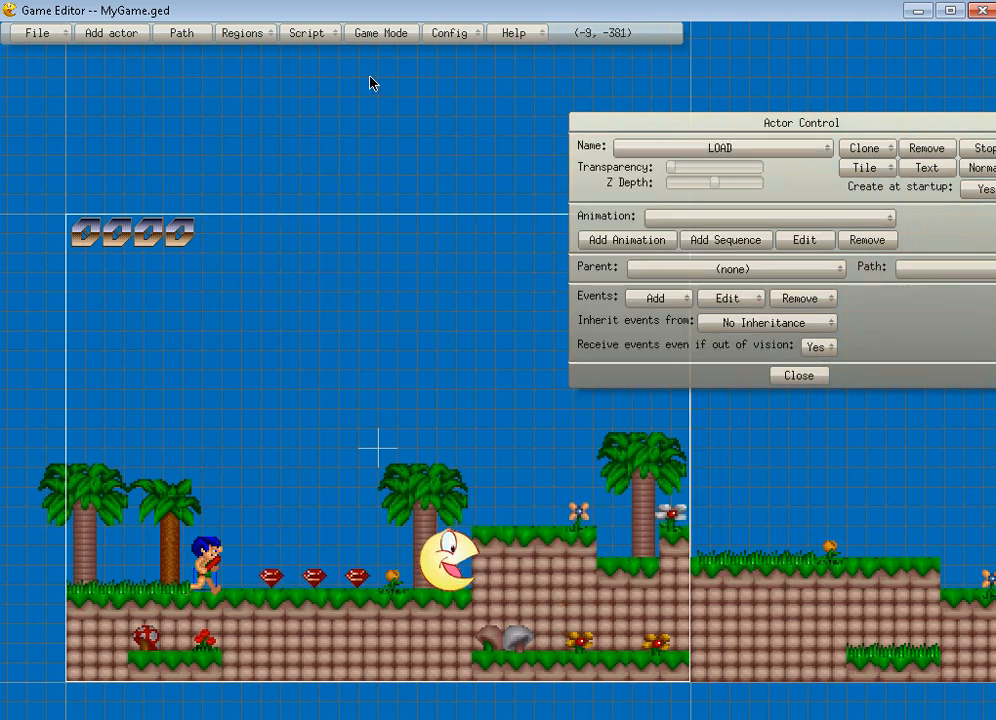
- Play-test the checkpoint in Game Mode, then return to editing the level
left_click(380, 32)
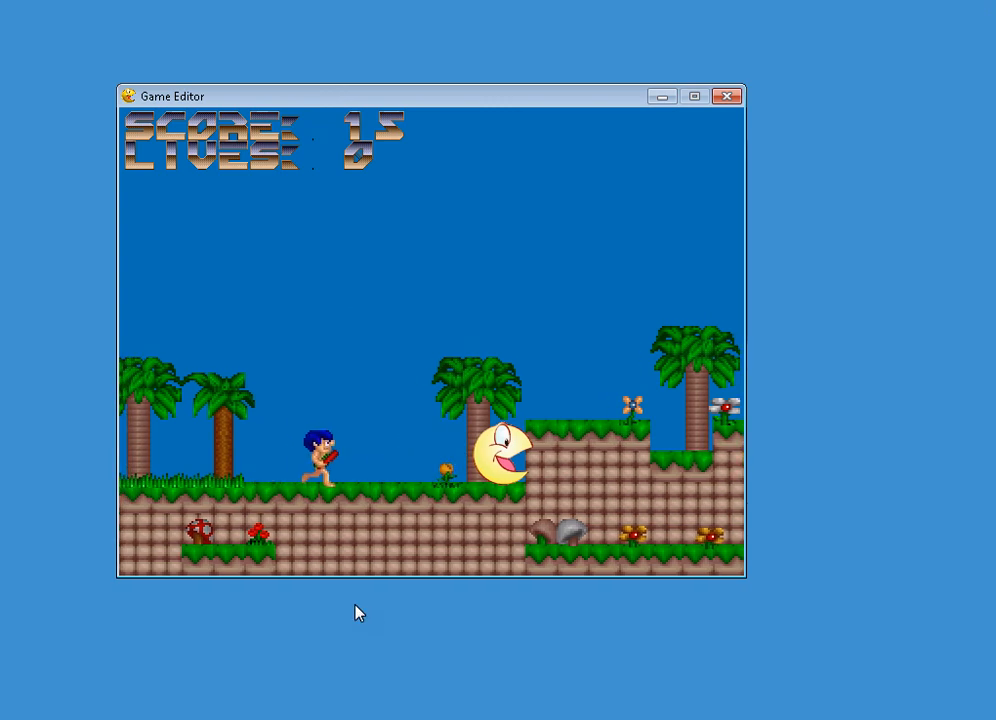
mouse_move(478, 348)
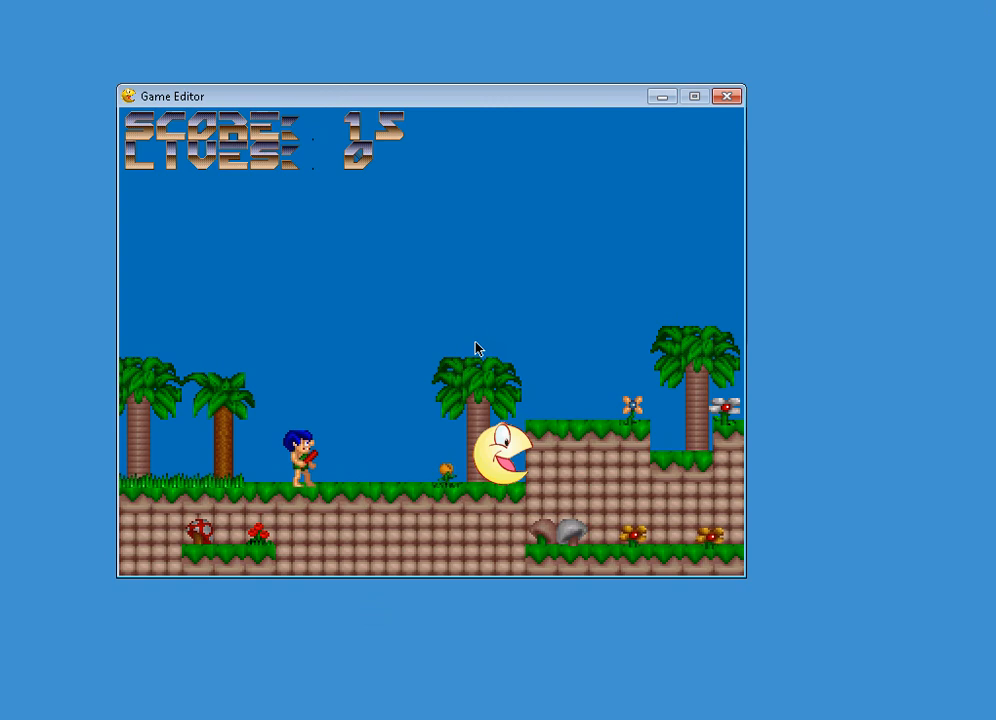
mouse_move(378, 484)
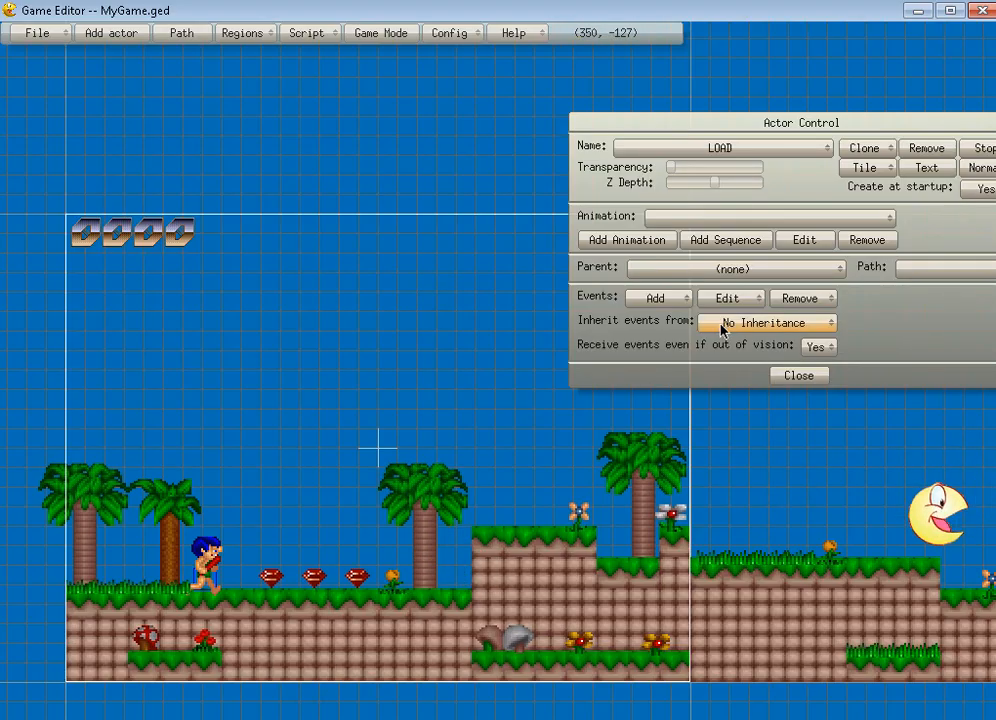
left_click(380, 32)
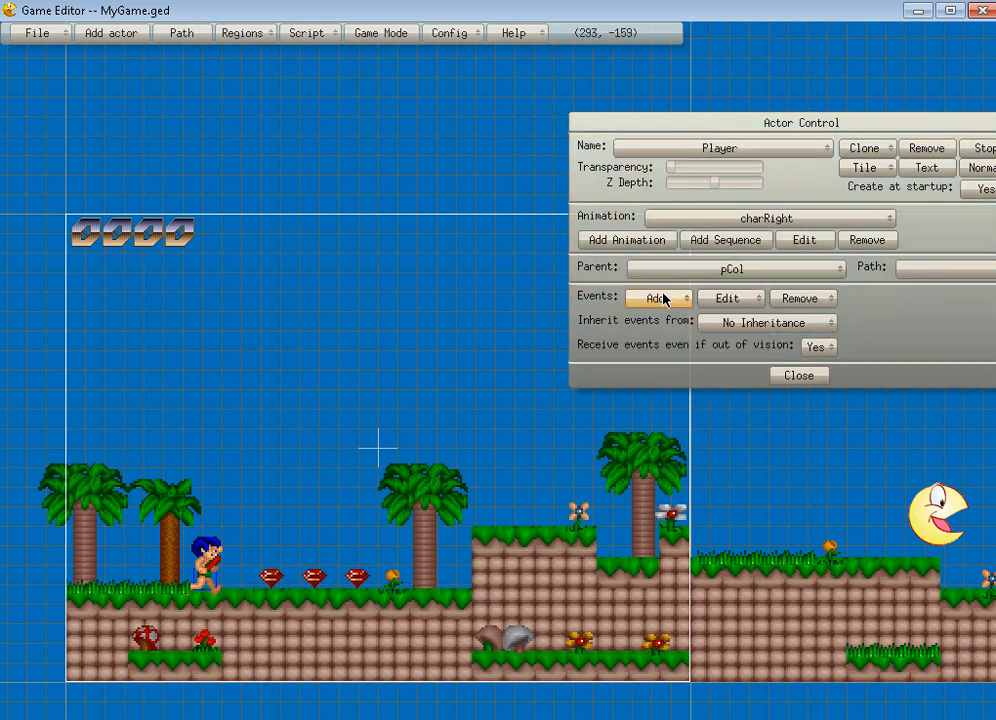
- Give Player a Create Actor script setting LIVES=2
left_click(654, 298)
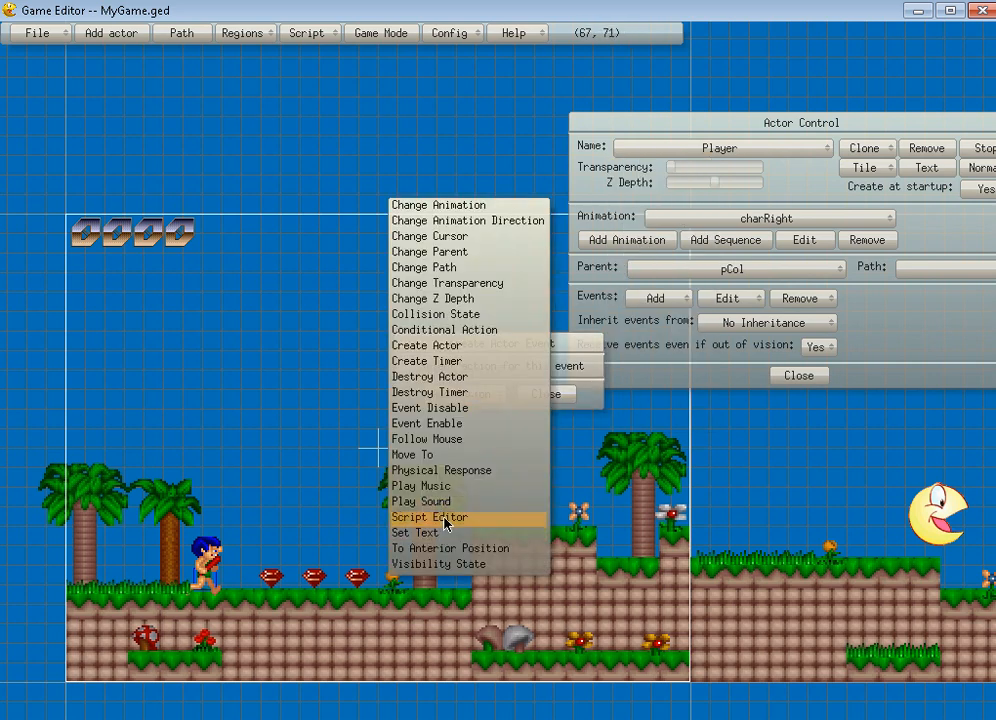
left_click(428, 516)
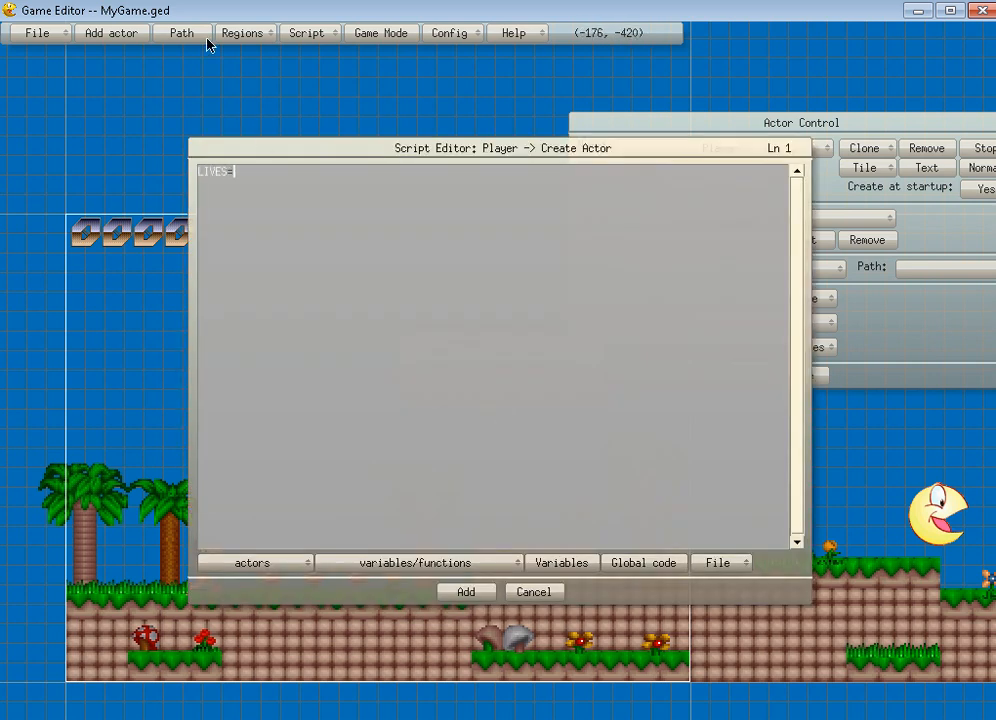
type("2;")
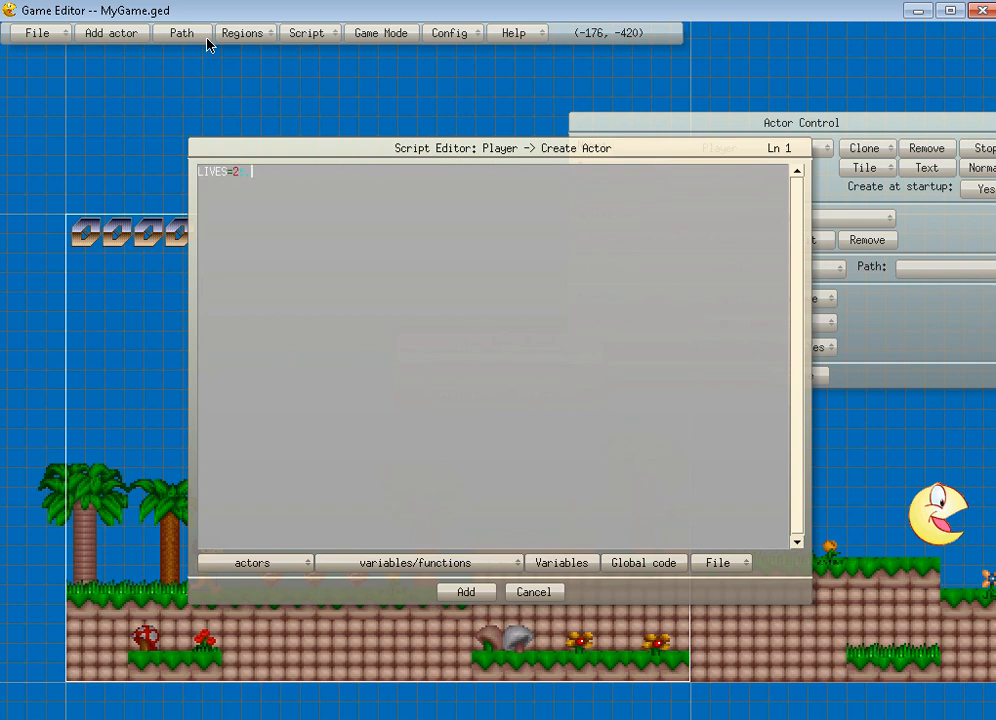
mouse_move(628, 692)
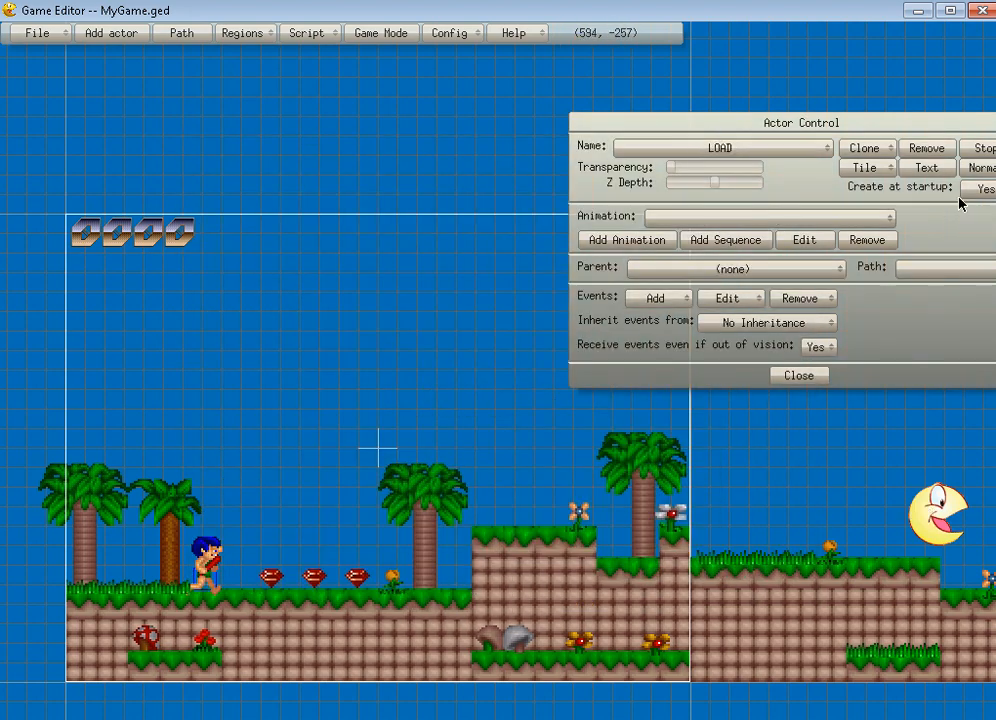
- In pCol's Draw Actor script, start an if(yscreen>480 && LIVES>=0) condition block
left_click(218, 570)
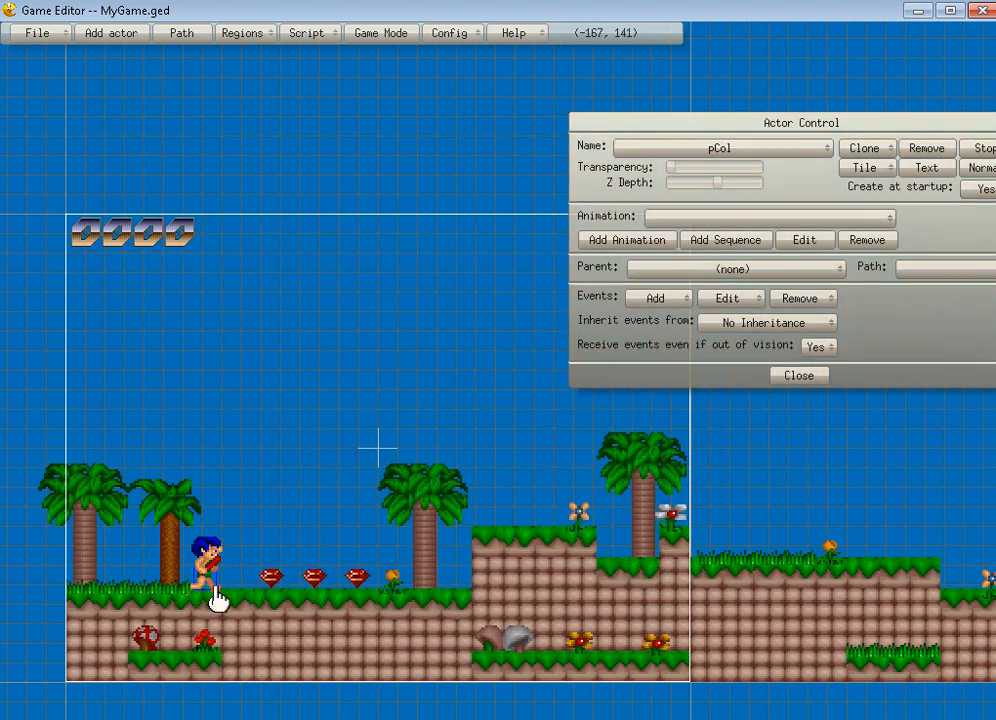
mouse_move(338, 456)
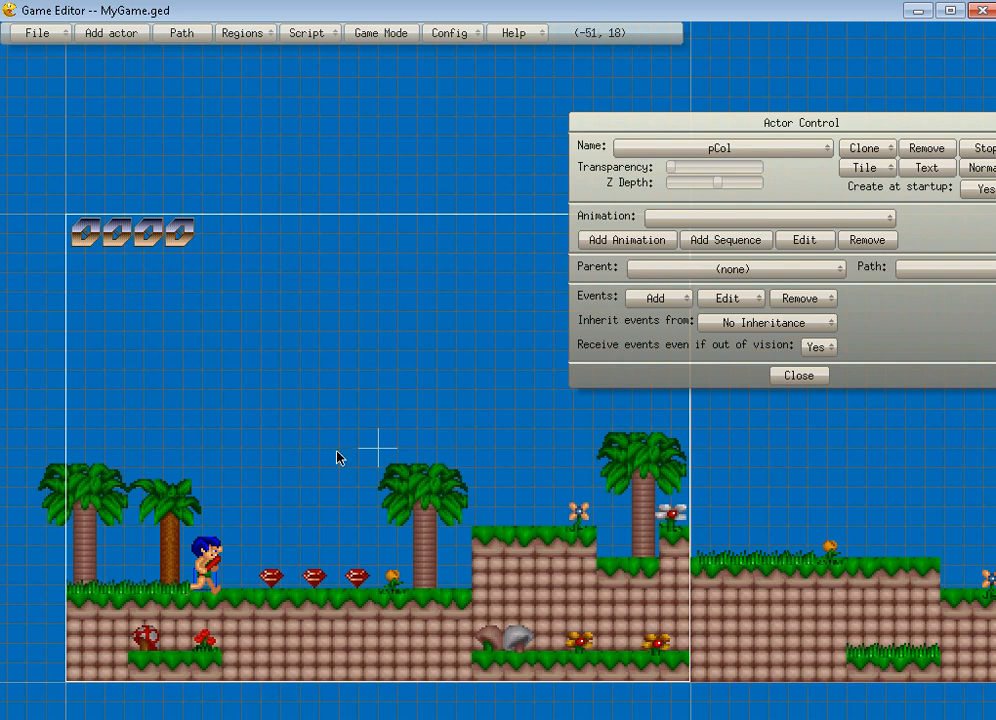
mouse_move(440, 510)
type("yvelocity+=.8")
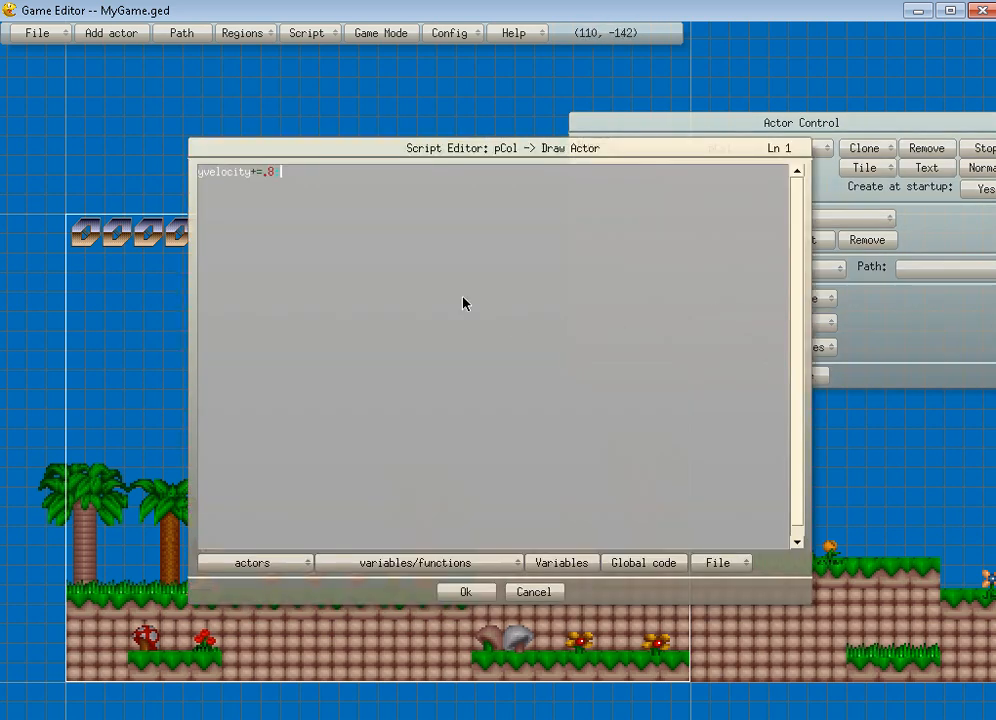
left_click_drag(500, 148, 620, 156)
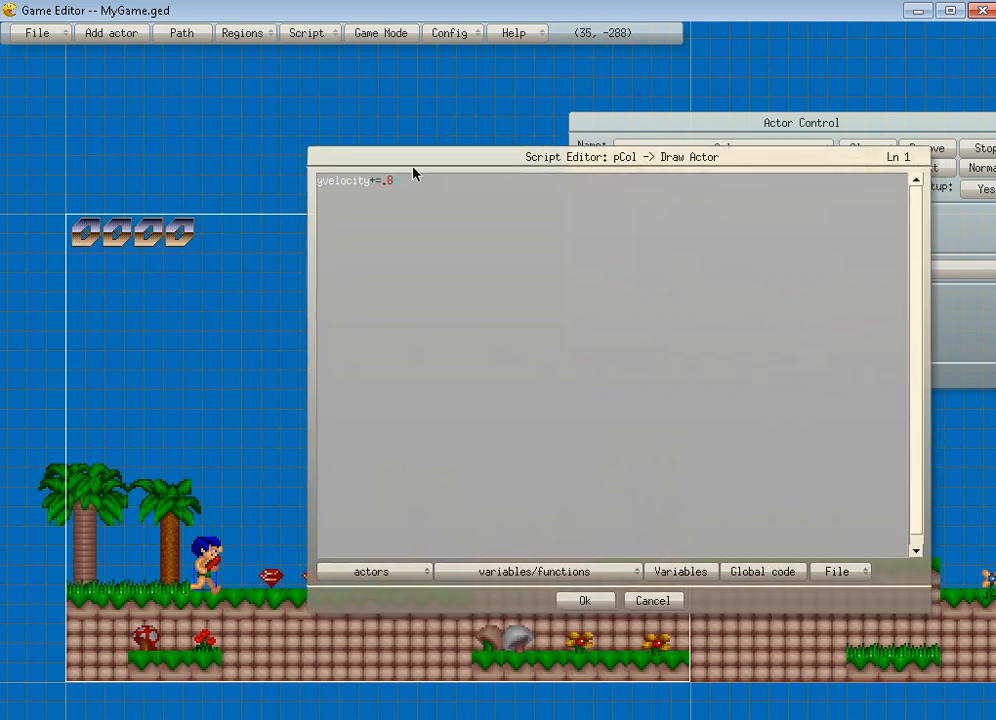
key("Return")
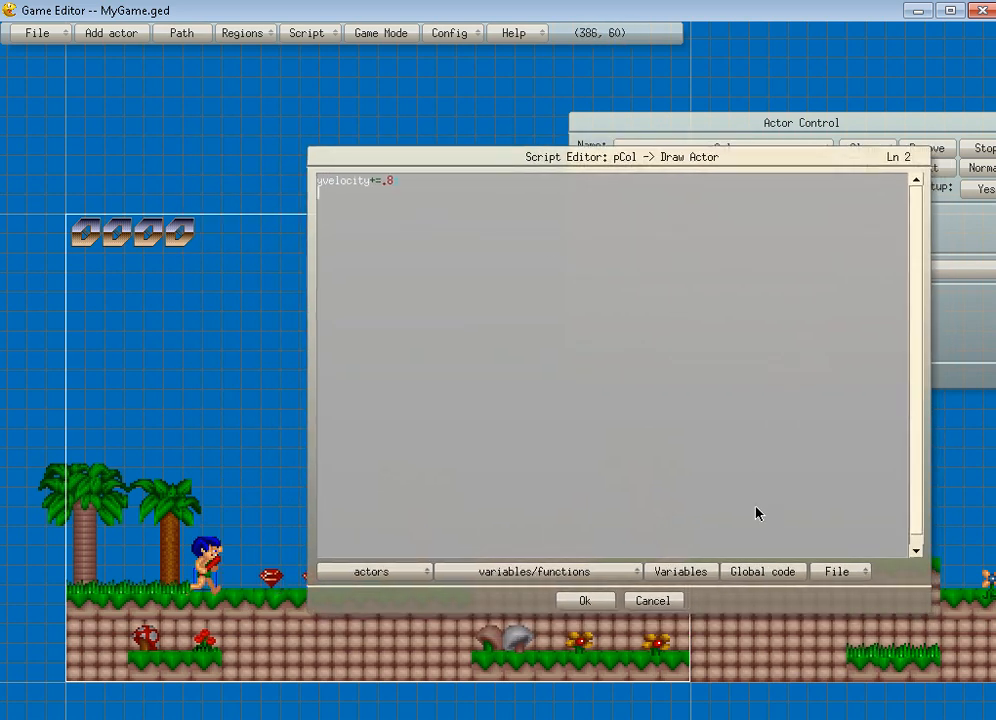
type("if y")
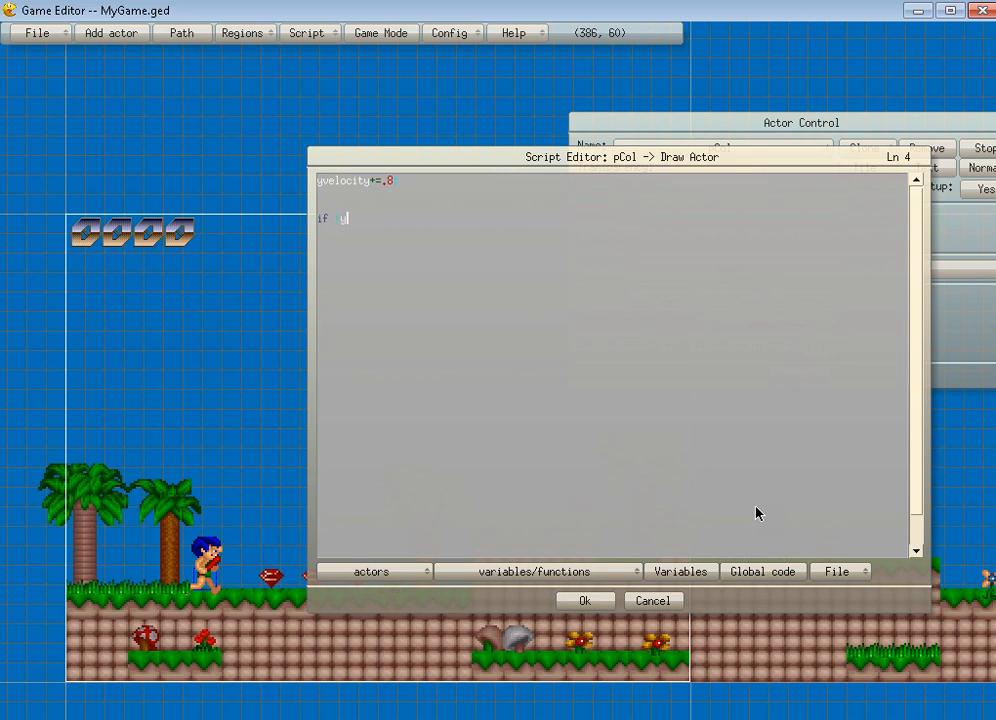
type("screen>")
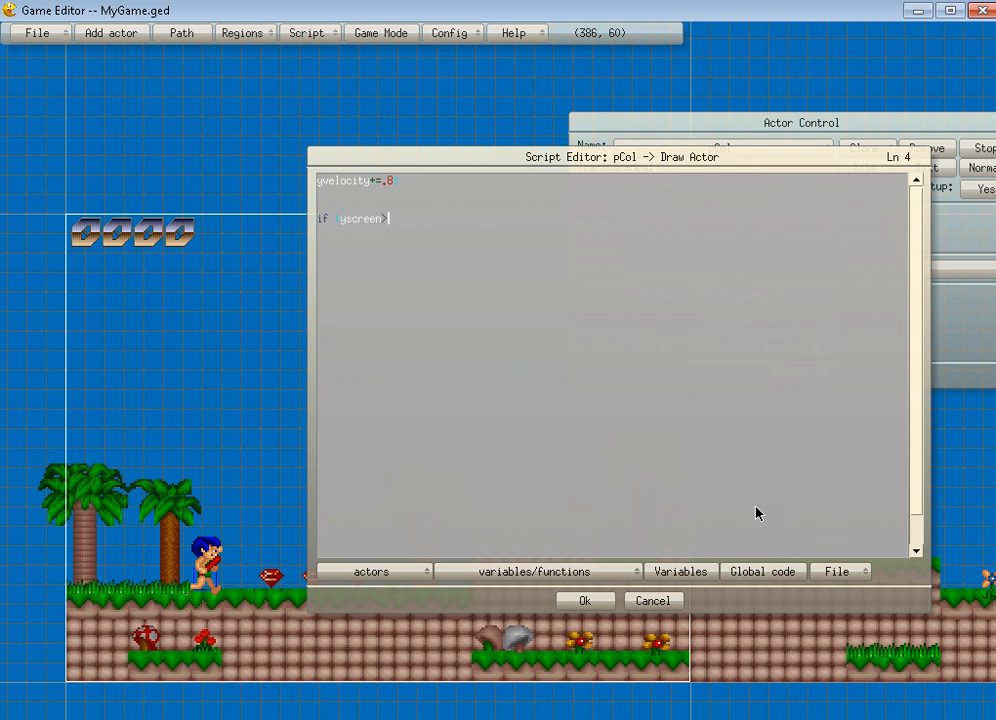
type(">480")
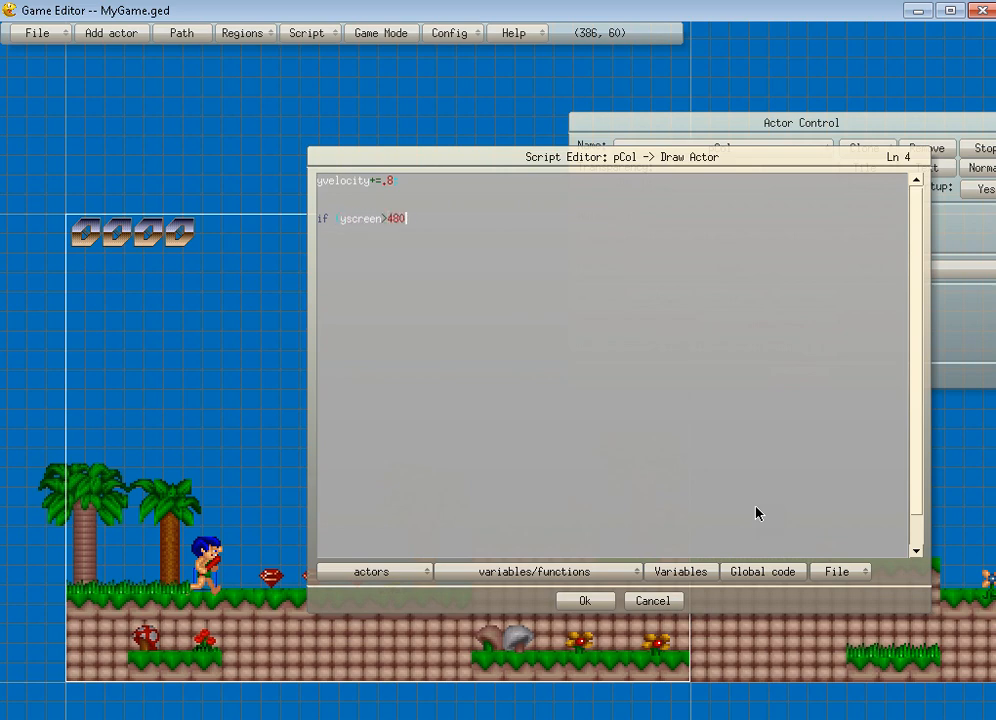
key("Return")
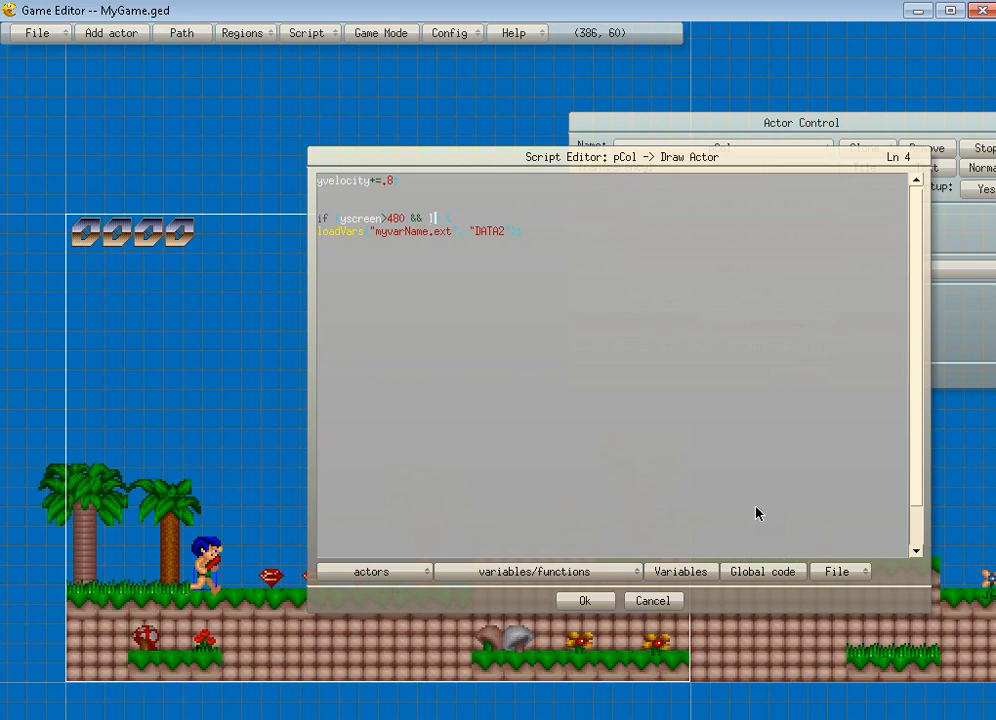
type("LIVES")
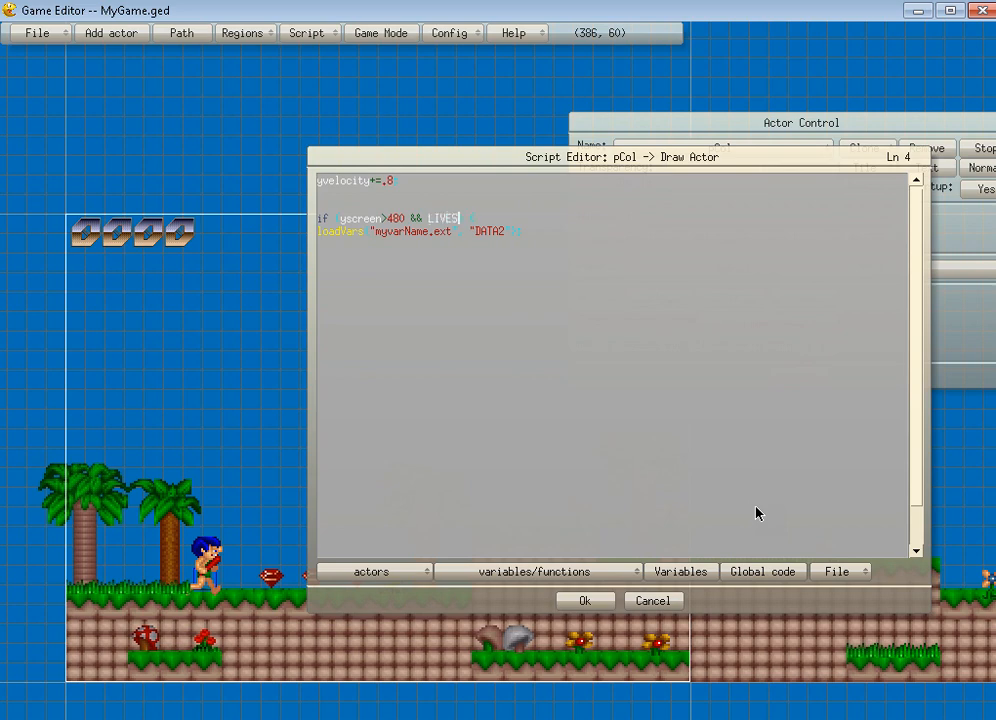
type(">0")
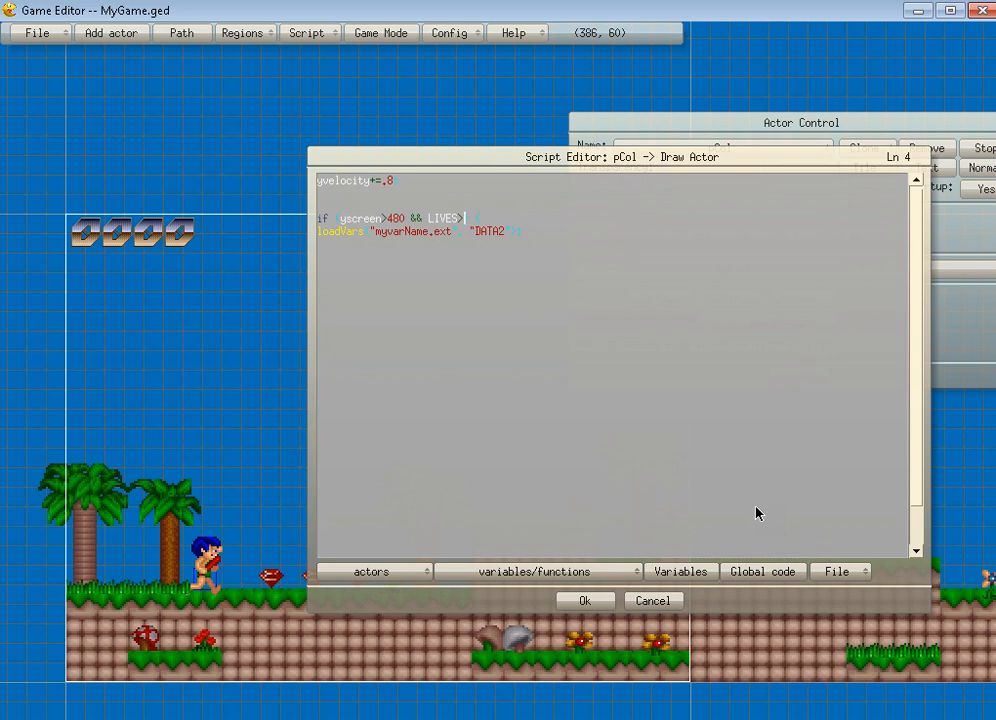
type(">=0)")
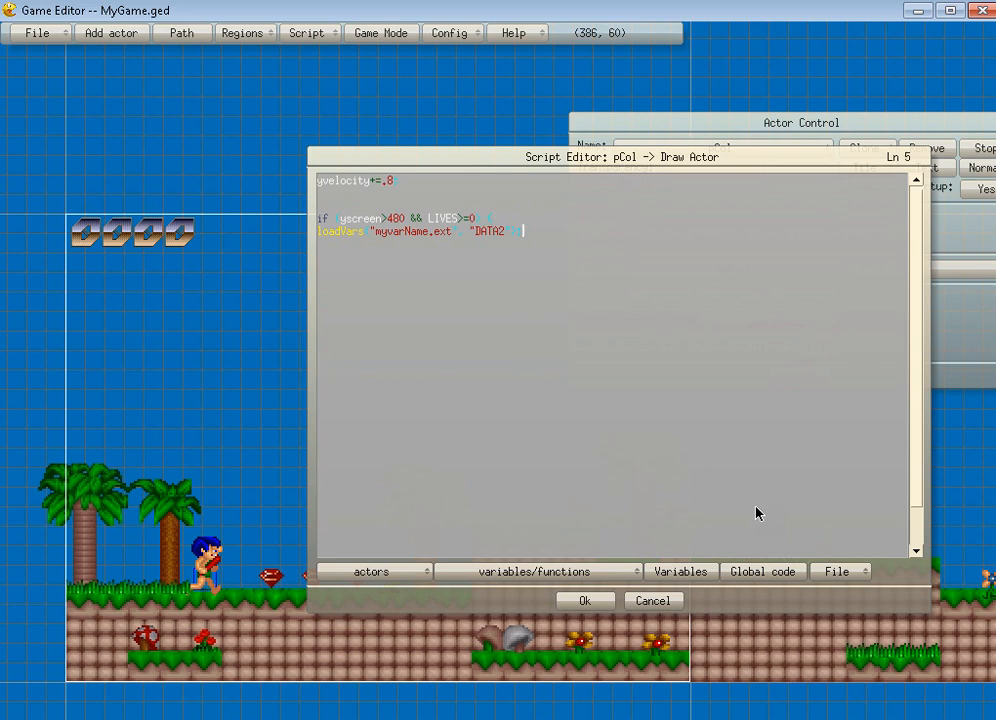
key("Return")
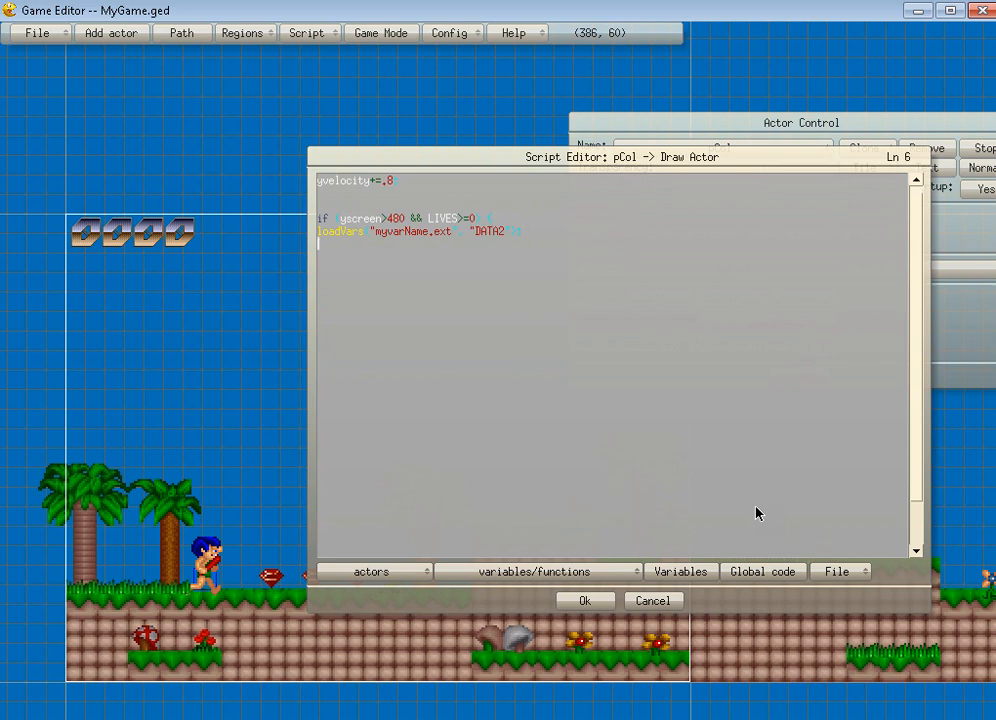
- Inside the block, write LIVES-=1, pCol.x=X, pCol.y=Y, view.x=VIEWX and view.y=VIEWY
type("LIVES=")
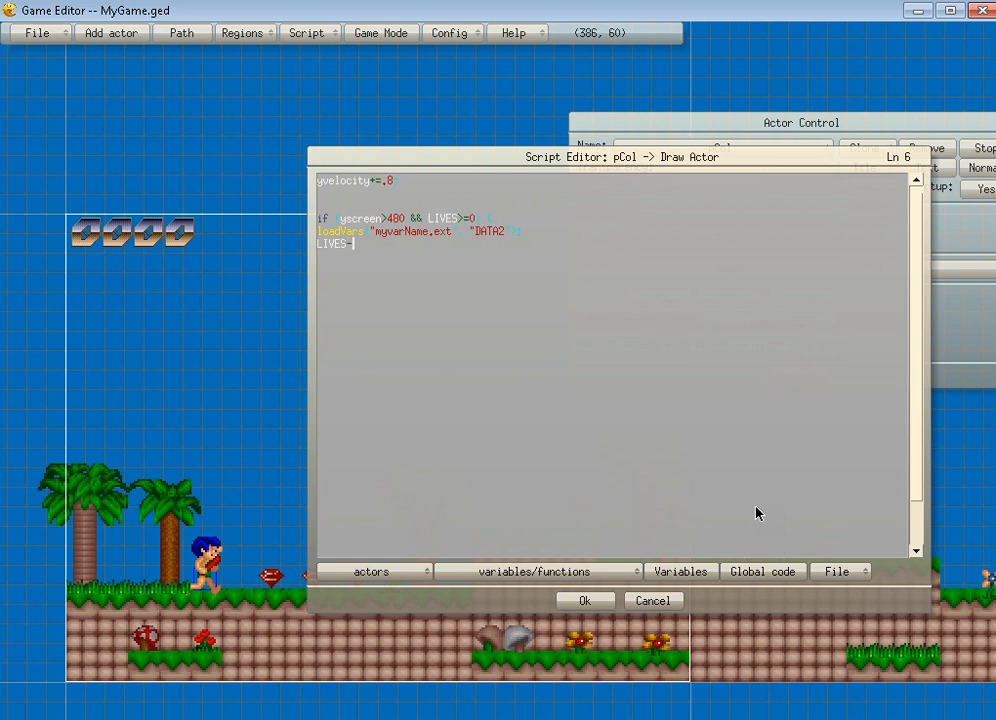
type("=1;")
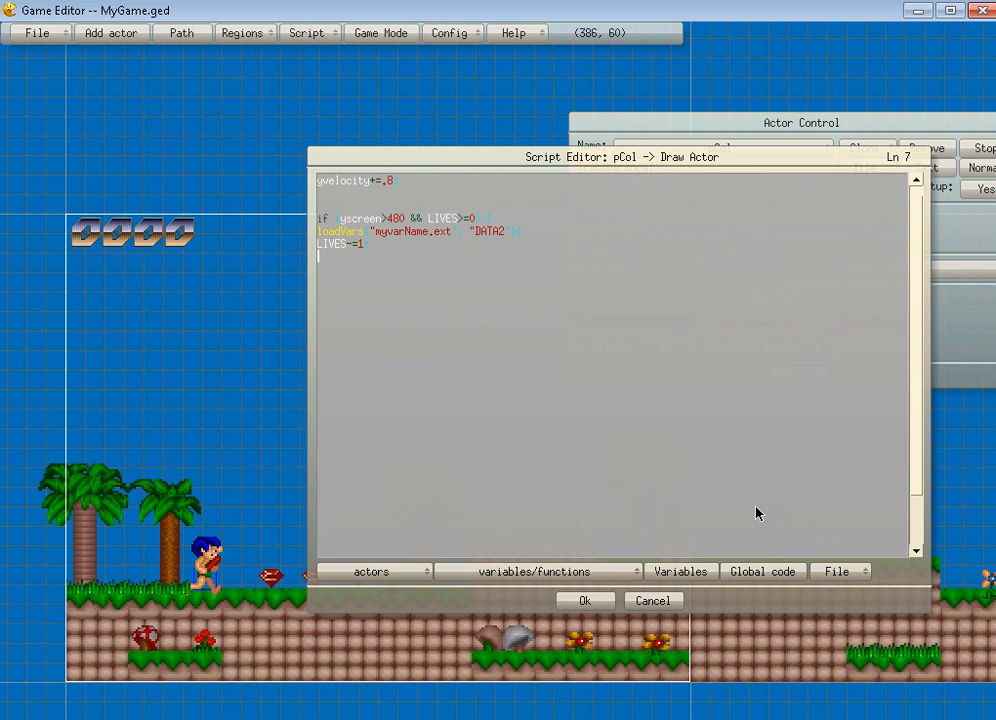
type("pCol")
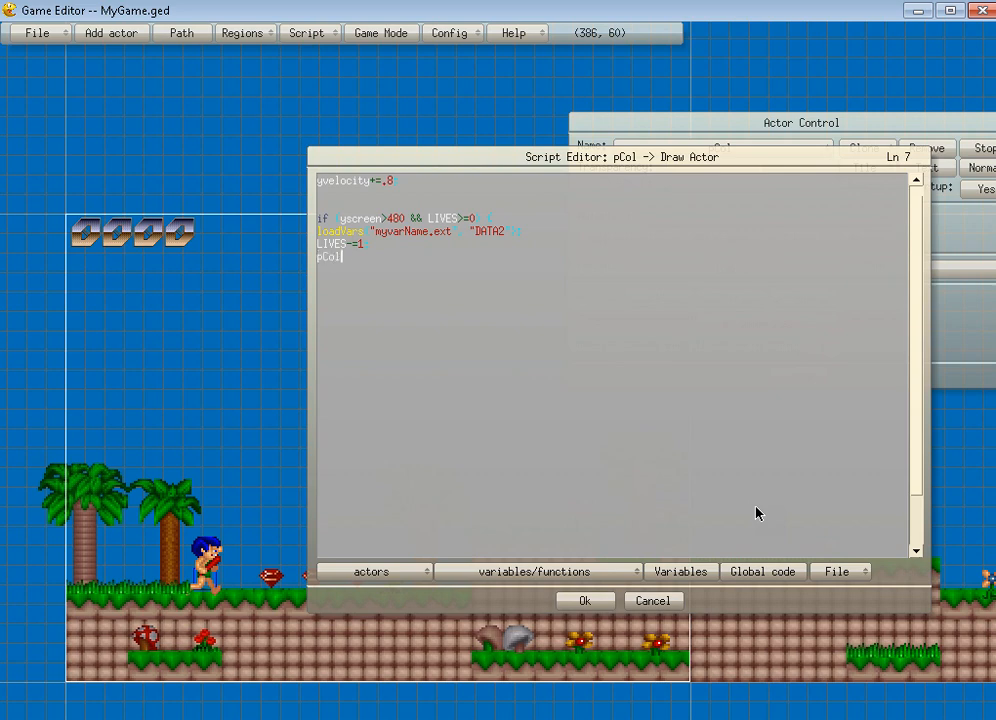
type(".x=X;")
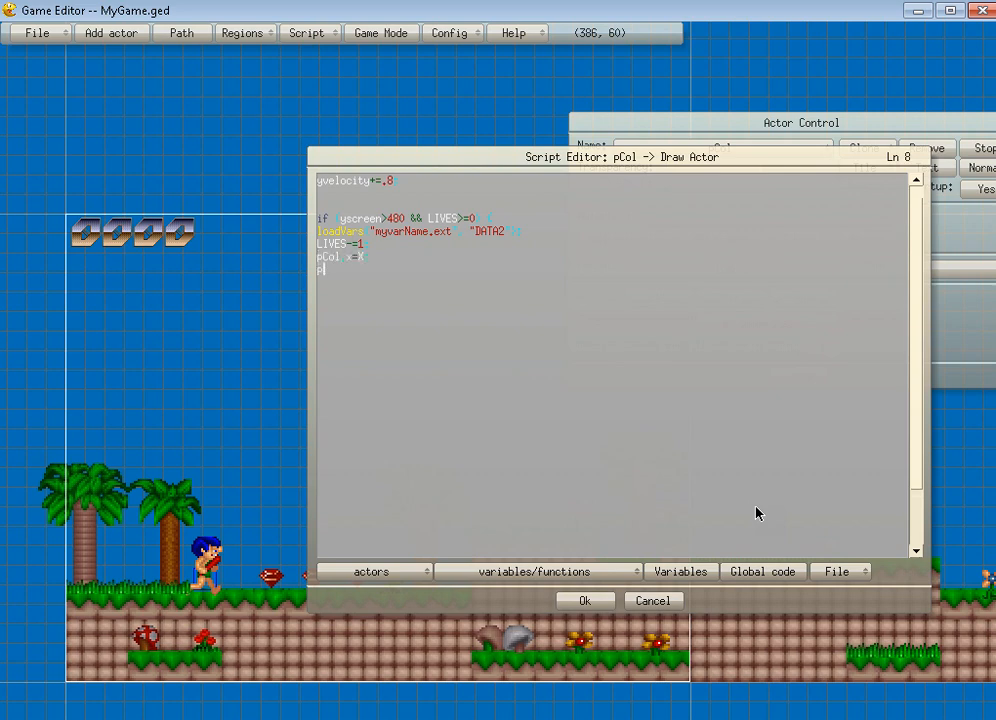
type("pCol y=")
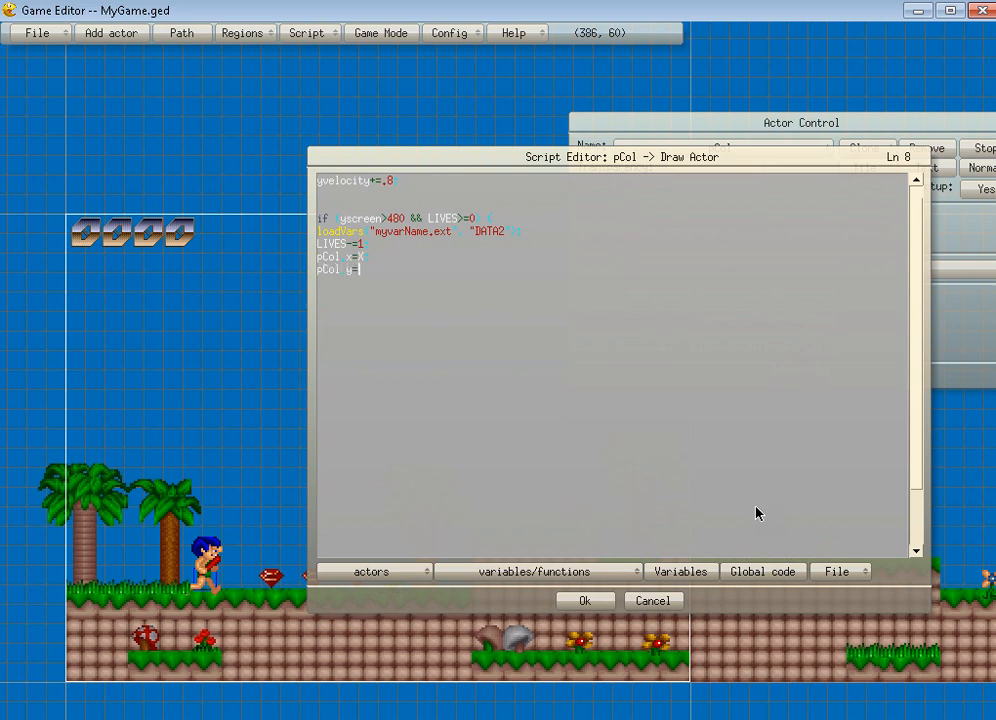
key("Return")
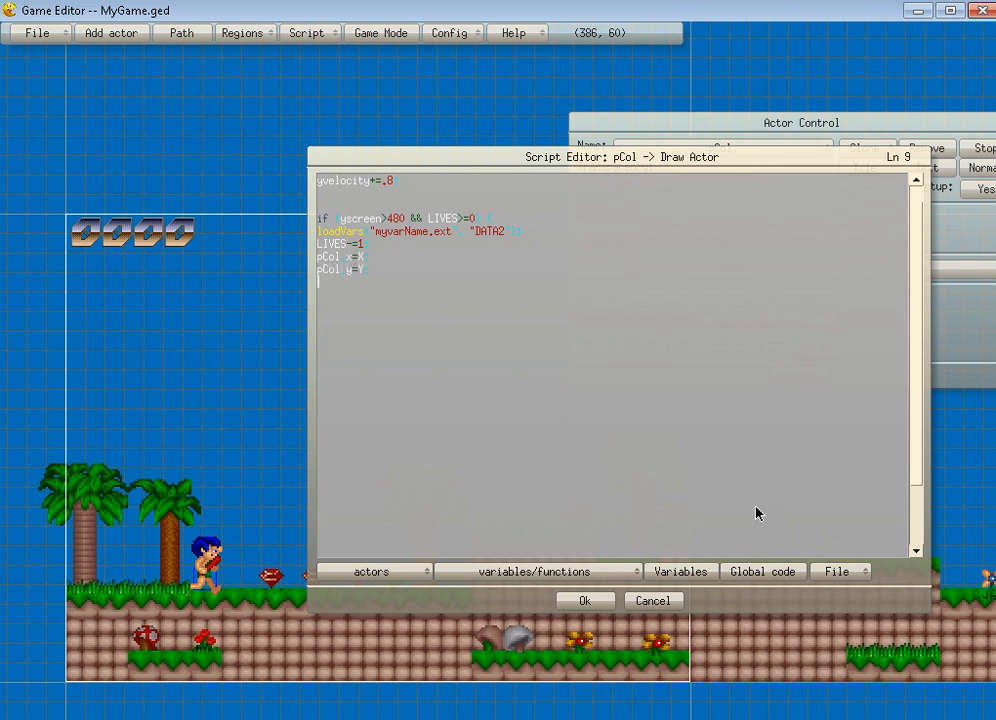
type("view x=V")
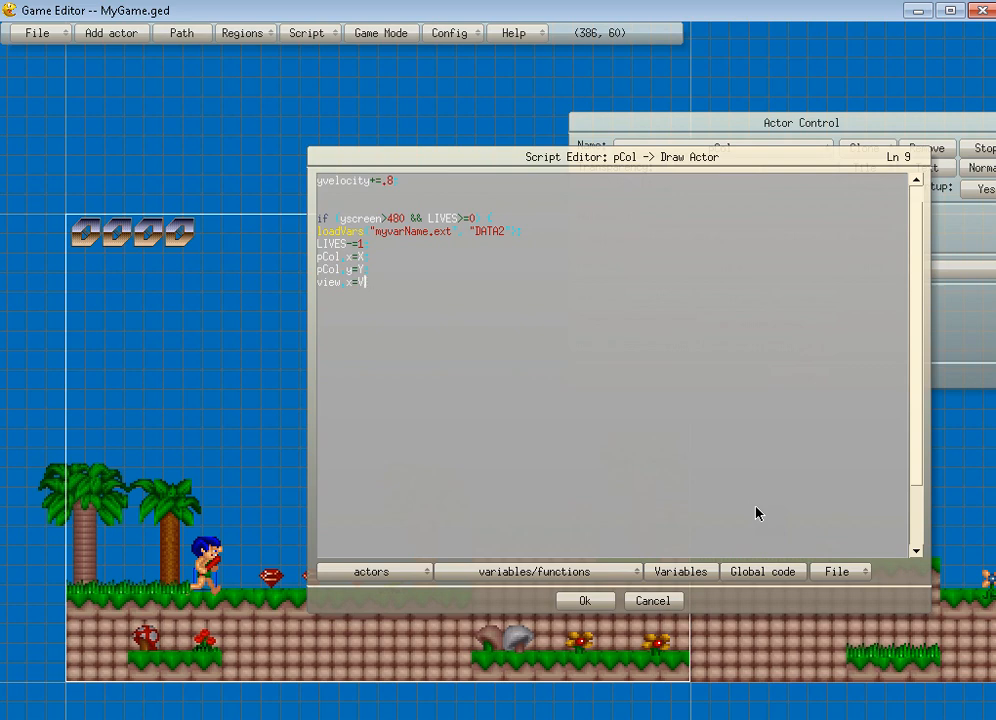
type("IEWY")
type("view.")
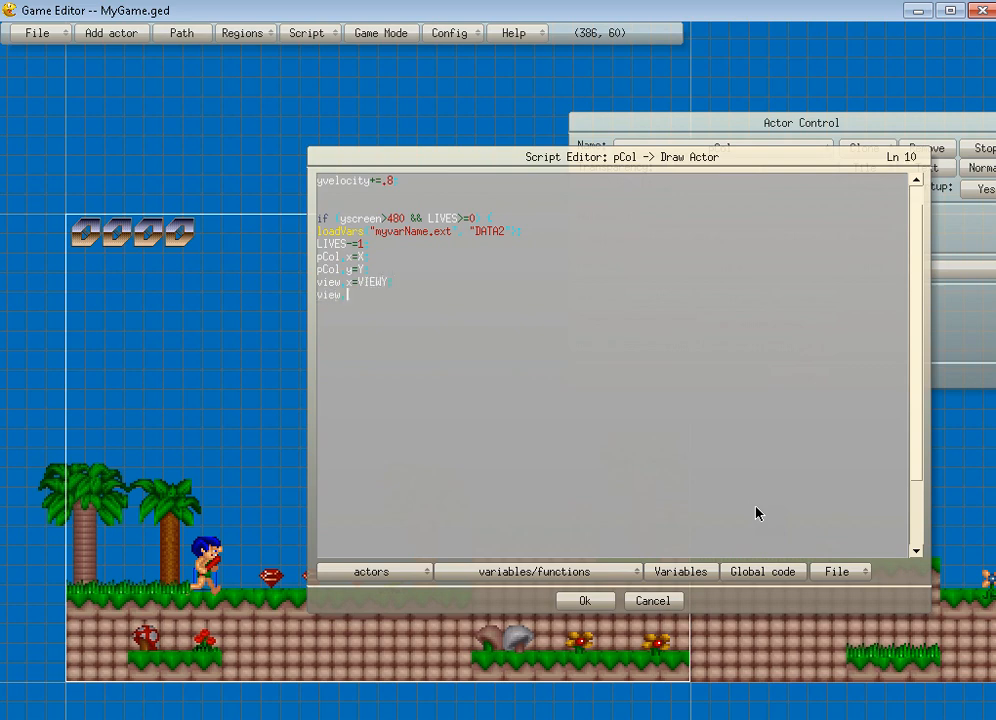
type("y")
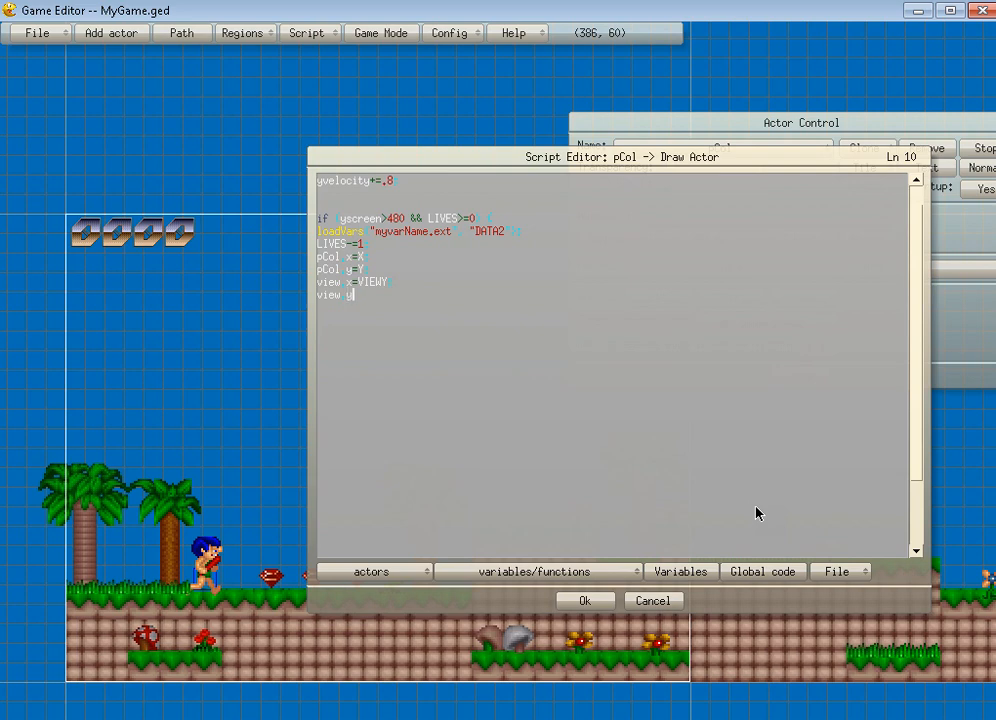
type("y")
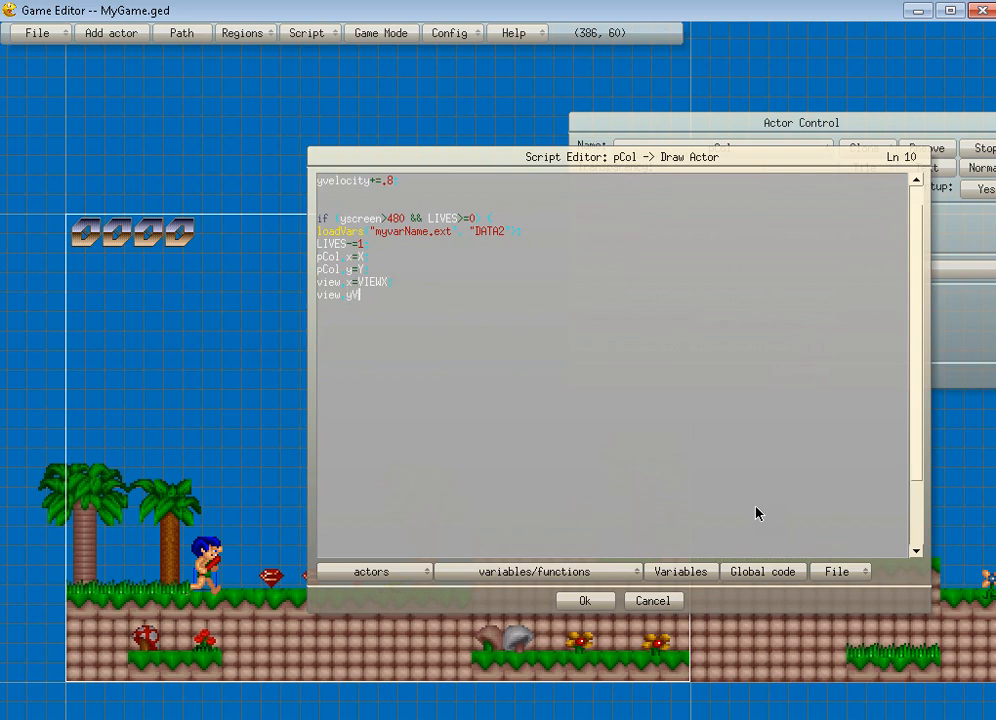
type("VIEWY;")
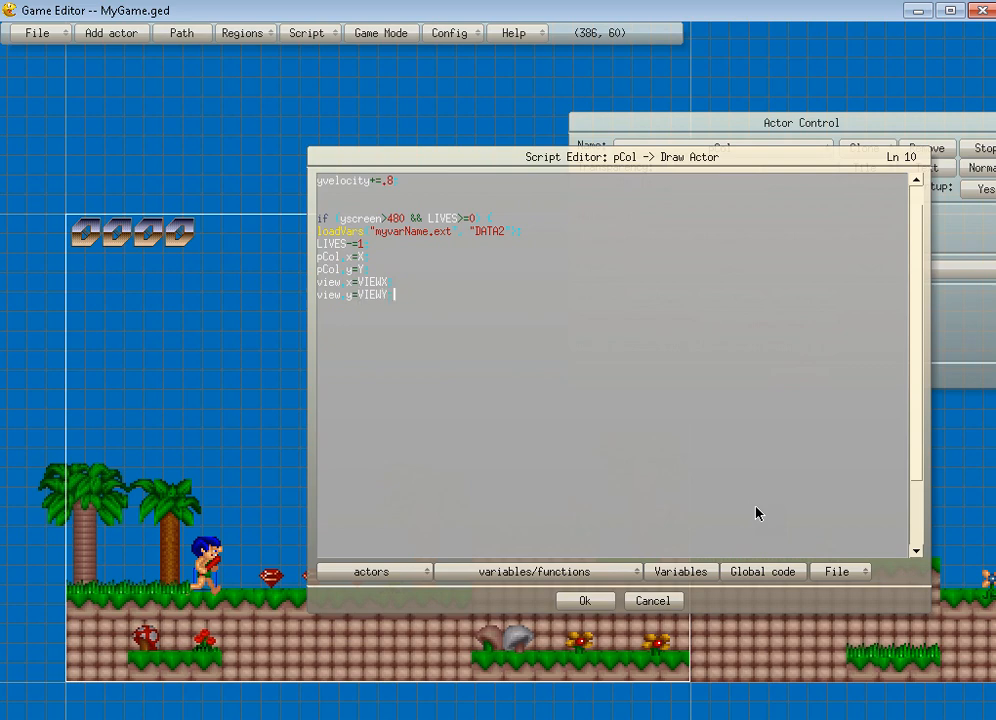
key("Return")
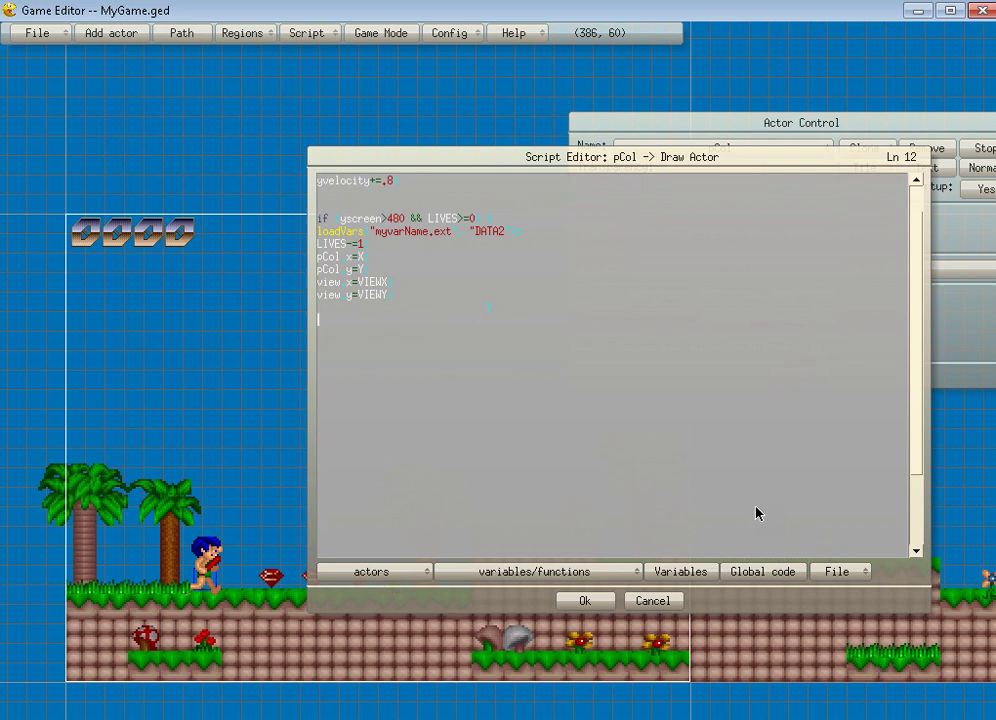
key("Return")
type("i")
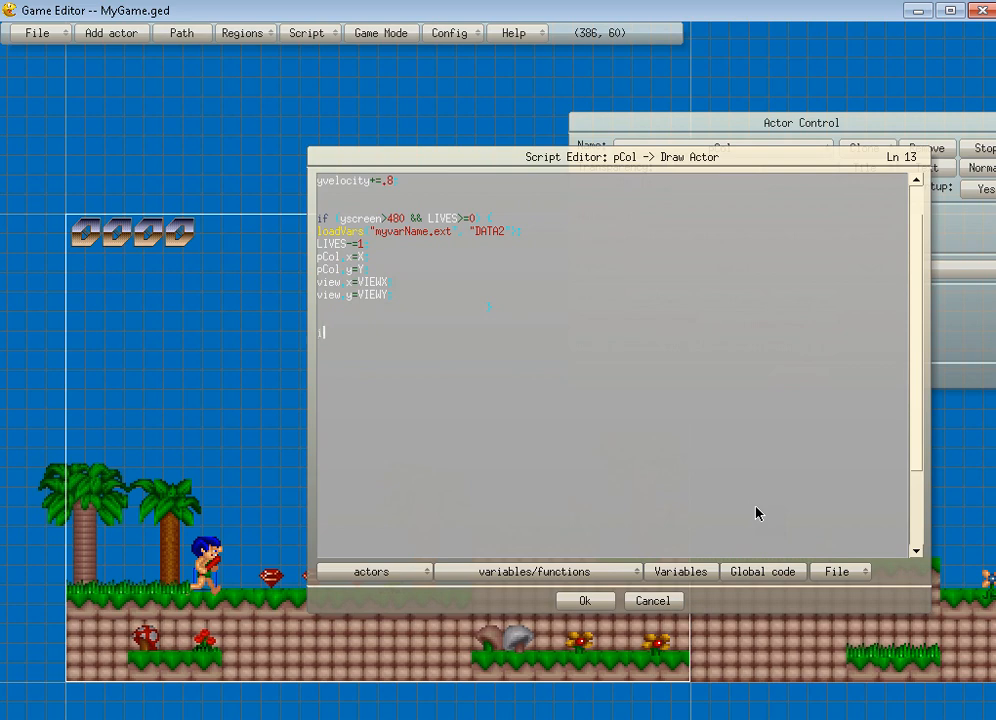
- Add else if(LIVES==-1) LoadGame("MyGame.ged") and apply the script as a frame action
type("else if (")
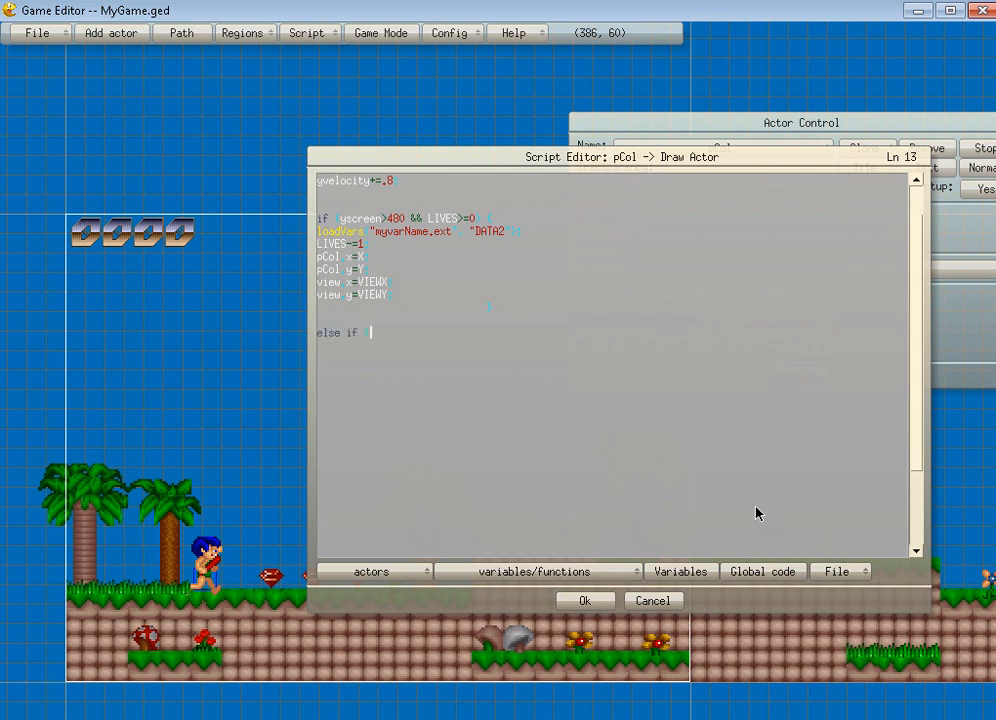
type("LIVES")
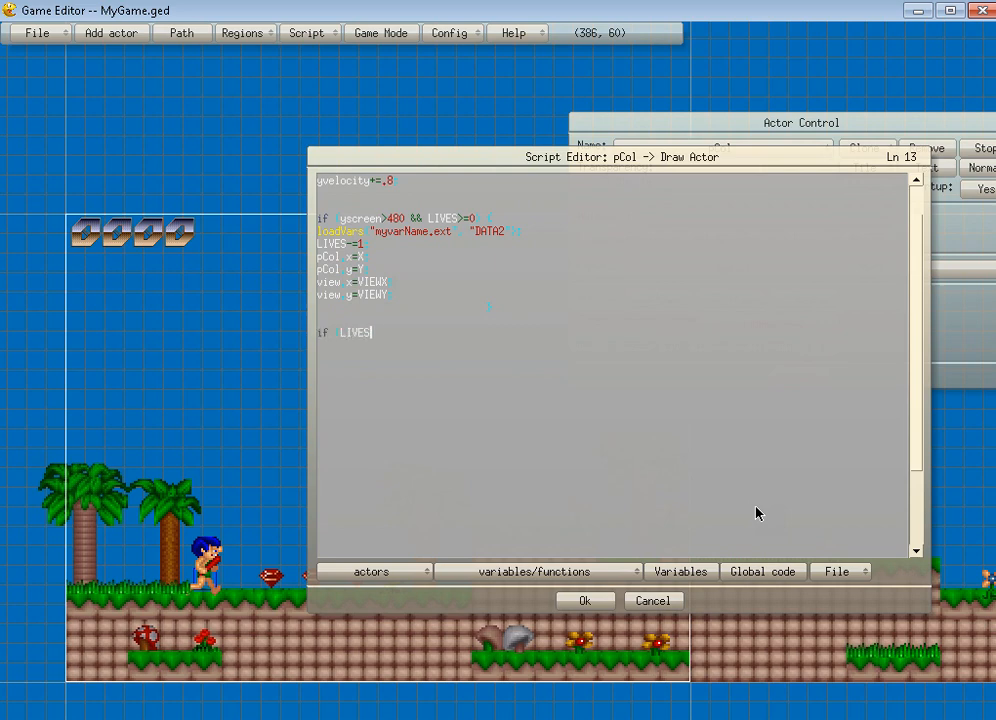
type("==-1) {")
type("LIVE")
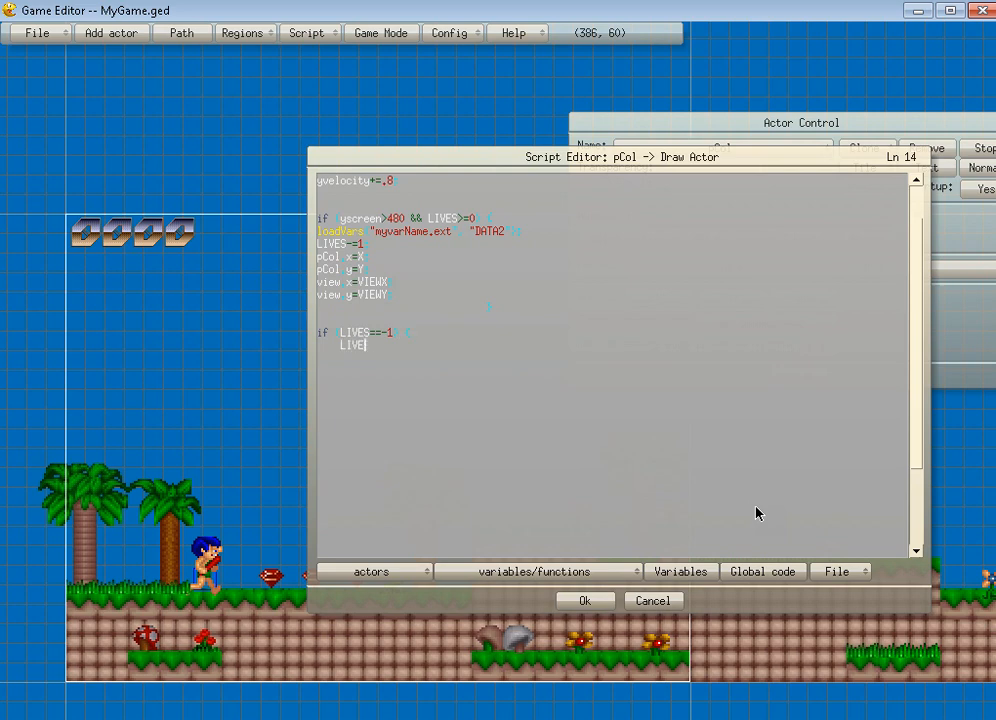
type("load")
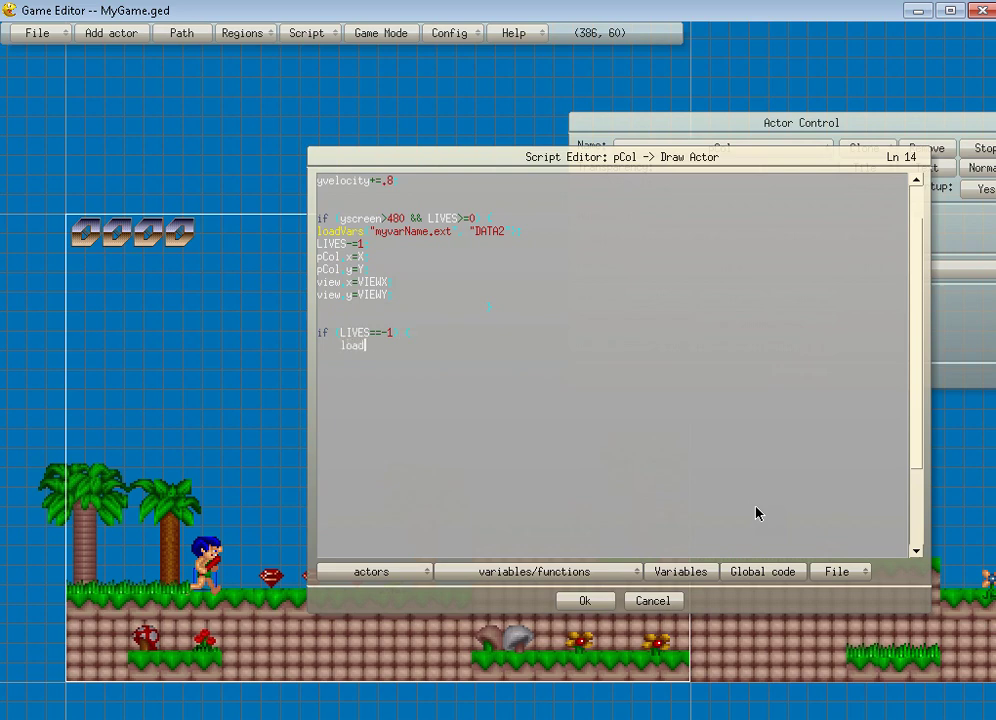
key("BackSpace")
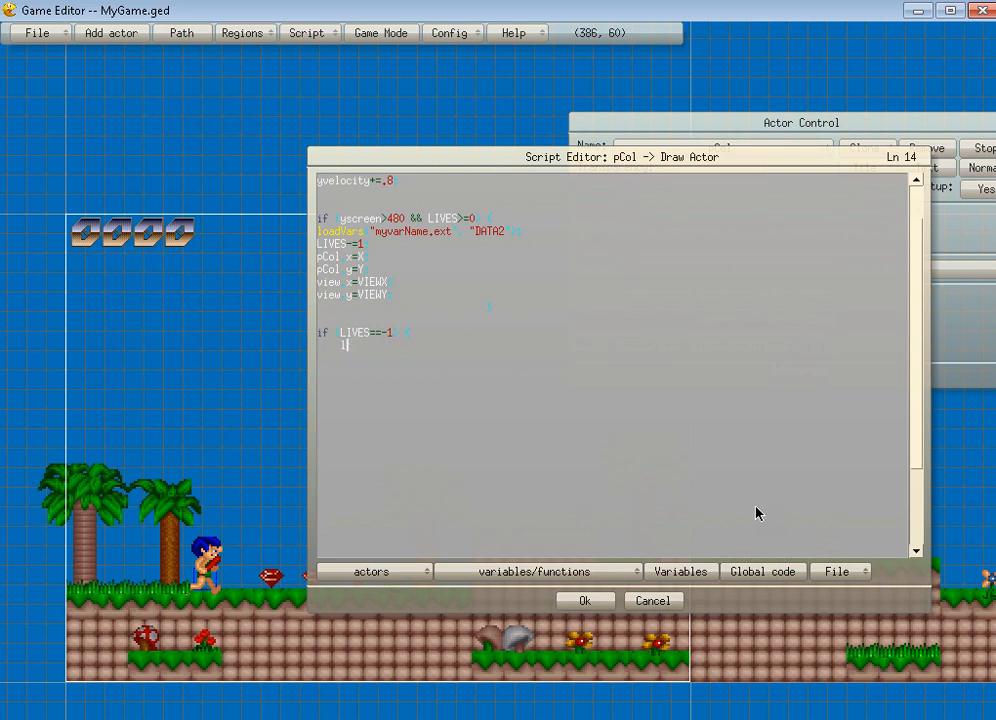
type("LoadG")
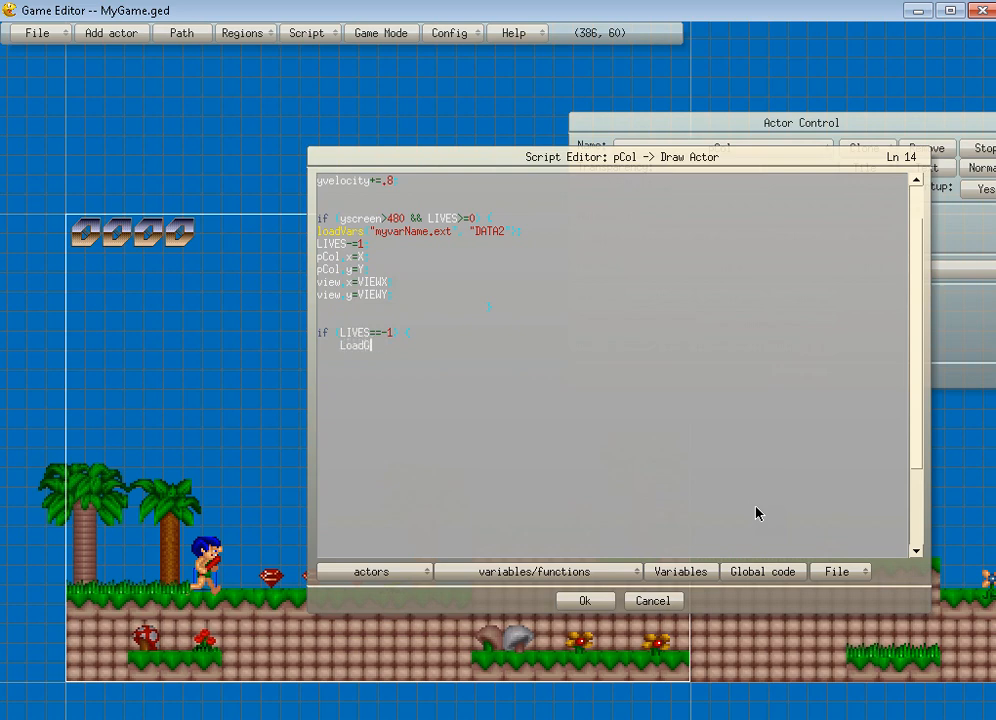
type("ame(")
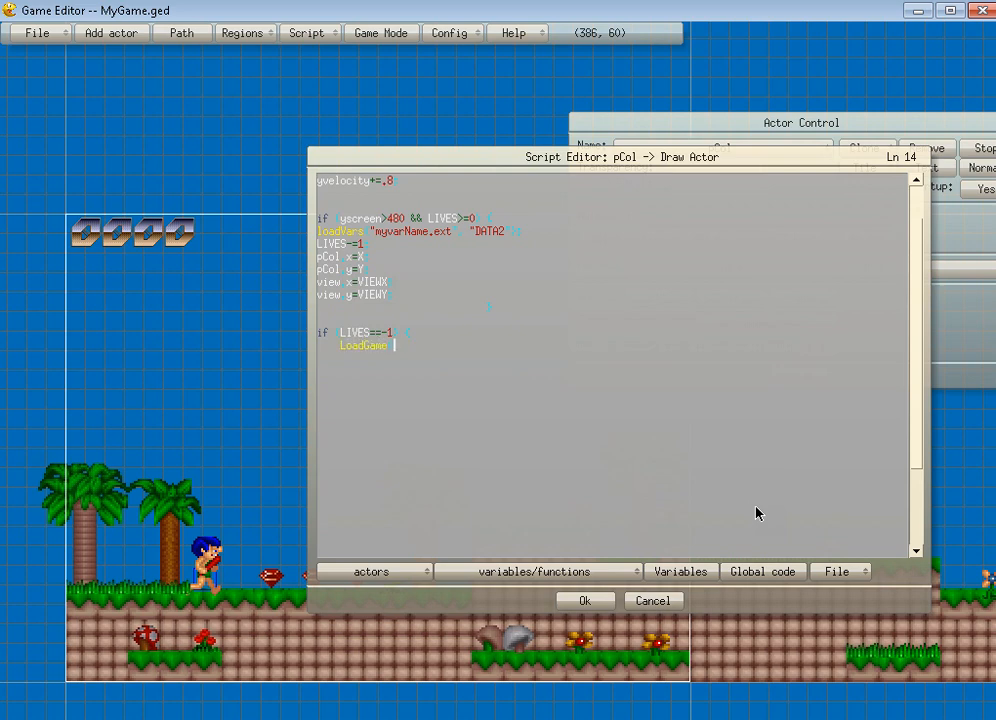
type("MyGa")
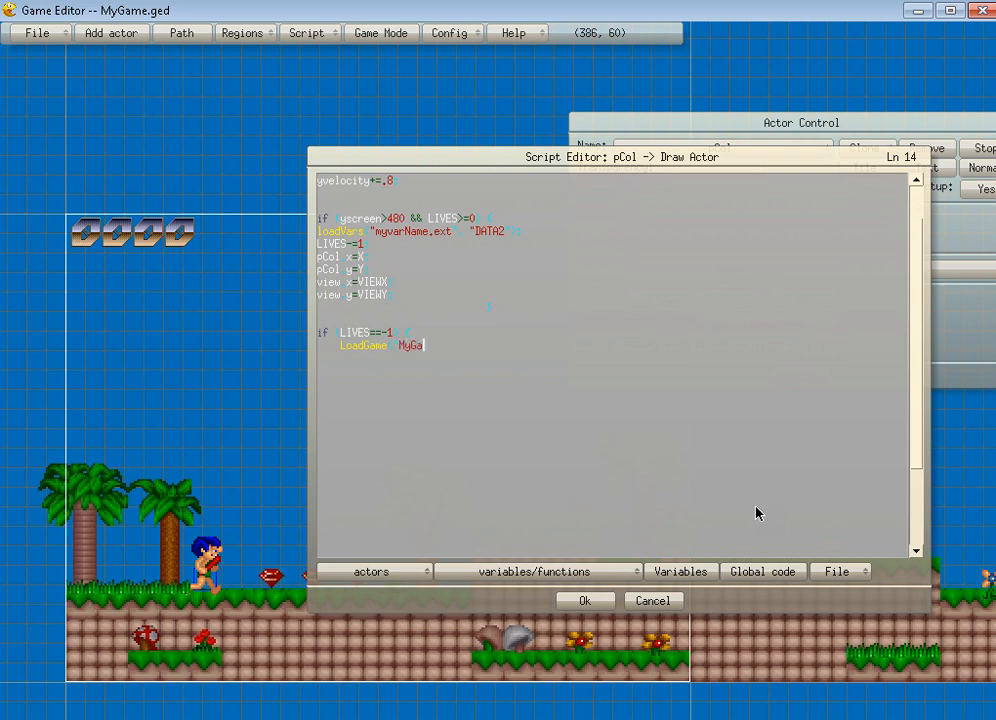
type("me.ged\");")
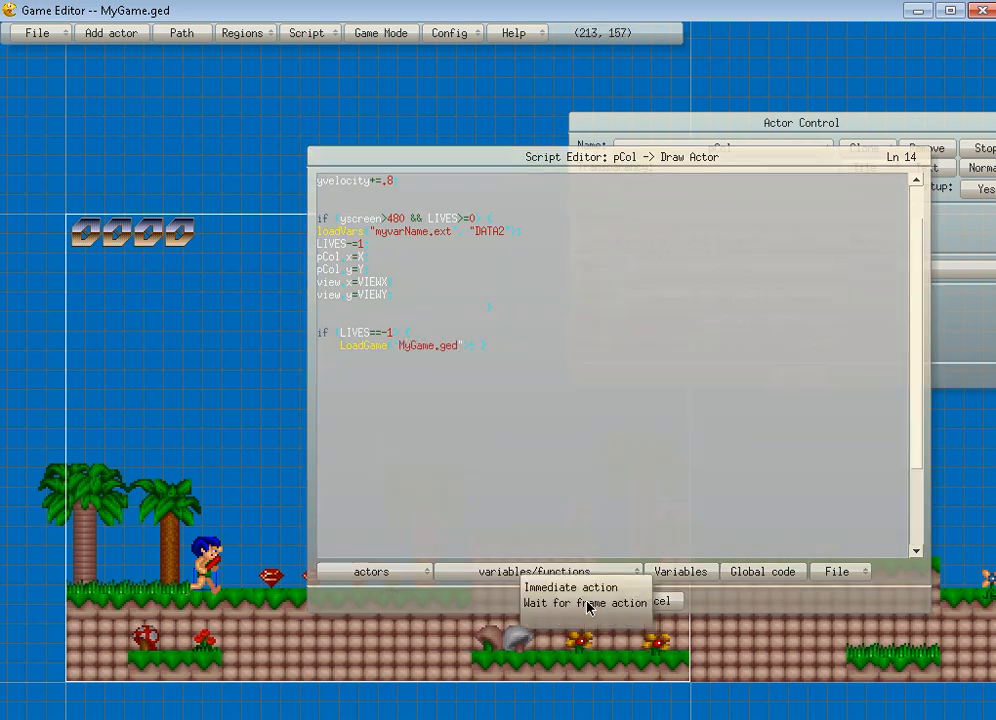
left_click(36, 32)
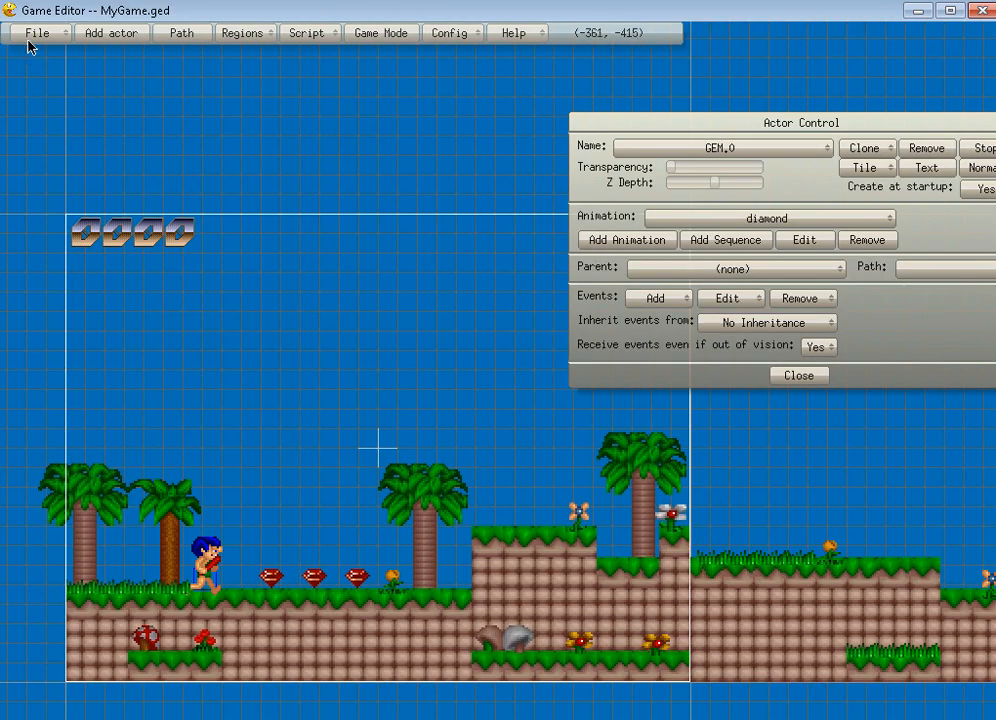
mouse_move(508, 334)
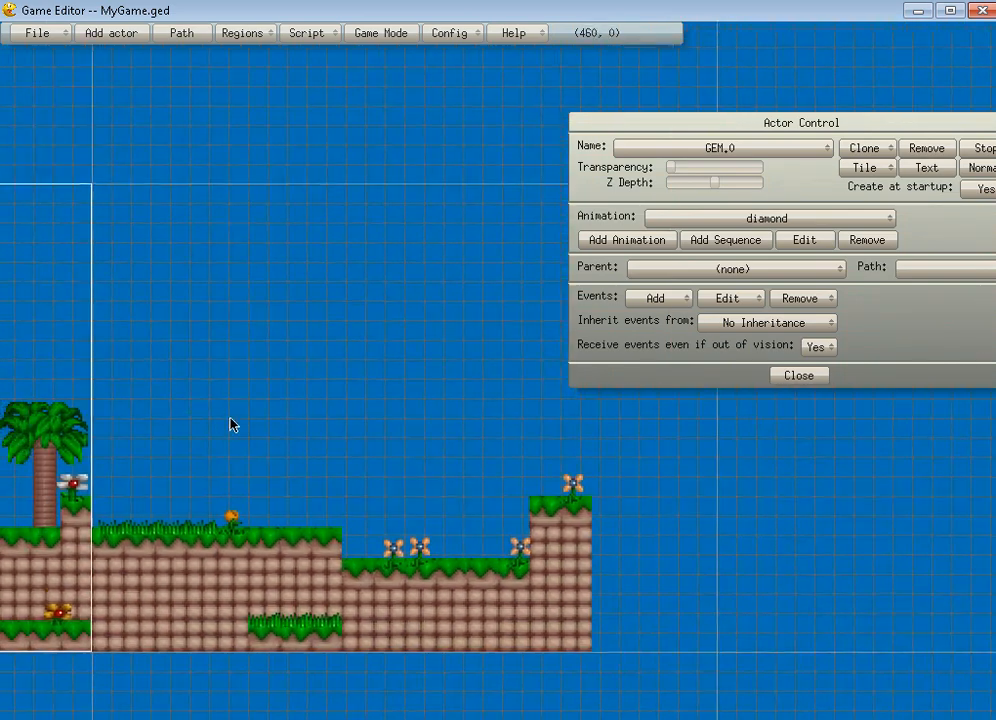
mouse_move(382, 558)
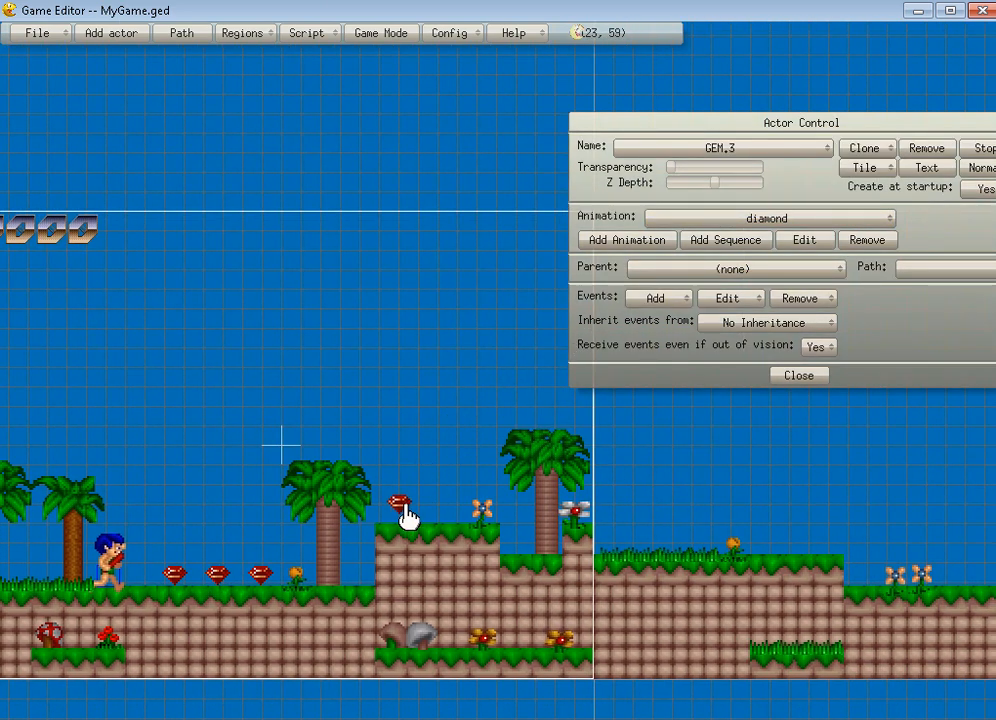
mouse_move(396, 524)
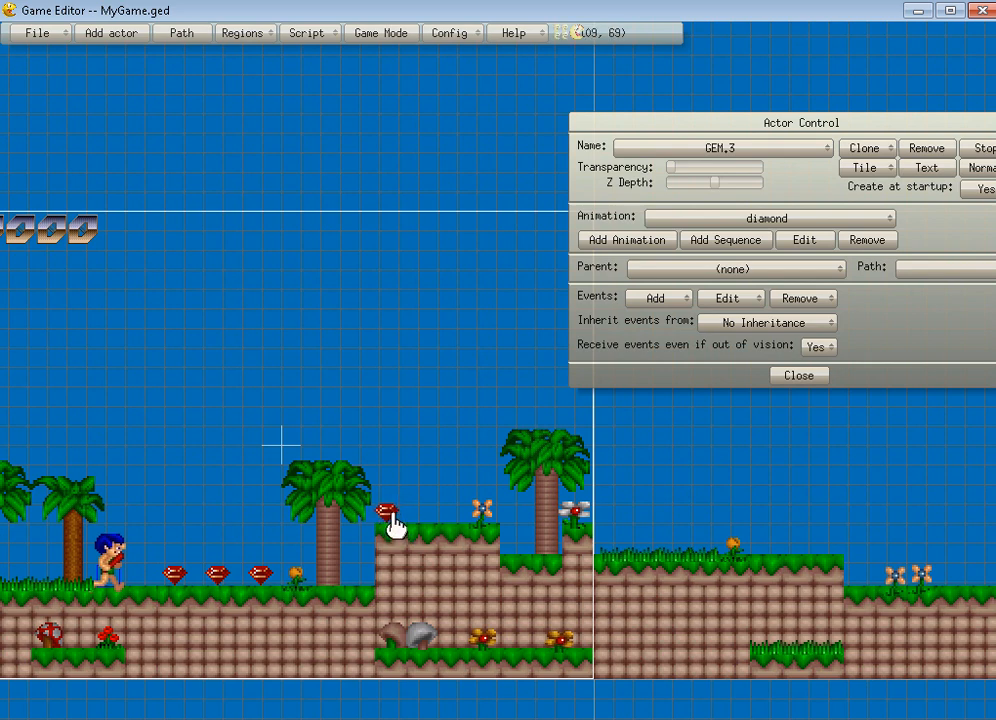
- Clone the gem as an array with manually set spacing to form the first row
left_click(892, 148)
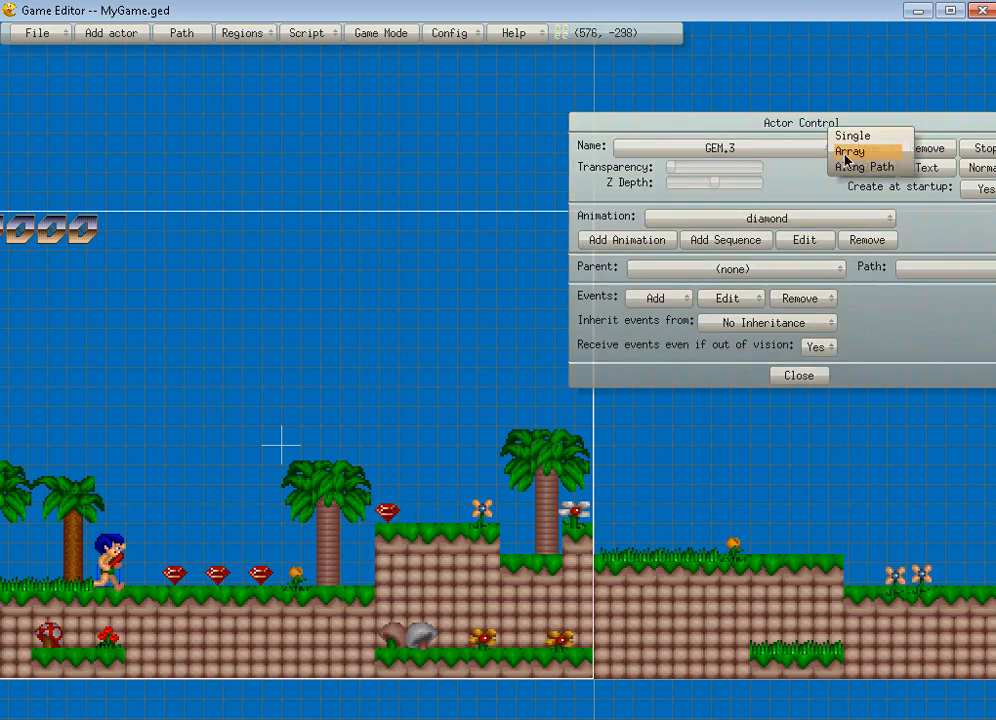
left_click(850, 152)
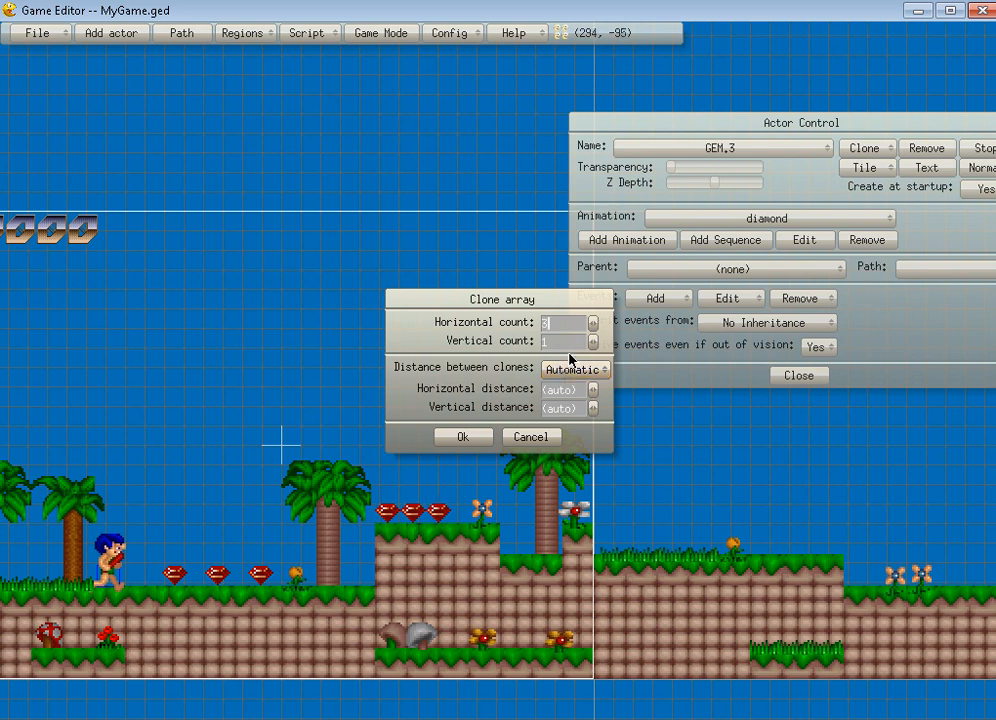
left_click(576, 368)
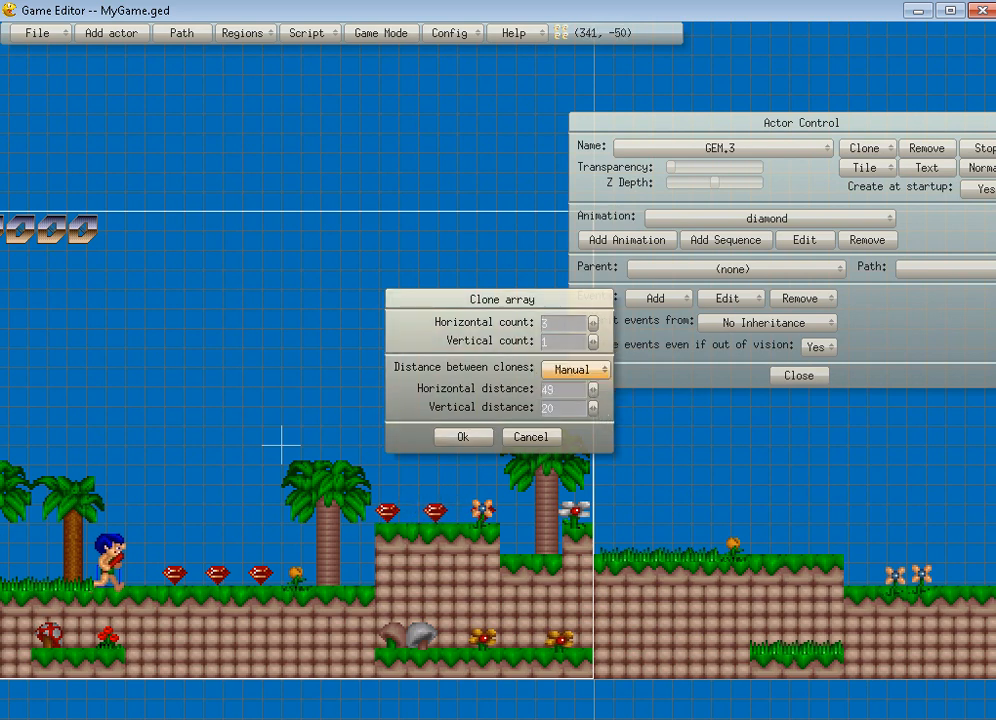
left_click(884, 148)
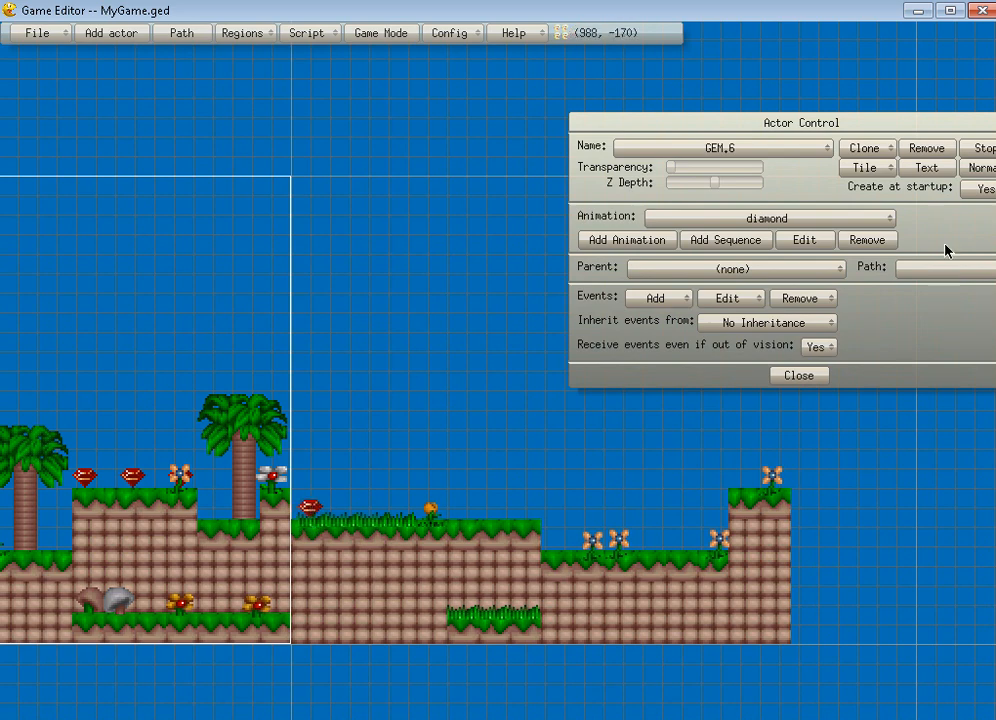
- Clone a second row of gems with wider manual spacing between clones
left_click(862, 148)
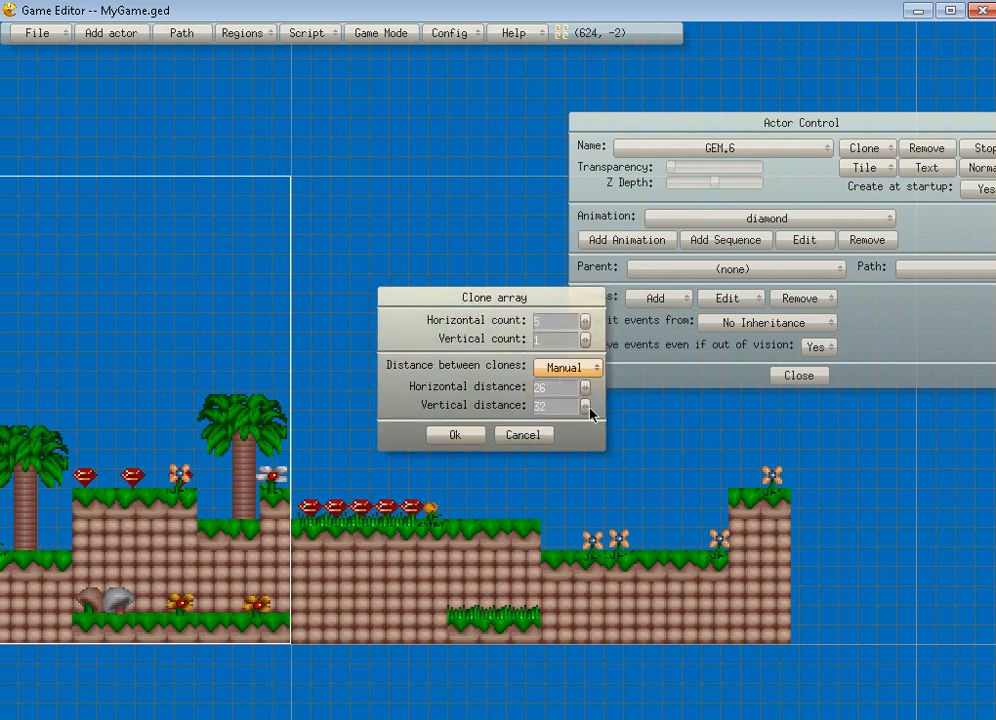
left_click(584, 384)
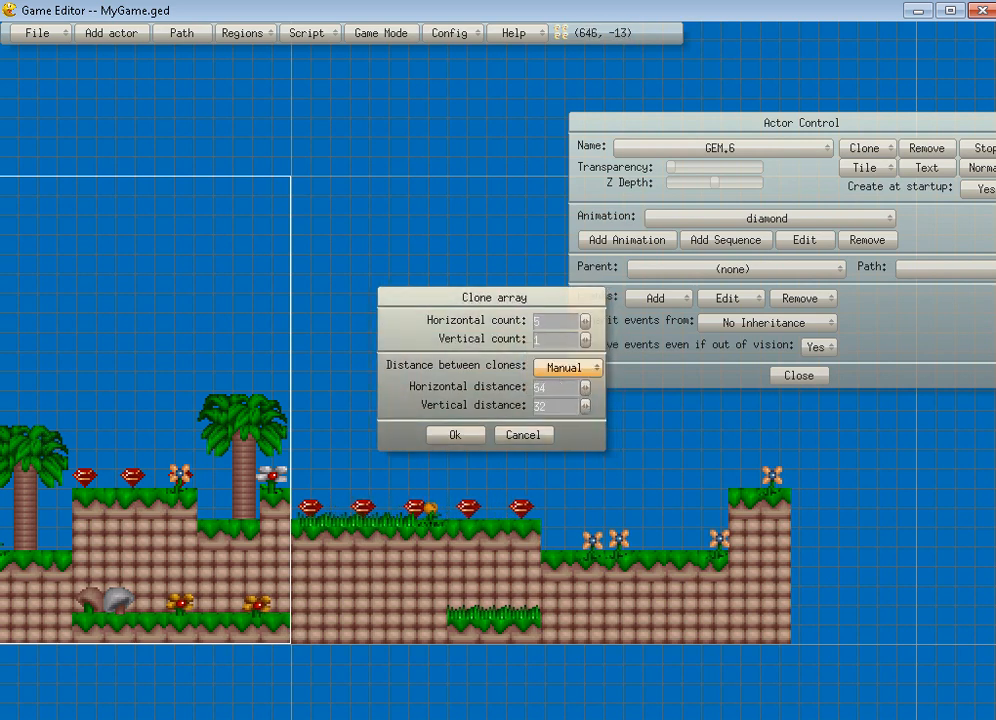
left_click(524, 434)
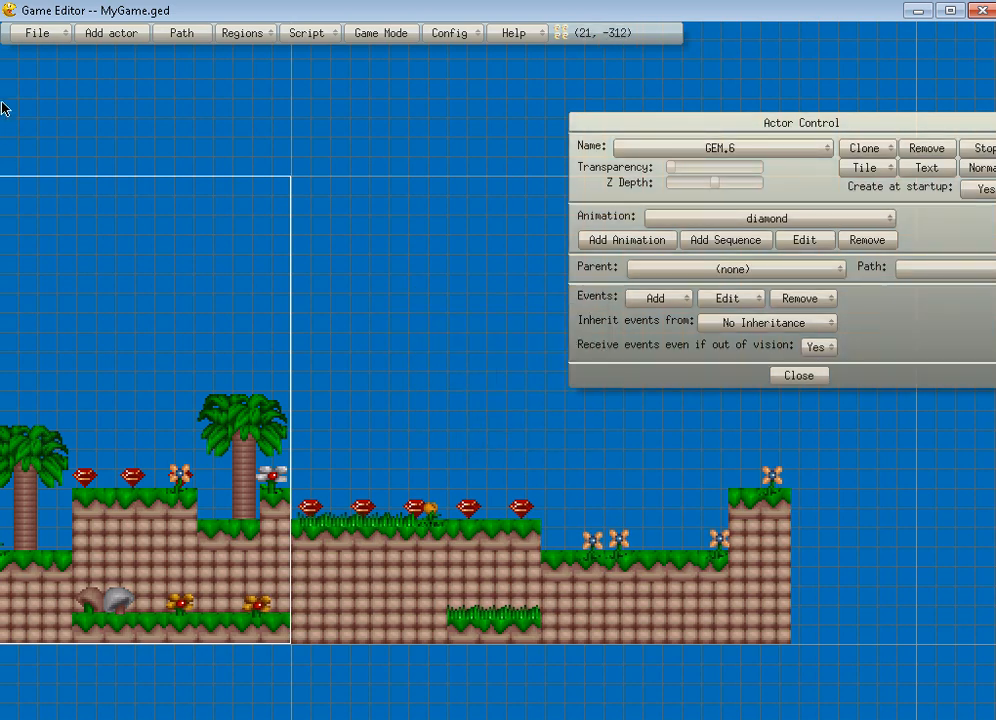